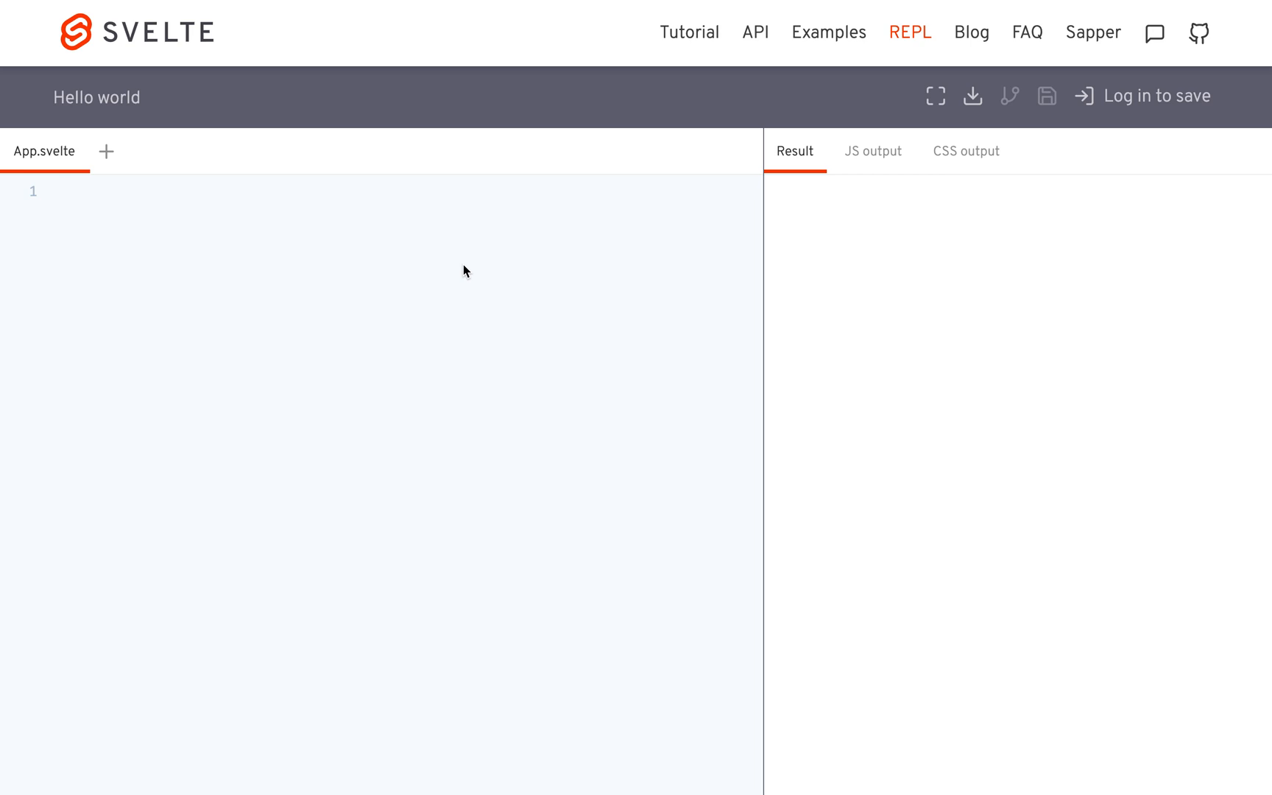
{"action": "mouse_move", "coordinate": [120, 167]}
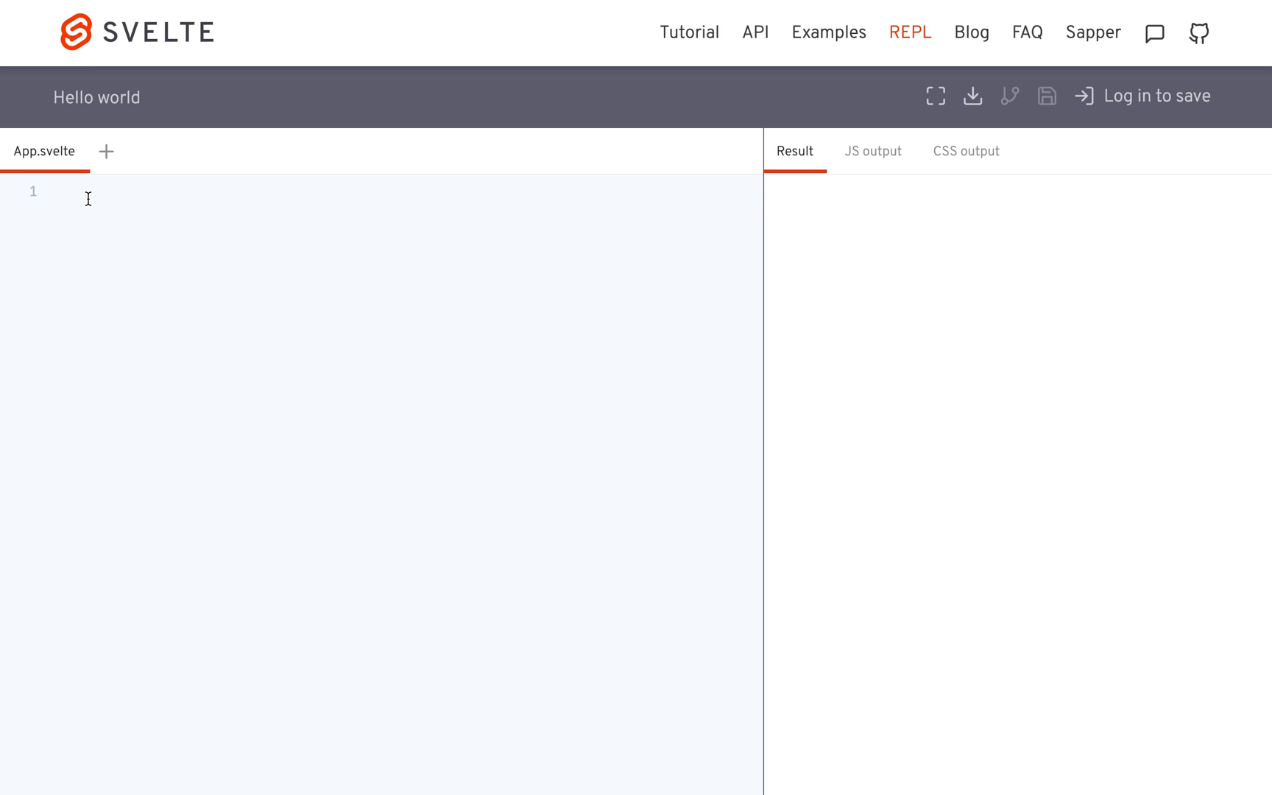
Write the App.svelte skeleton: empty script and style blocks plus a div with class "App"
{"action": "left_click", "coordinate": [65, 191]}
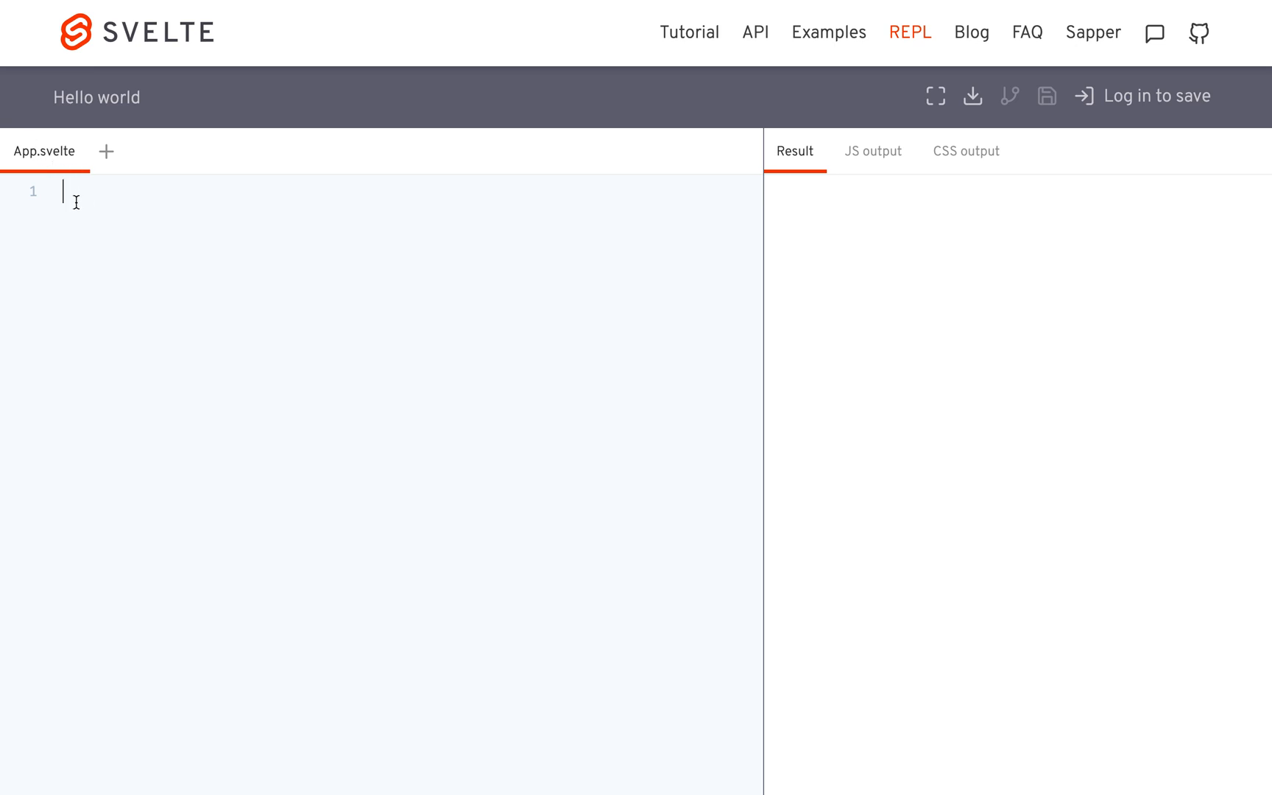
{"action": "type", "text": "<script></script>"}
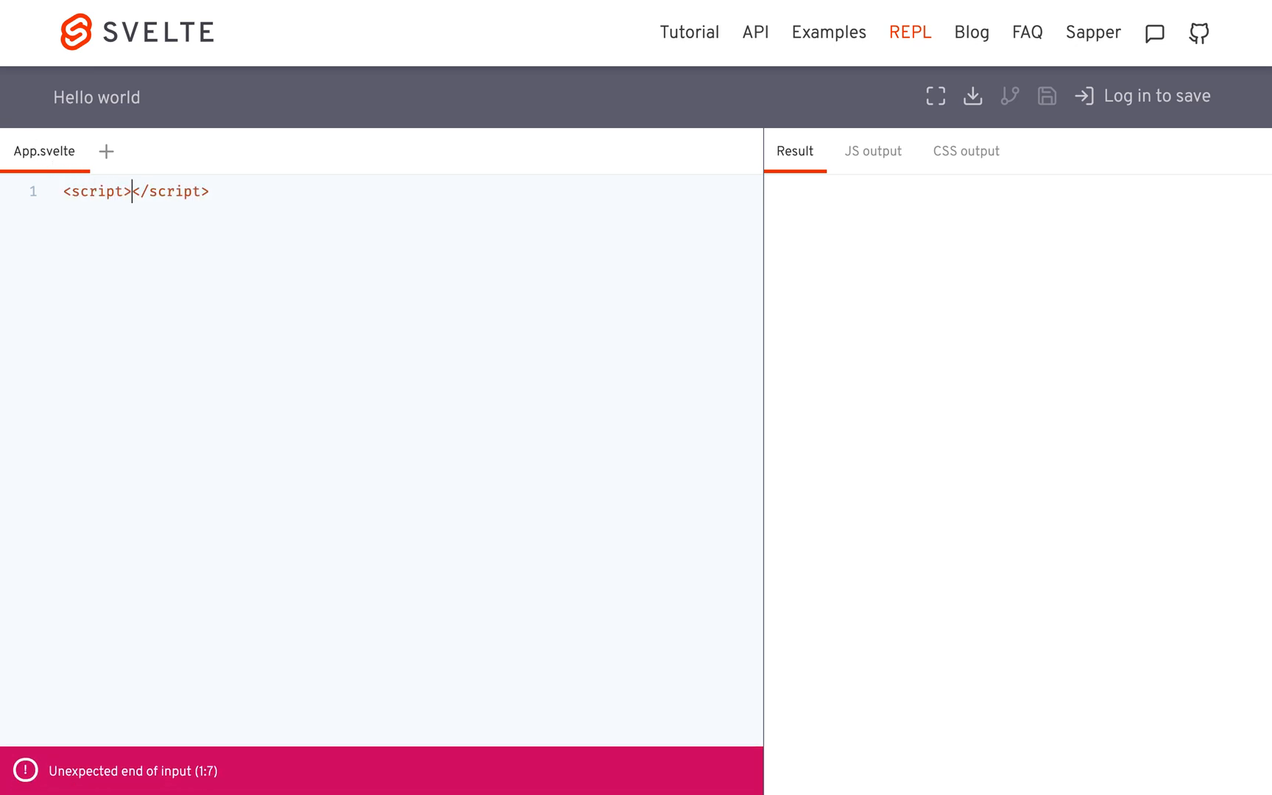
{"action": "key", "text": "Enter"}
{"action": "type", "text": "<style>"}
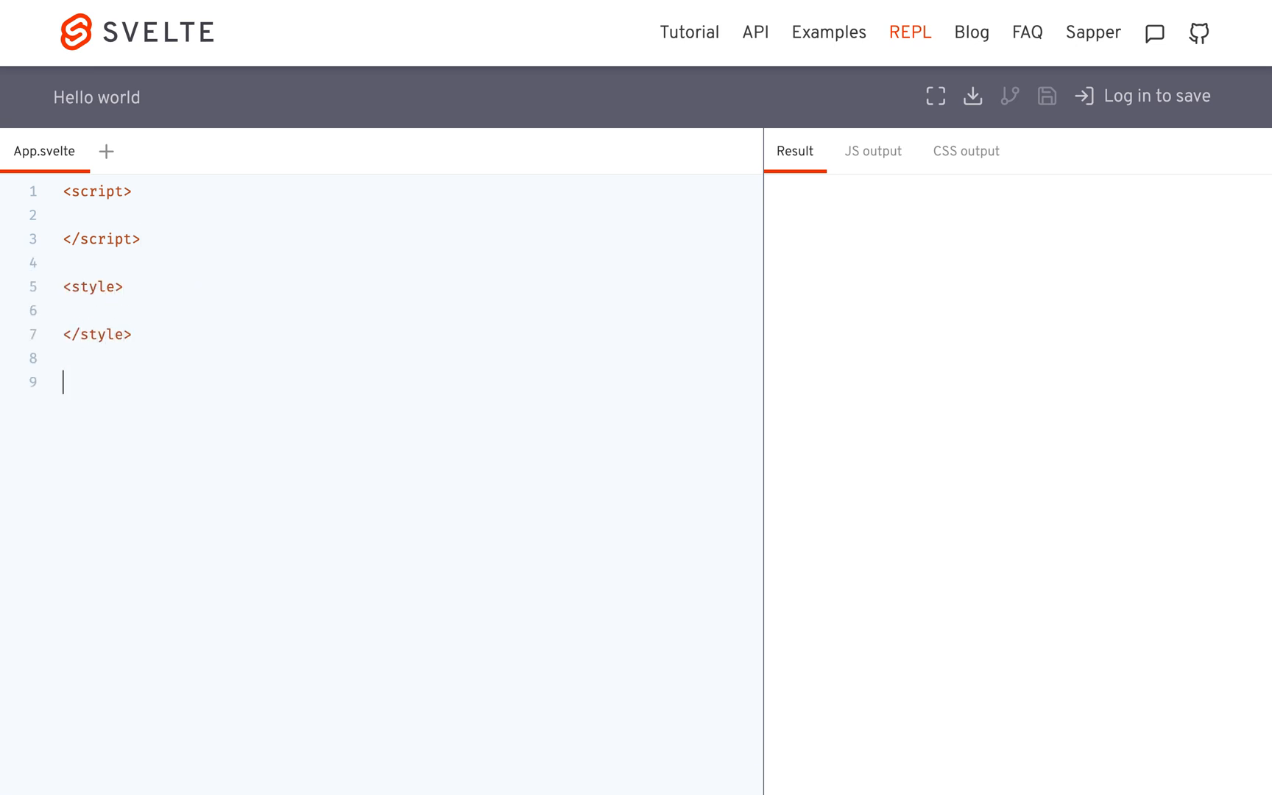
{"action": "type", "text": "<di"}
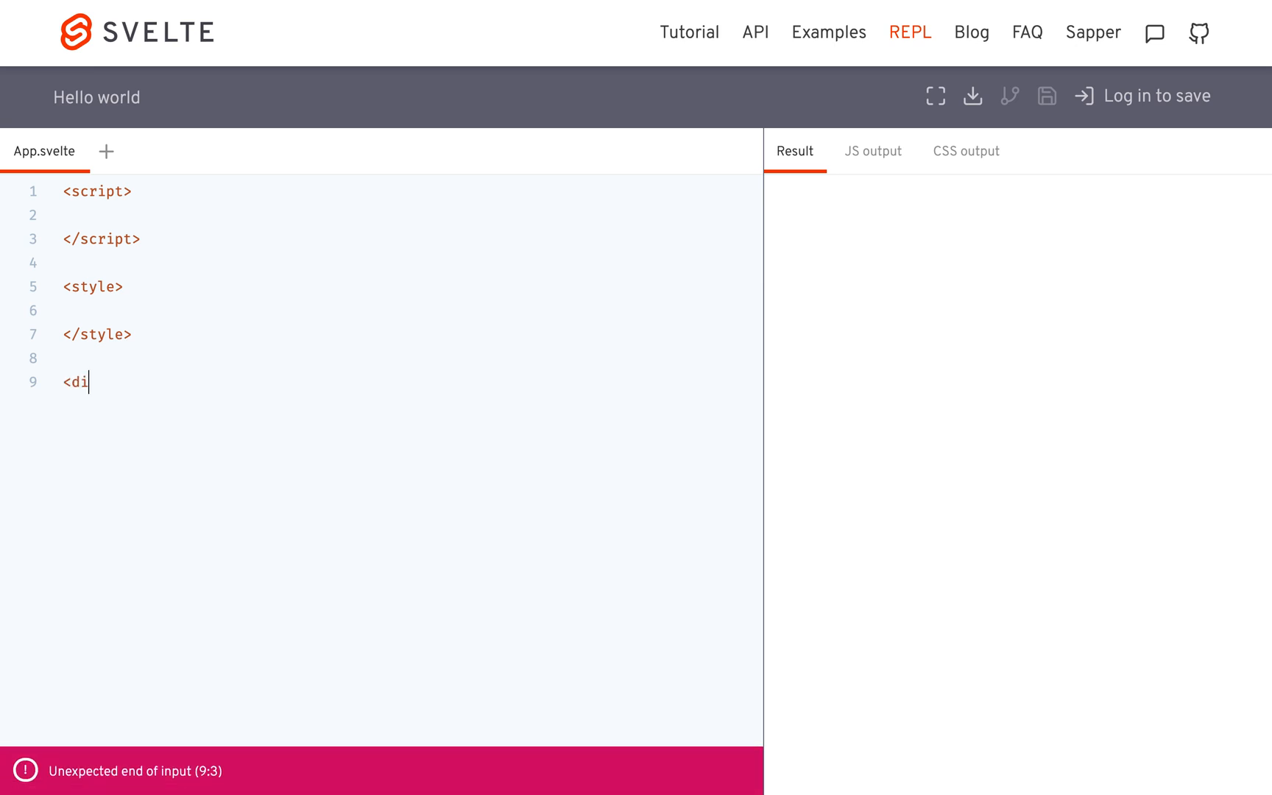
{"action": "type", "text": "v>"}
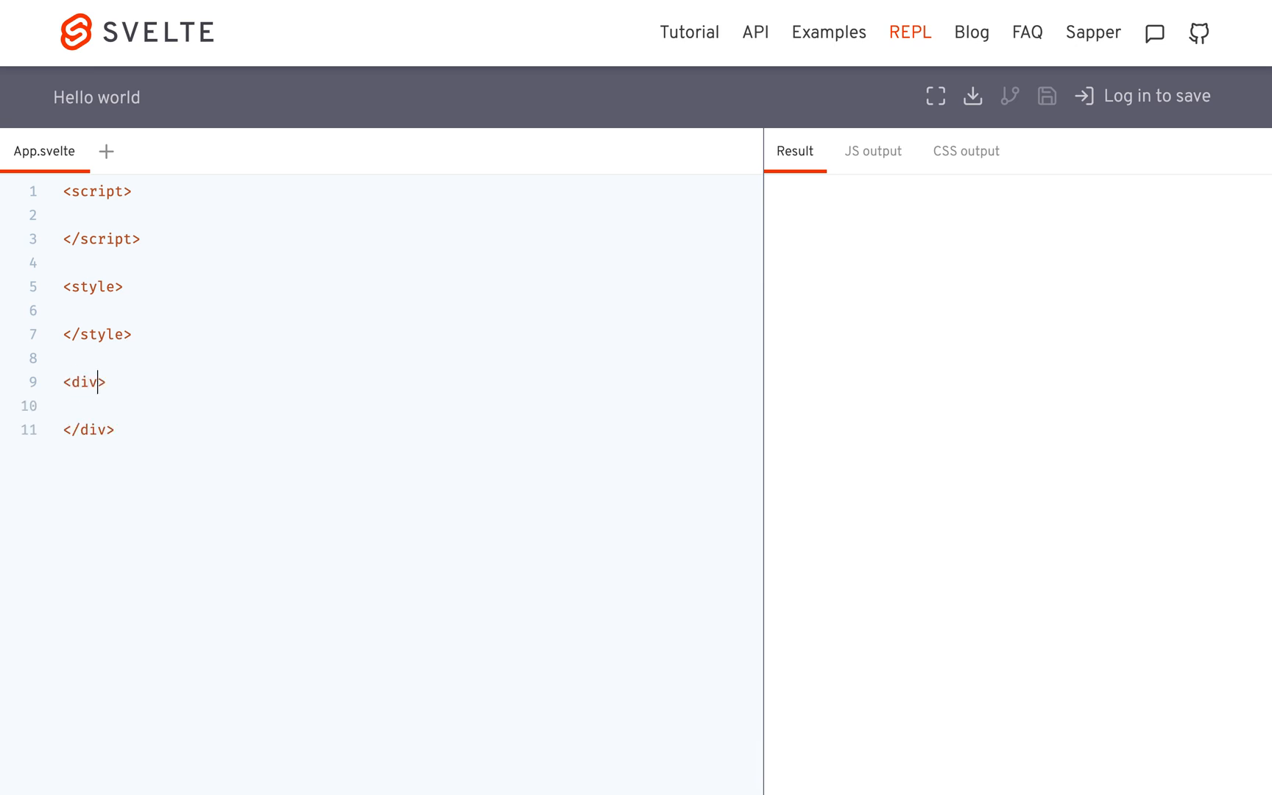
{"action": "type", "text": "class=\"App"}
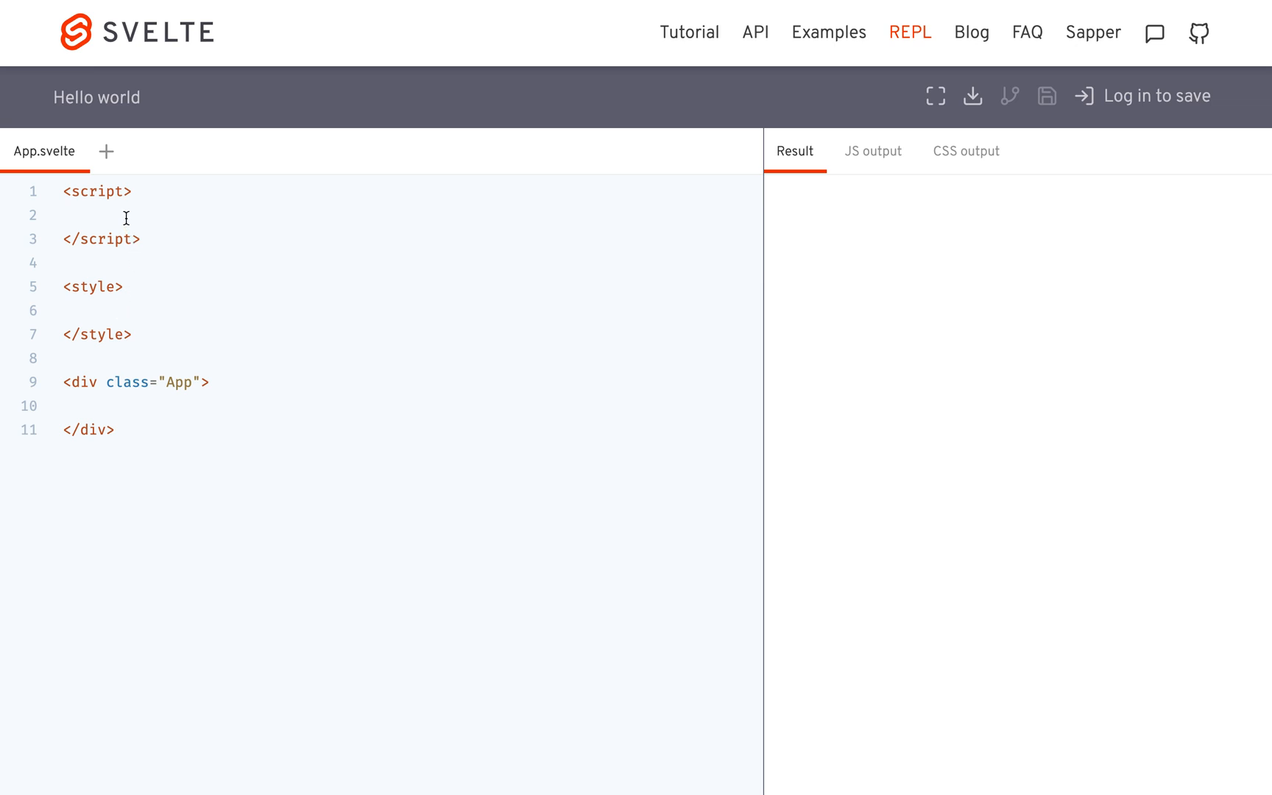
{"action": "key", "text": "enter"}
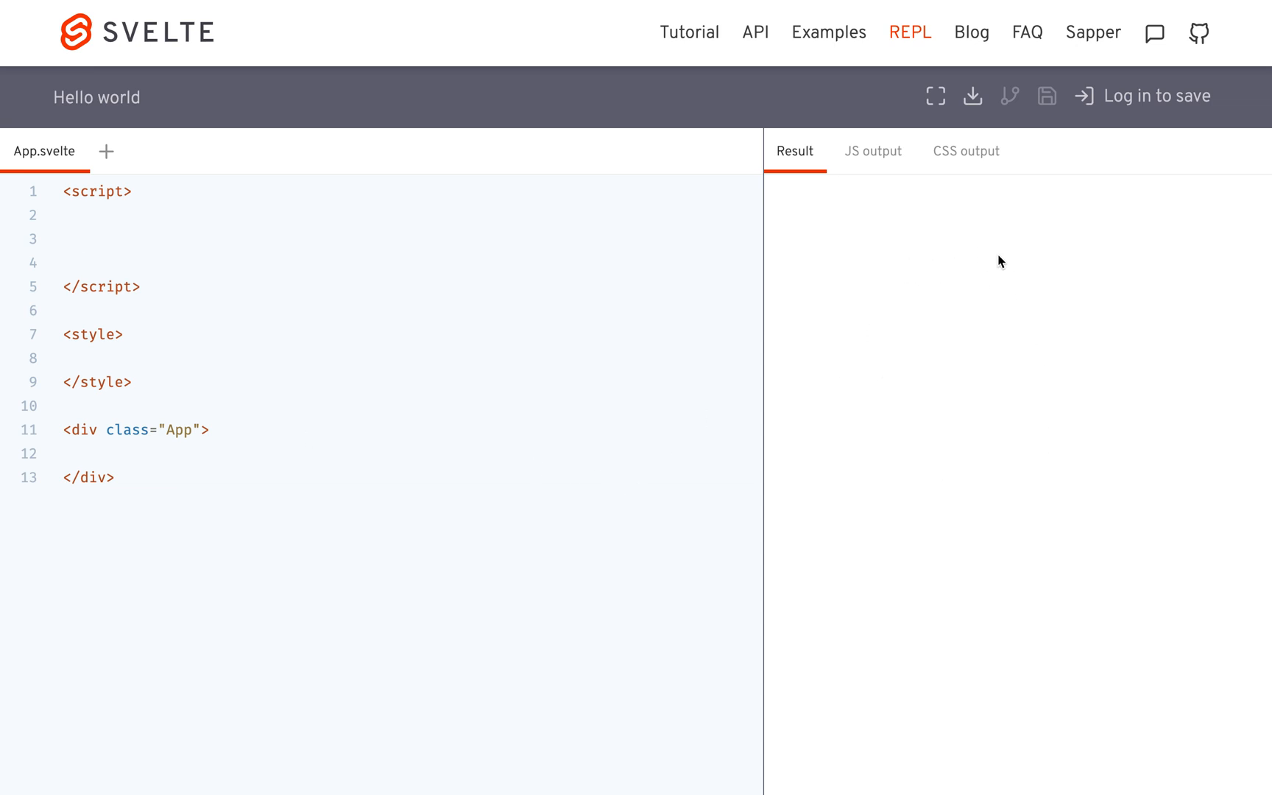
{"action": "mouse_move", "coordinate": [893, 336]}
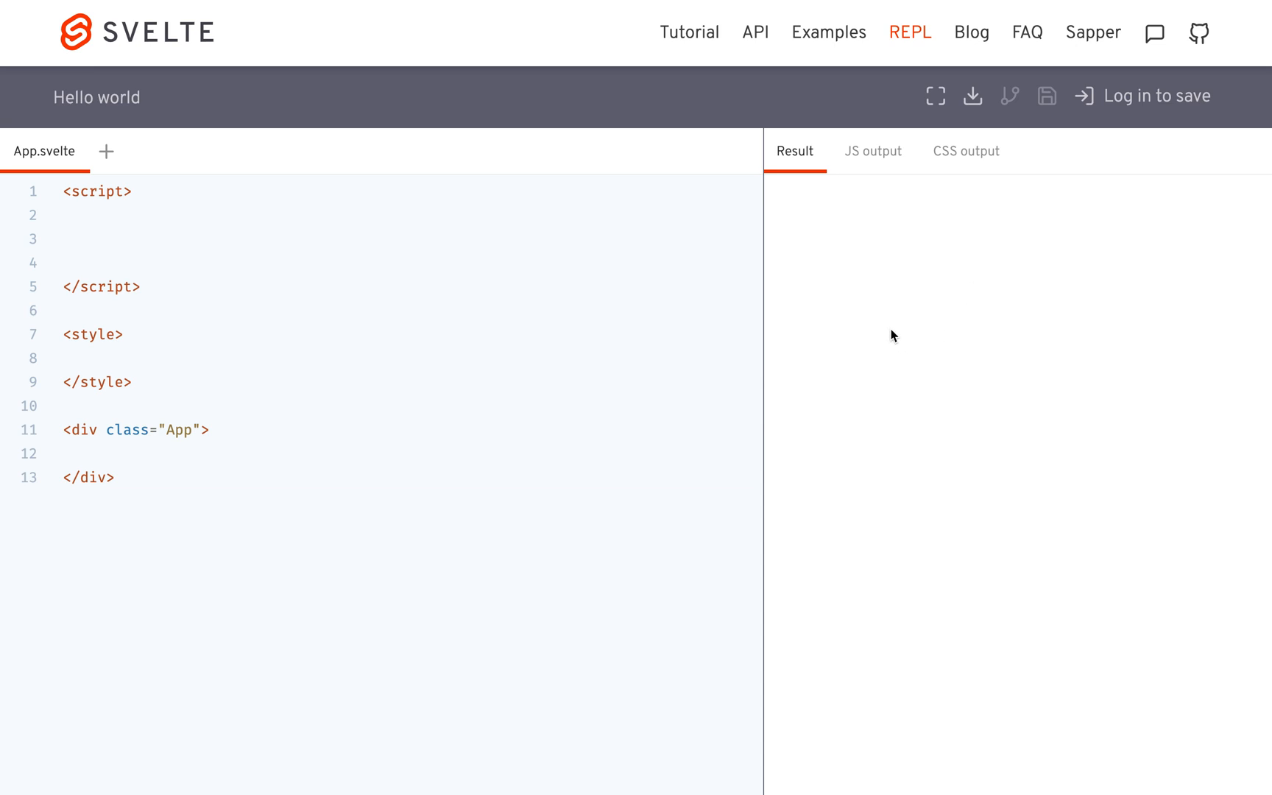
{"action": "mouse_move", "coordinate": [878, 338]}
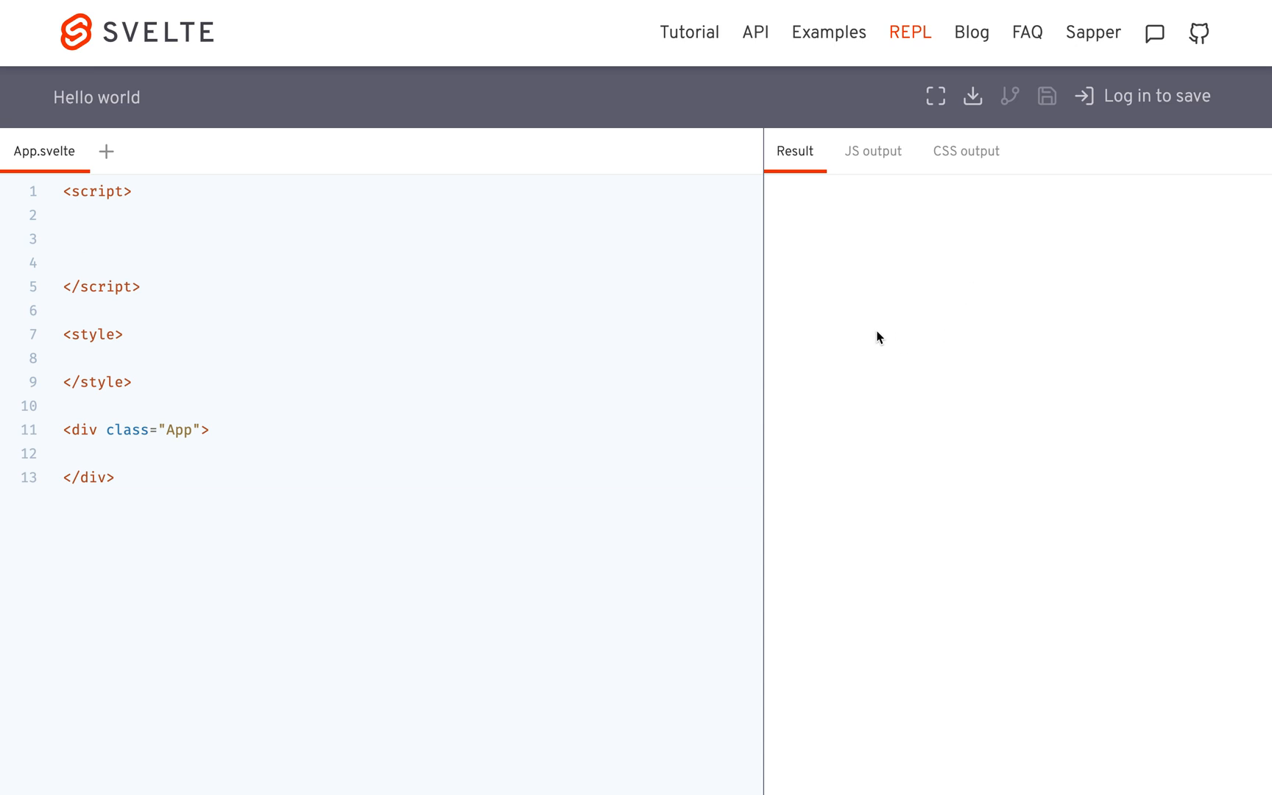
{"action": "mouse_move", "coordinate": [934, 342]}
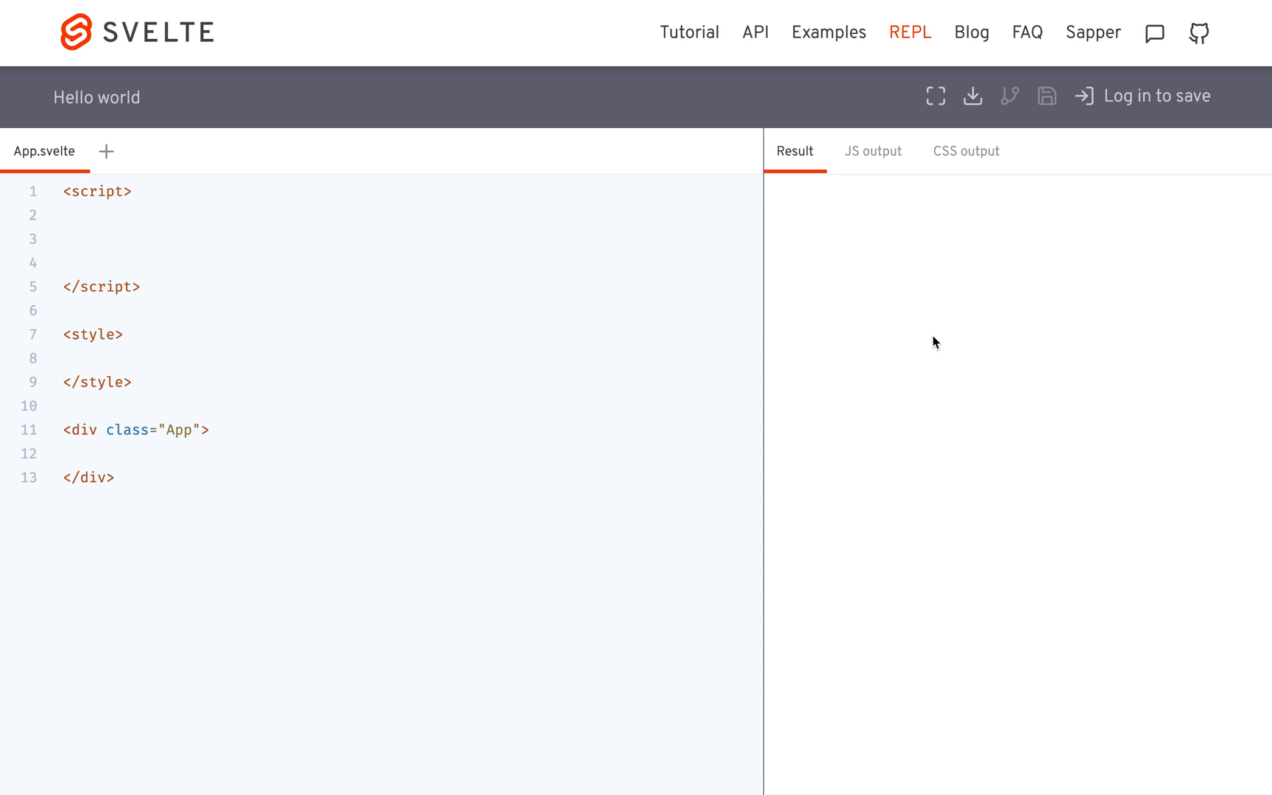
{"action": "mouse_move", "coordinate": [1012, 202]}
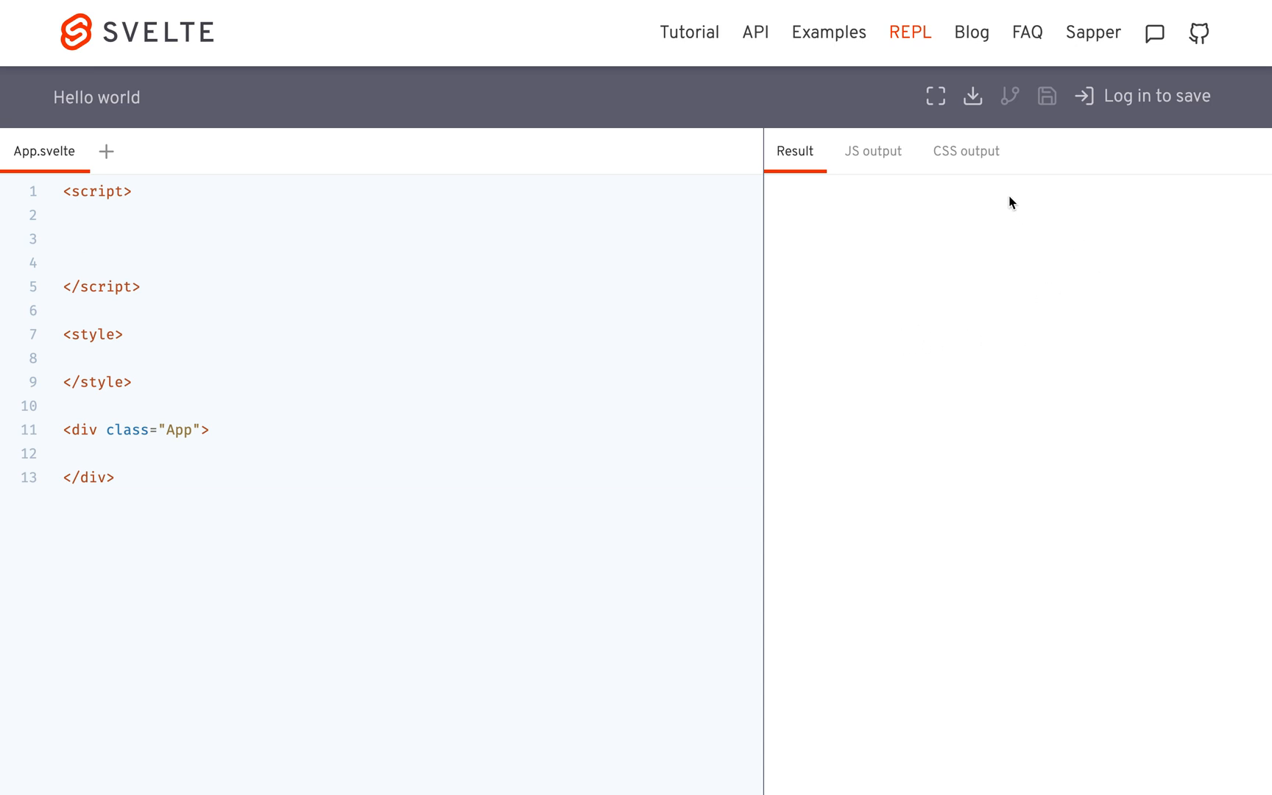
Add an empty .App {} style rule to App.svelte and select all its code for copying
{"action": "left_click", "coordinate": [81, 239]}
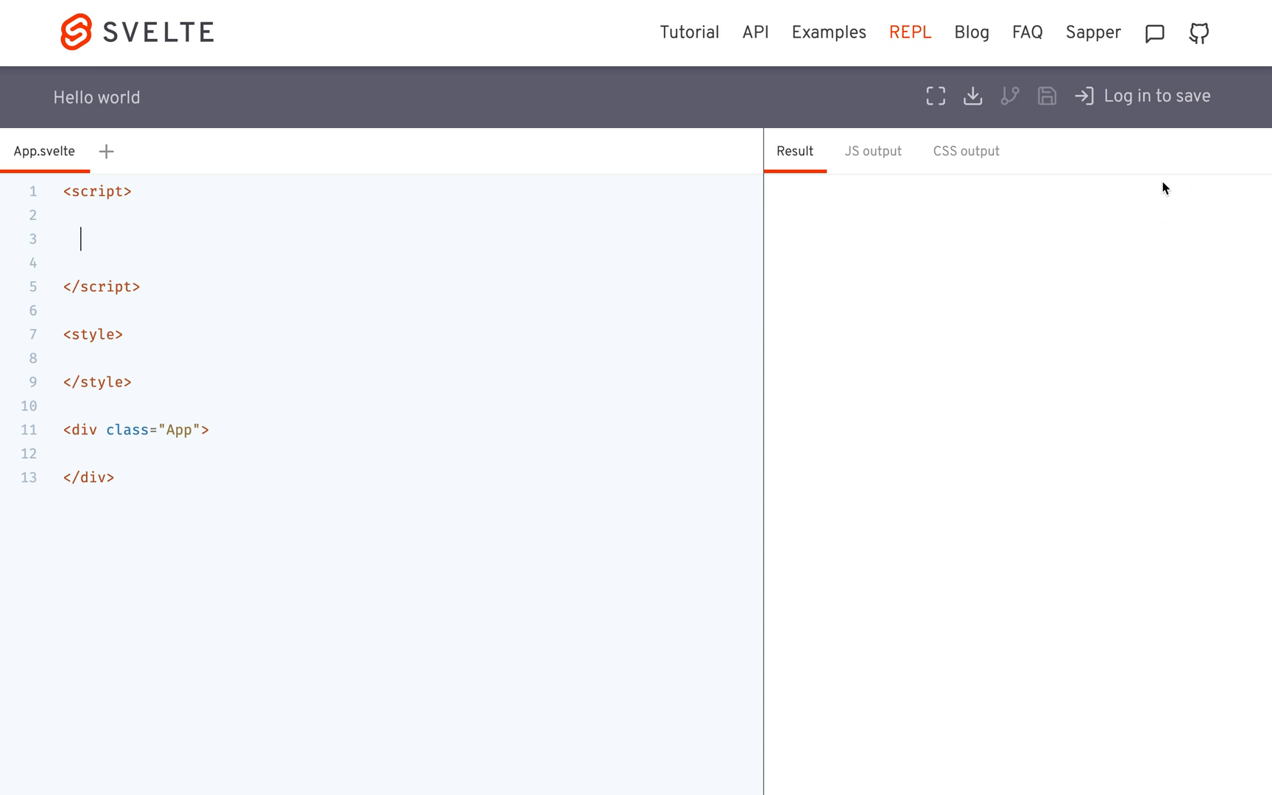
{"action": "mouse_move", "coordinate": [204, 190]}
{"action": "type", "text": "Question"}
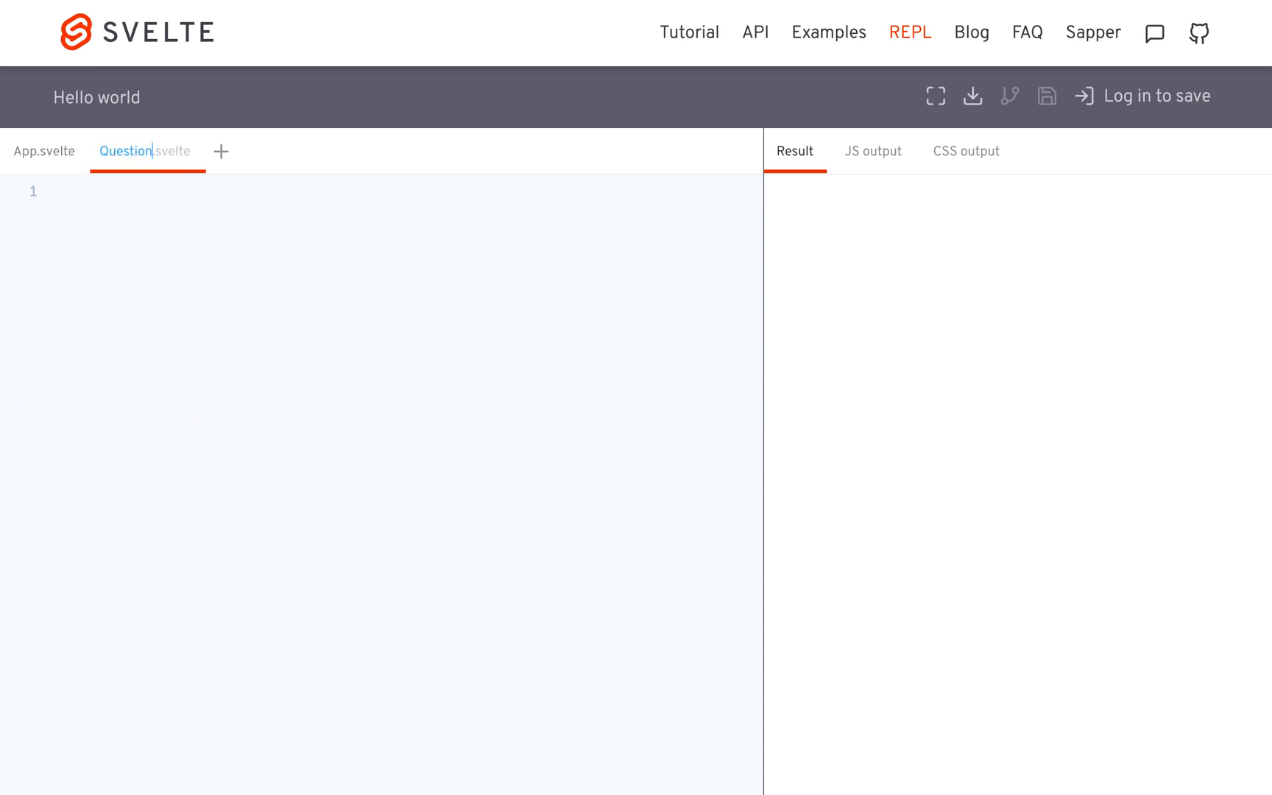
{"action": "left_click", "coordinate": [44, 151]}
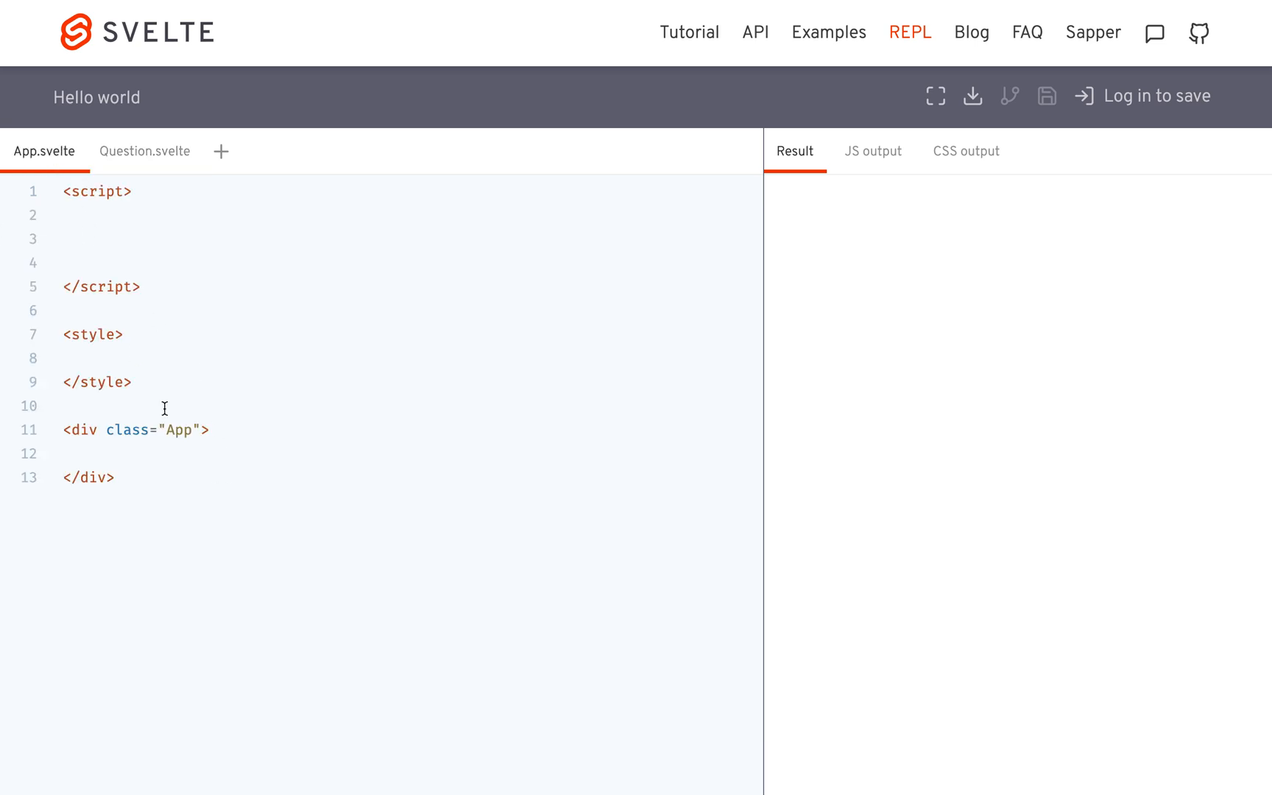
{"action": "left_click", "coordinate": [69, 358]}
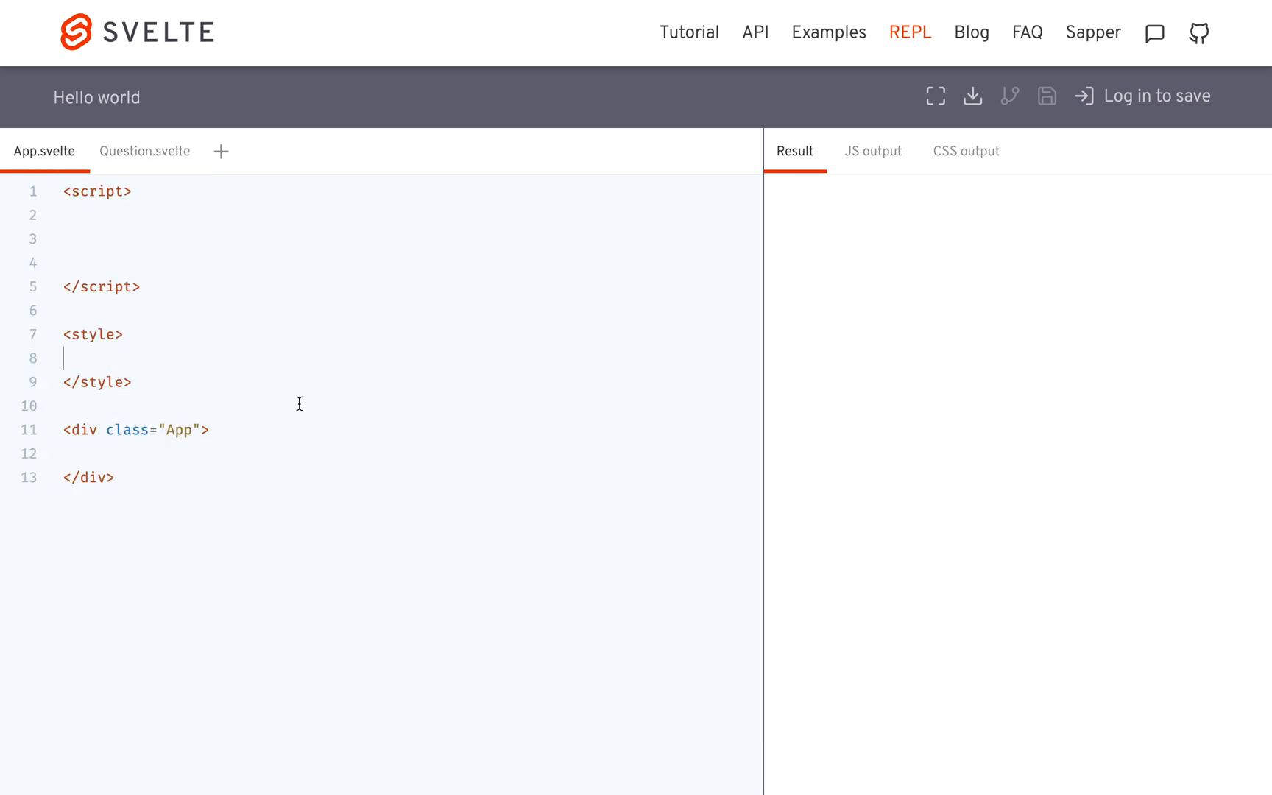
{"action": "type", "text": ".App"}
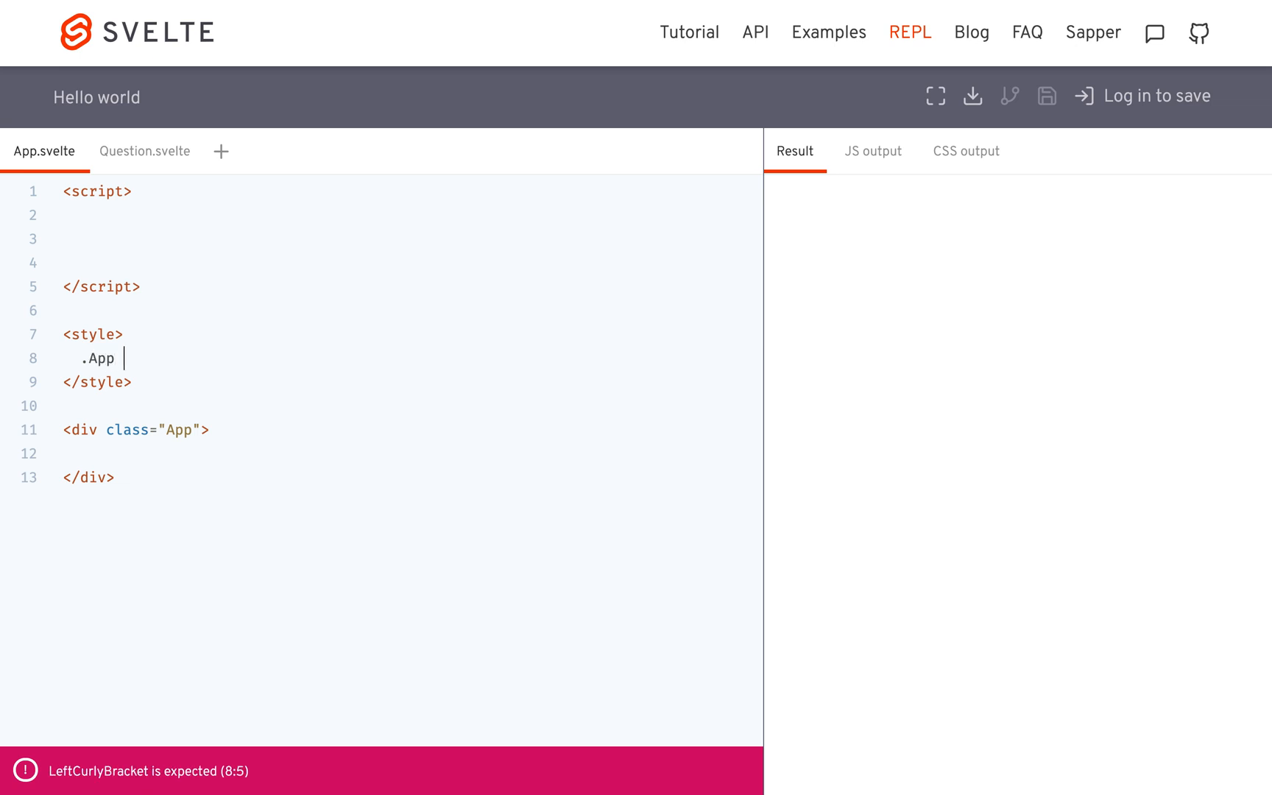
{"action": "type", "text": "{"}
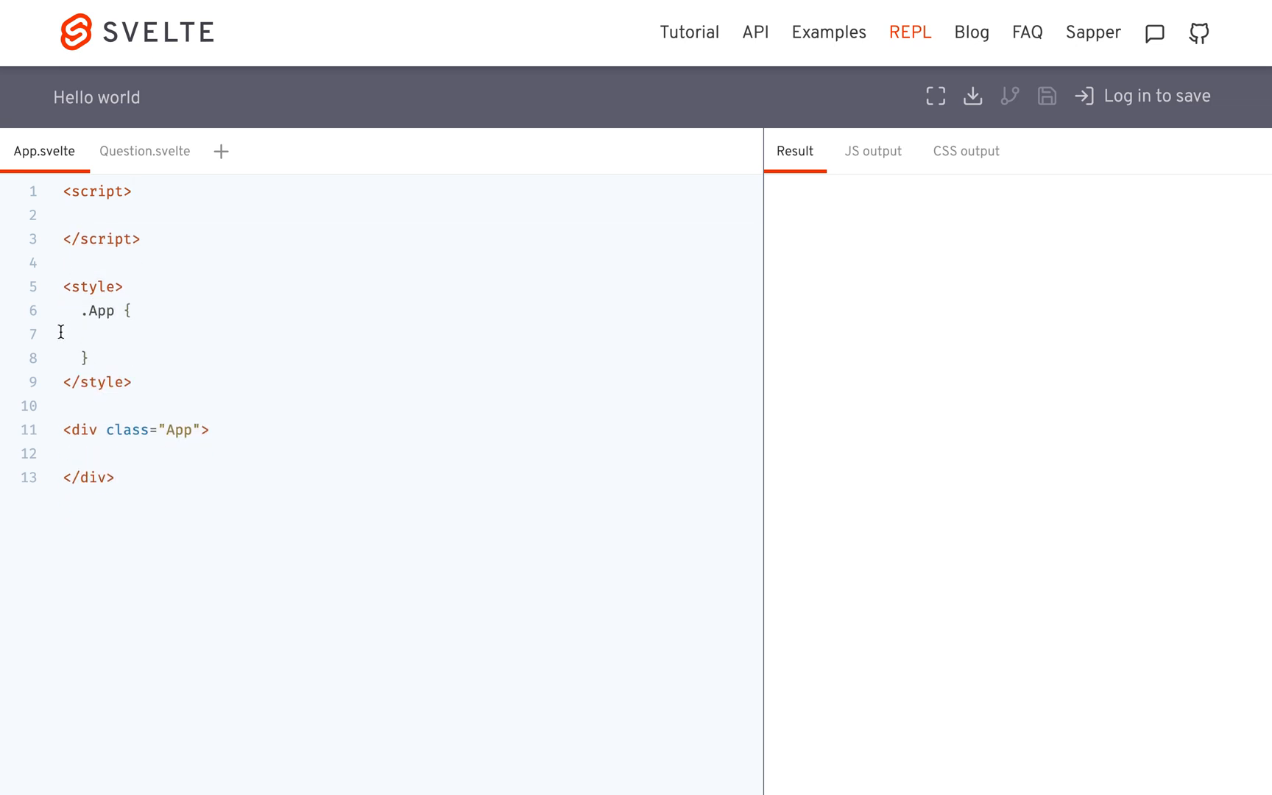
{"action": "key", "text": "ctrl+a"}
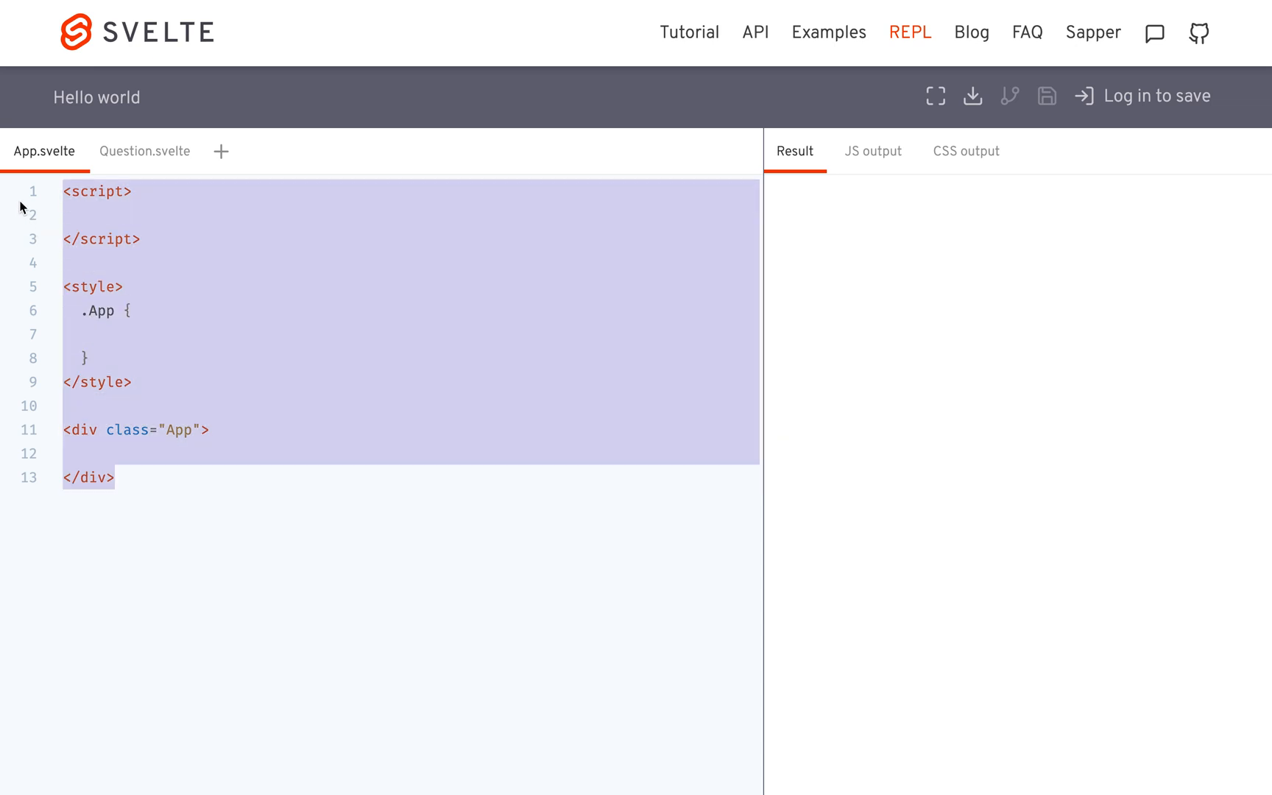
Paste the skeleton into Question.svelte and rename its class to Question in style and div
{"action": "left_click", "coordinate": [144, 151]}
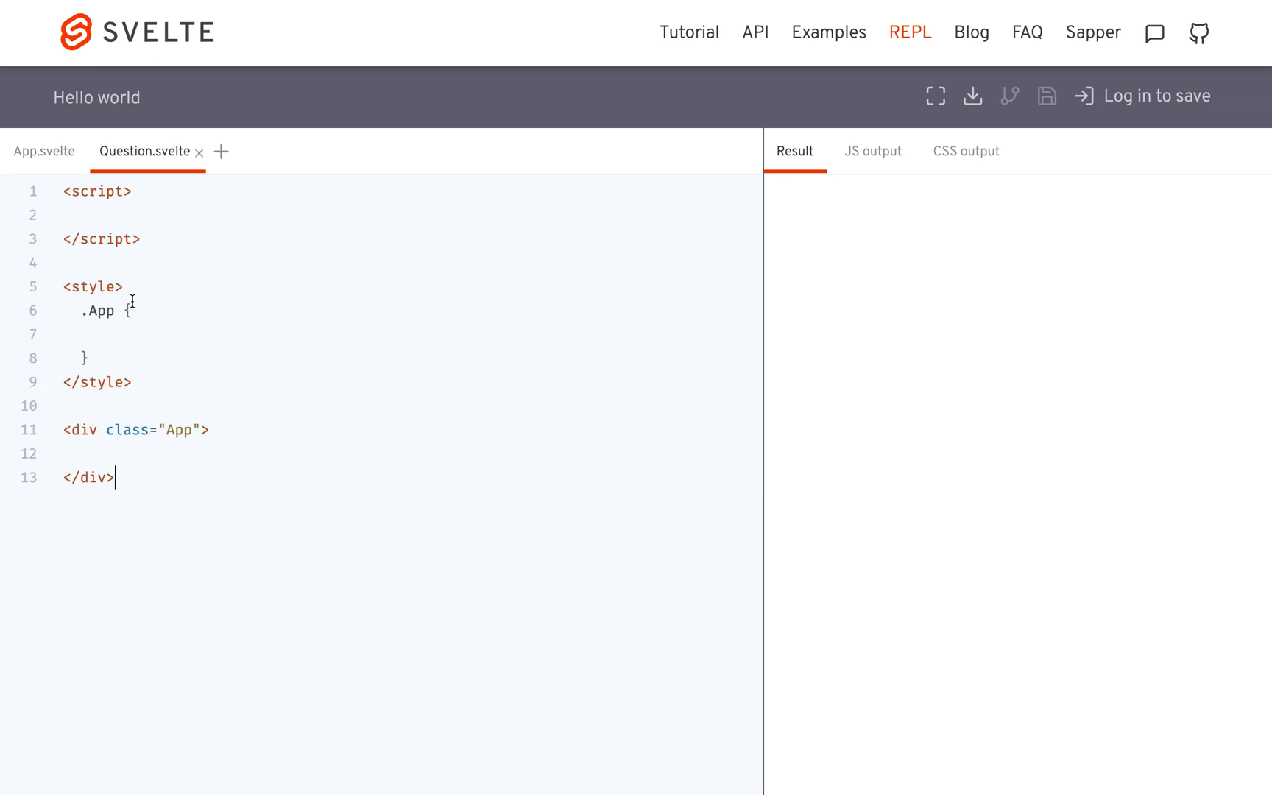
{"action": "double_click", "coordinate": [98, 311]}
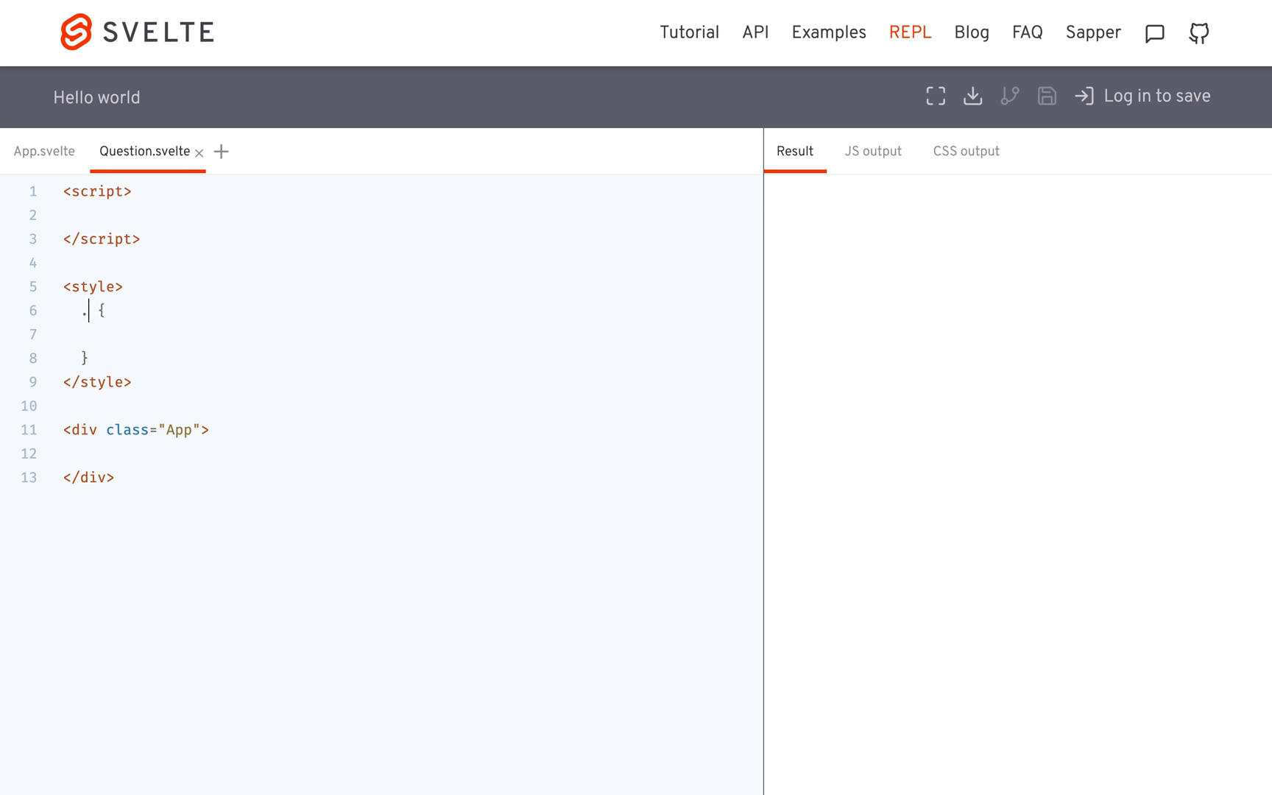
{"action": "type", "text": "Question"}
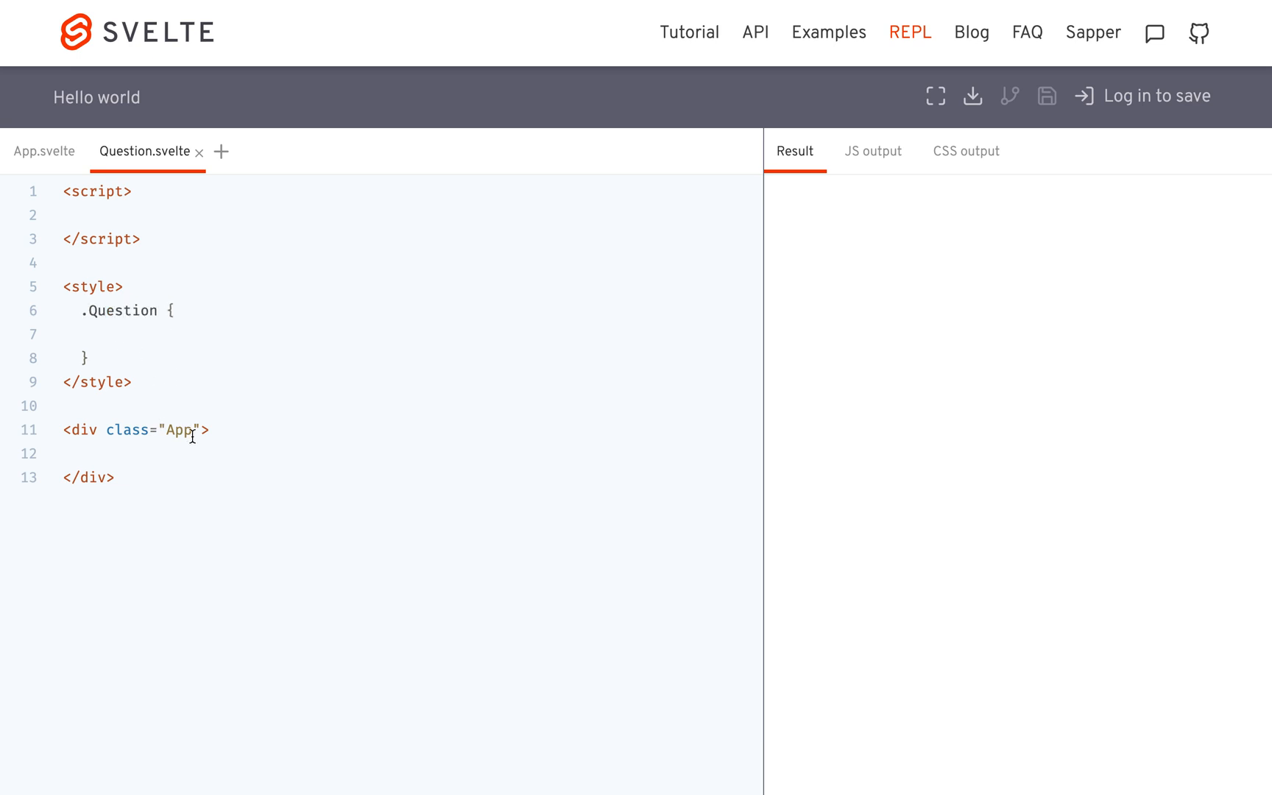
{"action": "type", "text": "Question"}
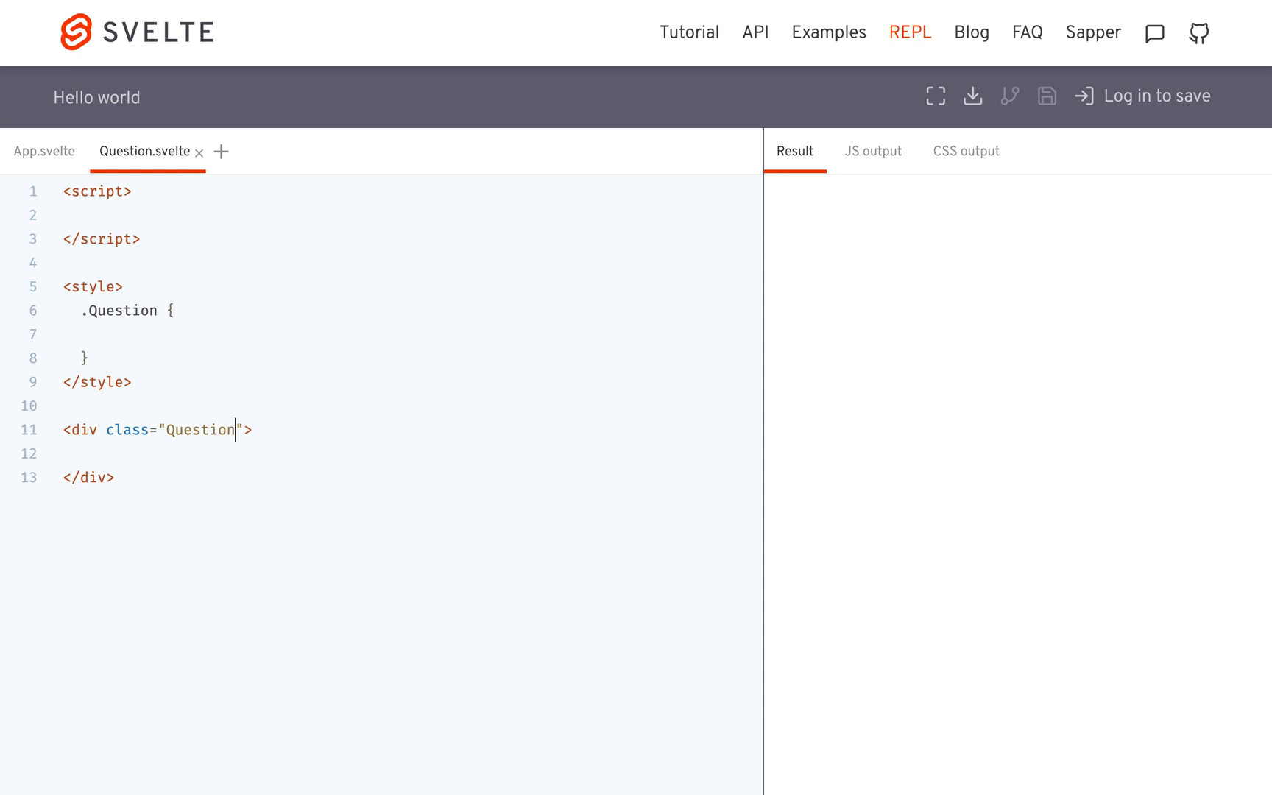
Create Answer.svelte with the same skeleton and class renamed to Answer
{"action": "left_click", "coordinate": [219, 152]}
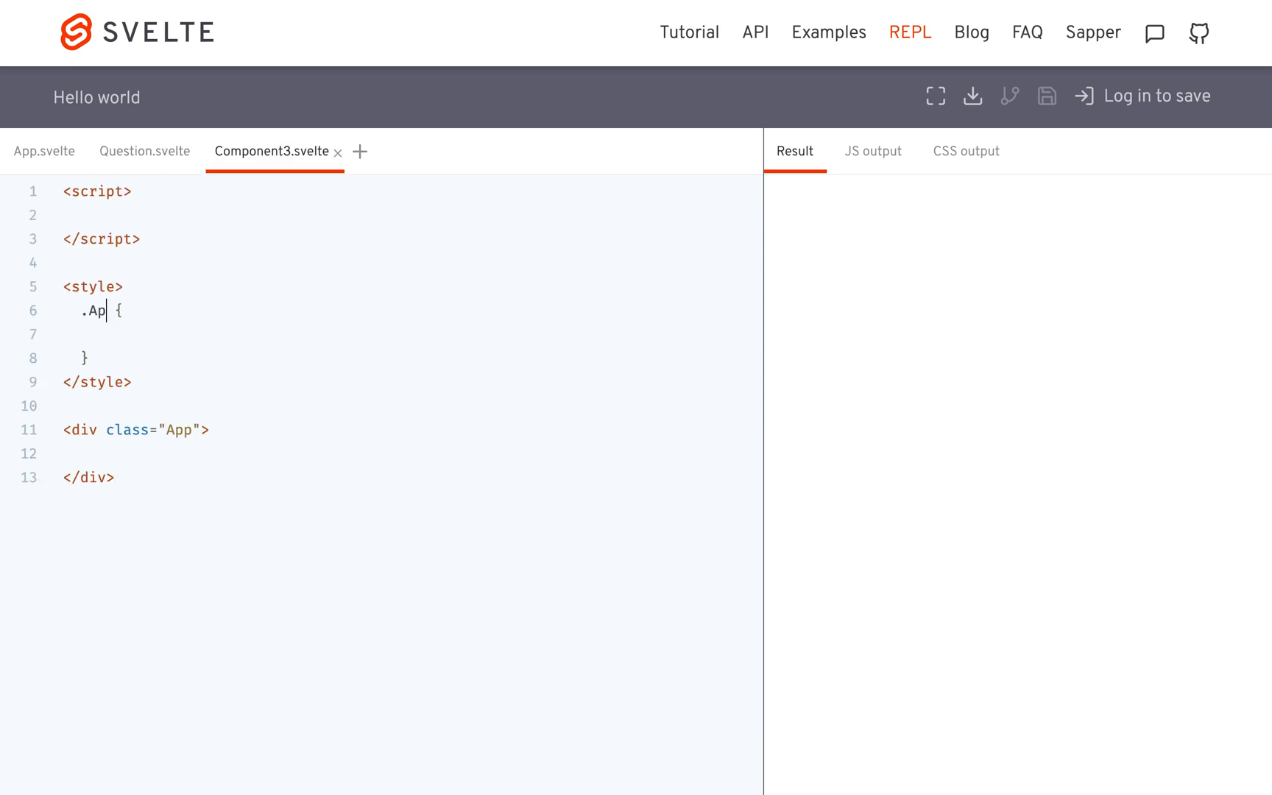
{"action": "type", "text": "nswer"}
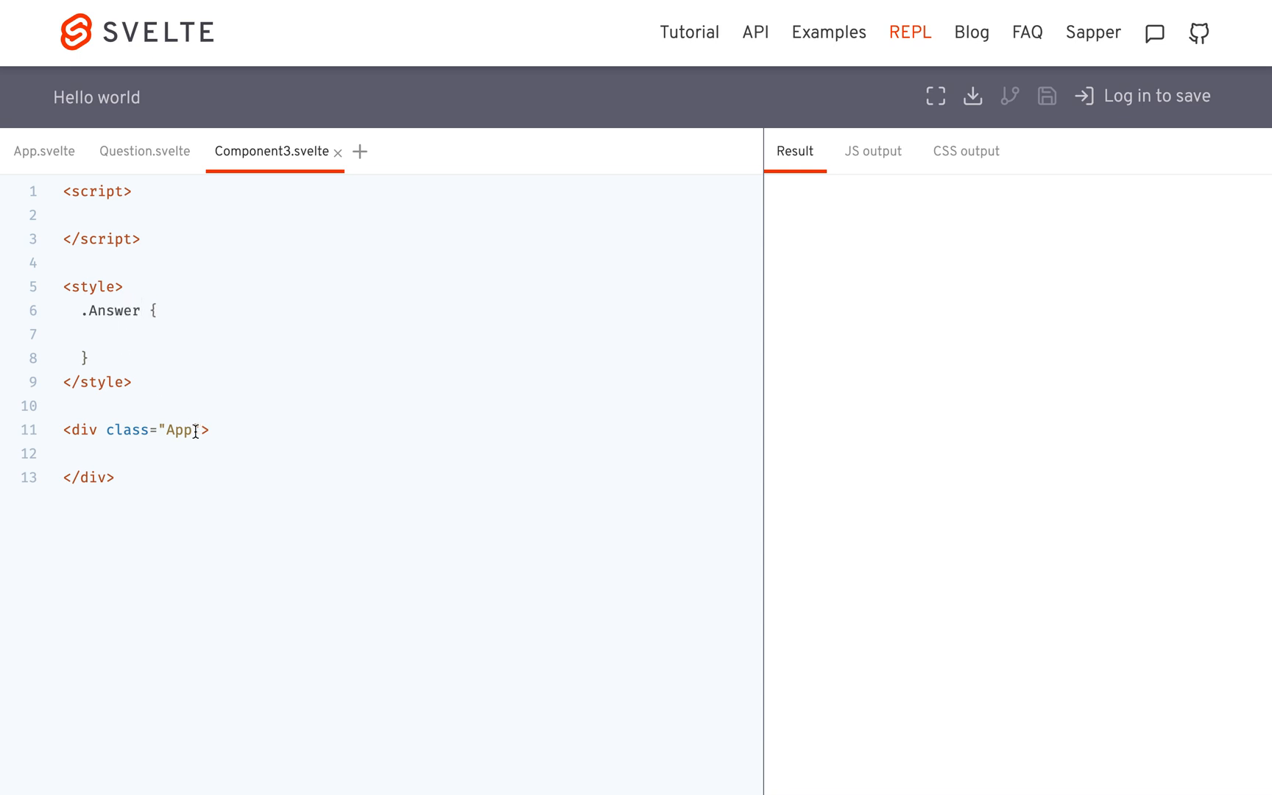
{"action": "type", "text": "Answer"}
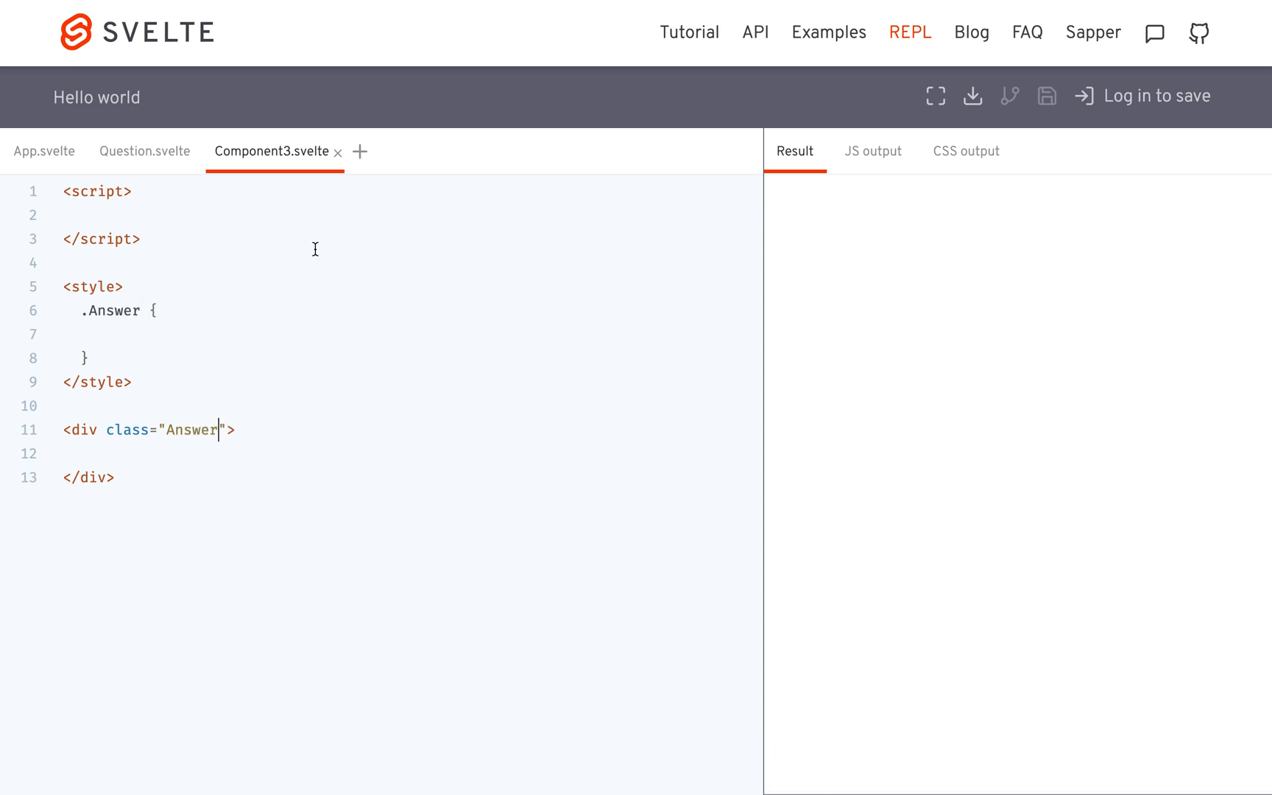
Create Points.svelte with the same skeleton and class renamed to Points
{"action": "double_click", "coordinate": [252, 151]}
{"action": "type", "text": "Answer"}
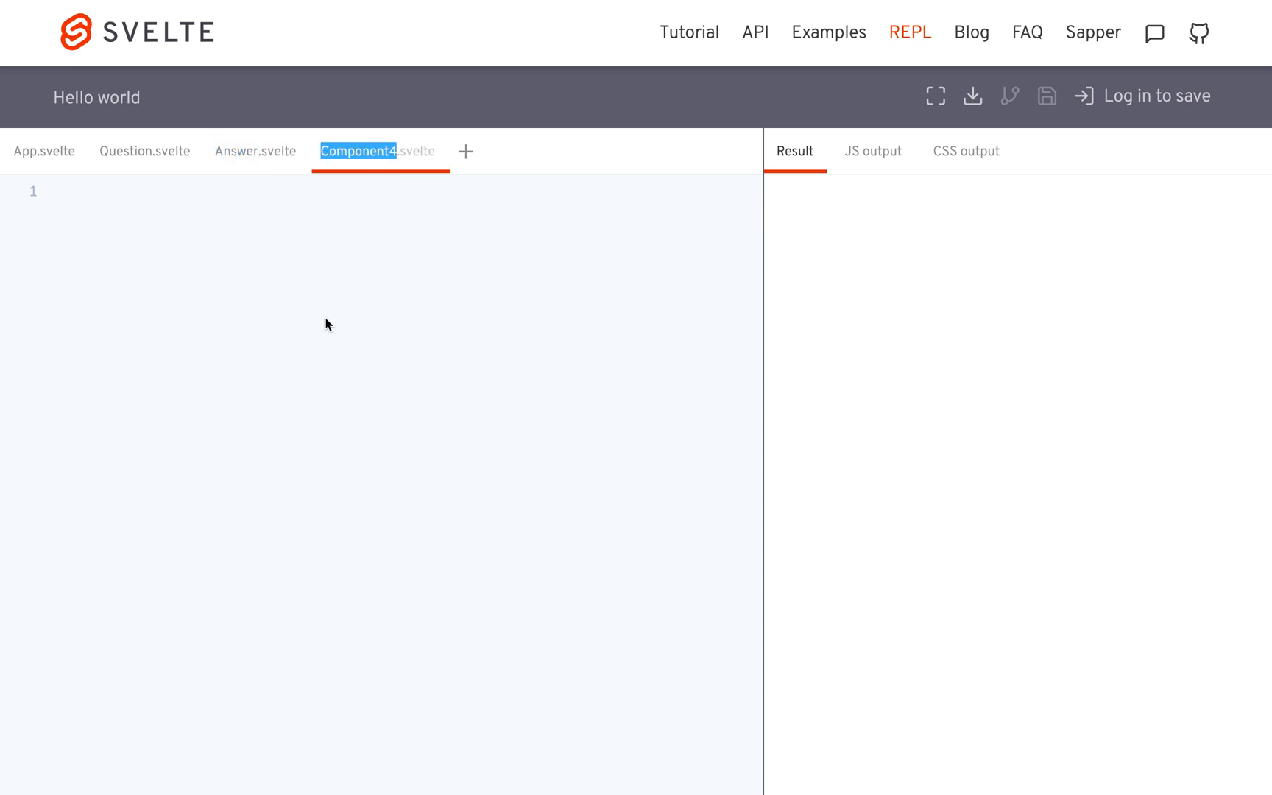
{"action": "type", "text": "Po"}
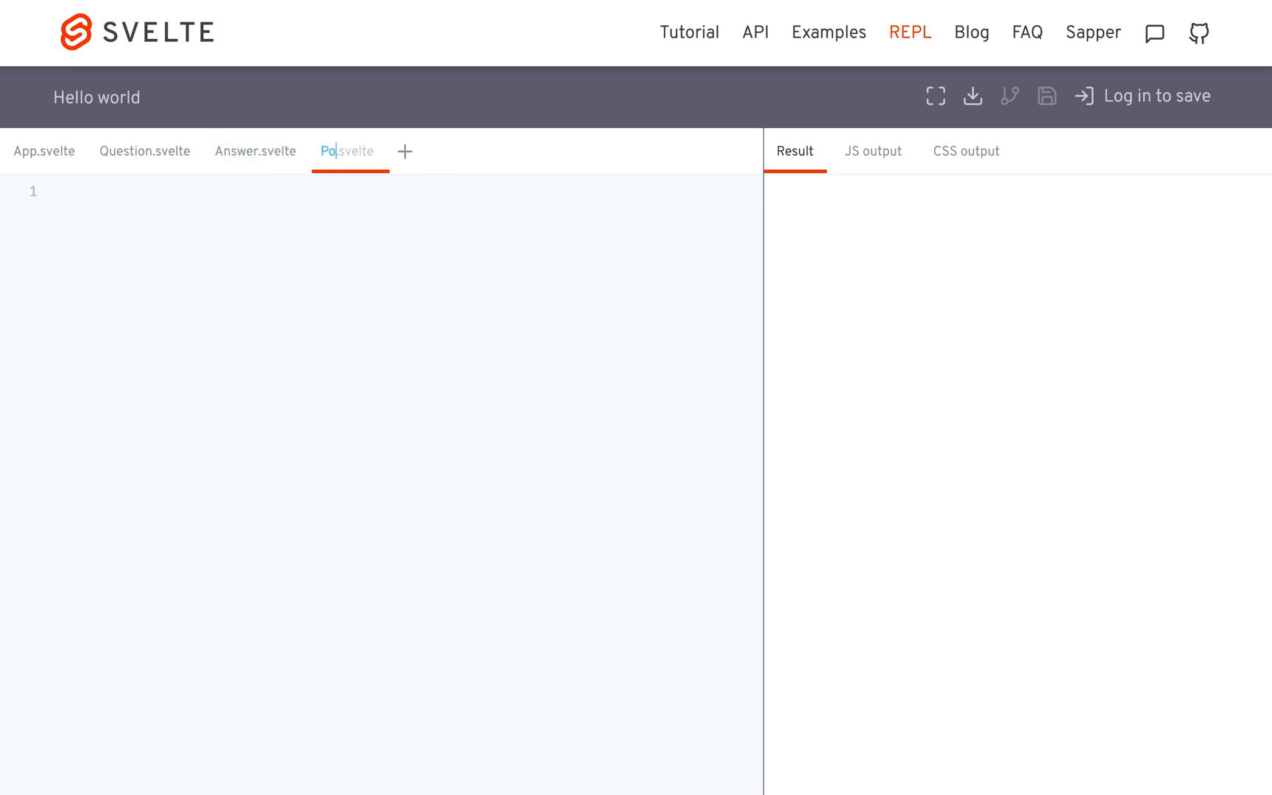
{"action": "type", "text": "ints.svelte"}
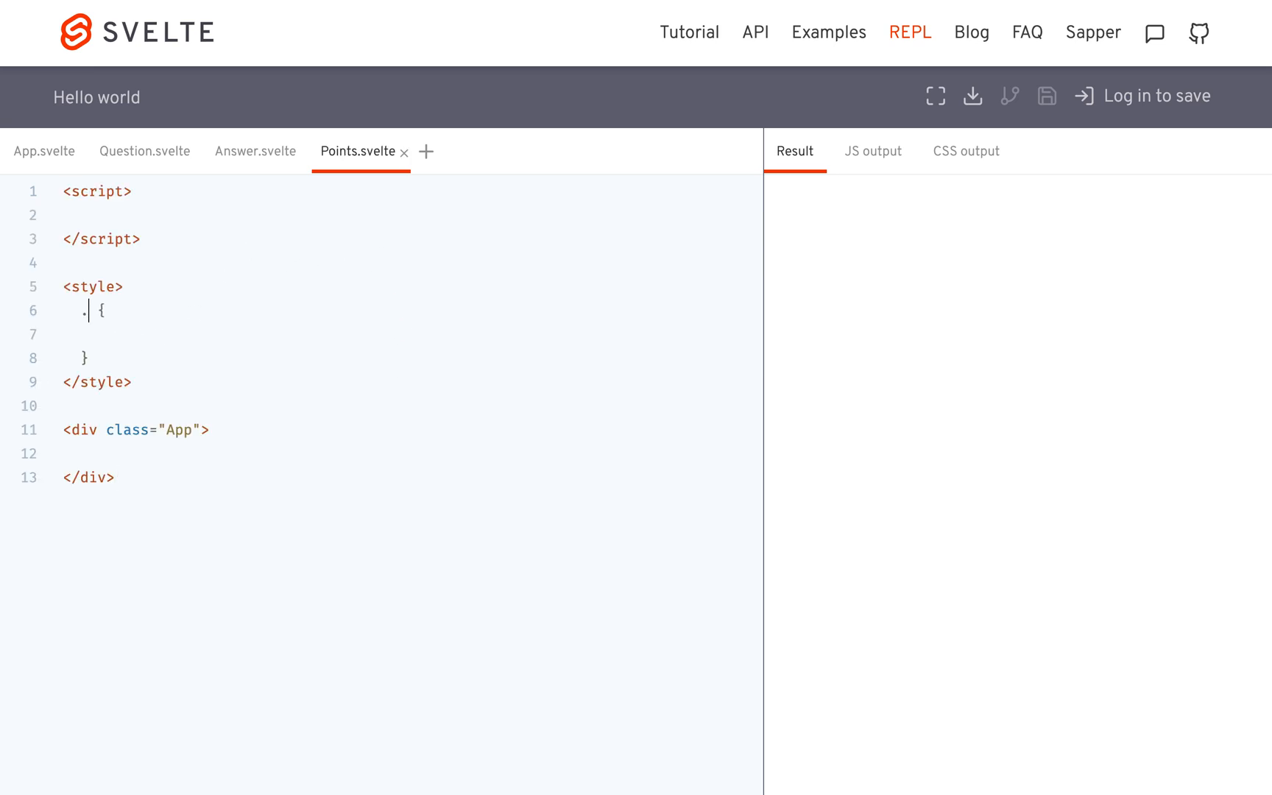
{"action": "type", "text": "Points"}
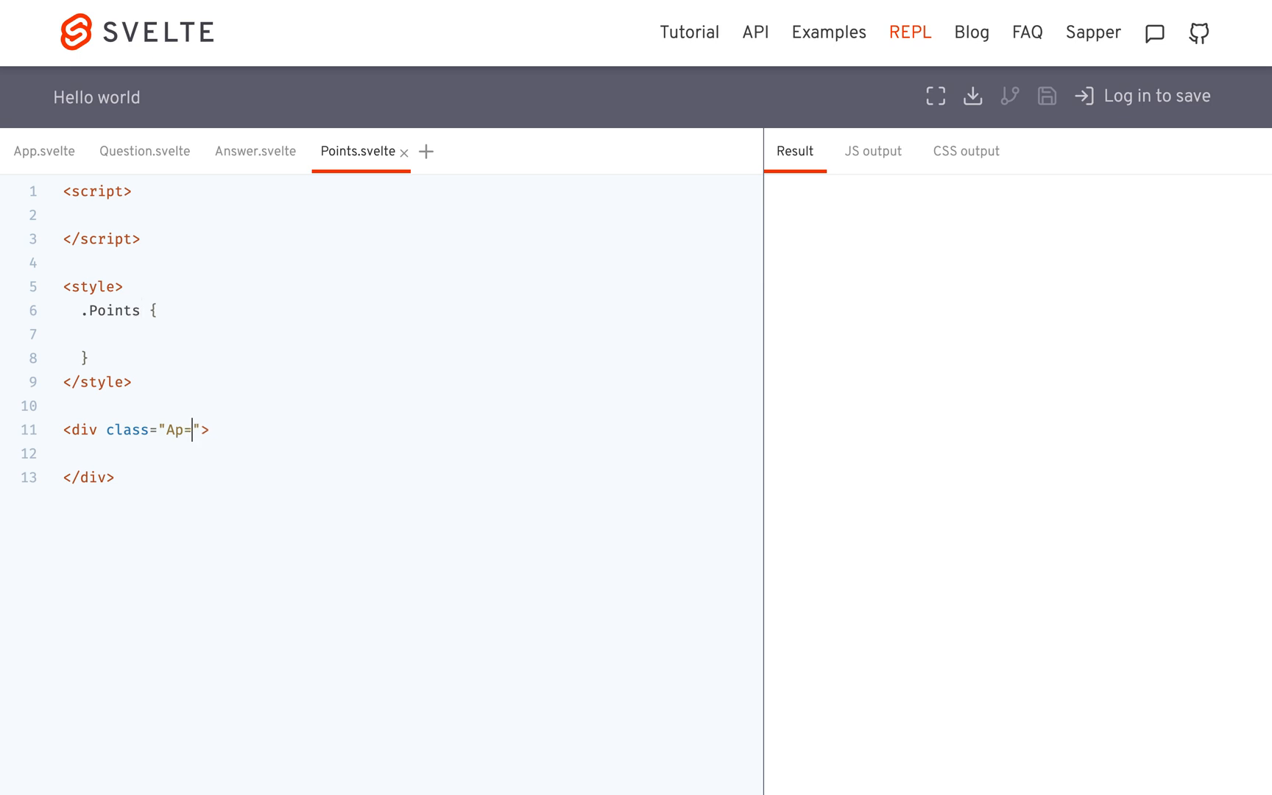
{"action": "type", "text": "Points"}
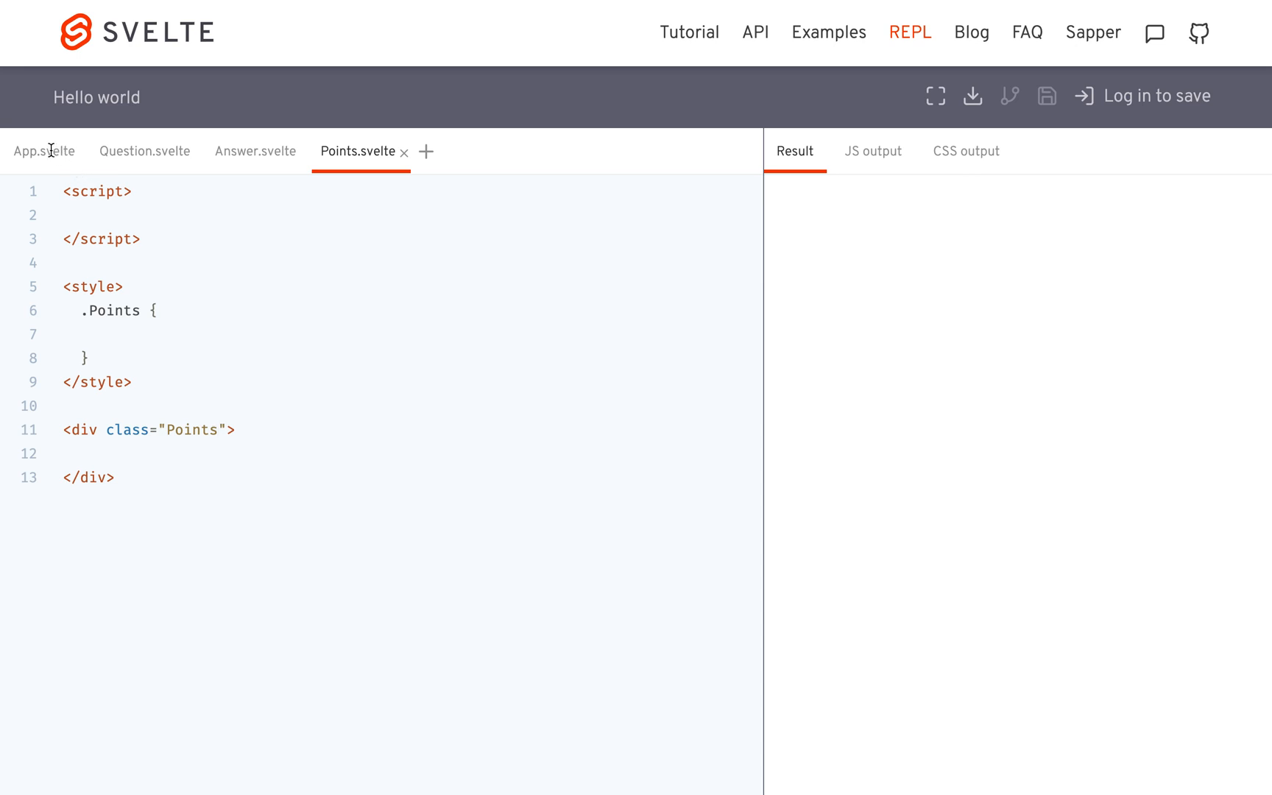
Start a const quiz array in App.svelte with a first object whose question is 'Is the sky blue?'
{"action": "left_click", "coordinate": [44, 150]}
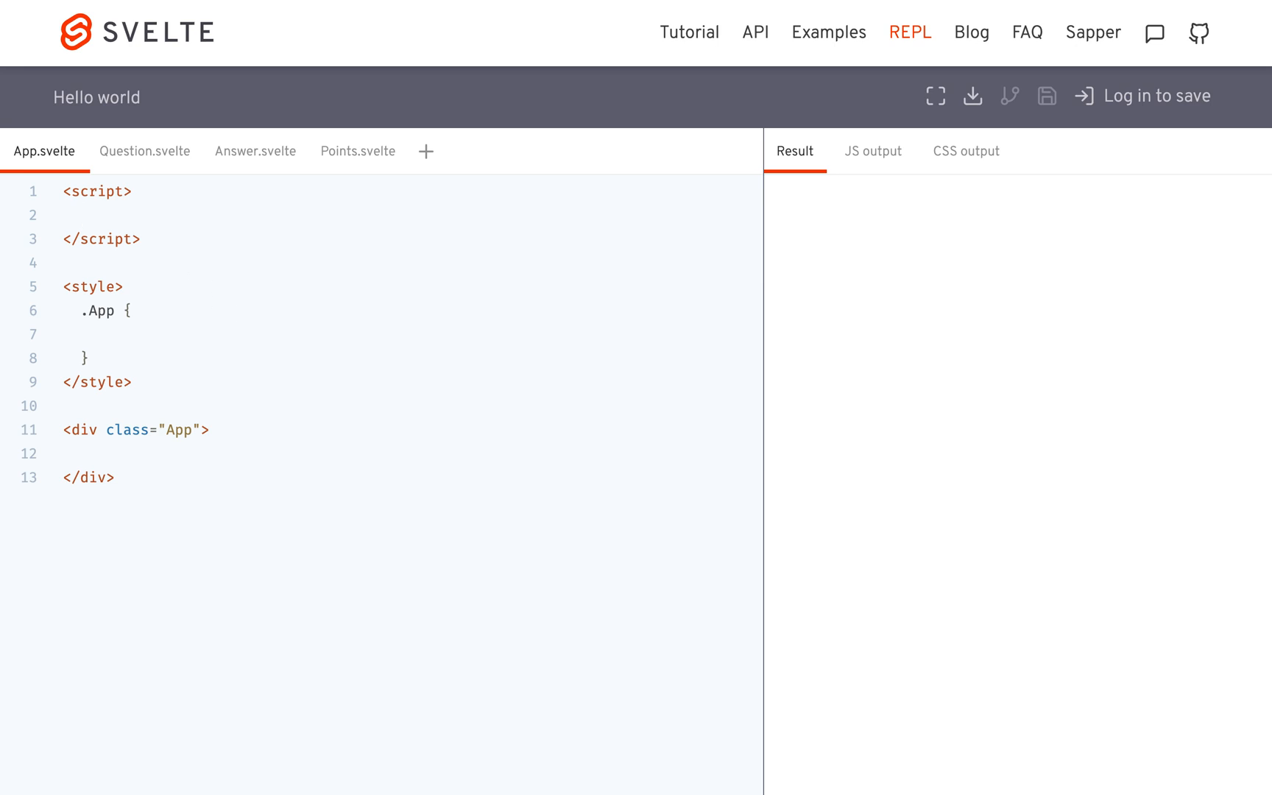
{"action": "type", "text": "const"}
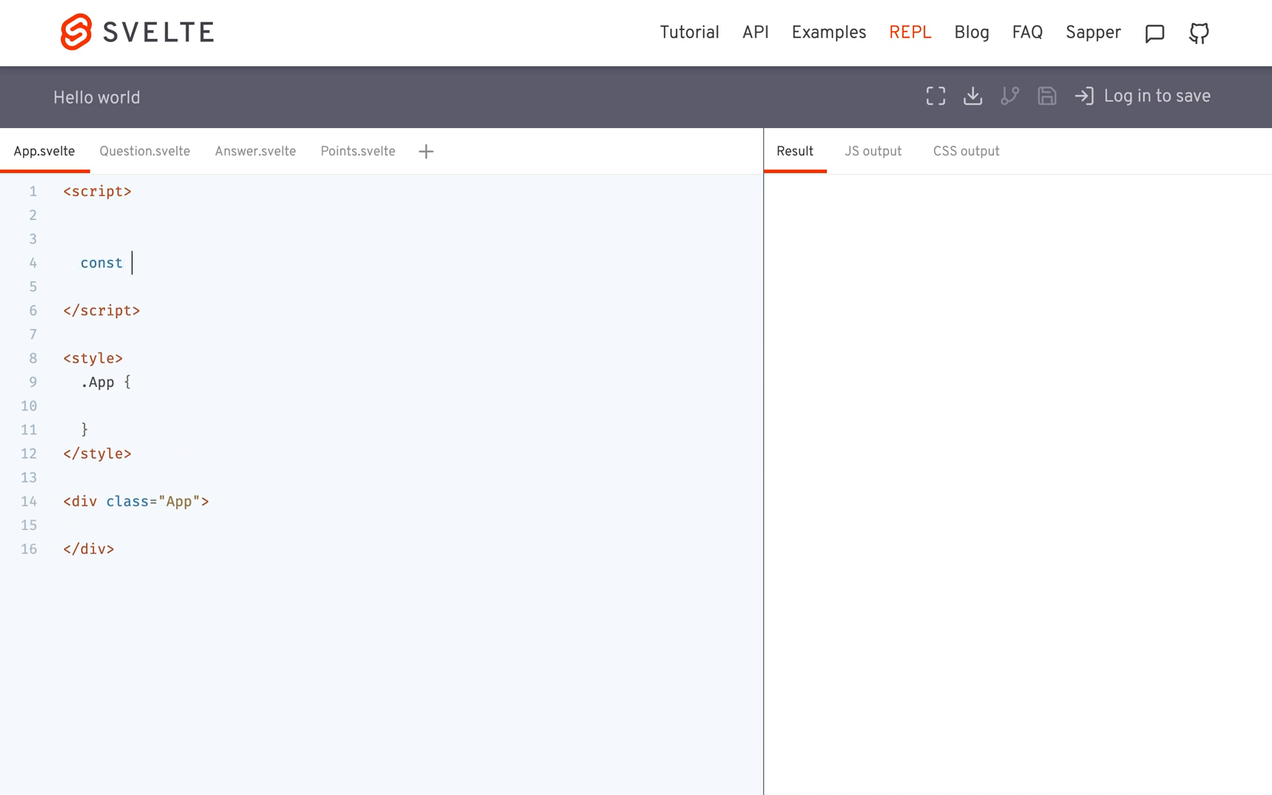
{"action": "type", "text": "qi"}
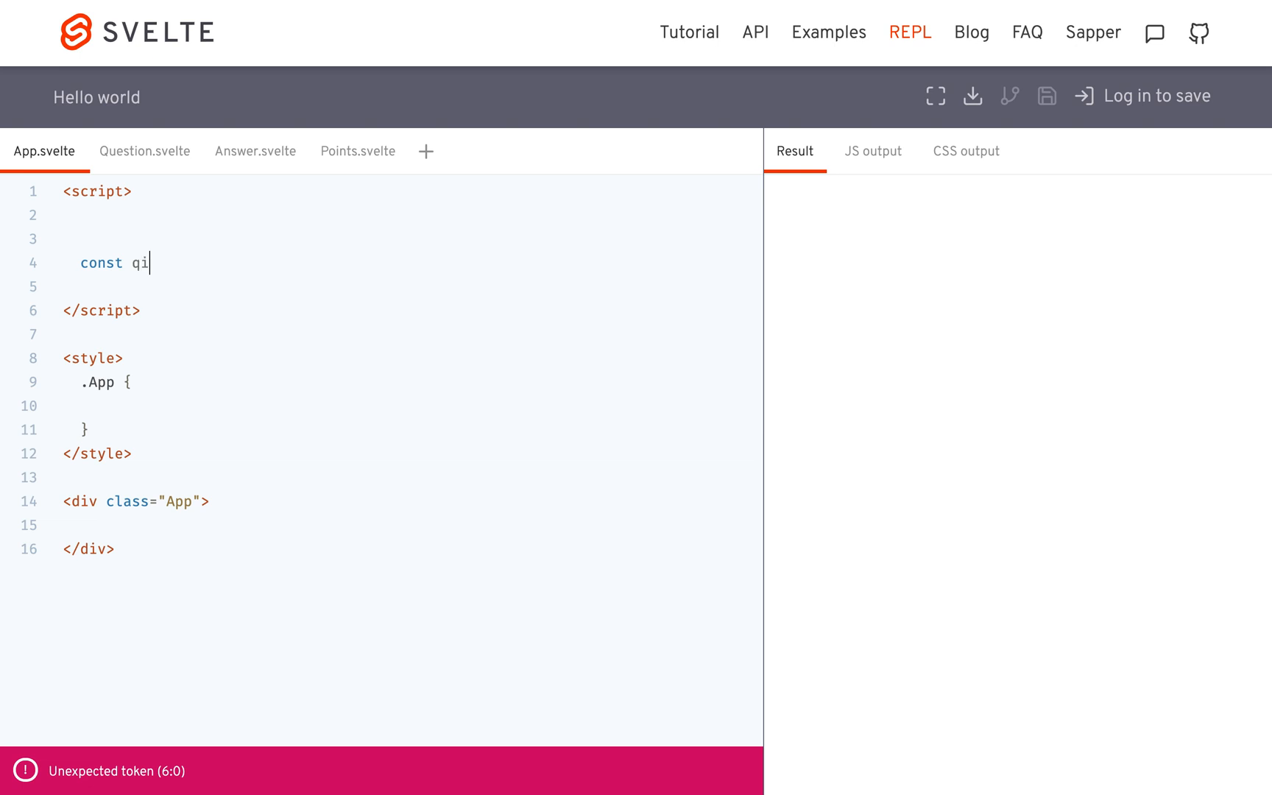
{"action": "type", "text": "z = ["}
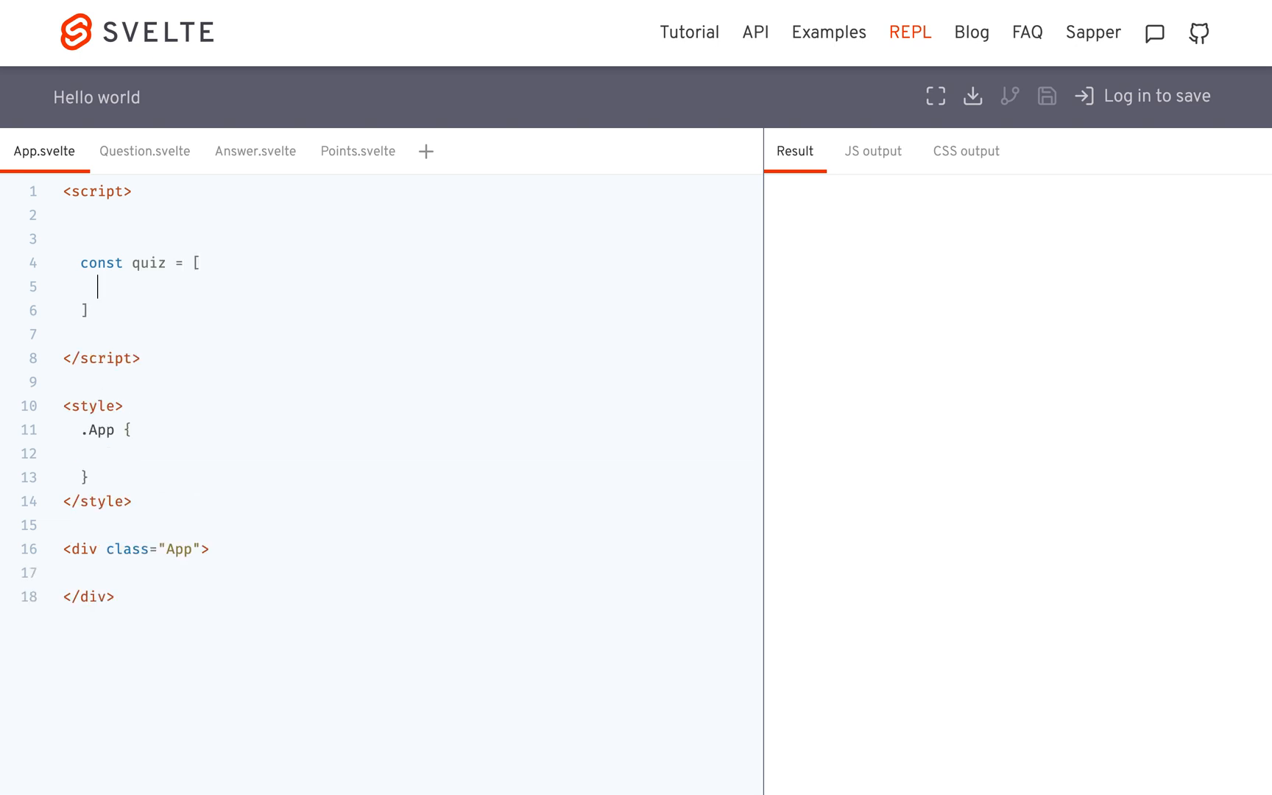
{"action": "type", "text": "{"}
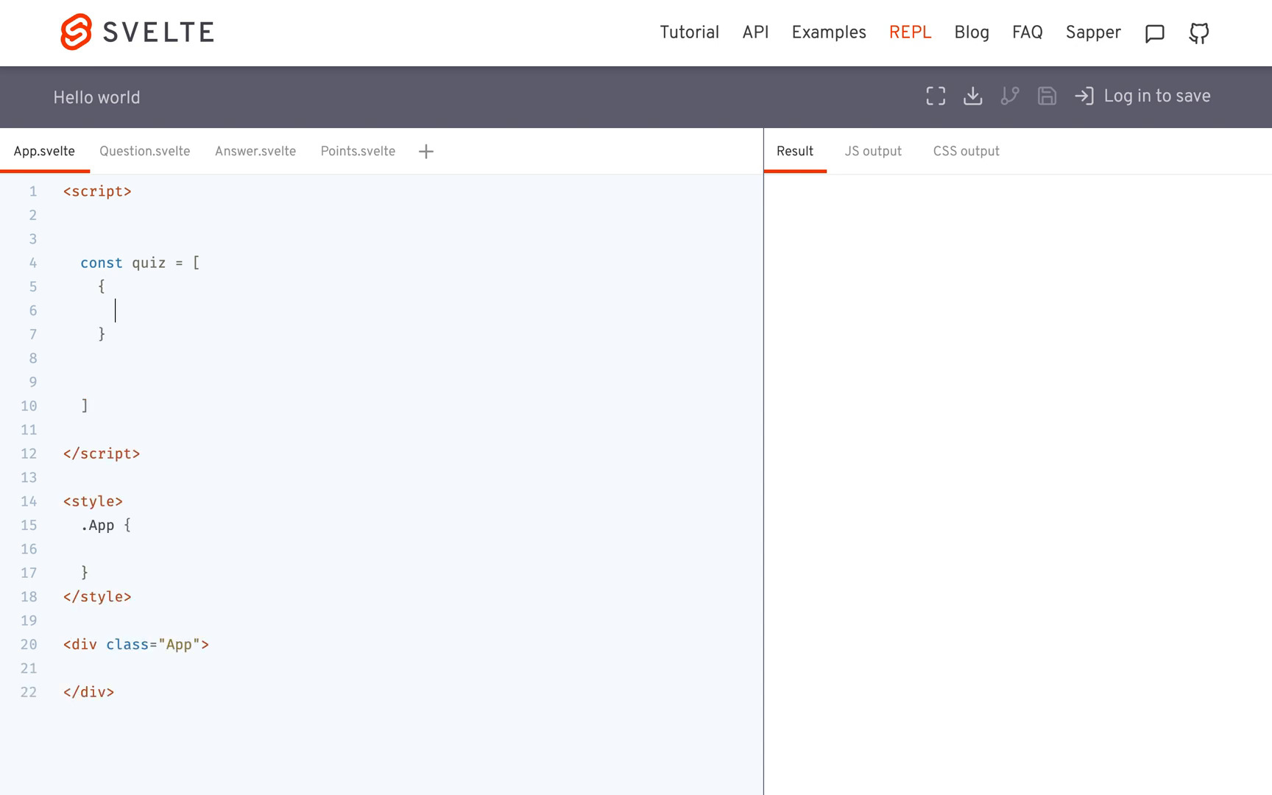
{"action": "type", "text": "question:"}
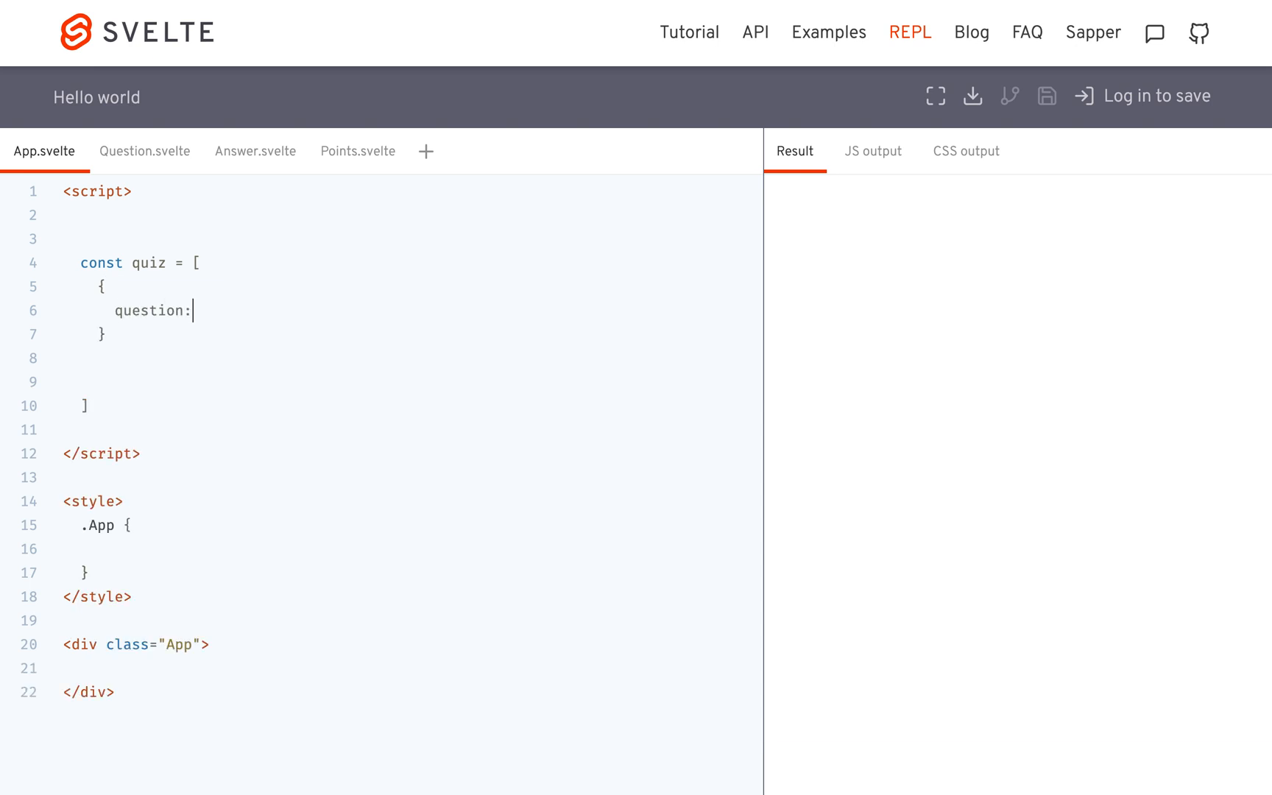
{"action": "type", "text": "'"}
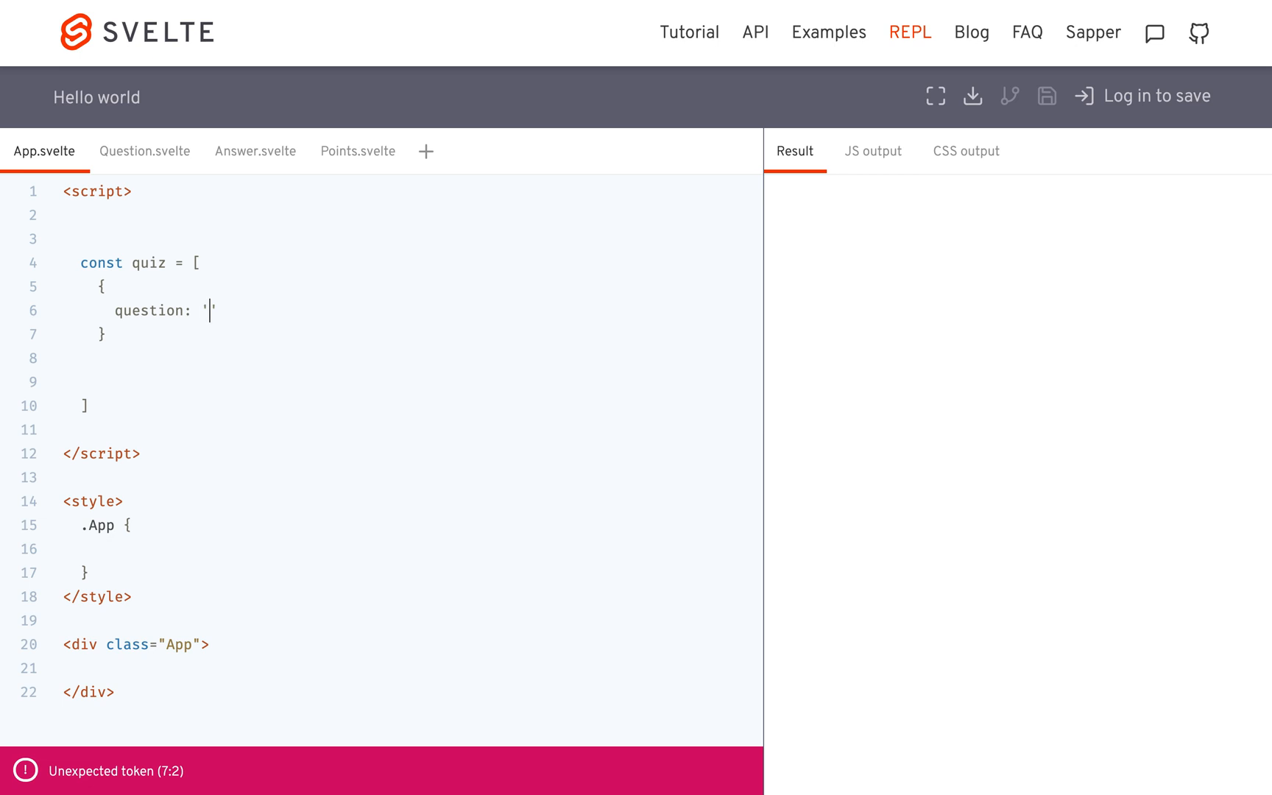
{"action": "type", "text": "Is the"}
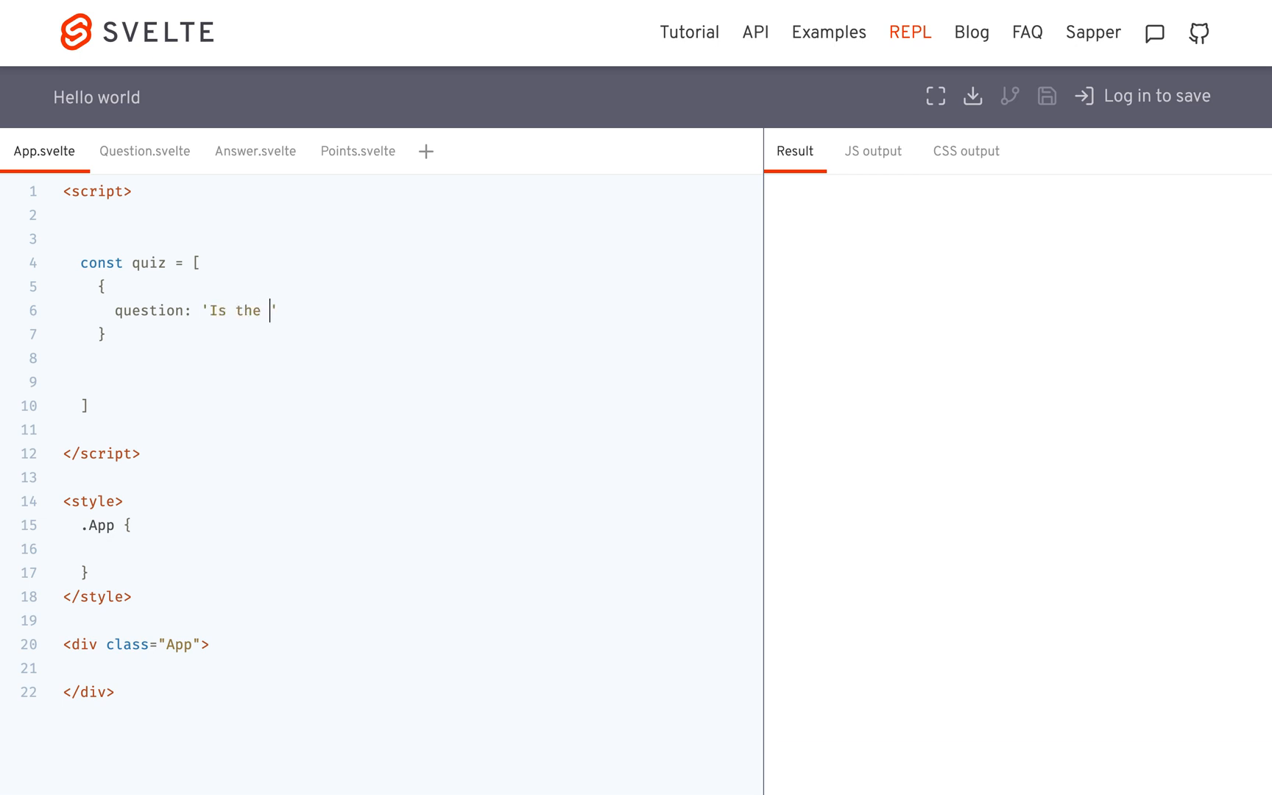
{"action": "type", "text": "sky blue?"}
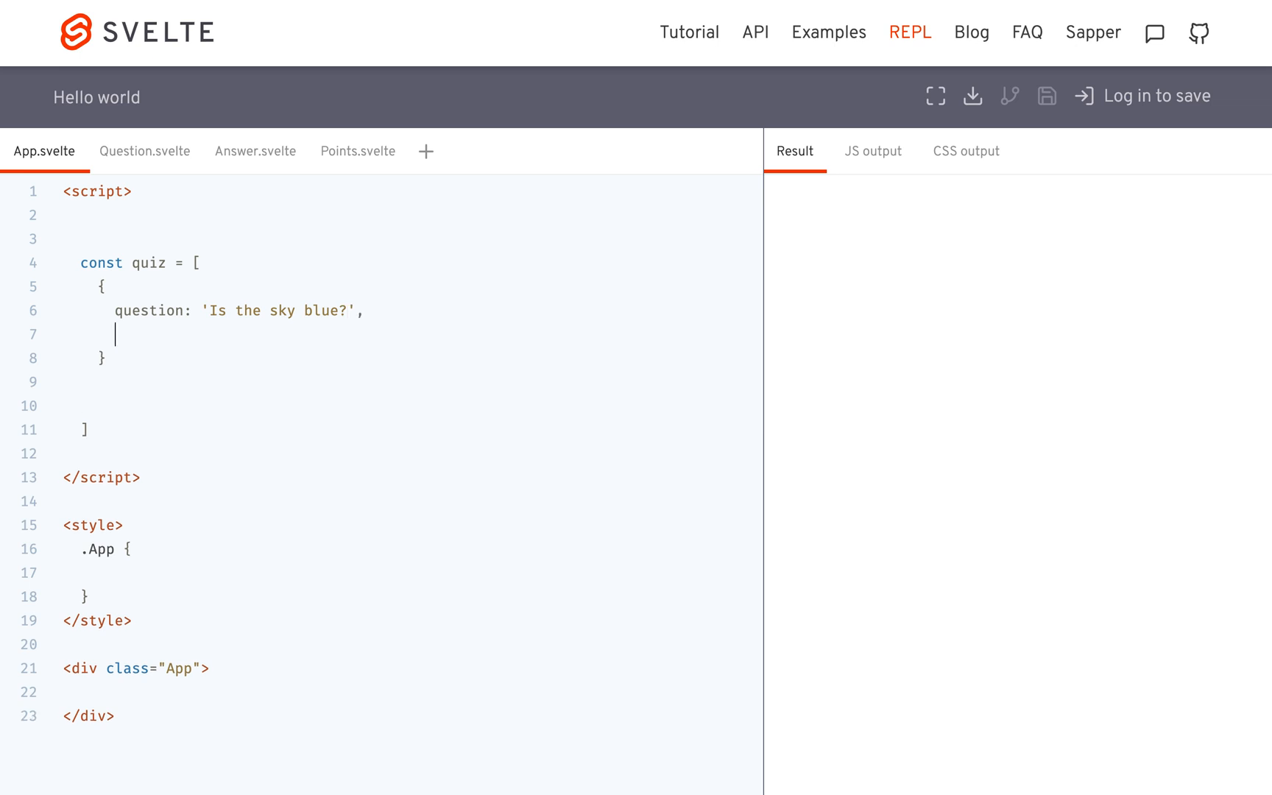
Give the first question correctAnswer 0 and an answer array of 'Yes' and 'No'
{"action": "type", "text": "co"}
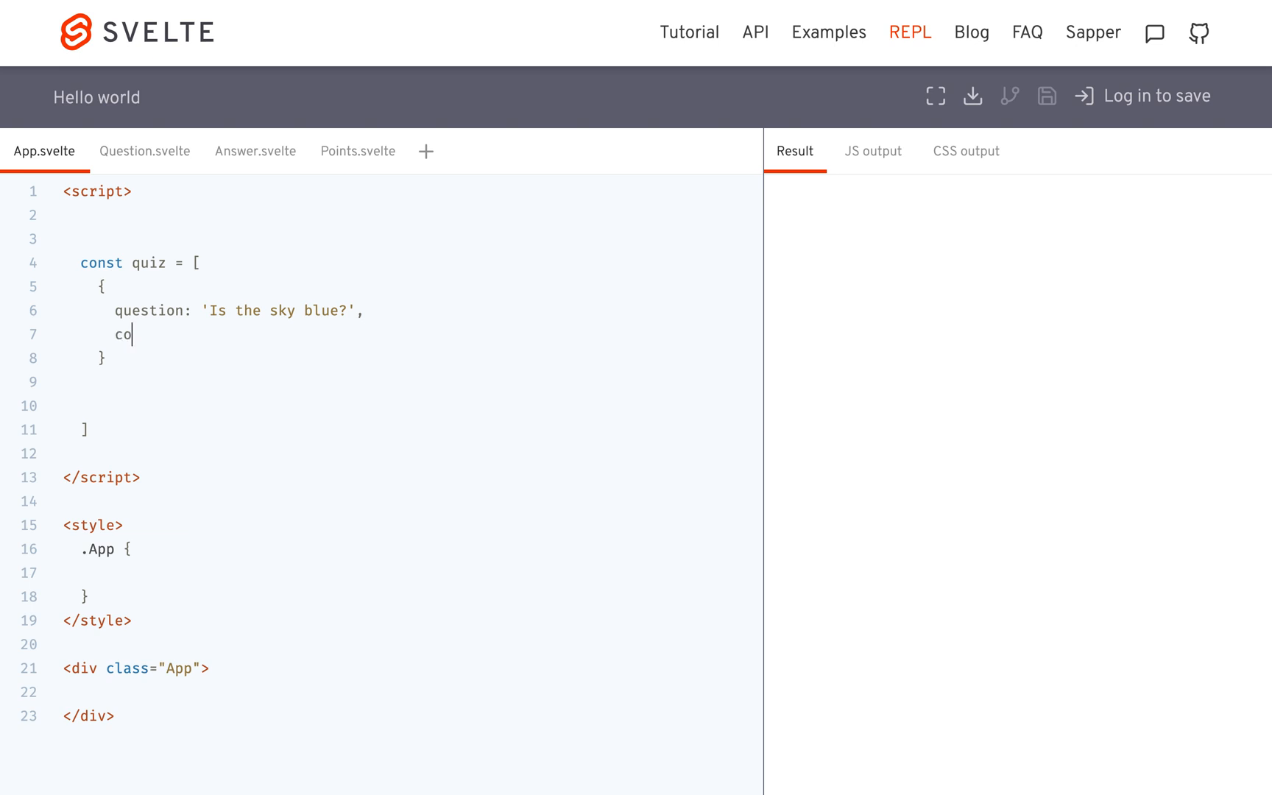
{"action": "type", "text": "rrectAnswerL"}
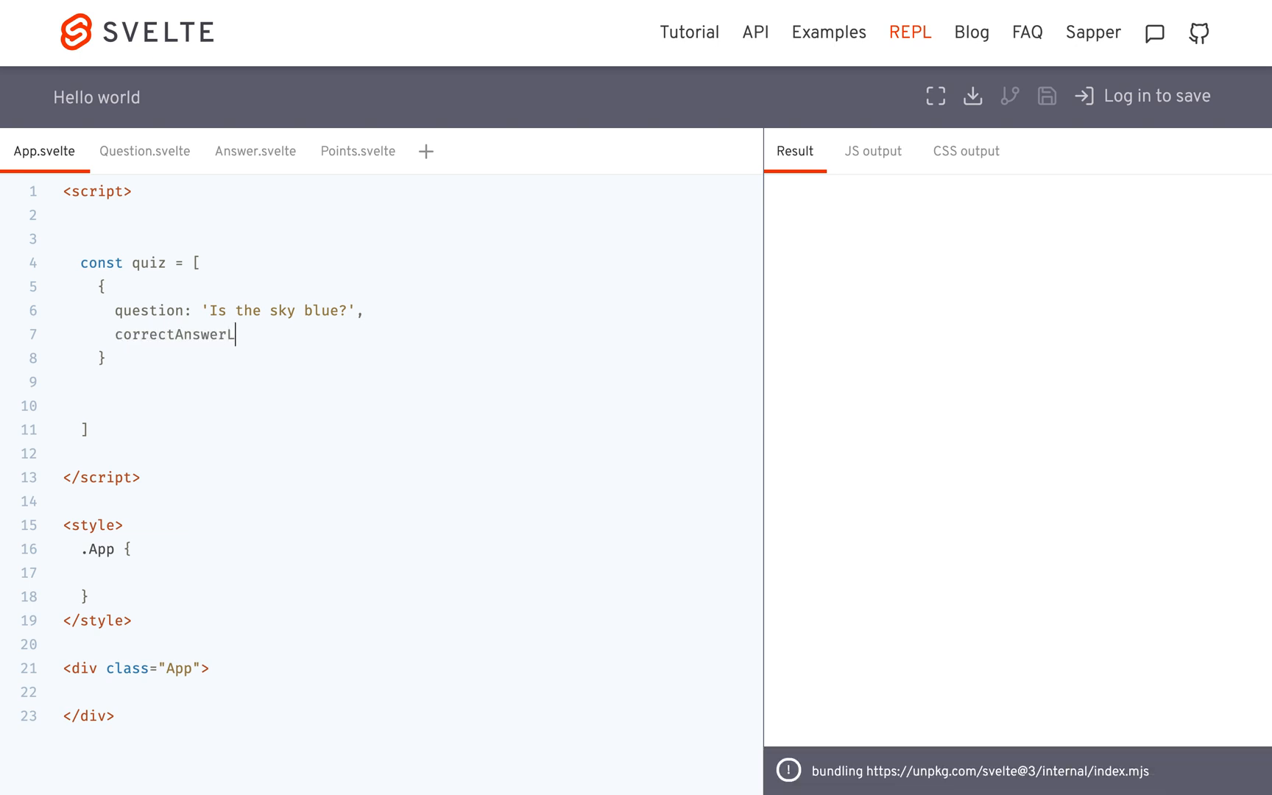
{"action": "type", "text": ":"}
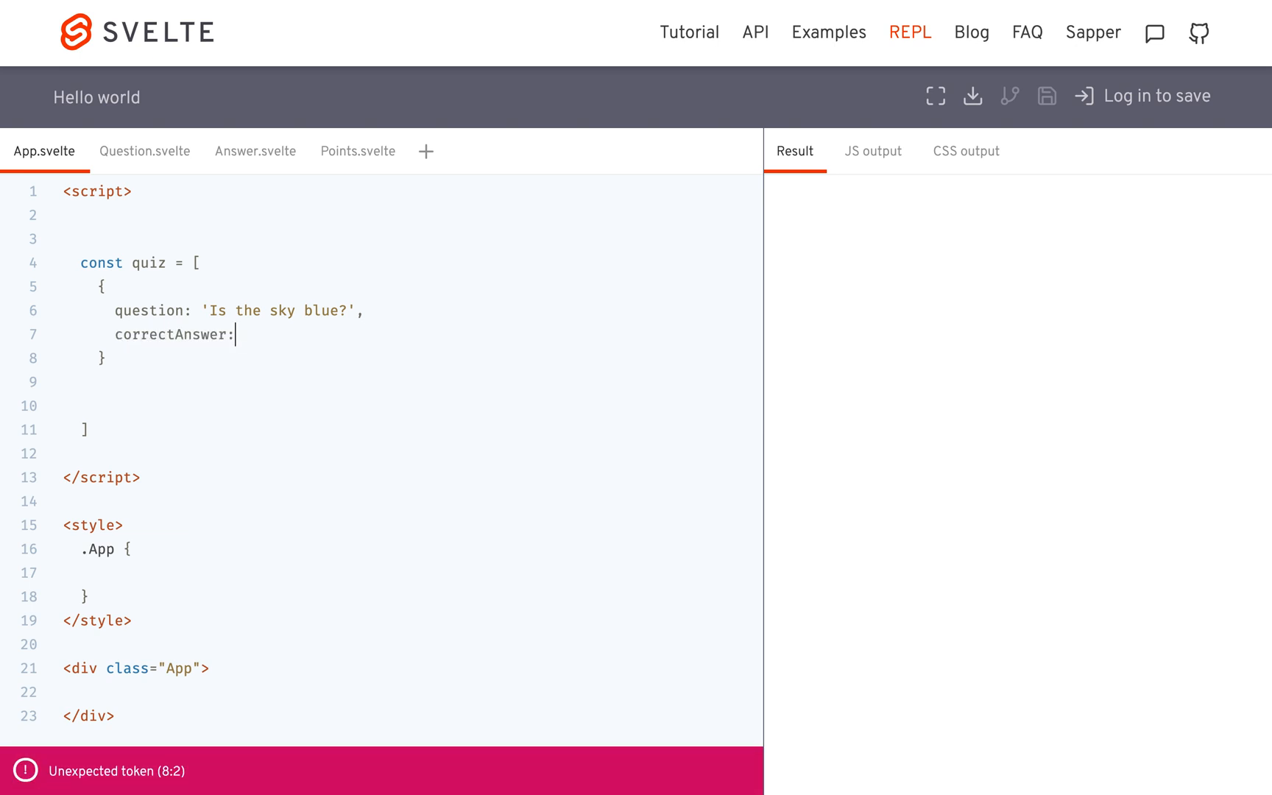
{"action": "type", "text": "0"}
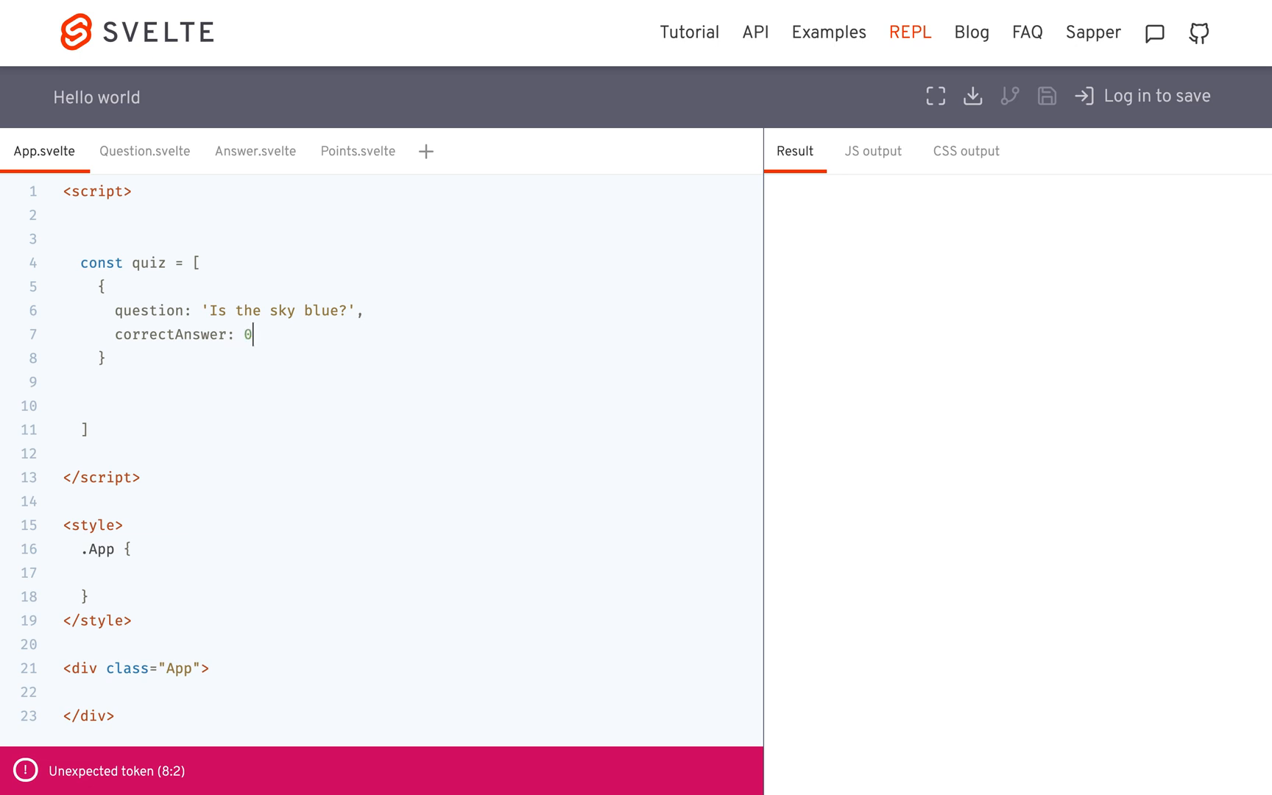
{"action": "type", "text": ","}
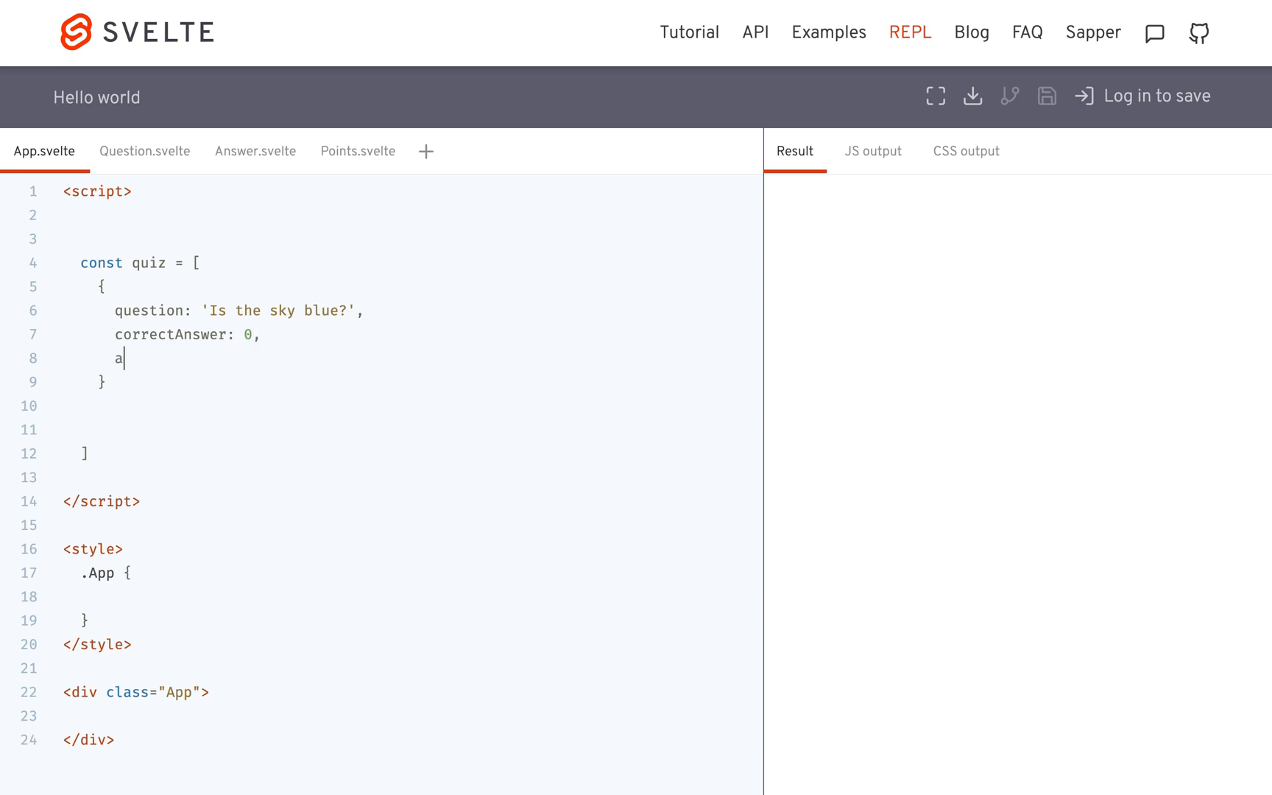
{"action": "type", "text": "nswer: []"}
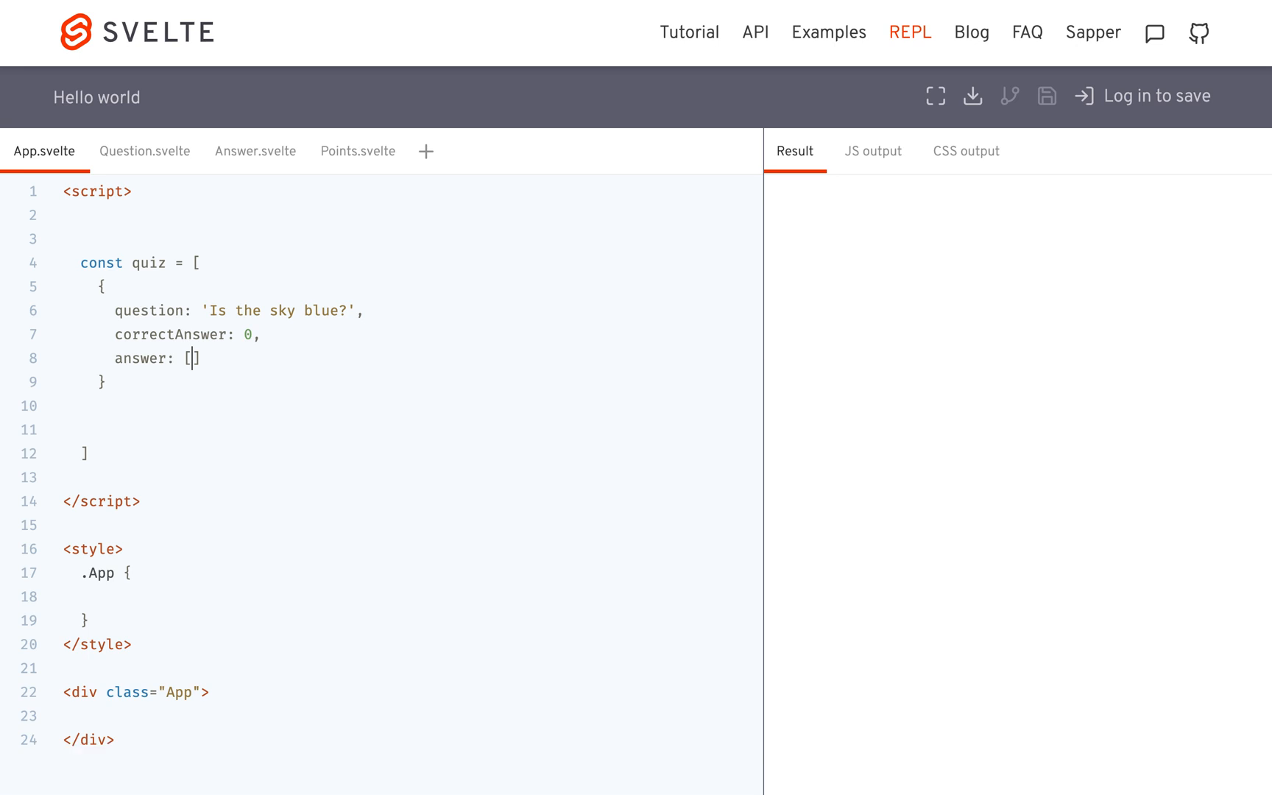
{"action": "type", "text": "'Yes',"}
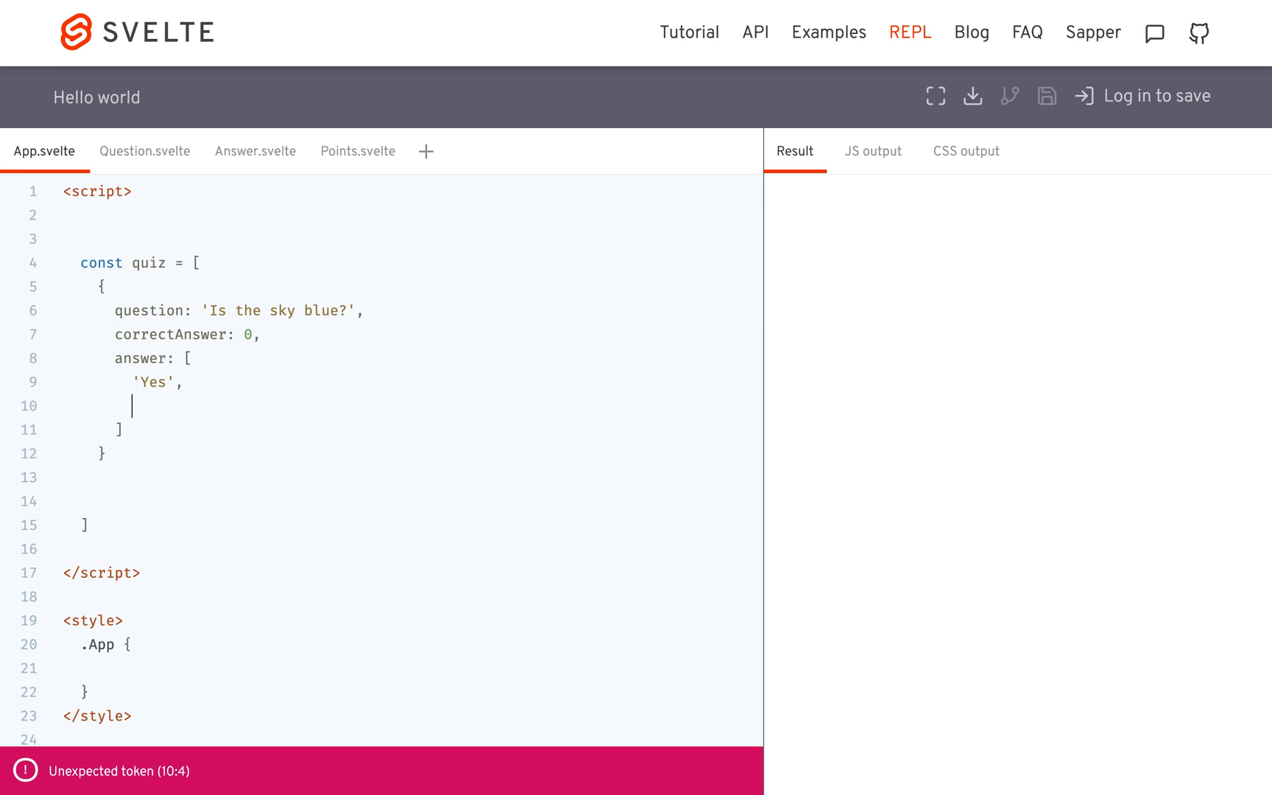
{"action": "type", "text": "'No'"}
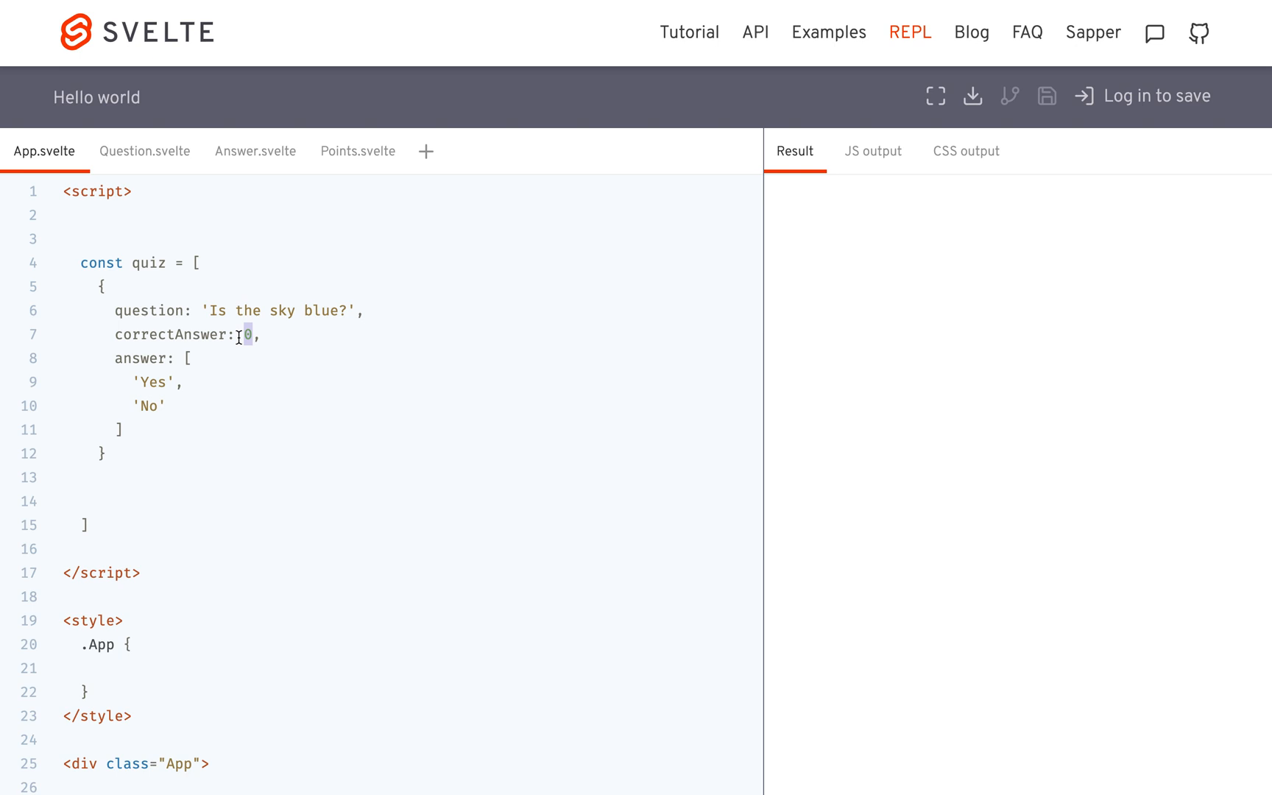
Duplicate the question object and edit the copy to 'Is grass purple?' with correctAnswer 1
{"action": "double_click", "coordinate": [150, 381]}
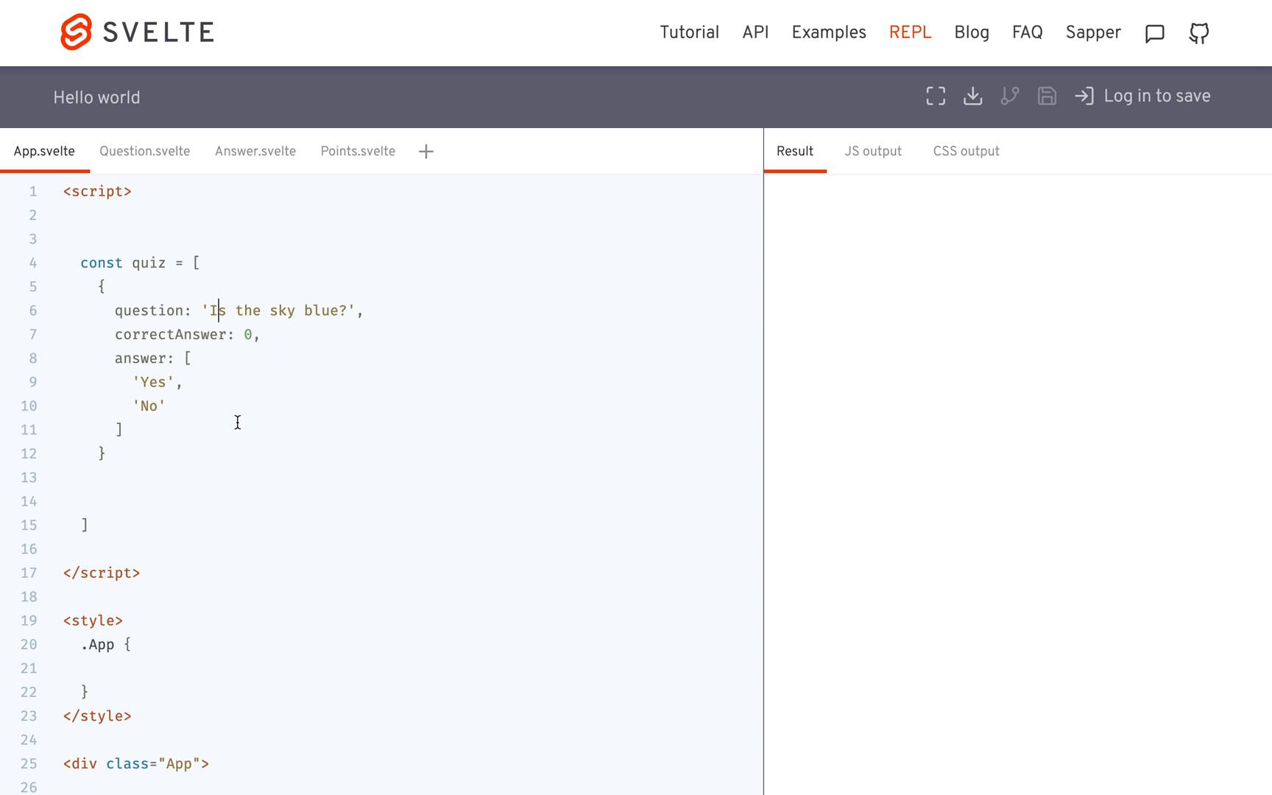
{"action": "left_click_drag", "start_coordinate": [102, 287], "coordinate": [106, 454]}
{"action": "type", "text": ","}
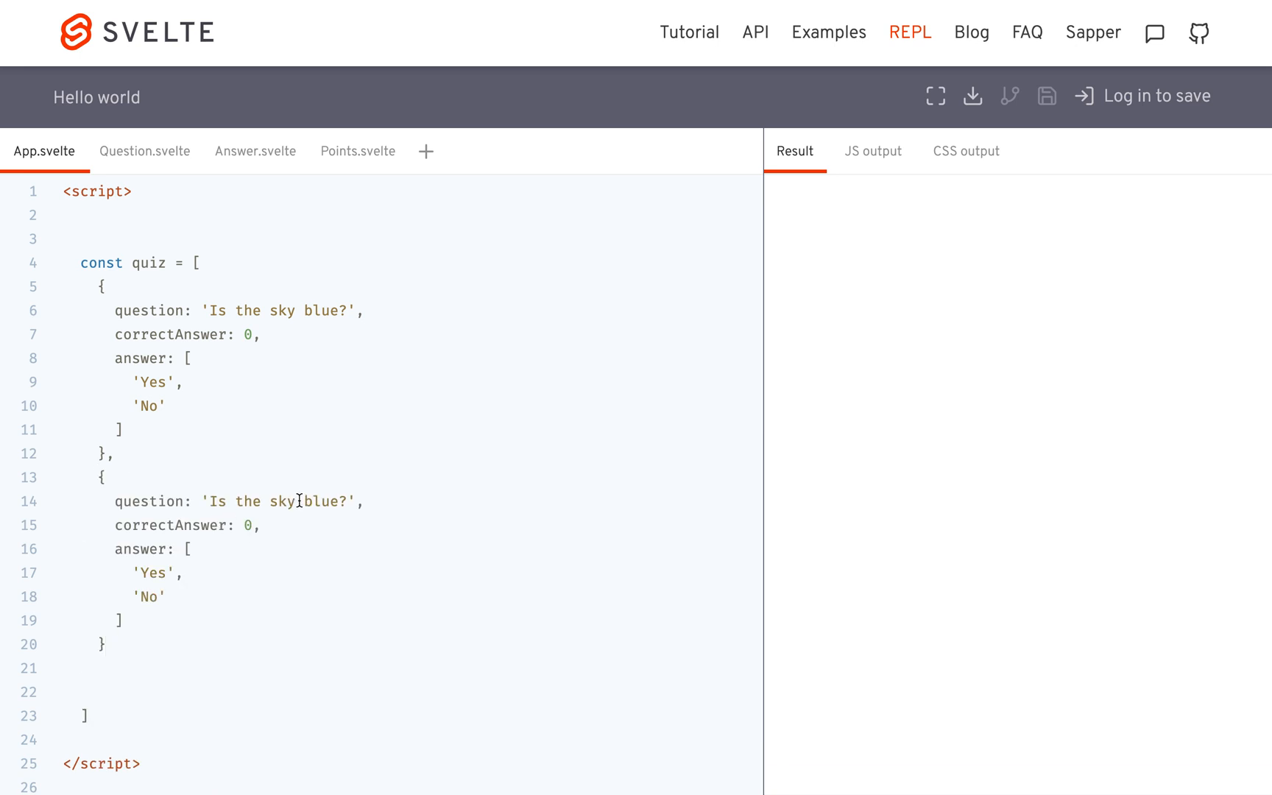
{"action": "type", "text": "grass"}
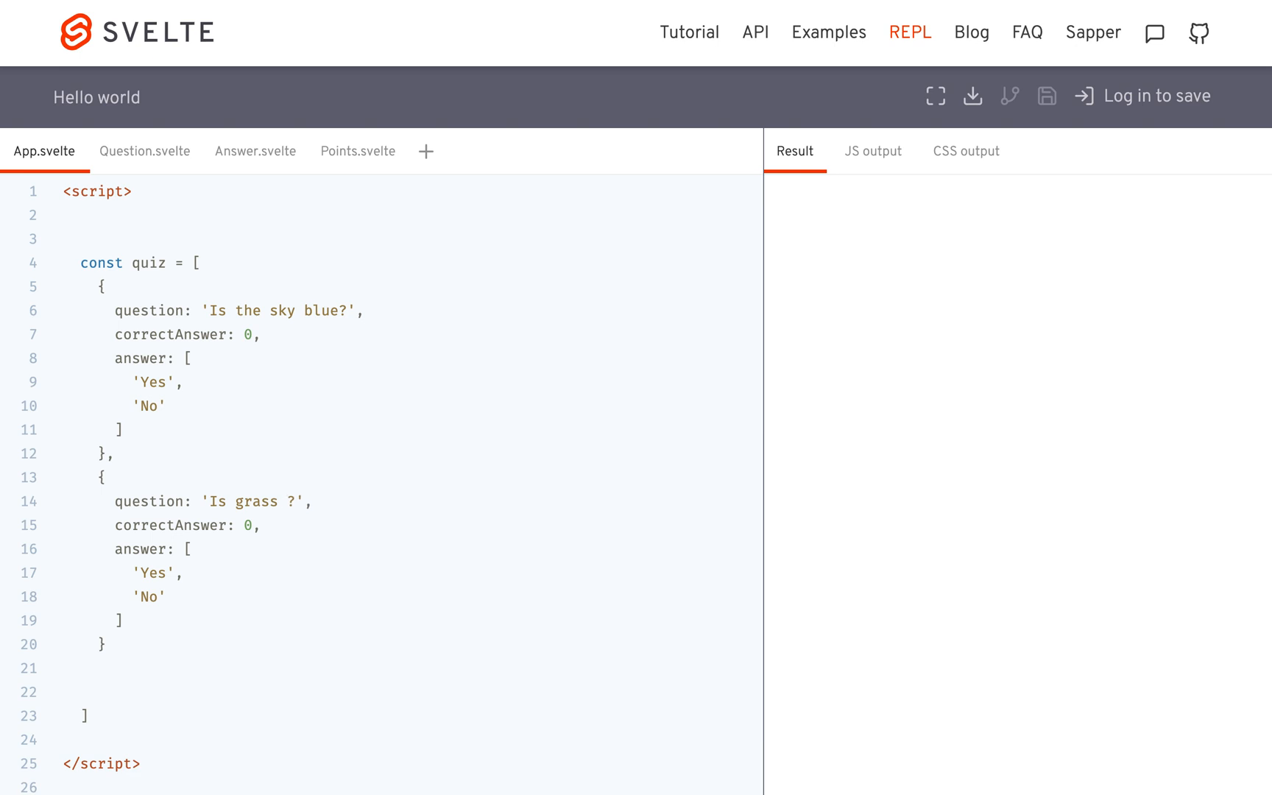
{"action": "left_click", "coordinate": [286, 501]}
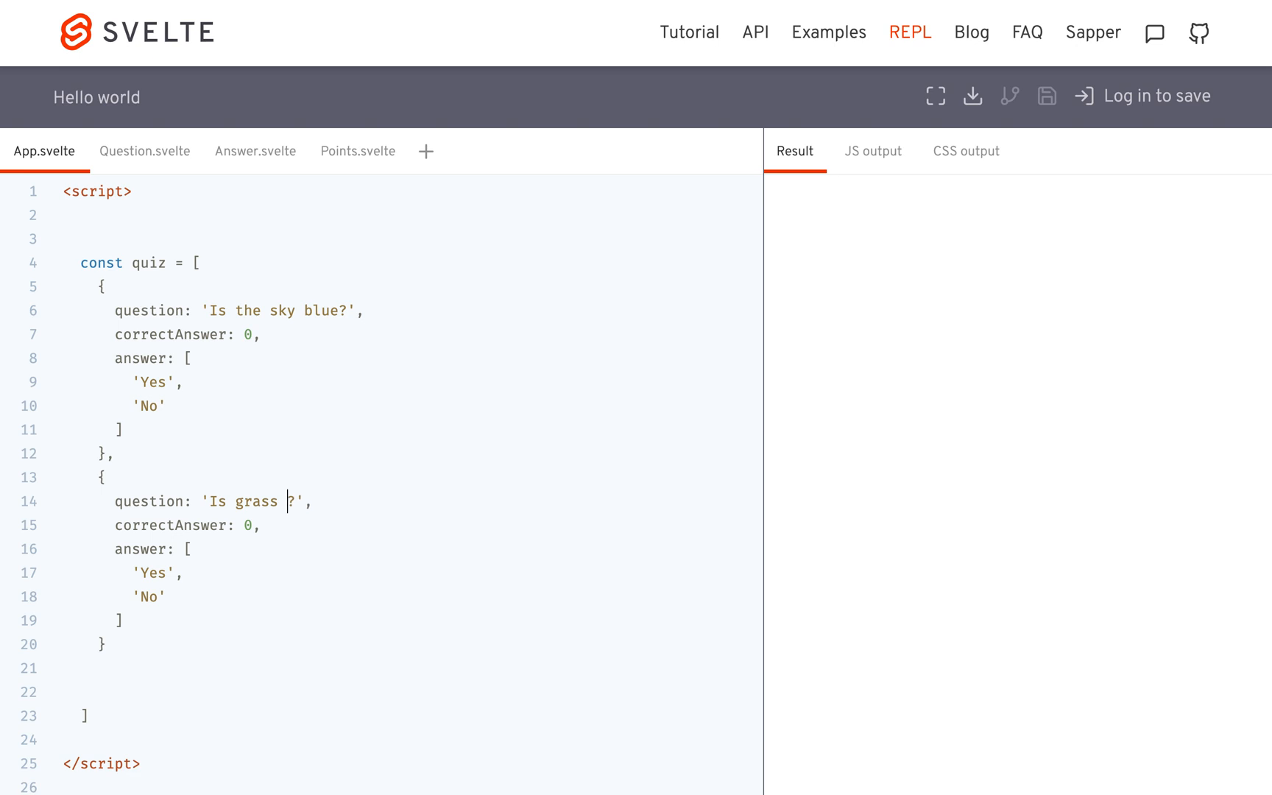
{"action": "type", "text": "purple"}
{"action": "left_click", "coordinate": [409, 524]}
{"action": "type", "text": "1"}
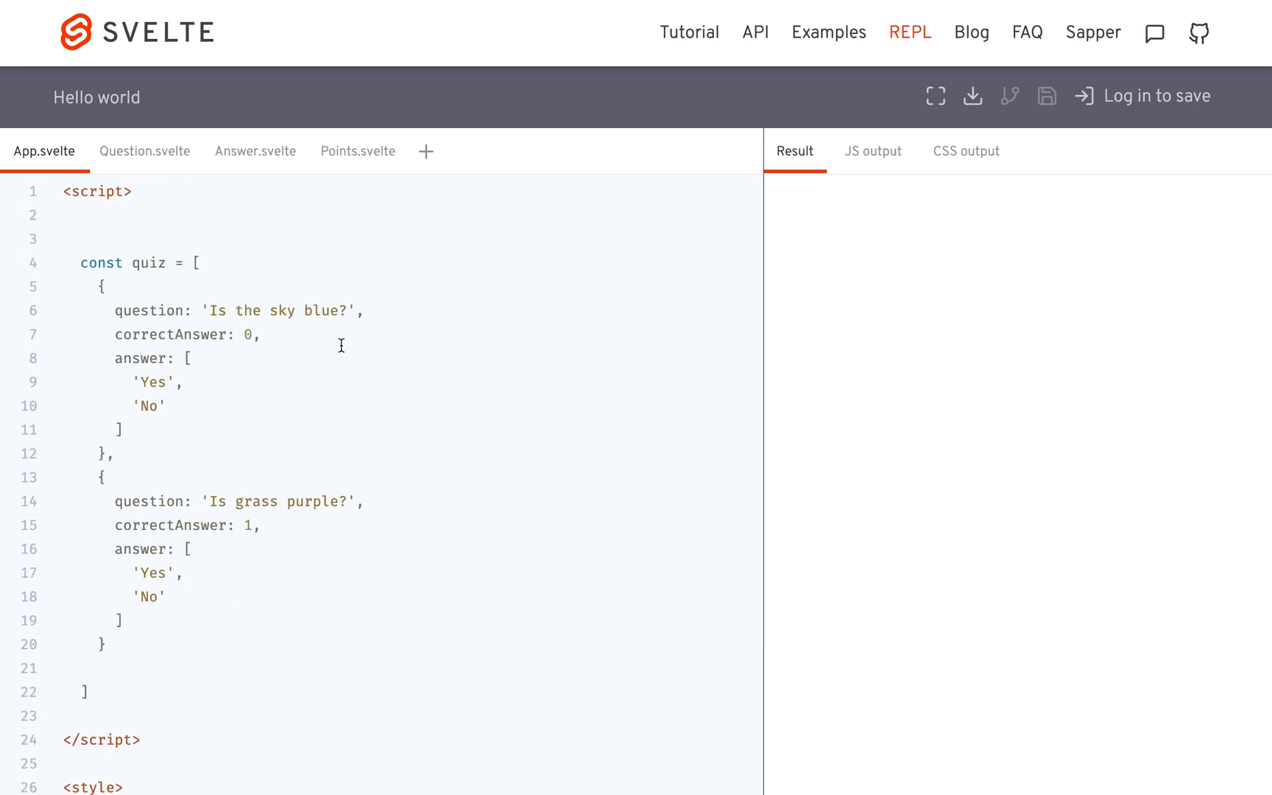
Import Question from 'Question.svelte' and Answer from 'Answer.svelte' in App.svelte's script
{"action": "type", "text": "im"}
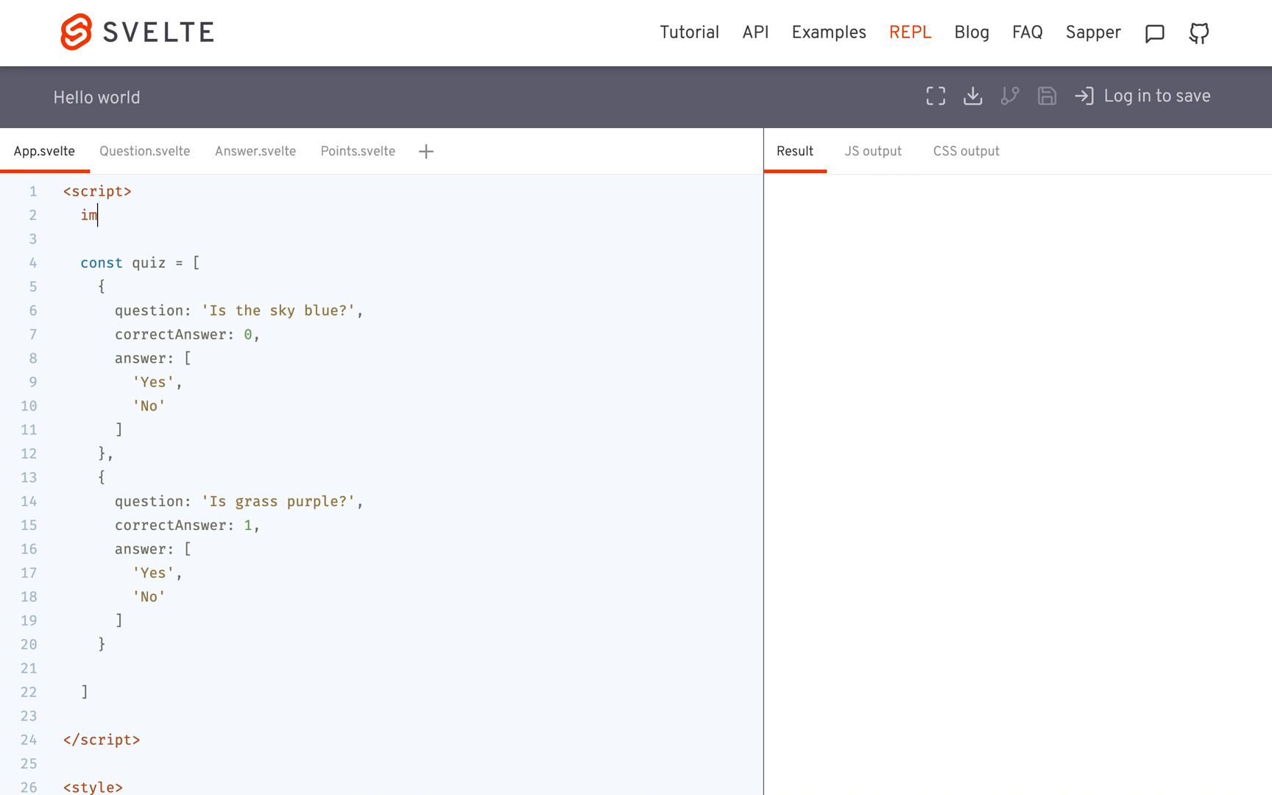
{"action": "type", "text": "port"}
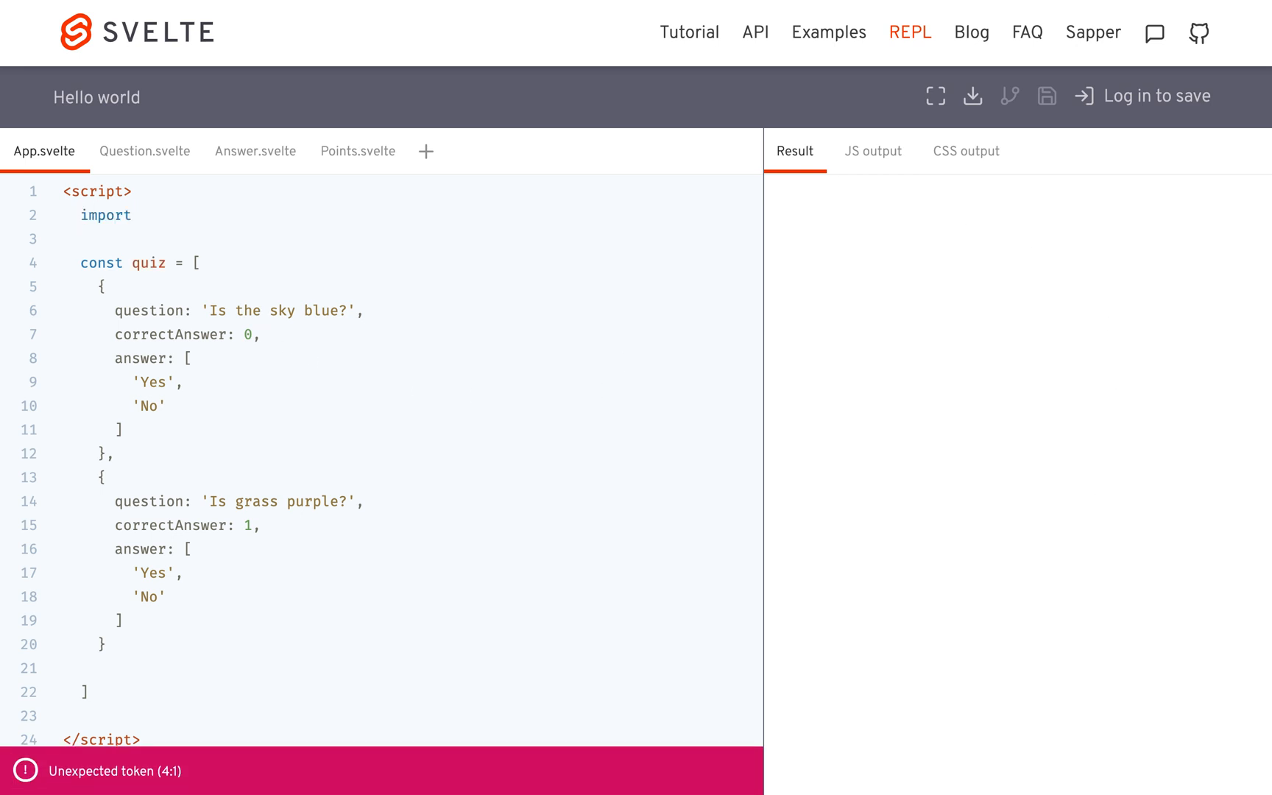
{"action": "type", "text": "Question from '"}
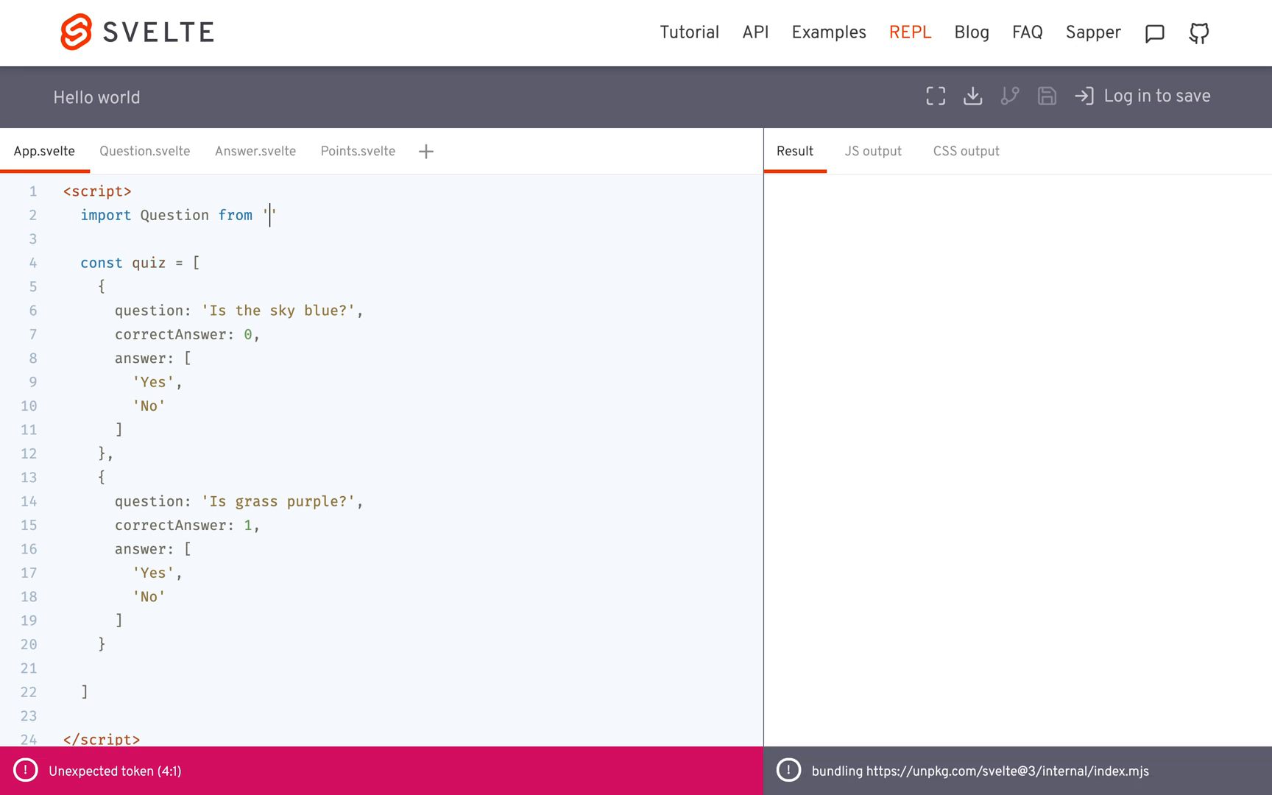
{"action": "type", "text": "Question.svelt"}
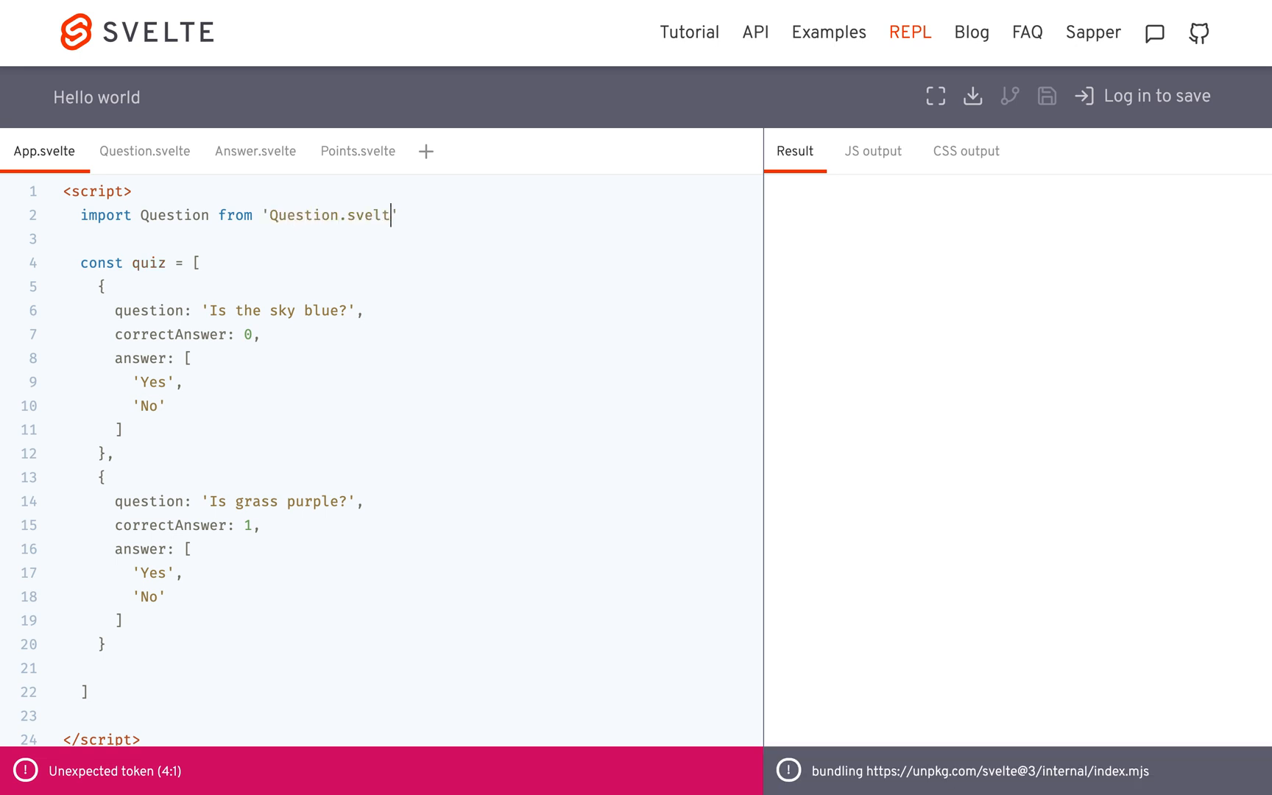
{"action": "type", "text": "'"}
{"action": "left_click", "coordinate": [411, 239]}
{"action": "type", "text": "import"}
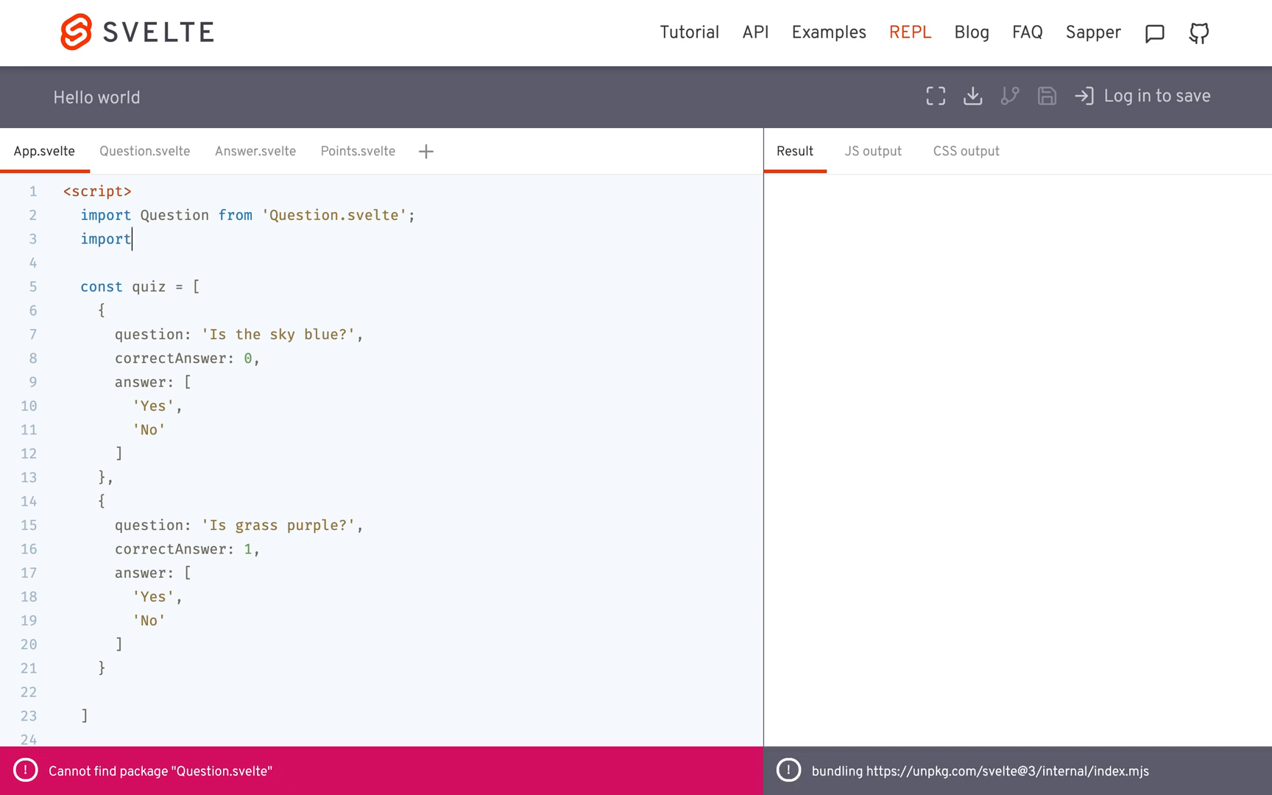
{"action": "type", "text": "Answer from"}
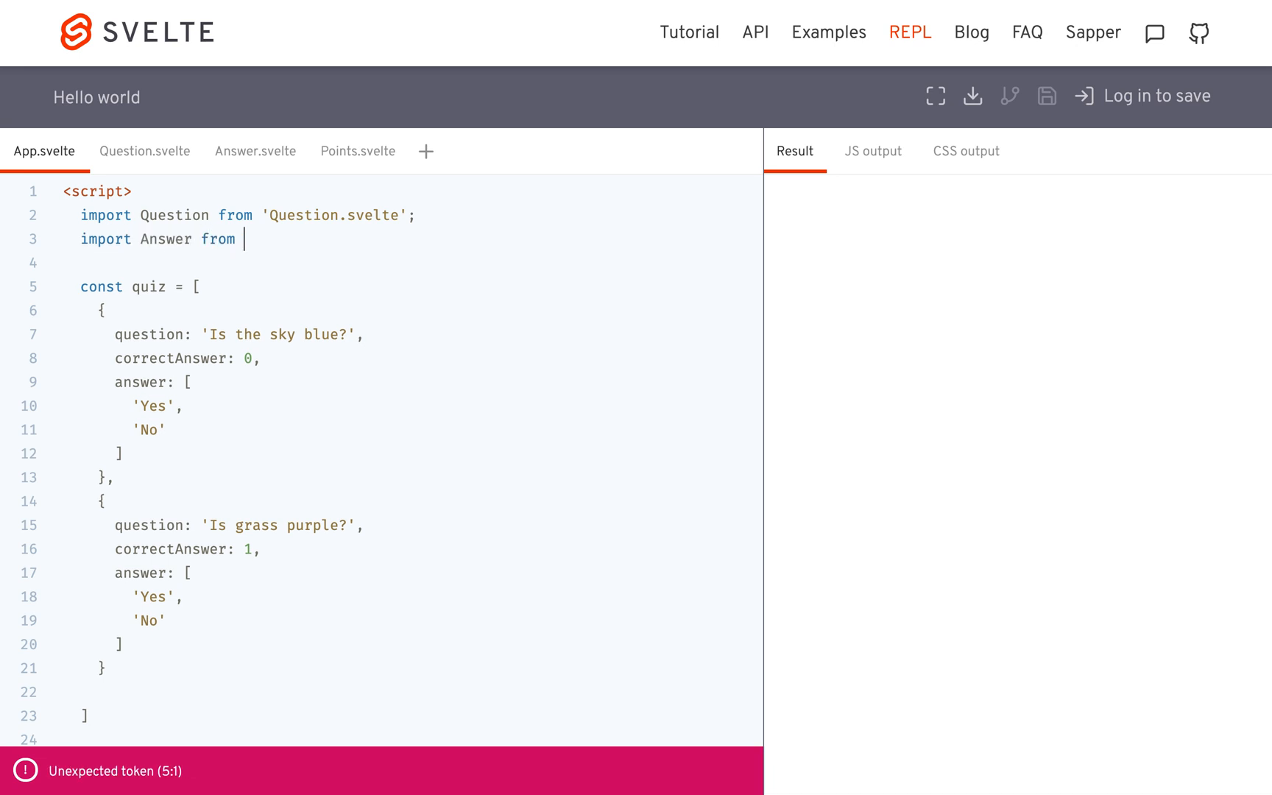
{"action": "type", "text": "'Answer.sv"}
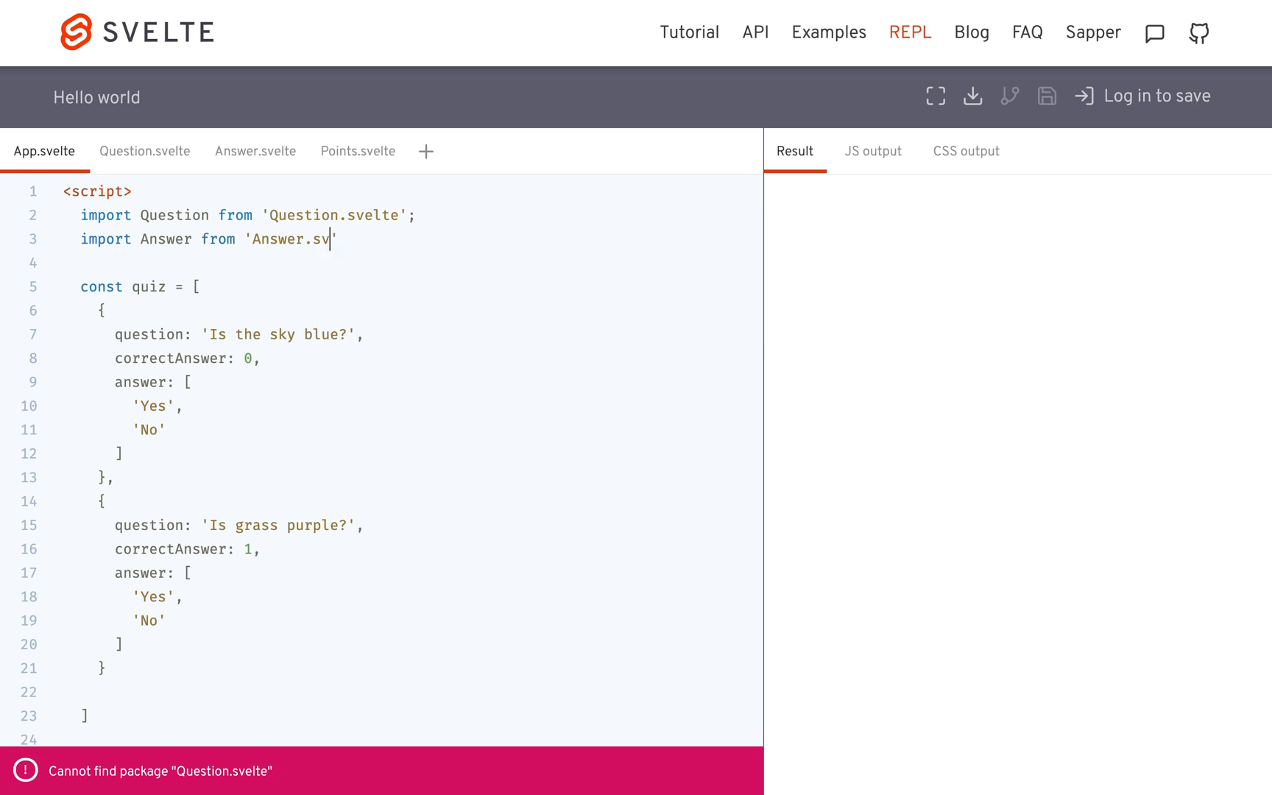
{"action": "type", "text": "elte';"}
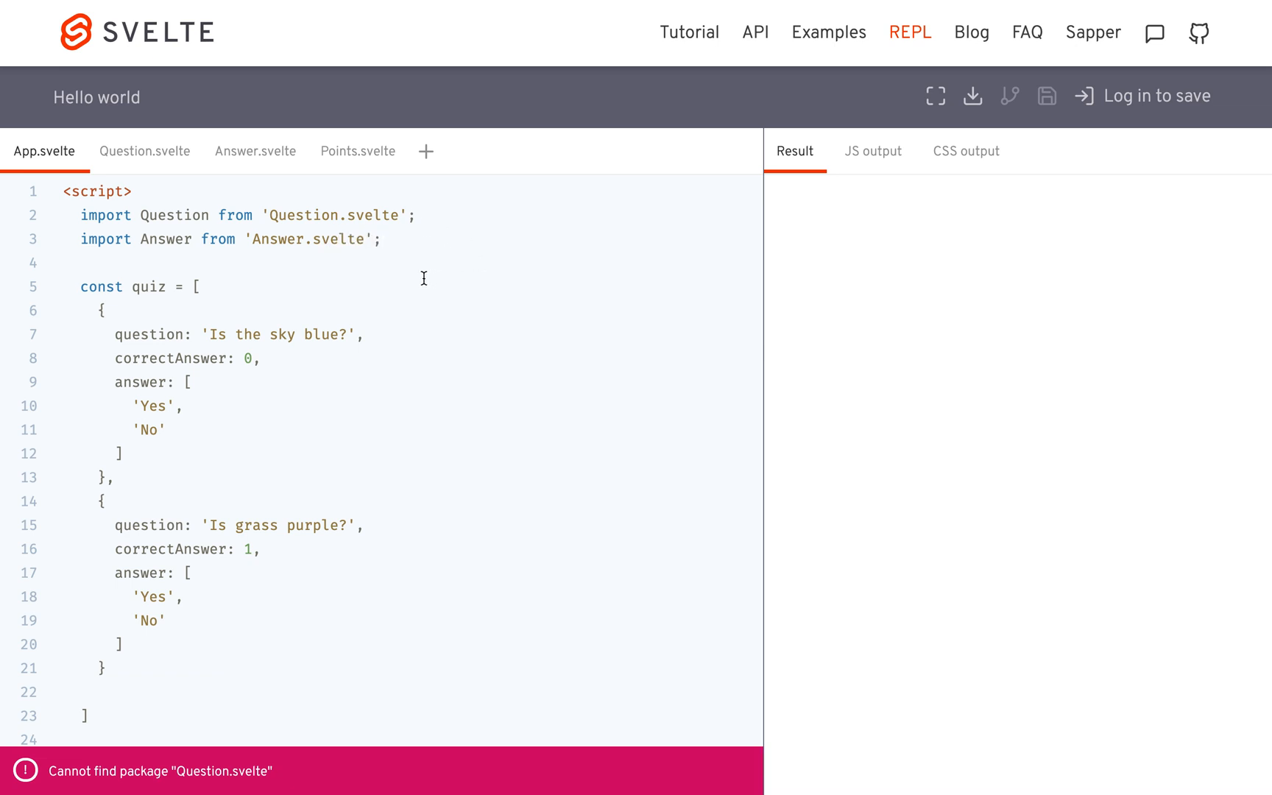
Import Points from 'Points.svelte' below the other two imports
{"action": "type", "text": "import"}
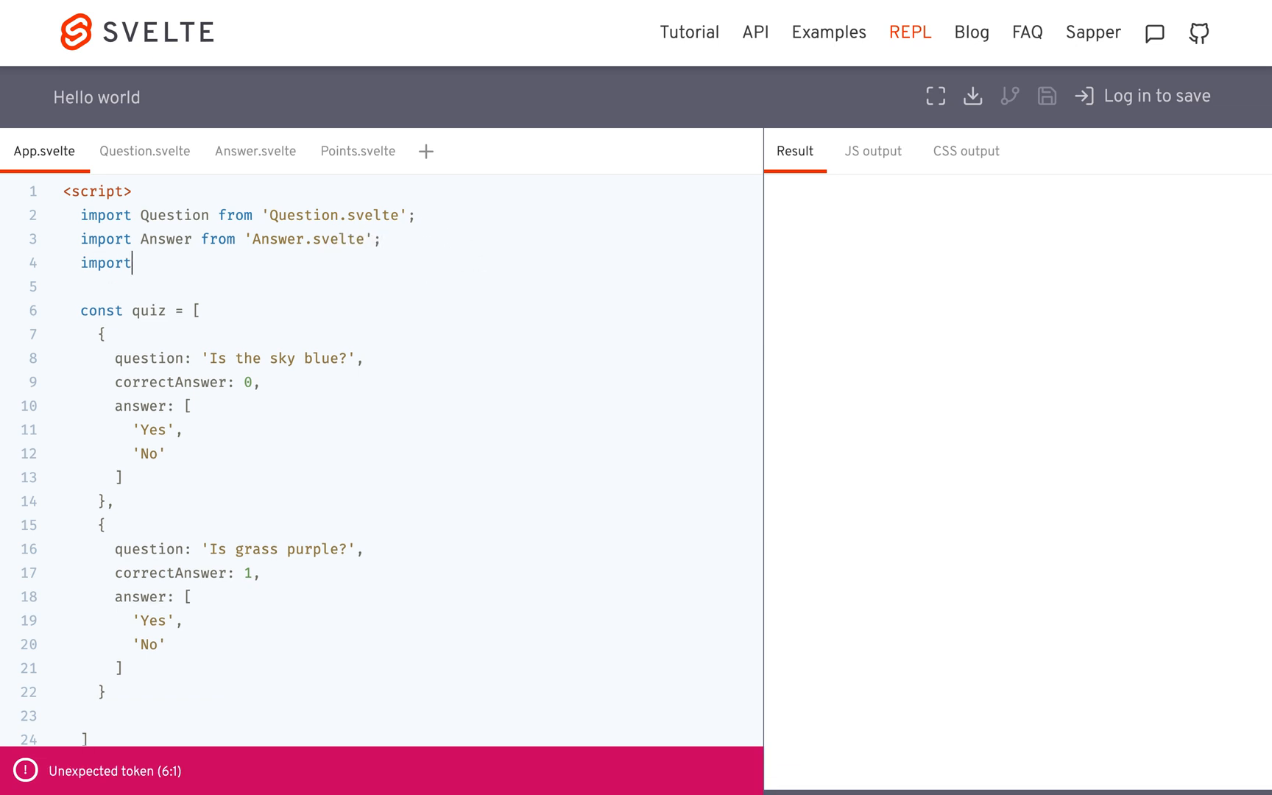
{"action": "type", "text": "P"}
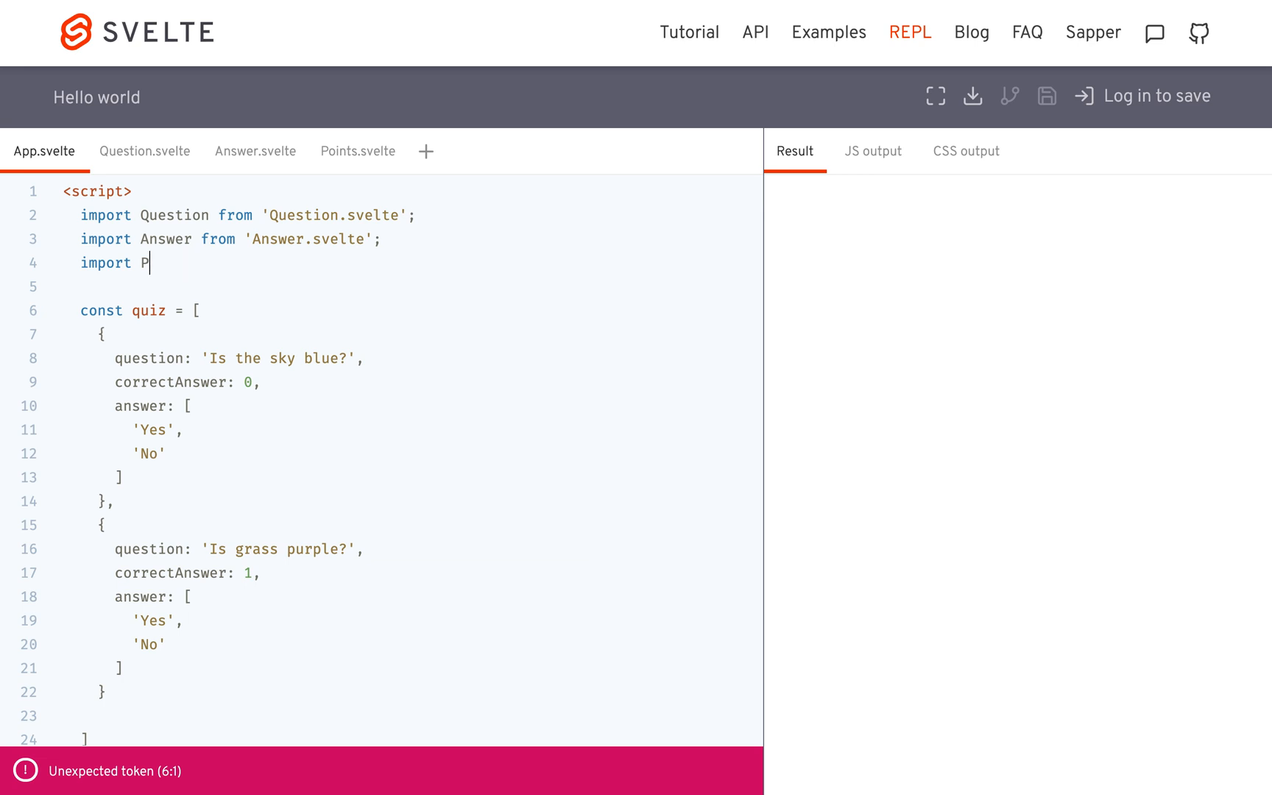
{"action": "type", "text": "oints"}
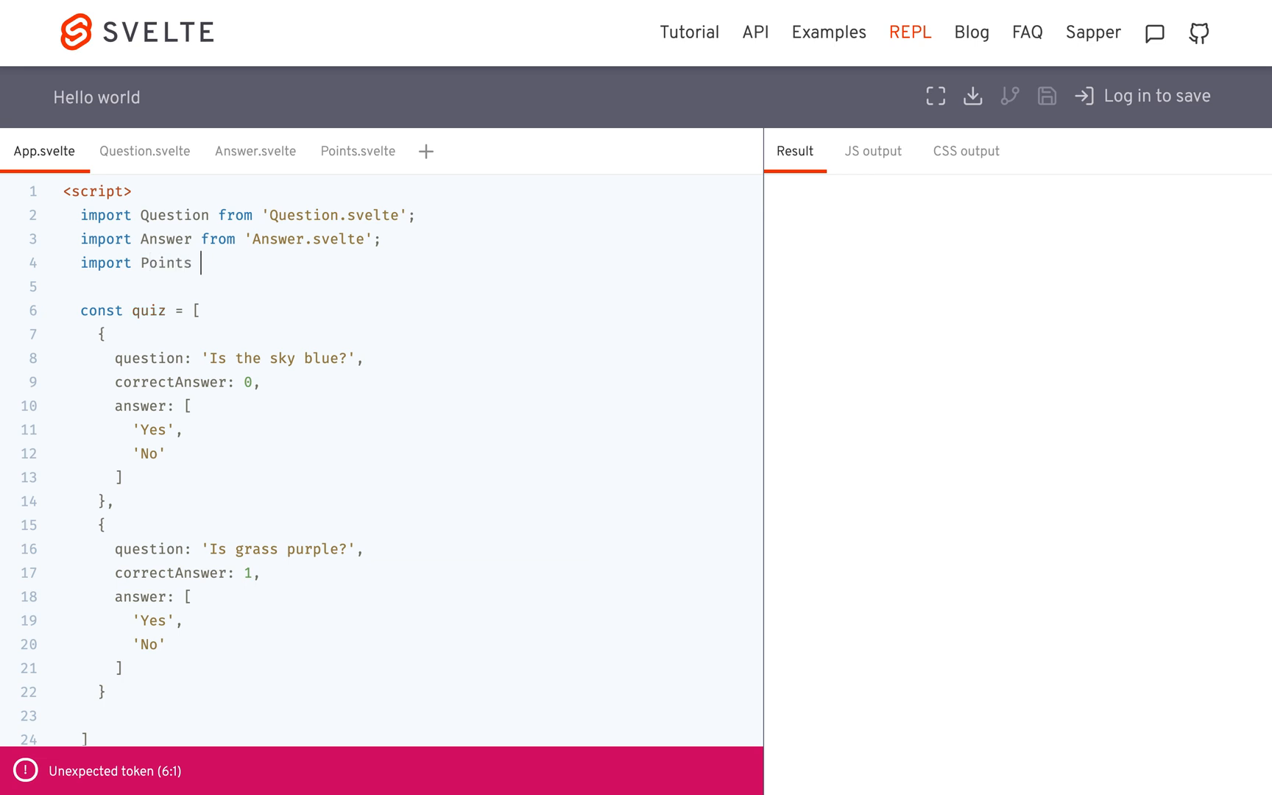
{"action": "type", "text": "from 'Points."}
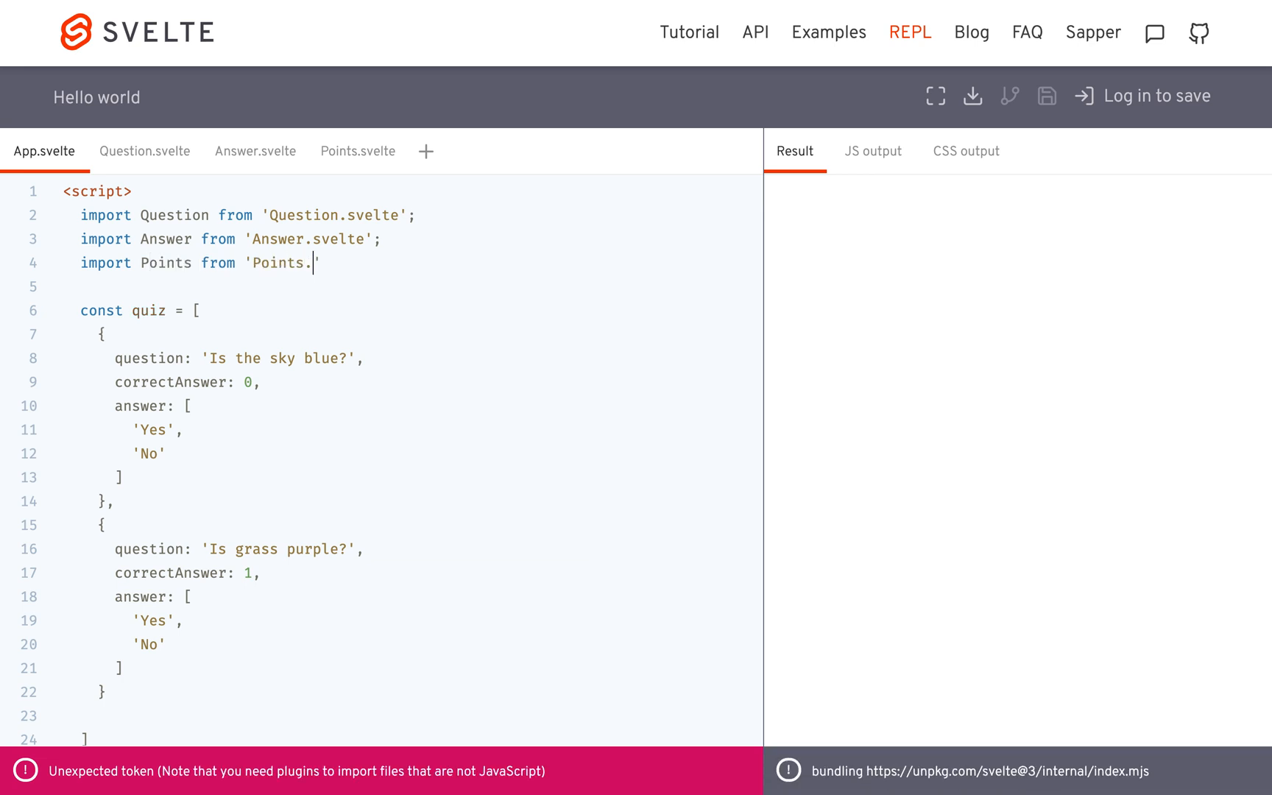
{"action": "type", "text": "svelte';"}
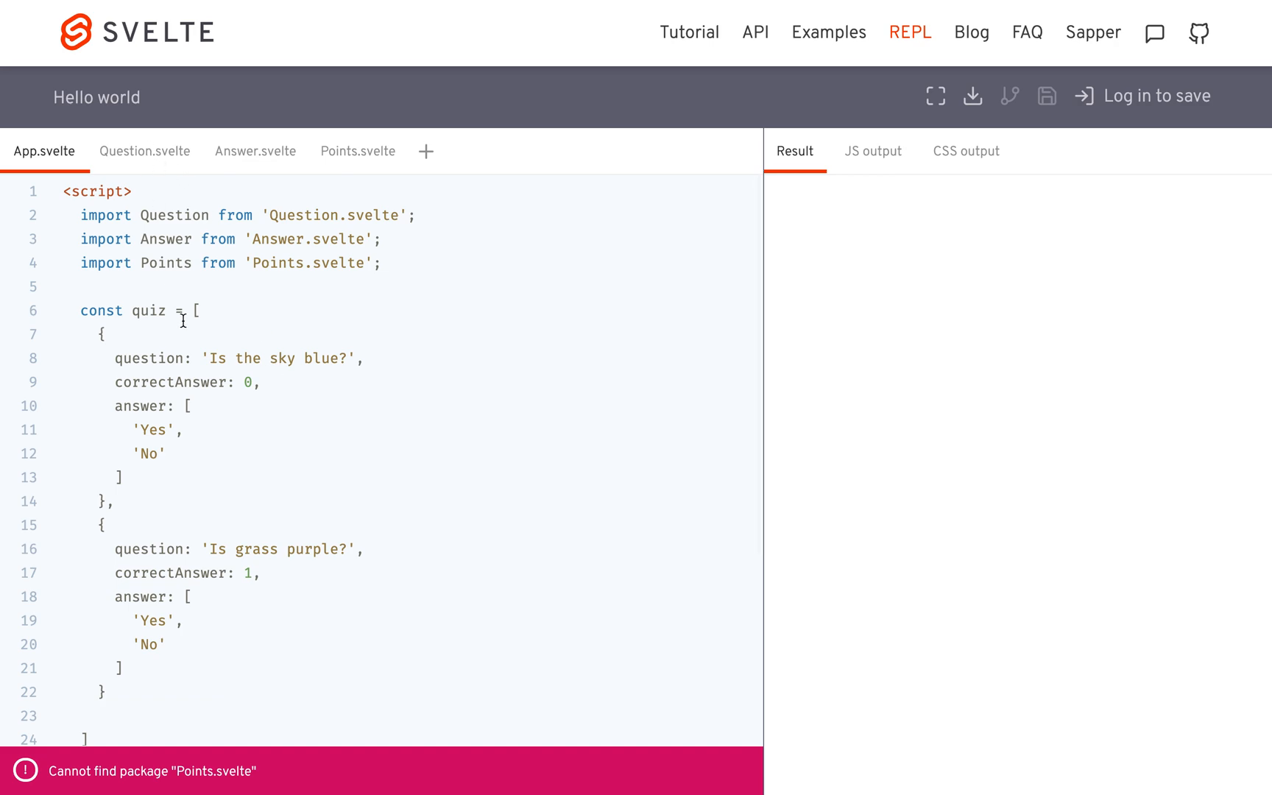
Add a <Question /> tag and an answers div containing two <Answer /> tags inside the App div
{"action": "scroll", "scroll_direction": "down", "scroll_amount": 3}
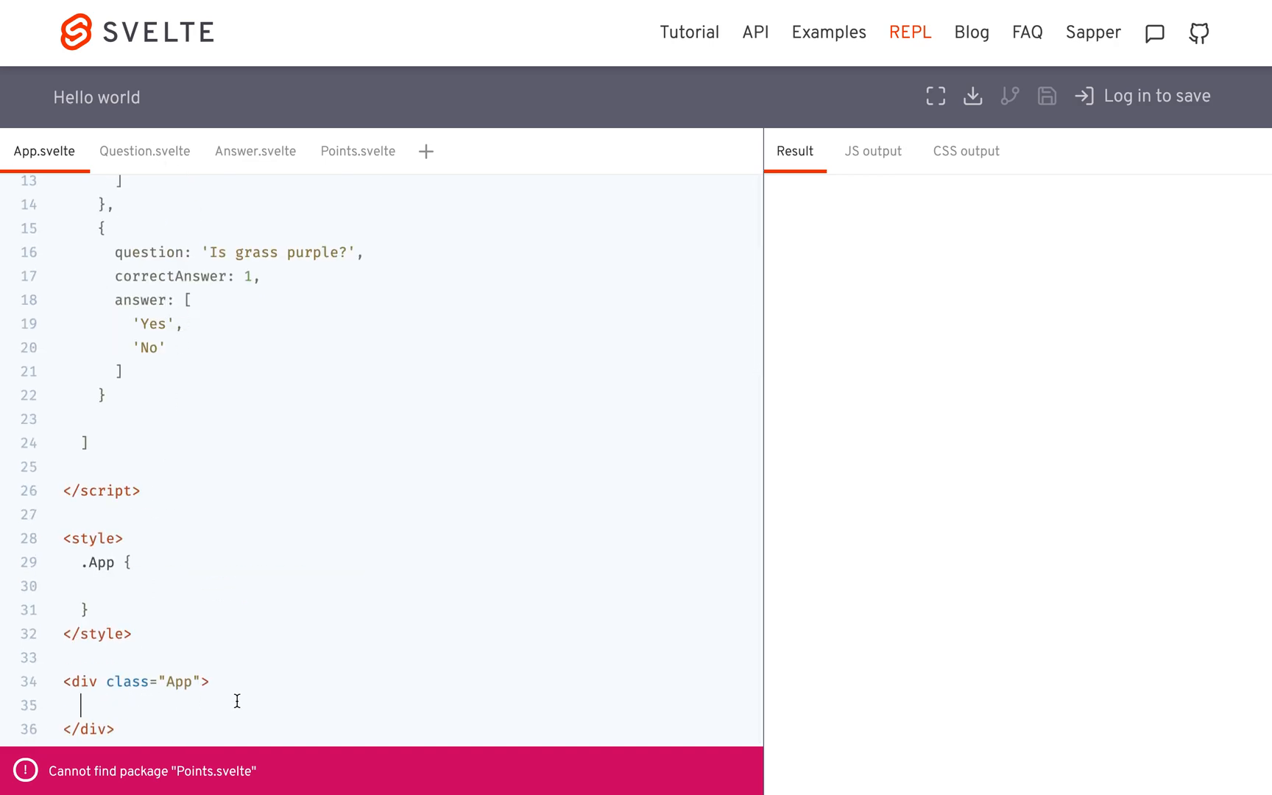
{"action": "type", "text": "<Que"}
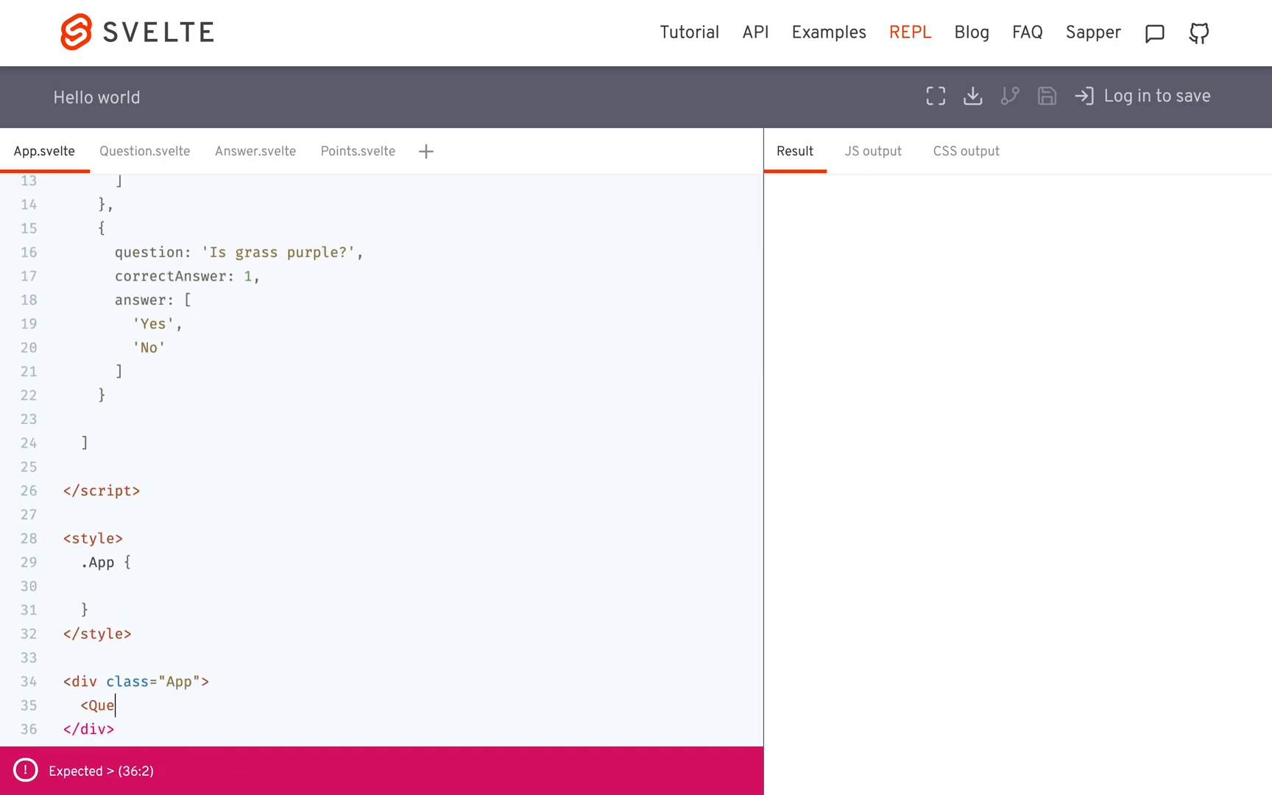
{"action": "type", "text": "stion />"}
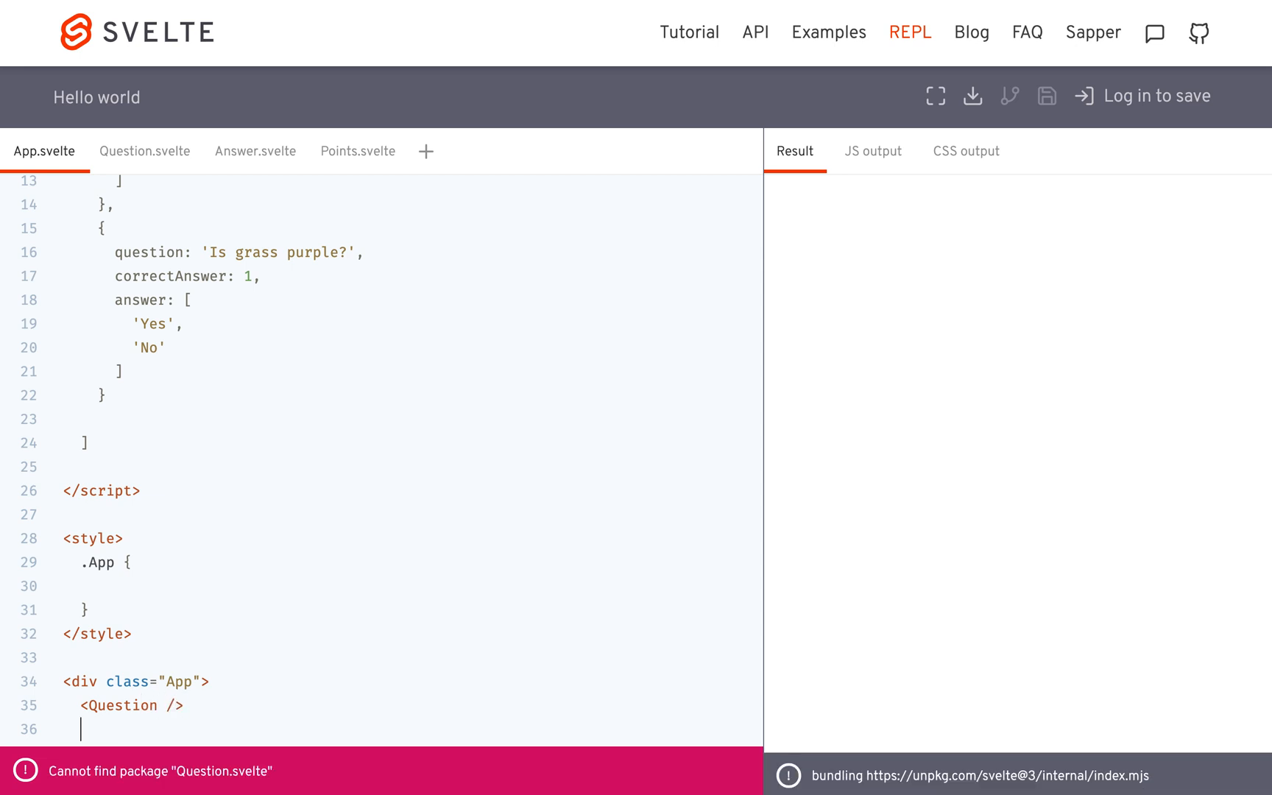
{"action": "type", "text": "<Answe"}
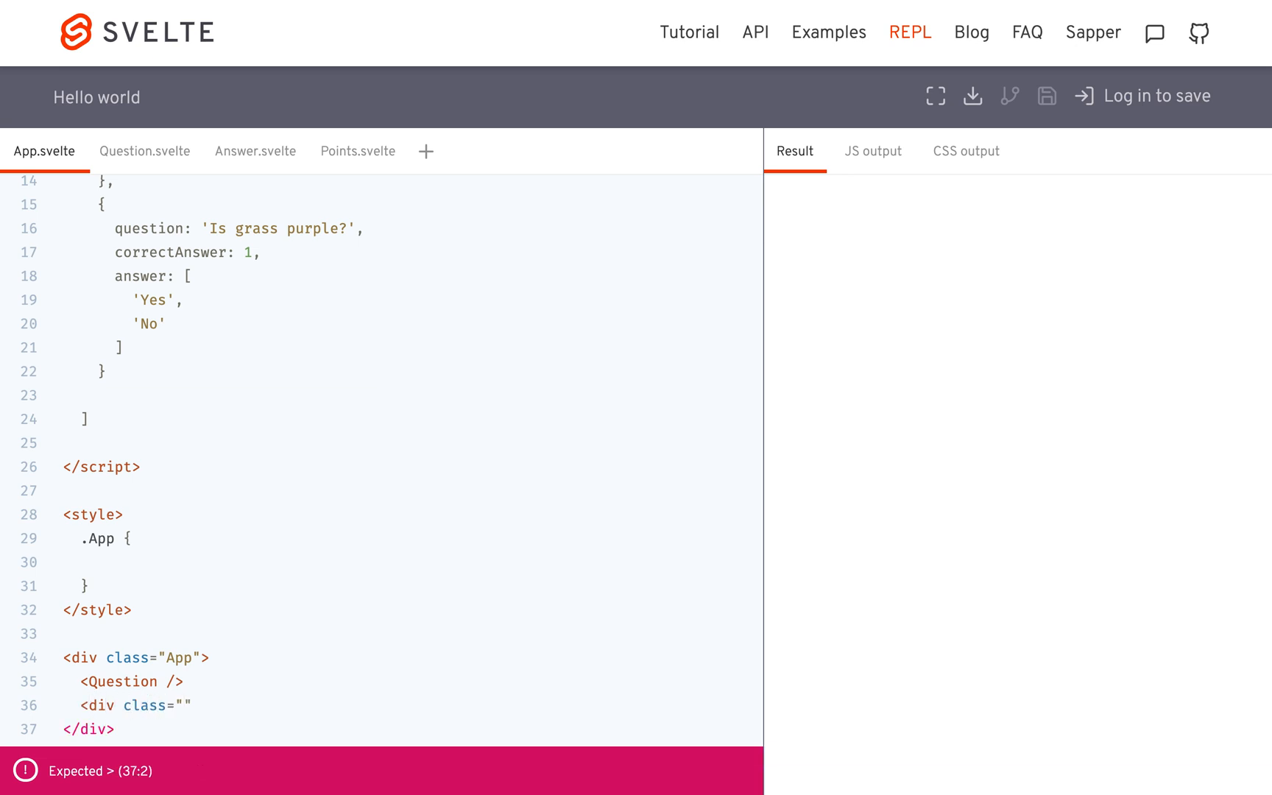
{"action": "type", "text": "a"}
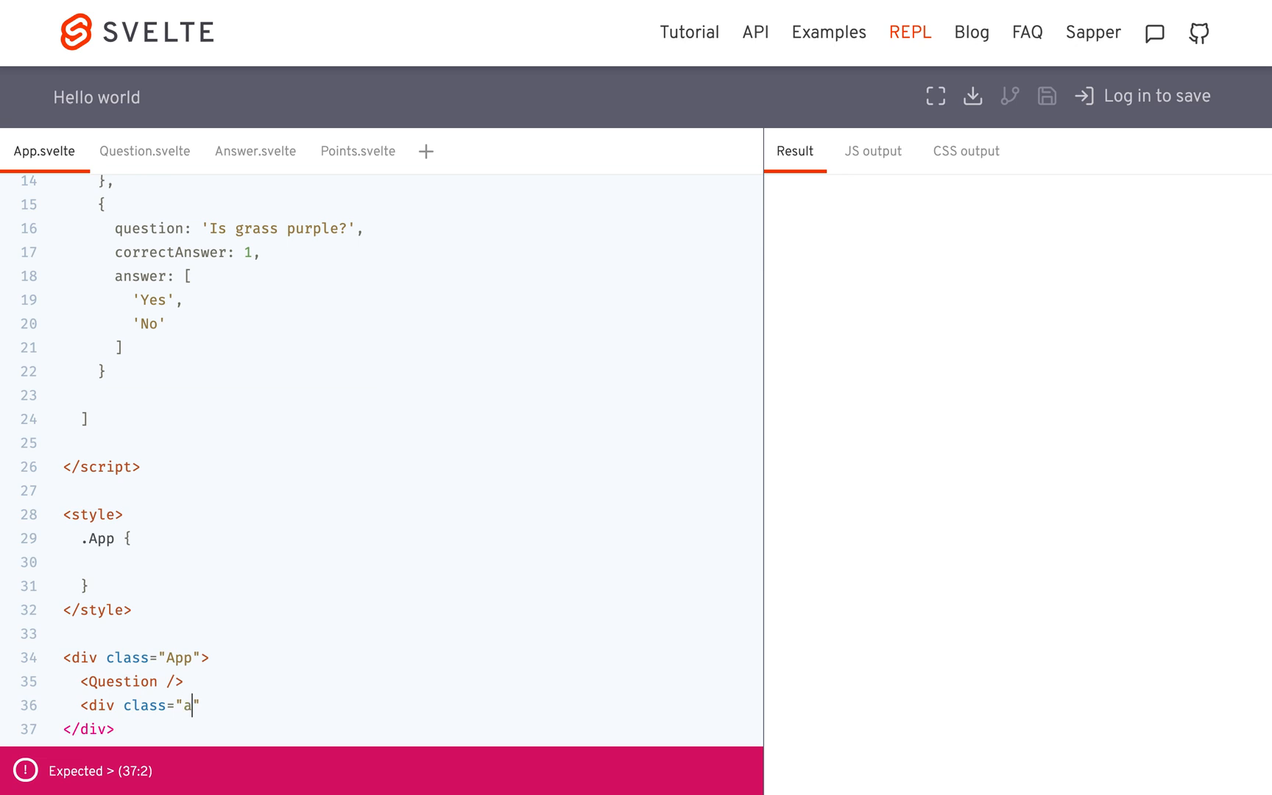
{"action": "type", "text": "nswers\""}
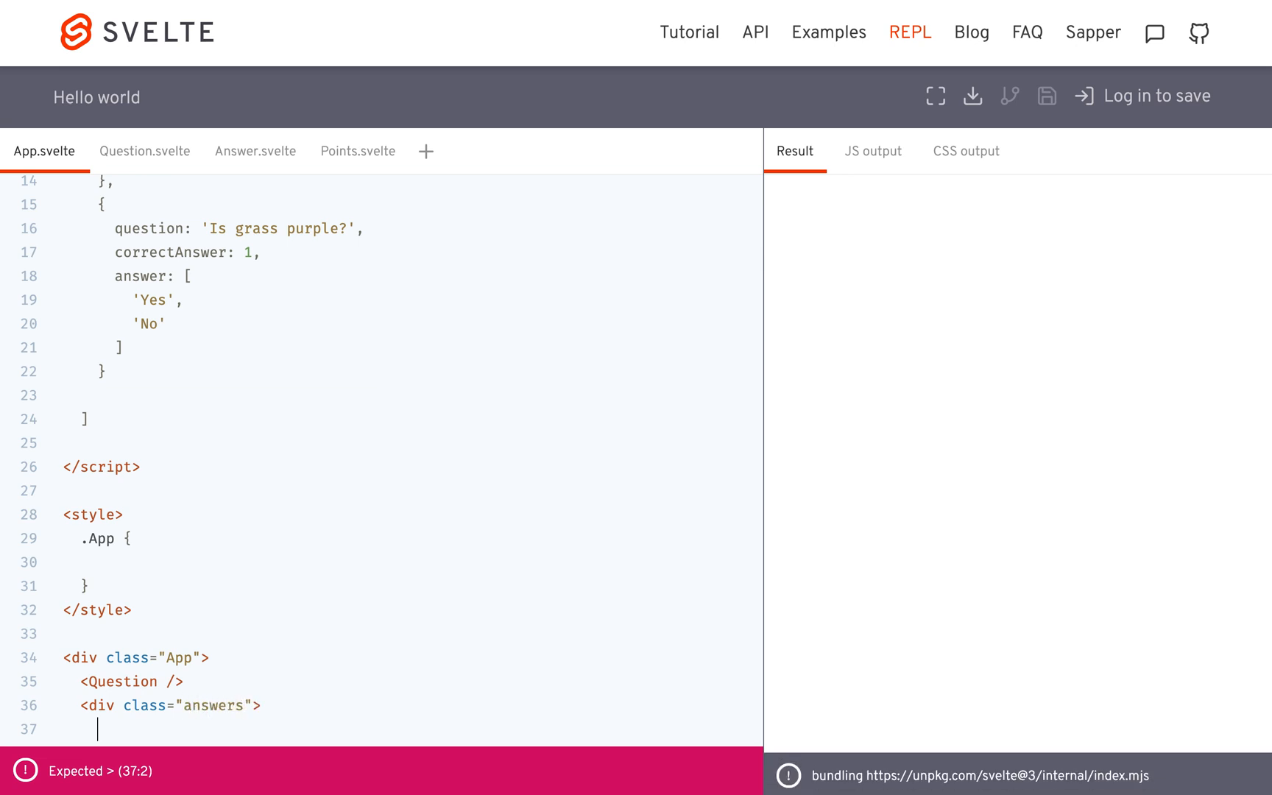
{"action": "type", "text": "<"}
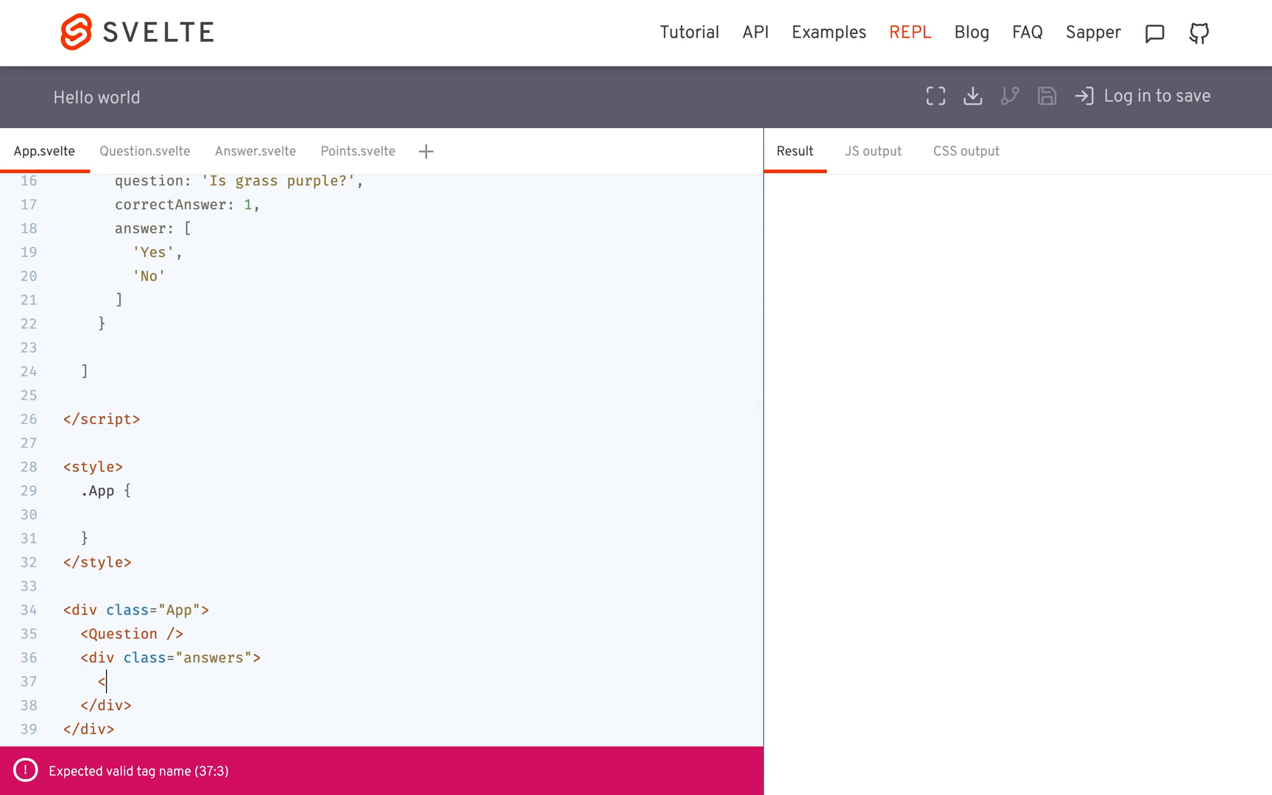
{"action": "type", "text": "Answer />"}
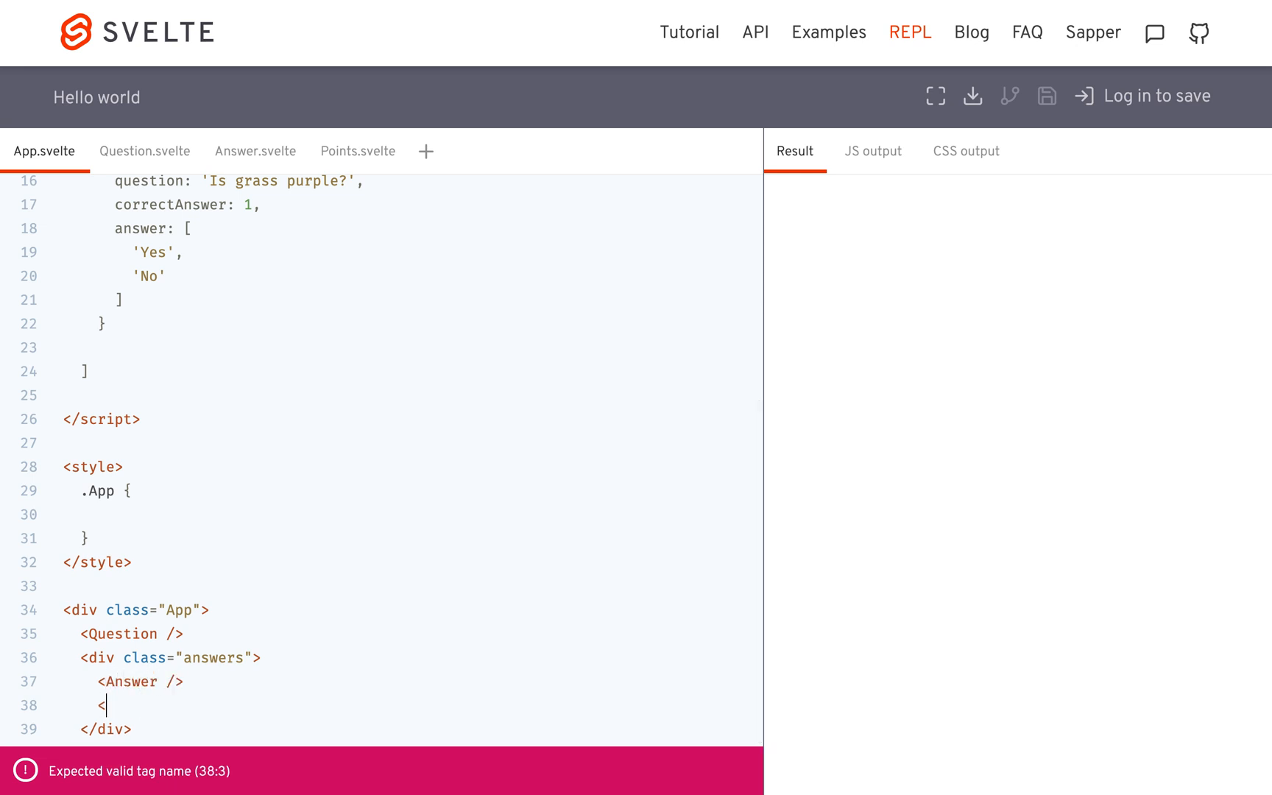
{"action": "type", "text": "Answer />"}
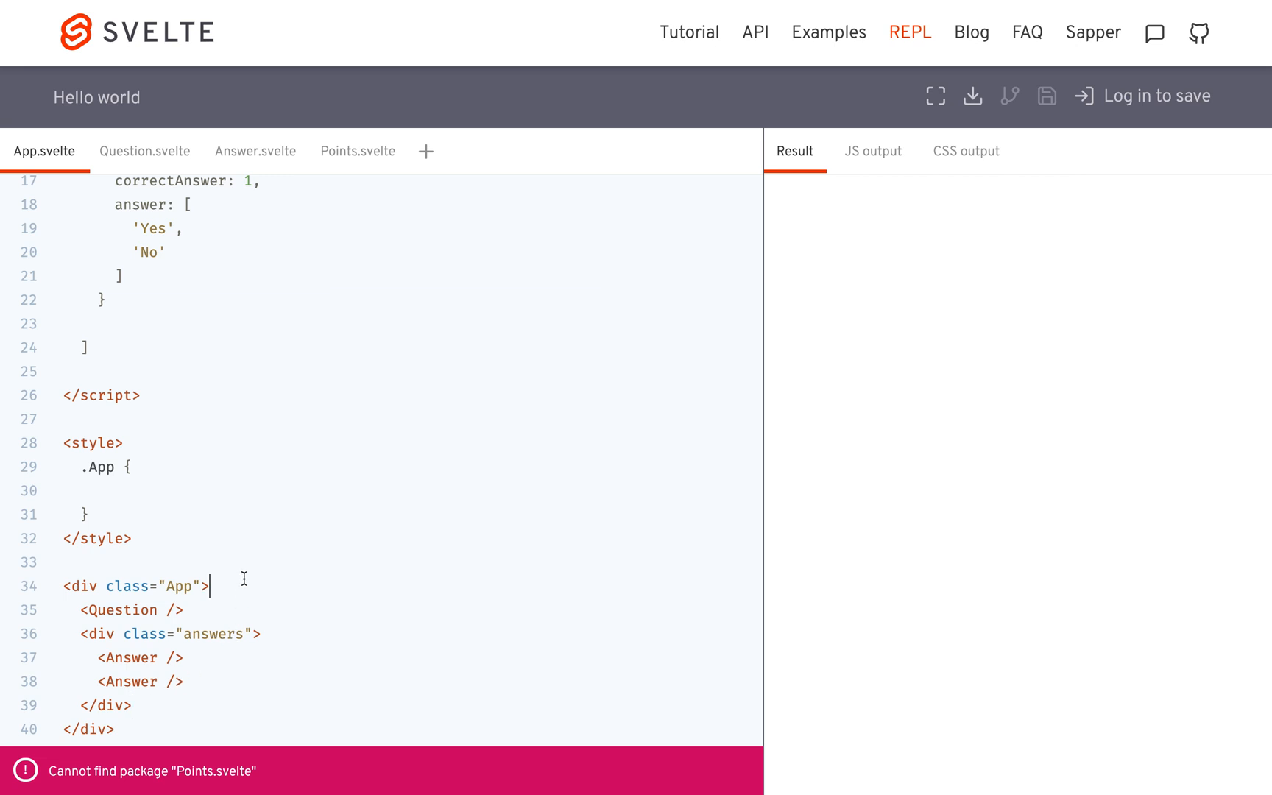
Add a <Points /> component tag to the App markup
{"action": "type", "text": "<PO"}
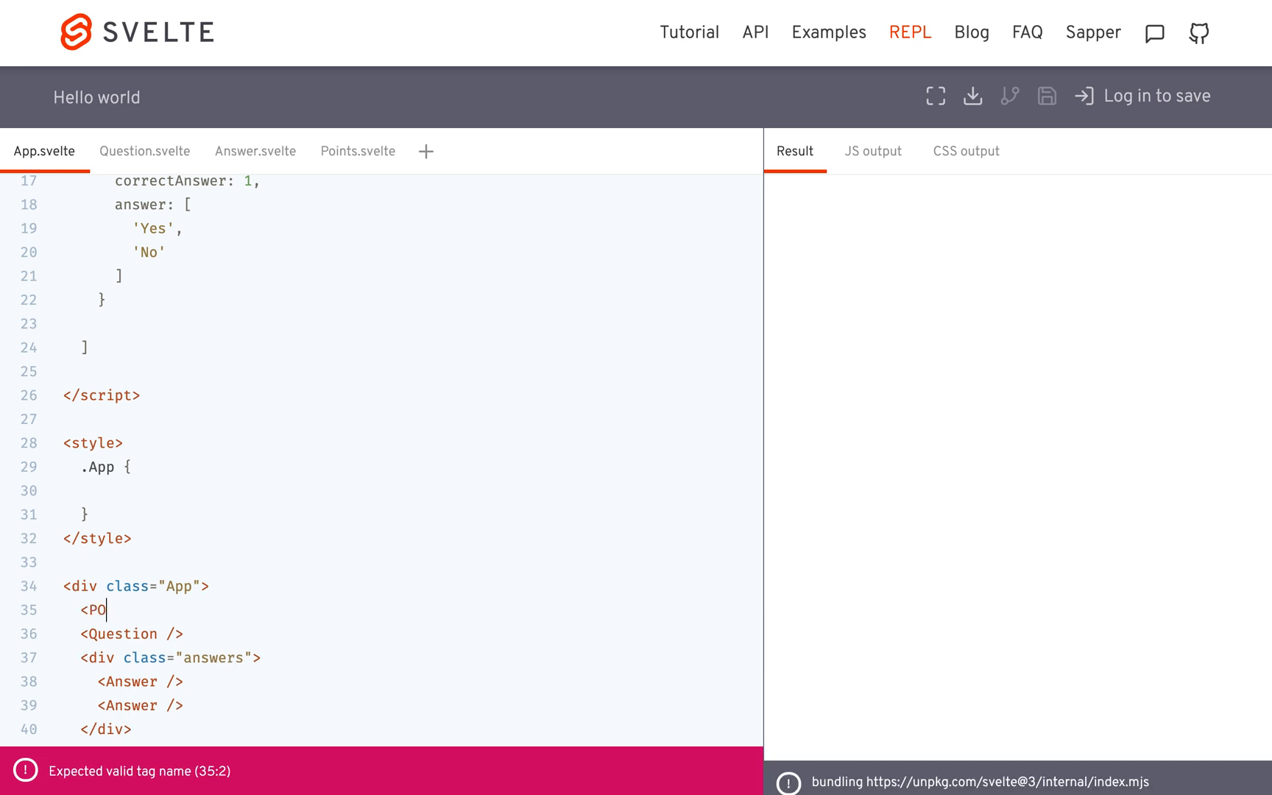
{"action": "type", "text": "oi"}
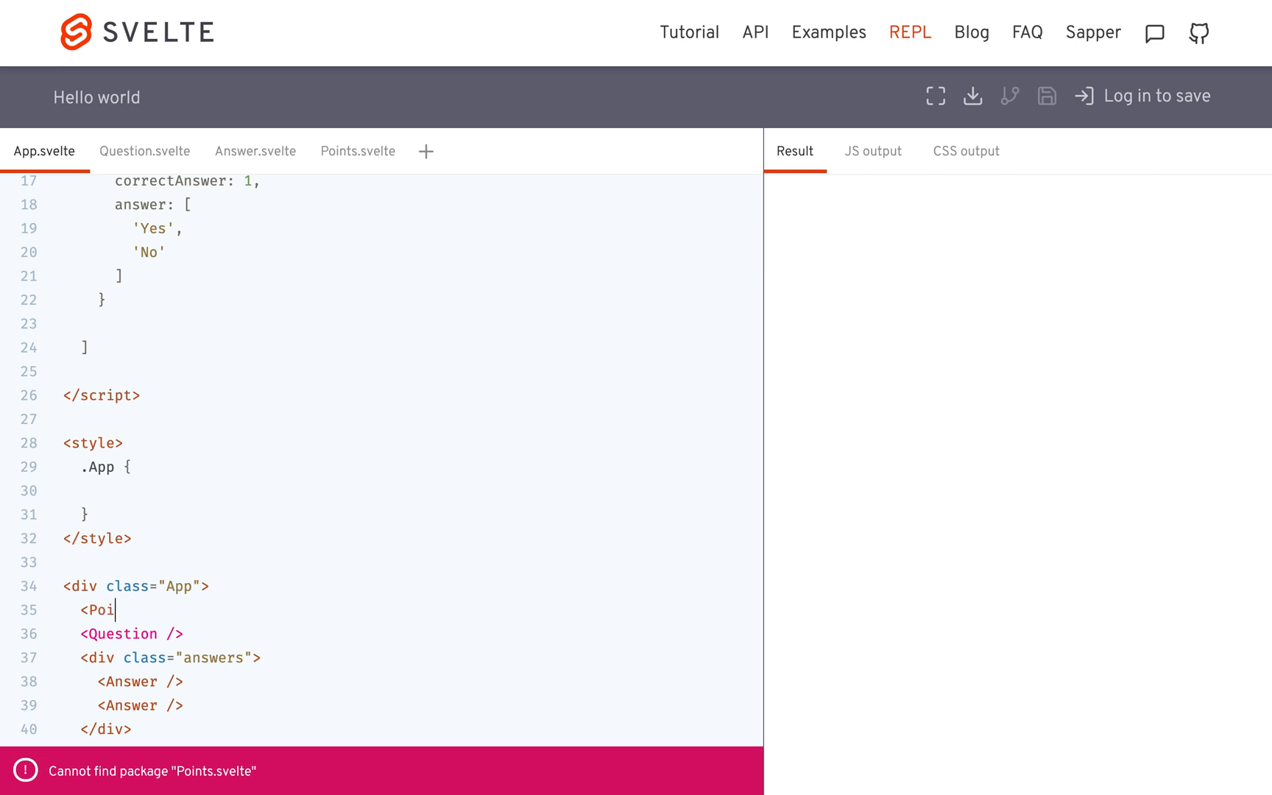
{"action": "type", "text": "nts />"}
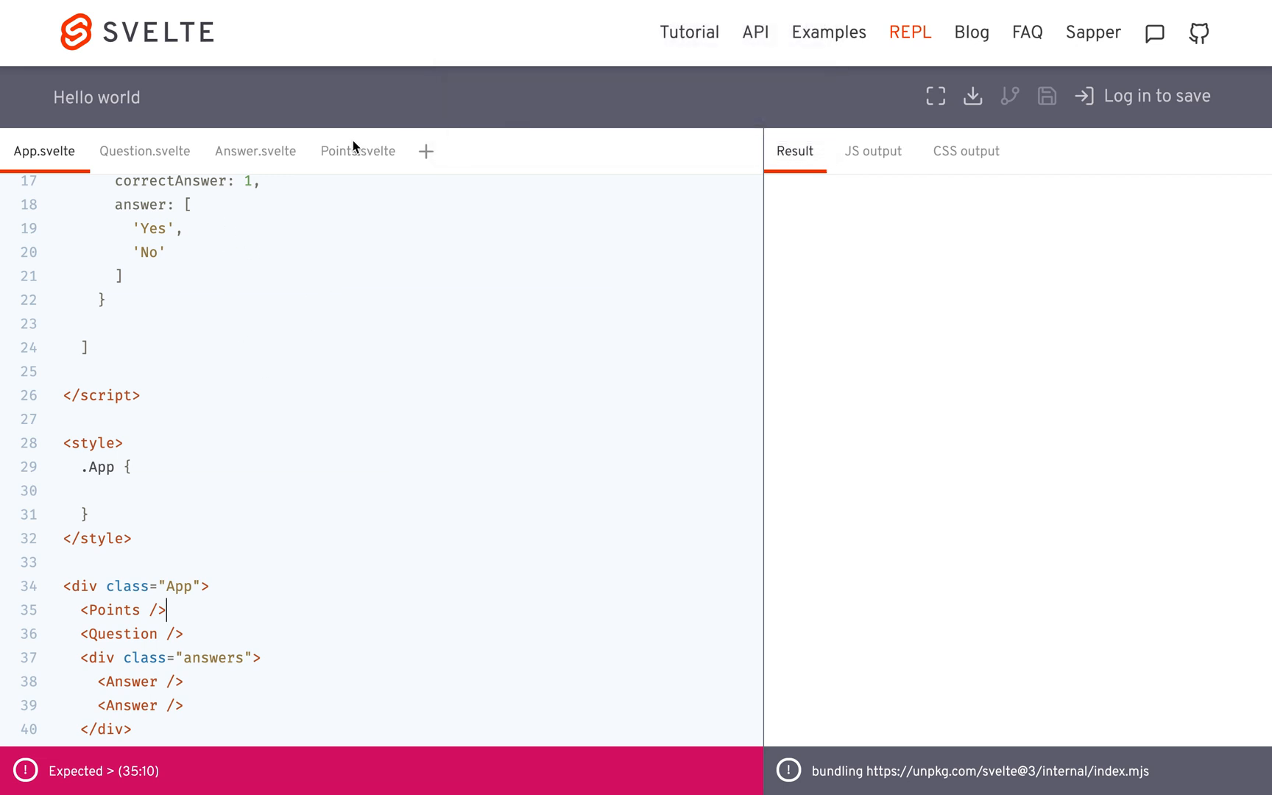
Declare a currentQuestion variable in App.svelte and start a question= prop on the Question tag
{"action": "left_click", "coordinate": [144, 150]}
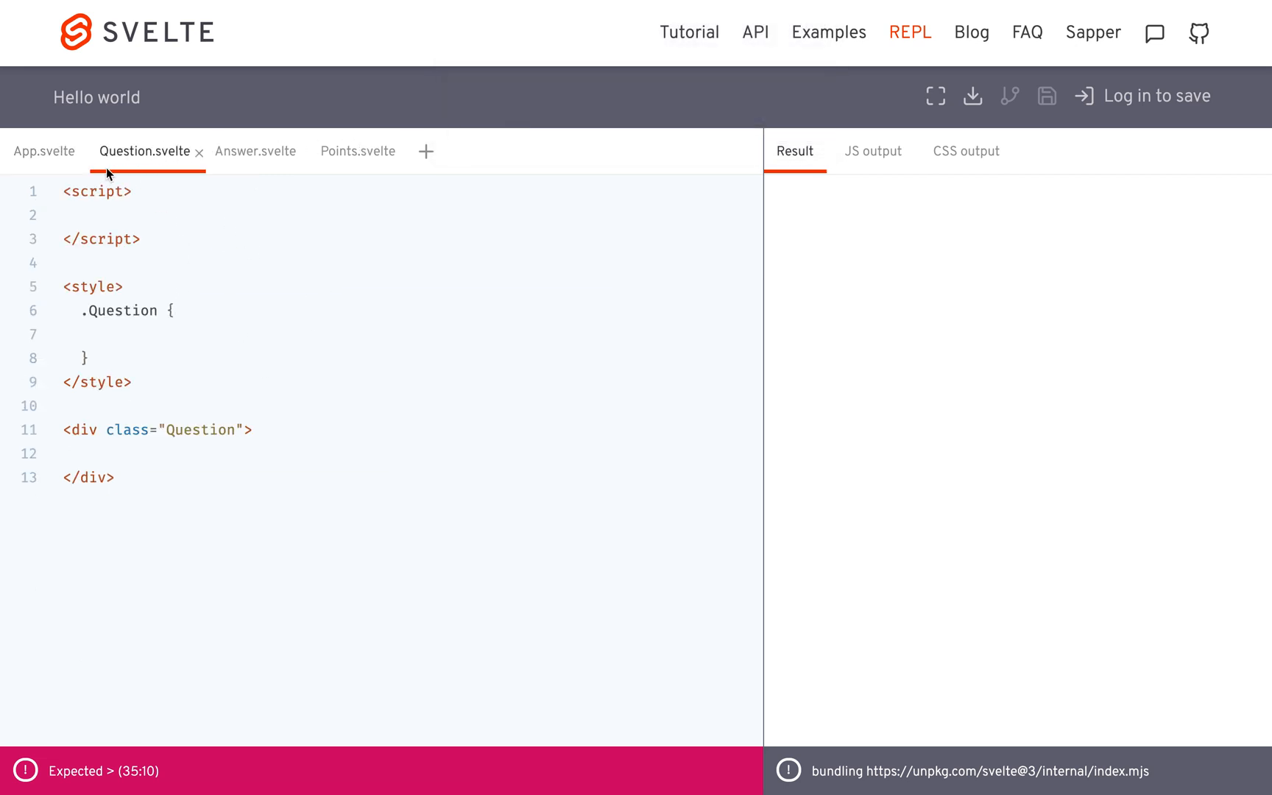
{"action": "left_click", "coordinate": [44, 150]}
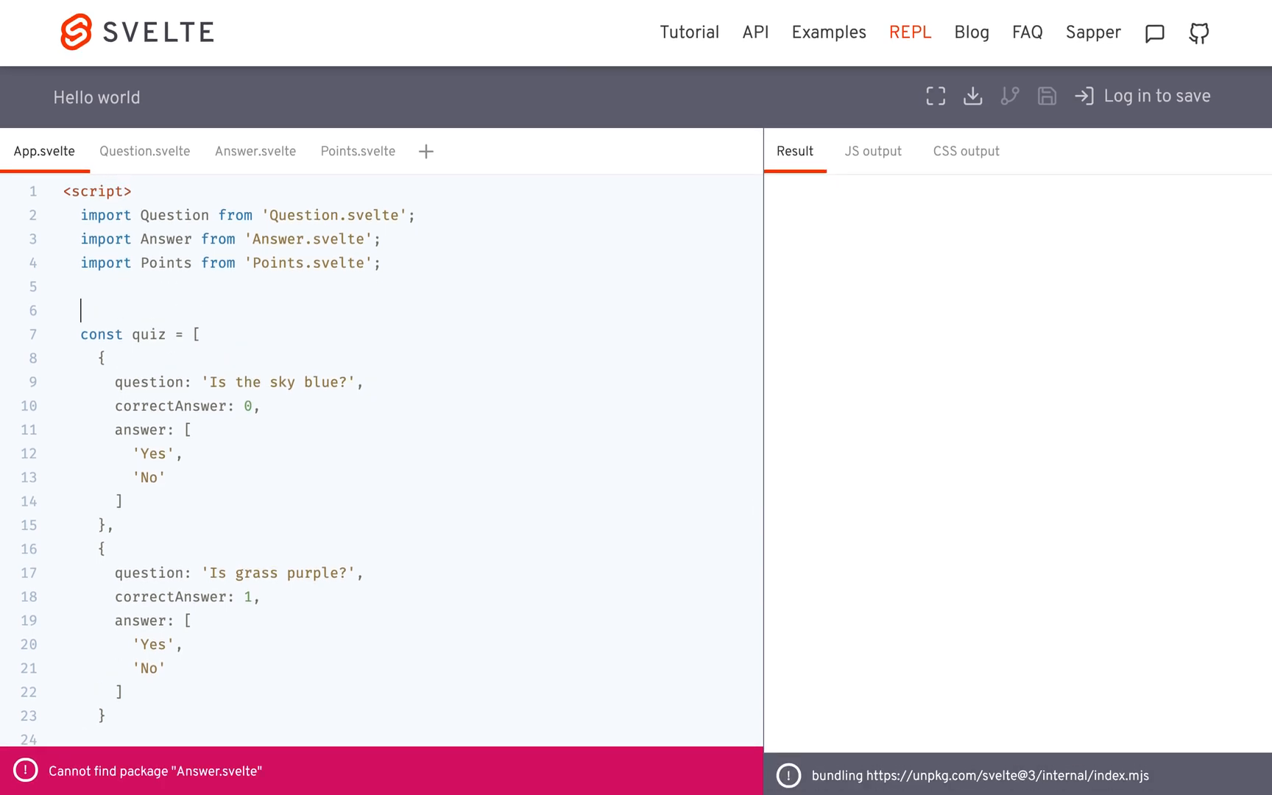
{"action": "type", "text": "let"}
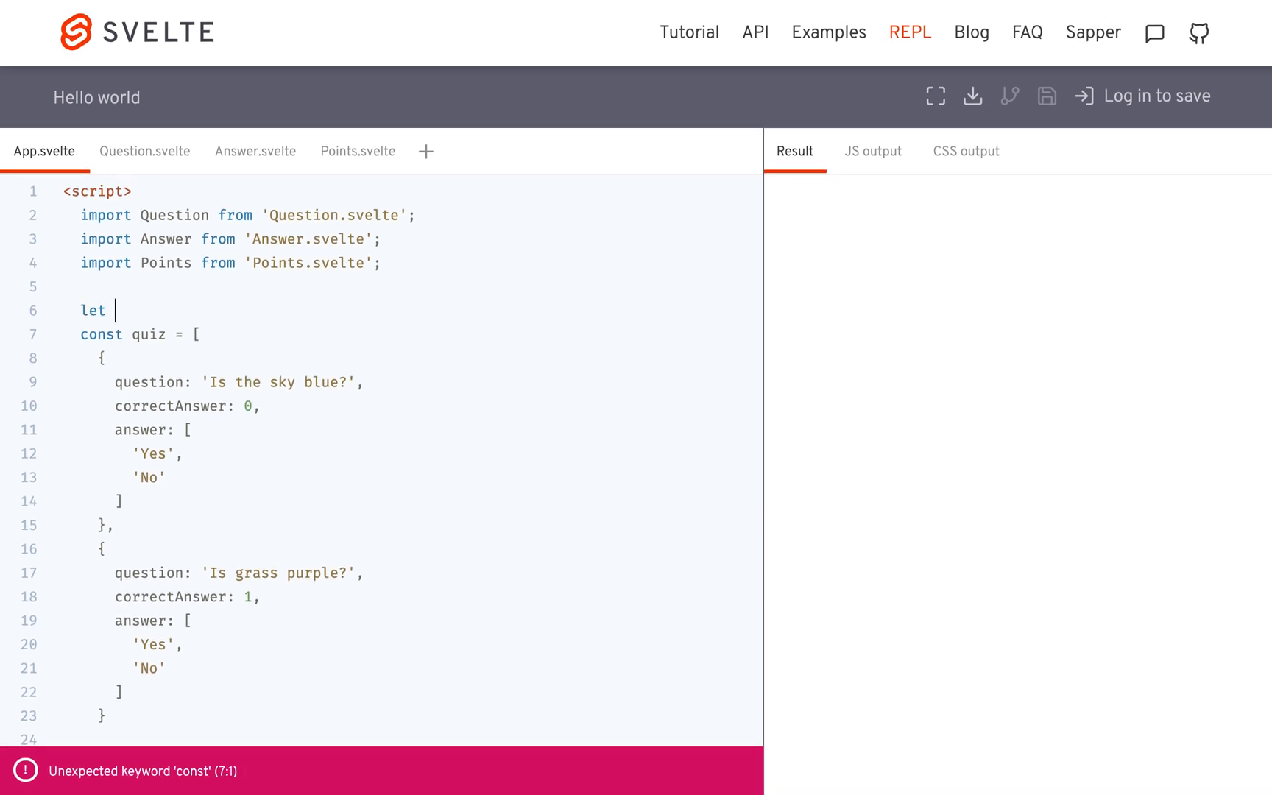
{"action": "type", "text": "currentQuestion = 0;"}
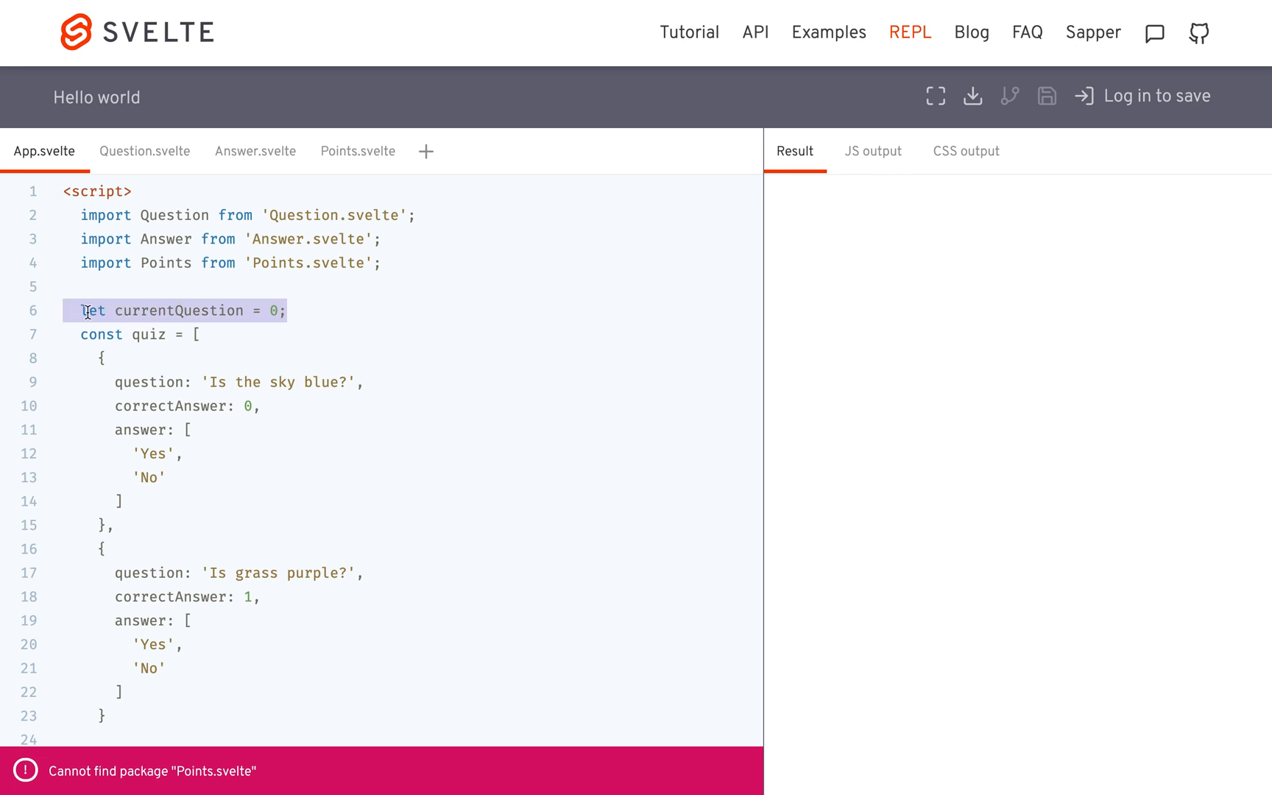
{"action": "double_click", "coordinate": [148, 334]}
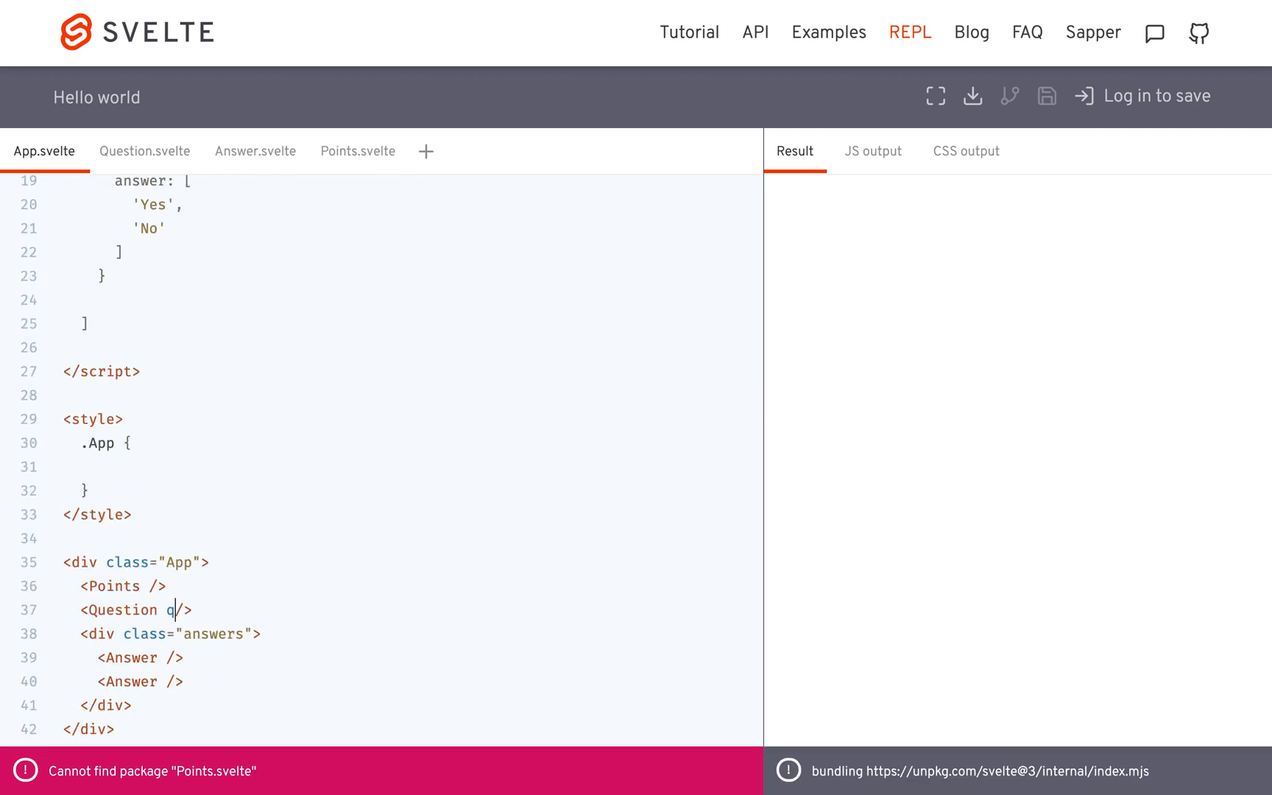
{"action": "type", "text": "uestion"}
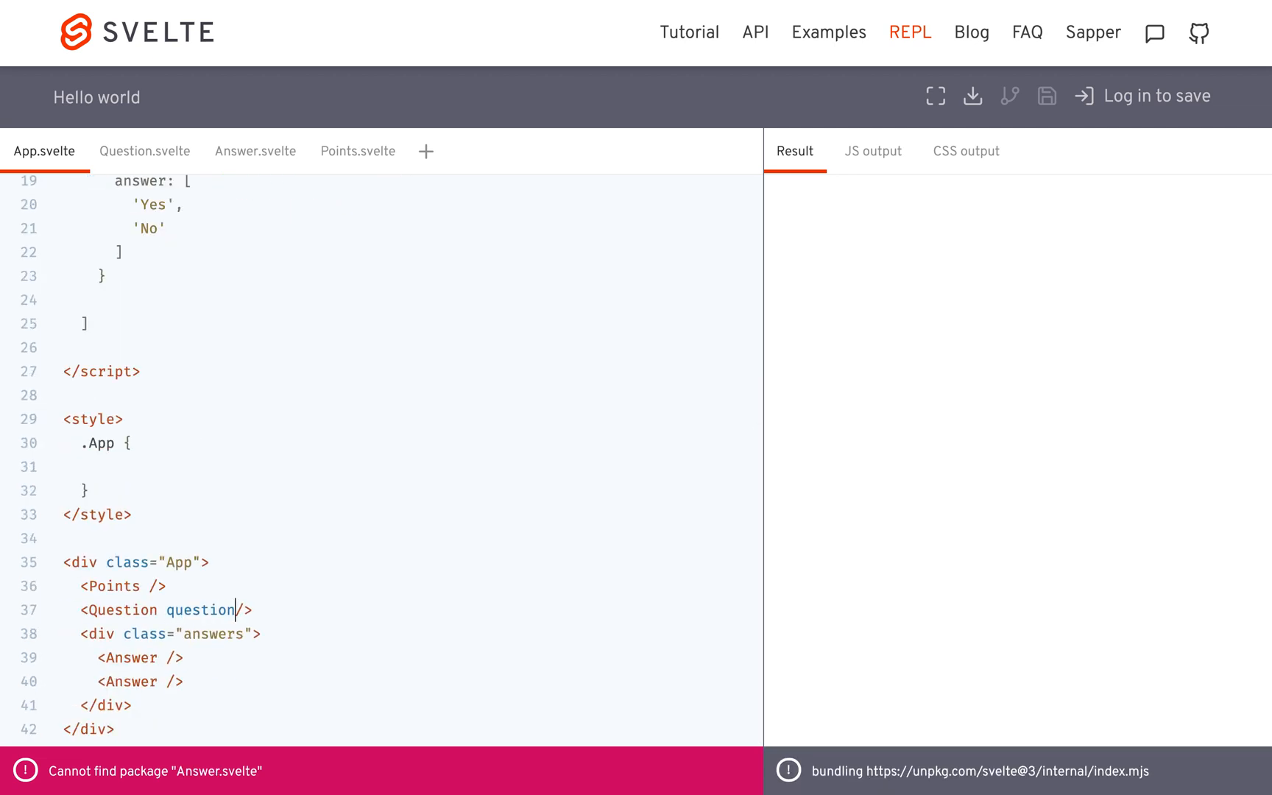
{"action": "type", "text": "={q"}
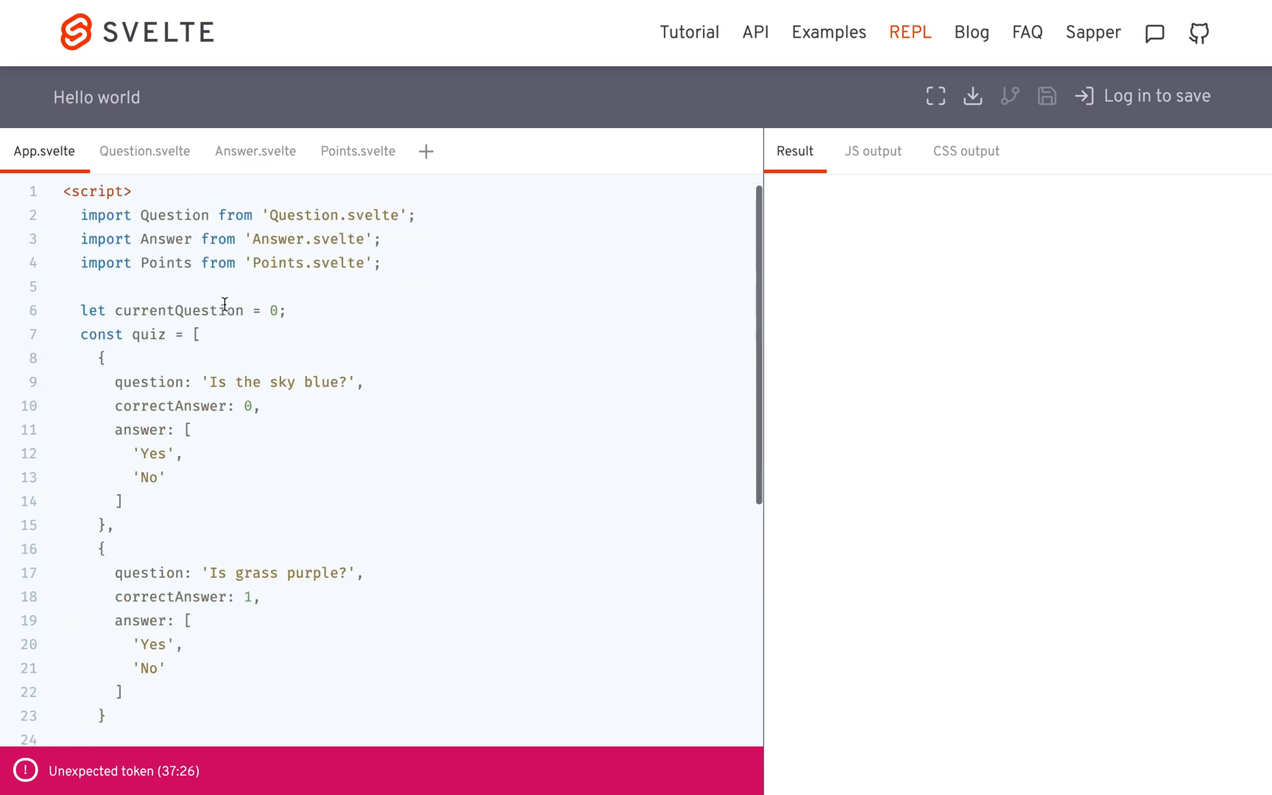
Rename the variable to quizIndex = 0 and pass question={quiz[quizIndex].question} to Question
{"action": "double_click", "coordinate": [177, 309]}
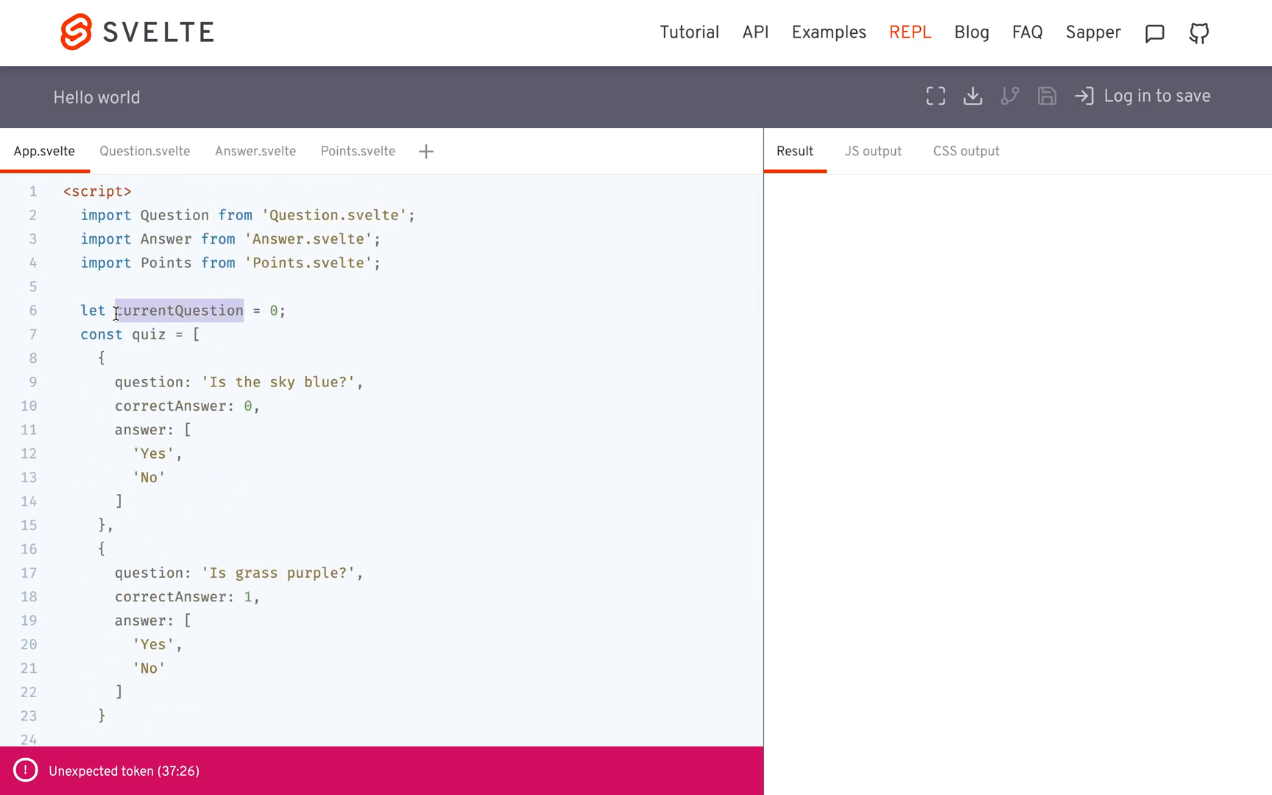
{"action": "type", "text": "quizInd = 0;"}
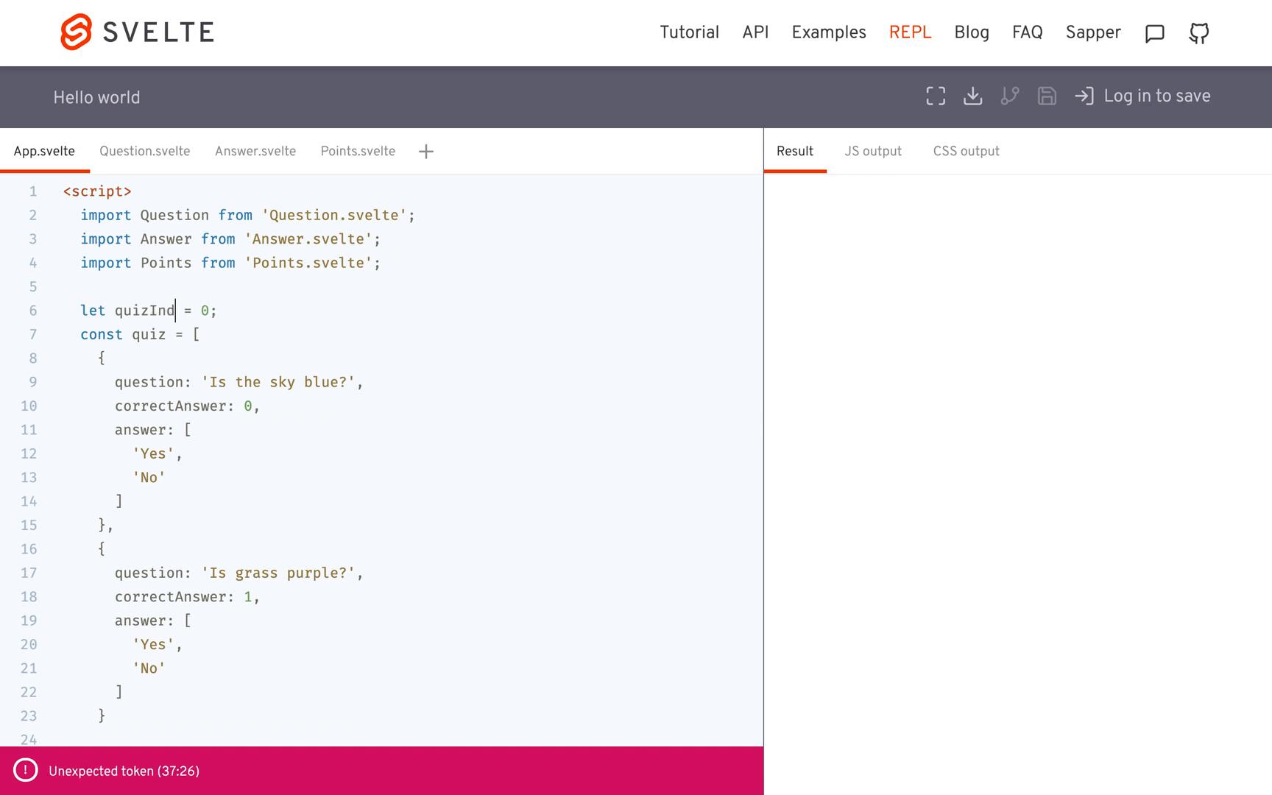
{"action": "scroll", "scroll_direction": "down", "scroll_amount": 3}
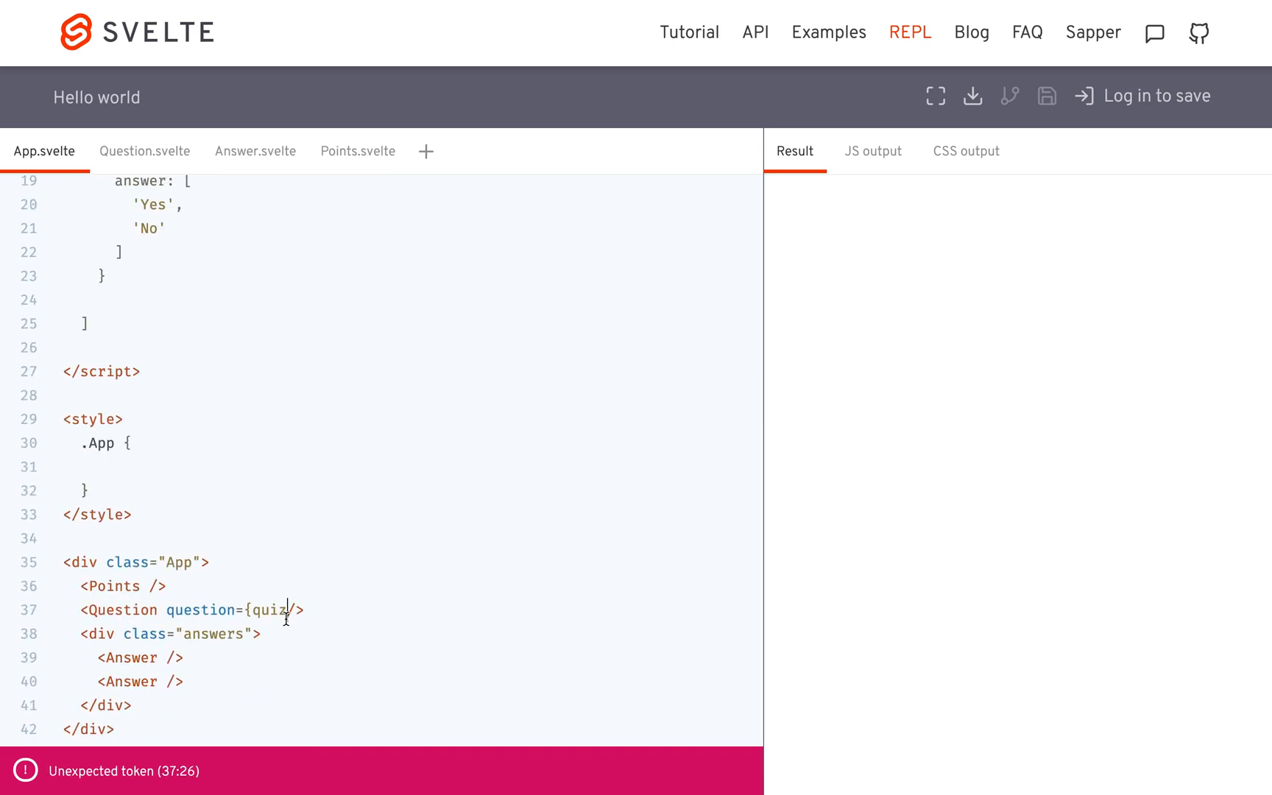
{"action": "type", "text": "[quix]"}
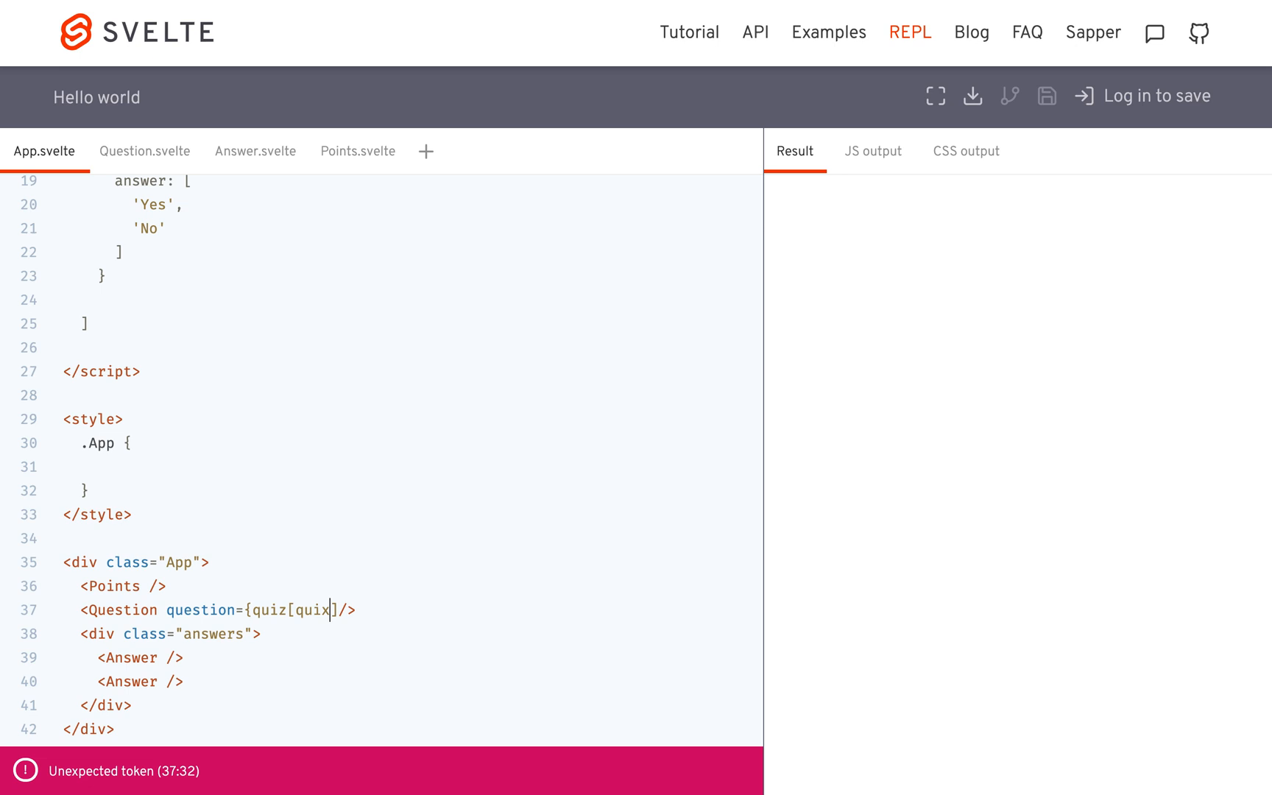
{"action": "key", "text": "Backspace"}
{"action": "type", "text": "zInde"}
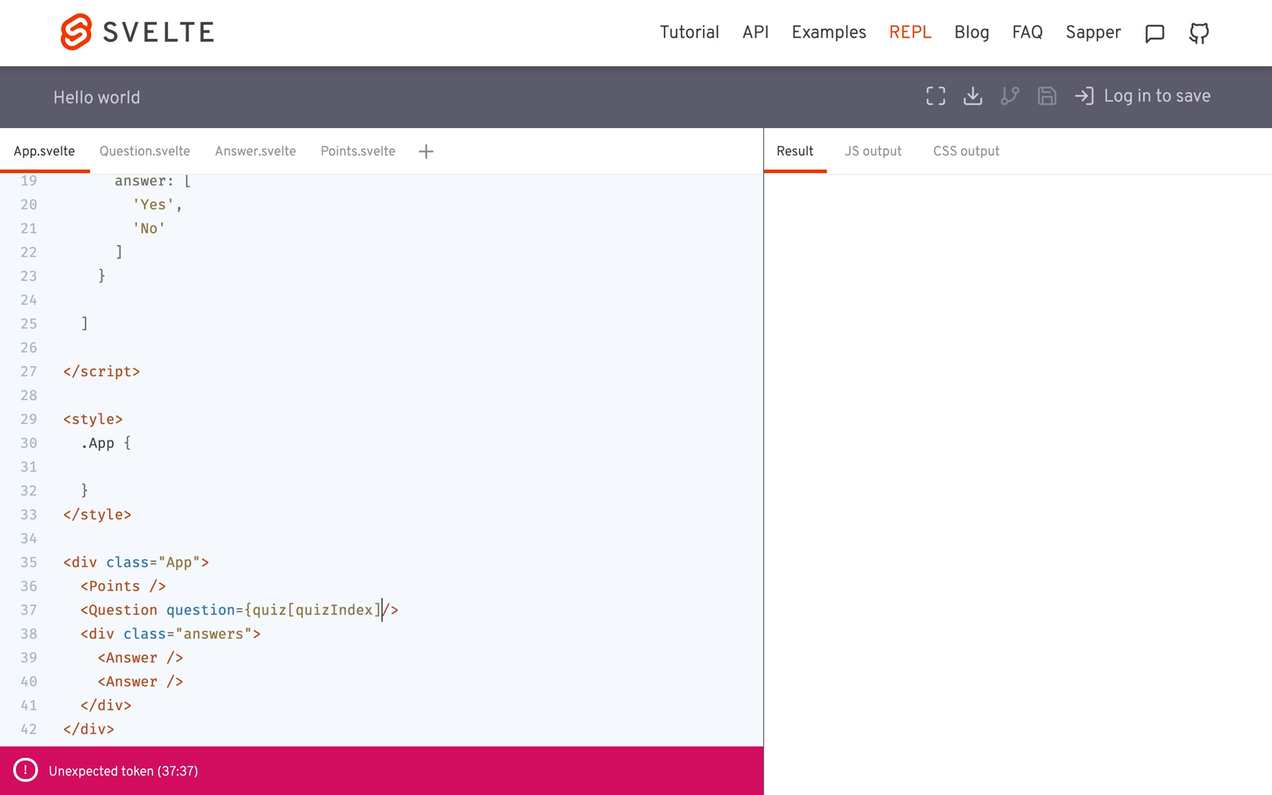
{"action": "type", "text": ".}"}
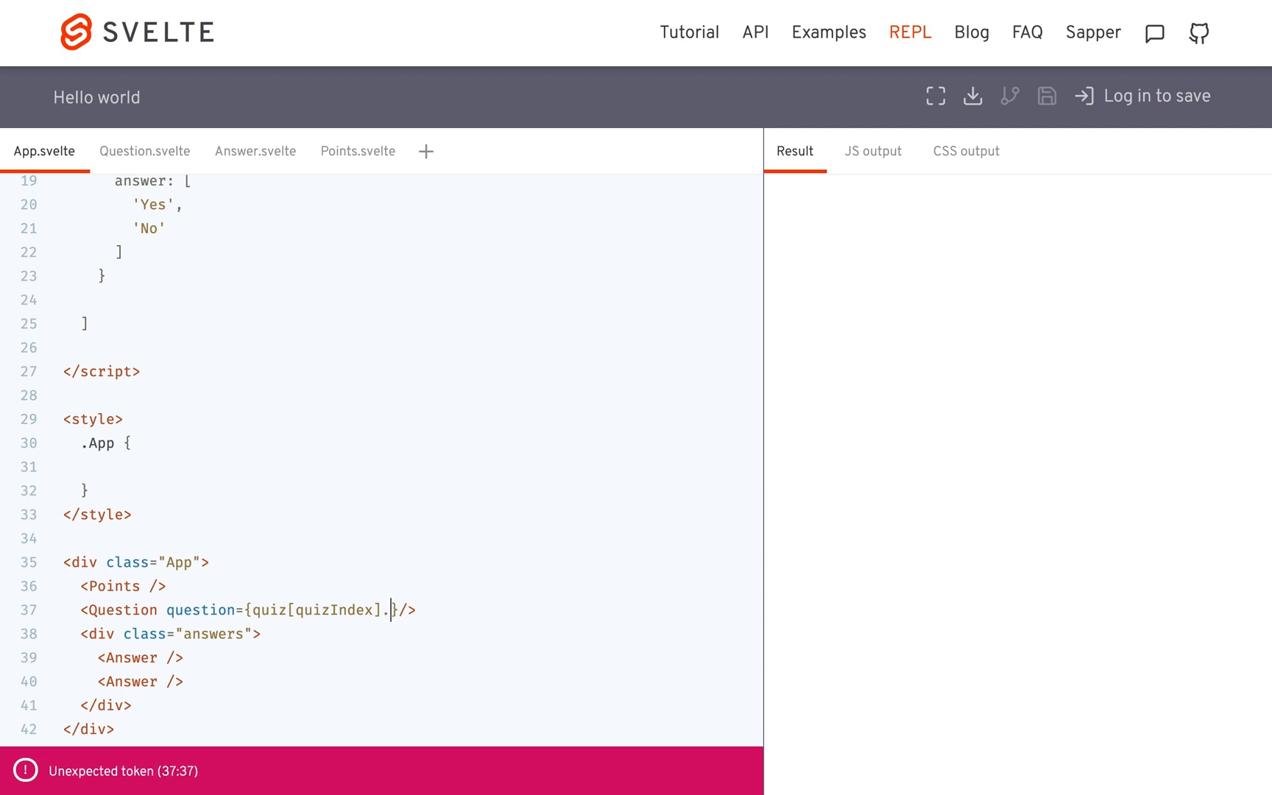
{"action": "type", "text": "question"}
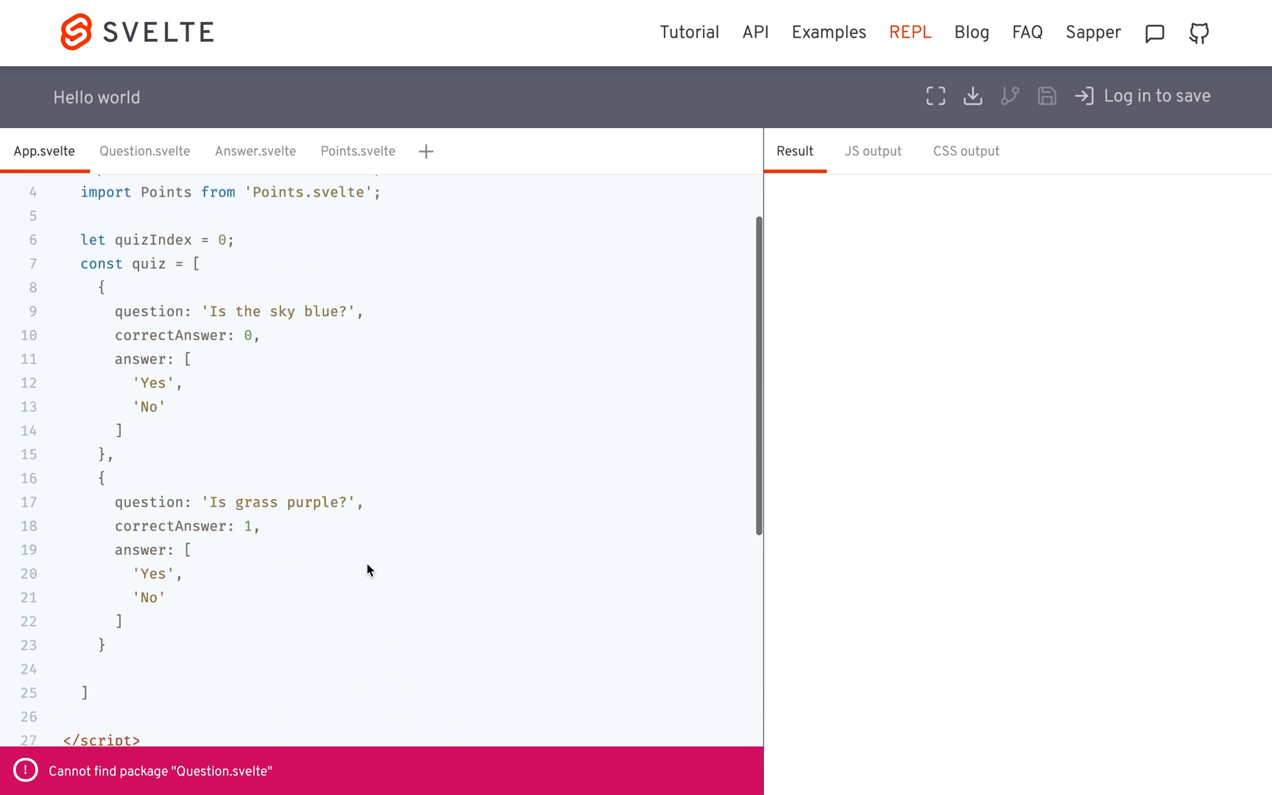
Declare export let questionText; in Question.svelte's script
{"action": "left_click", "coordinate": [144, 150]}
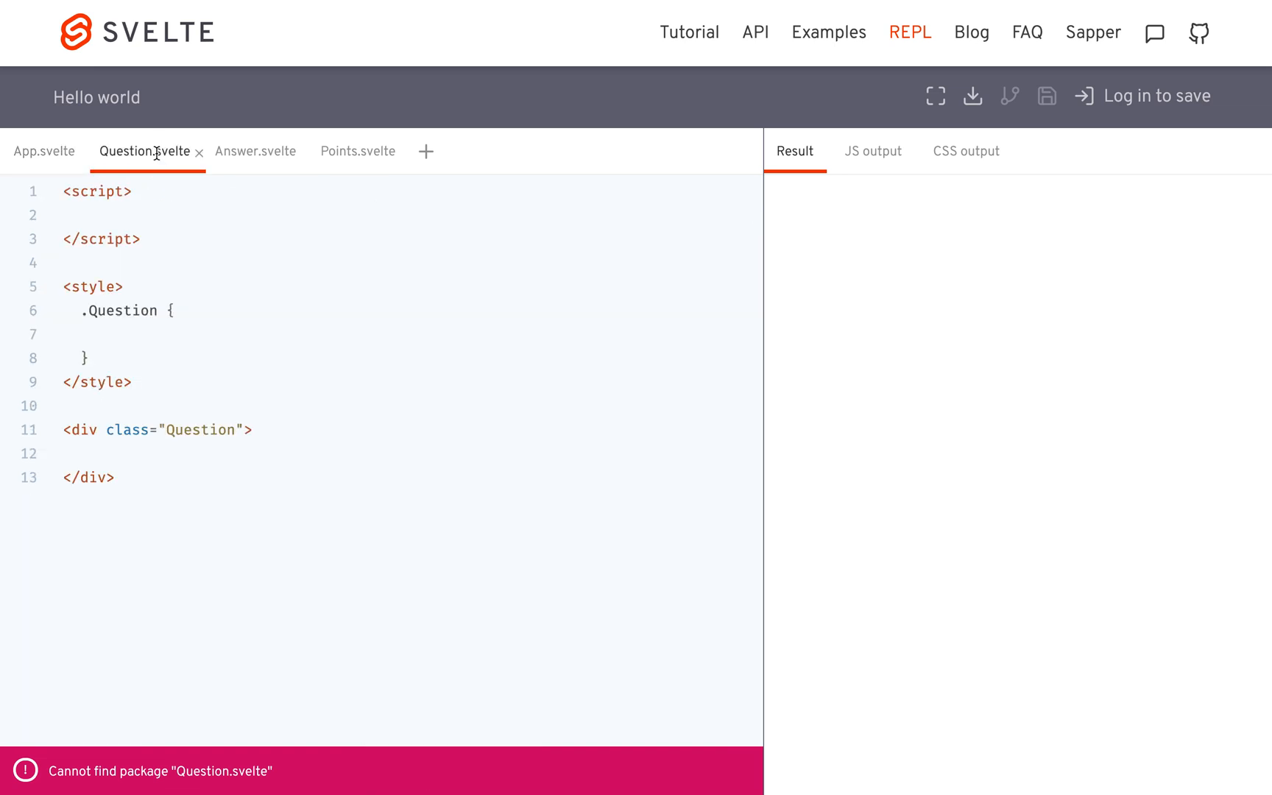
{"action": "type", "text": "let qu"}
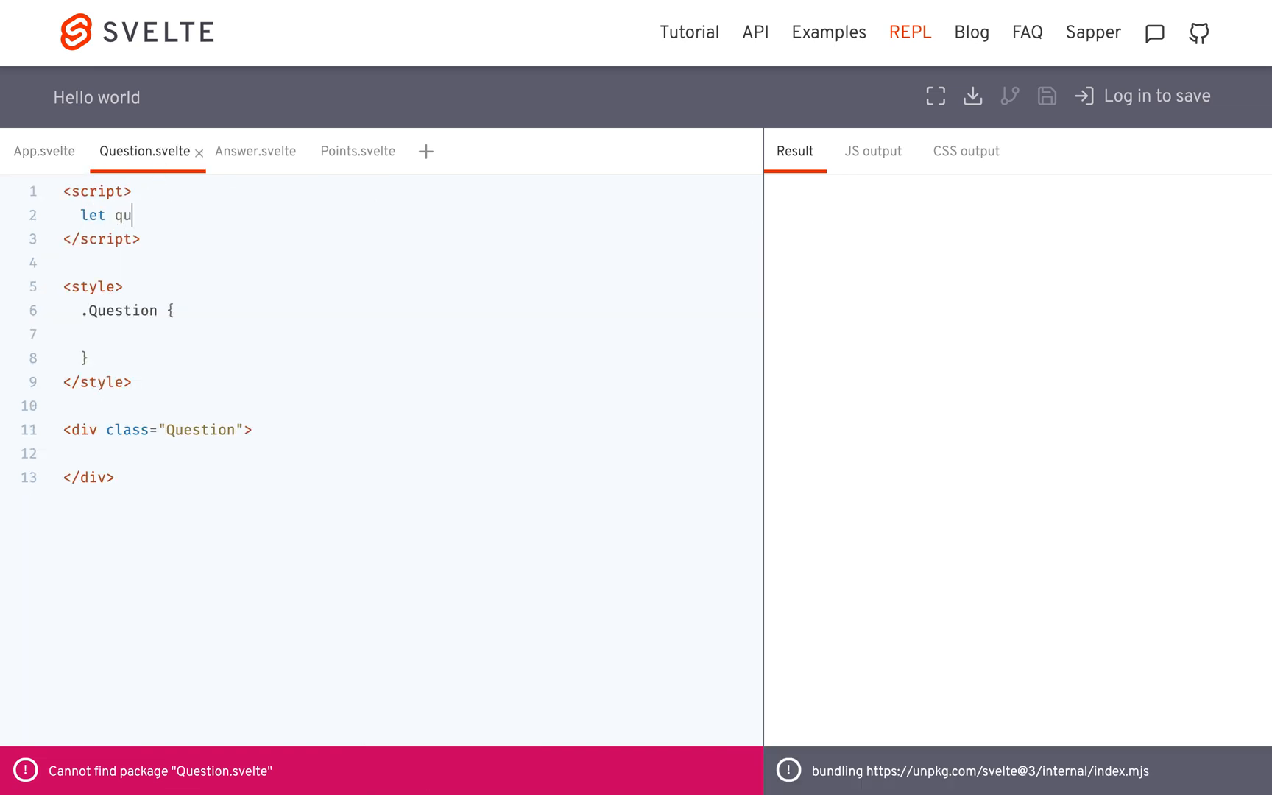
{"action": "type", "text": "estionText"}
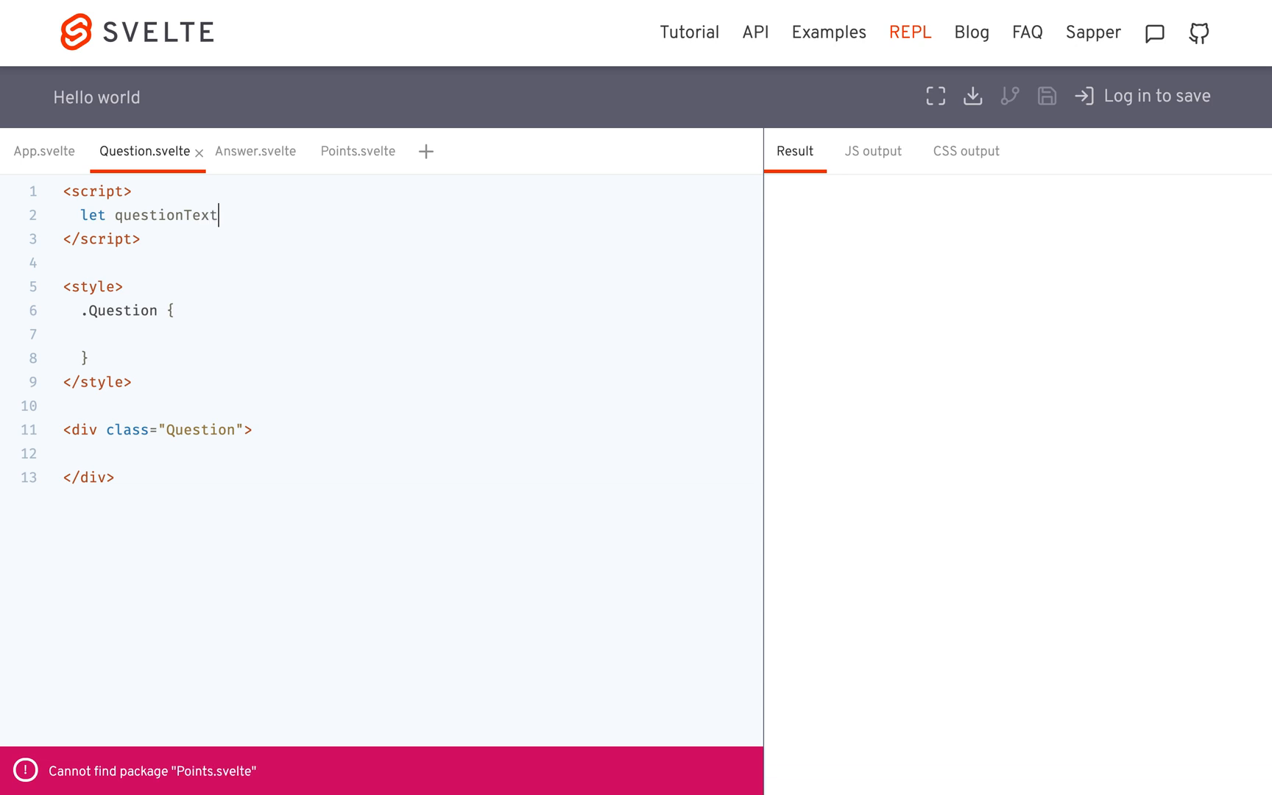
{"action": "type", "text": "="}
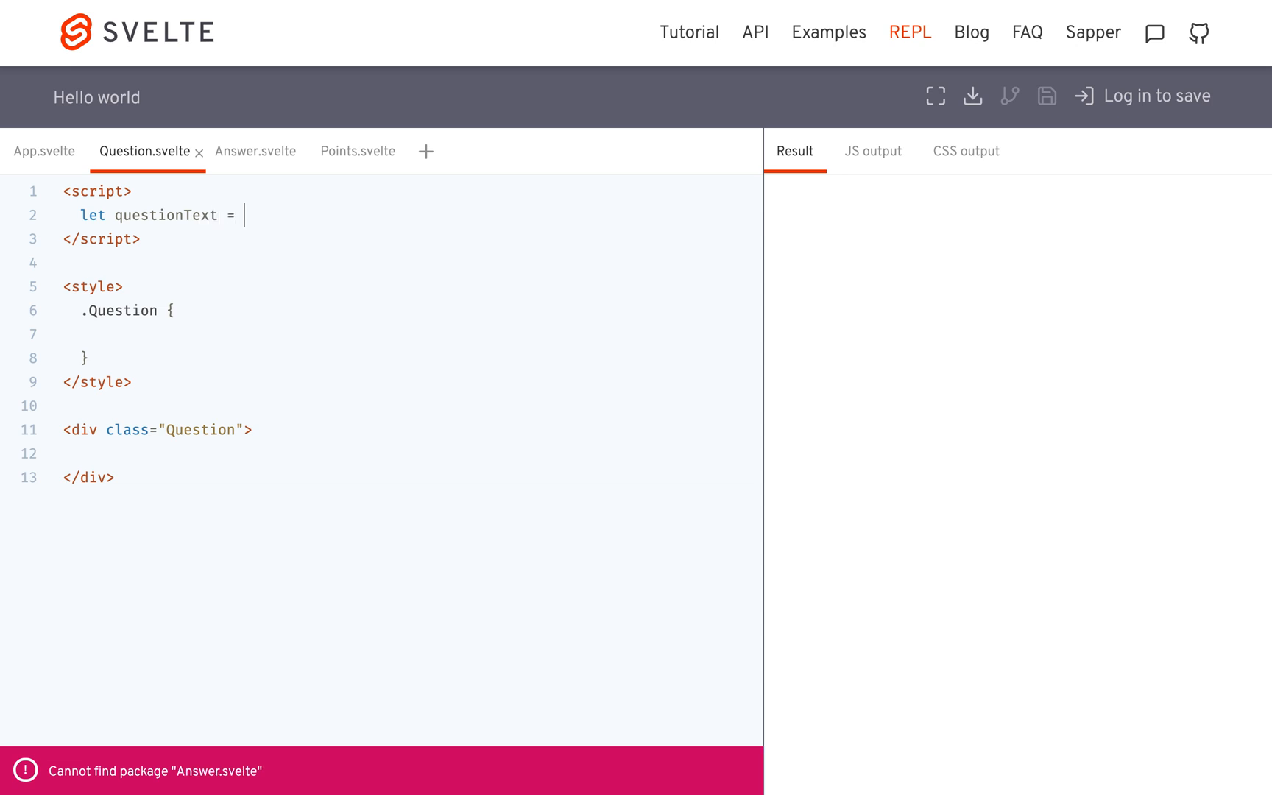
{"action": "type", "text": ";"}
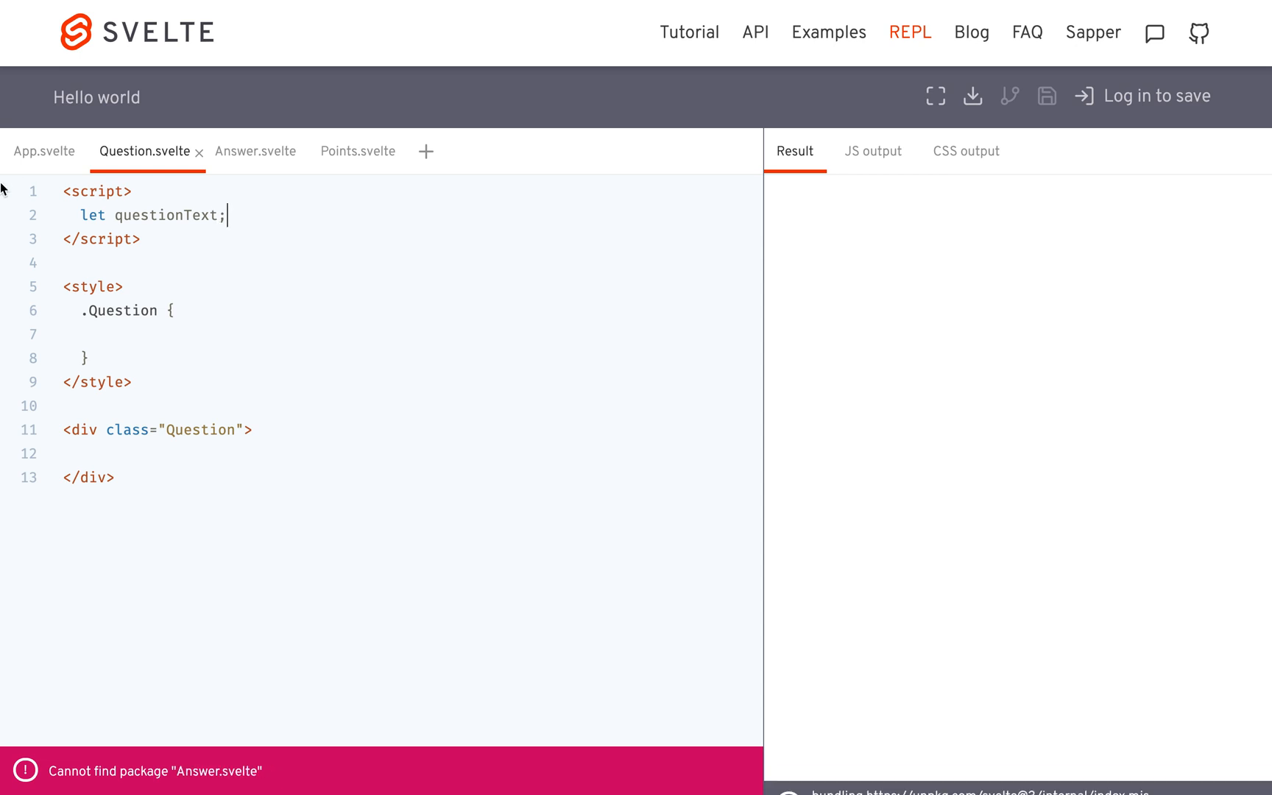
{"action": "type", "text": "export"}
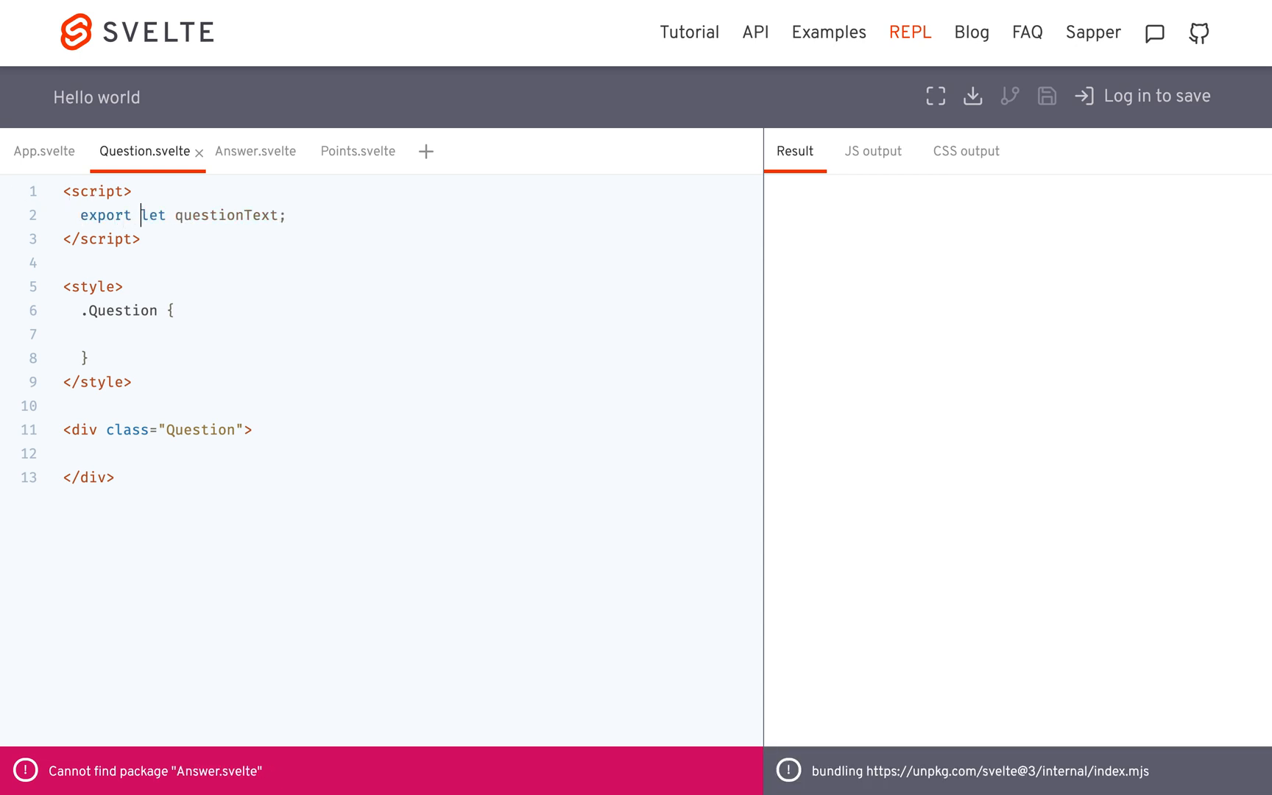
After checking App's usage, render {questionText} inside an h1 with class Question instead of the div
{"action": "left_click", "coordinate": [44, 150]}
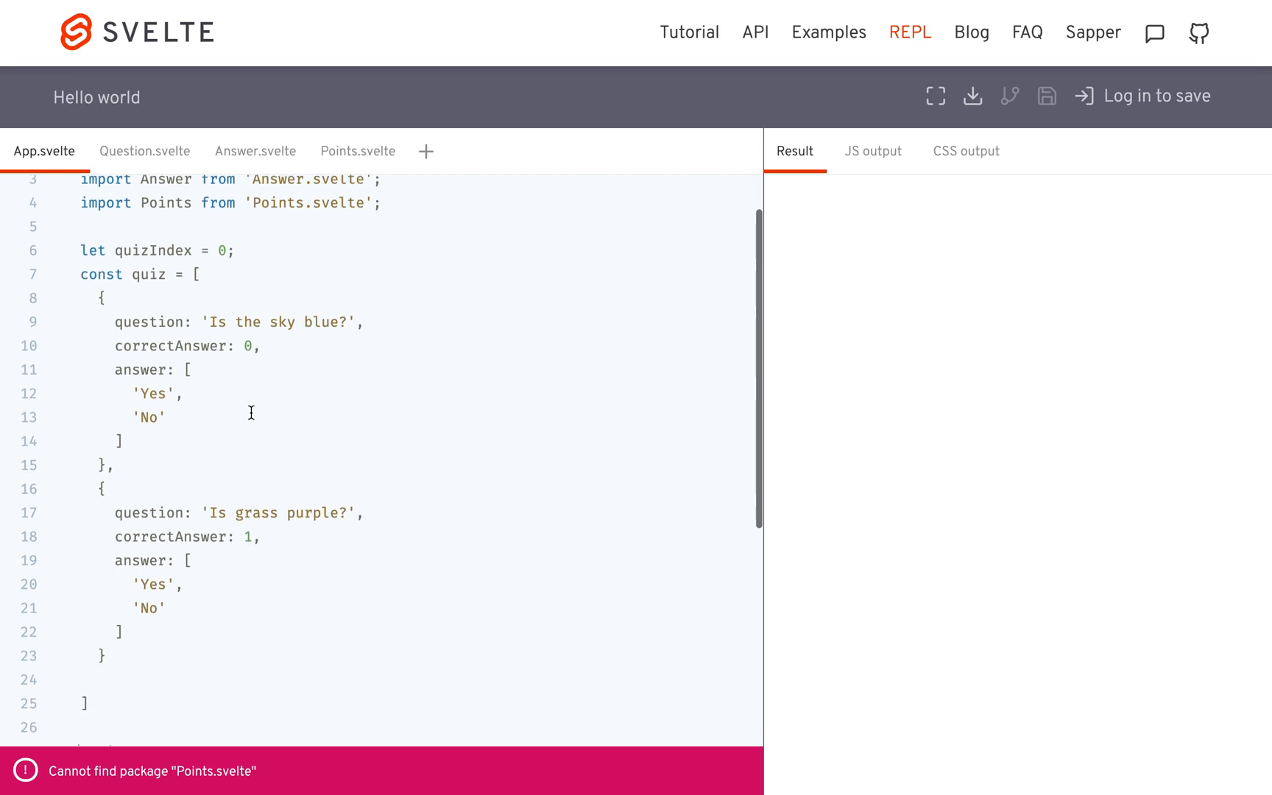
{"action": "scroll", "scroll_direction": "down", "scroll_amount": 3}
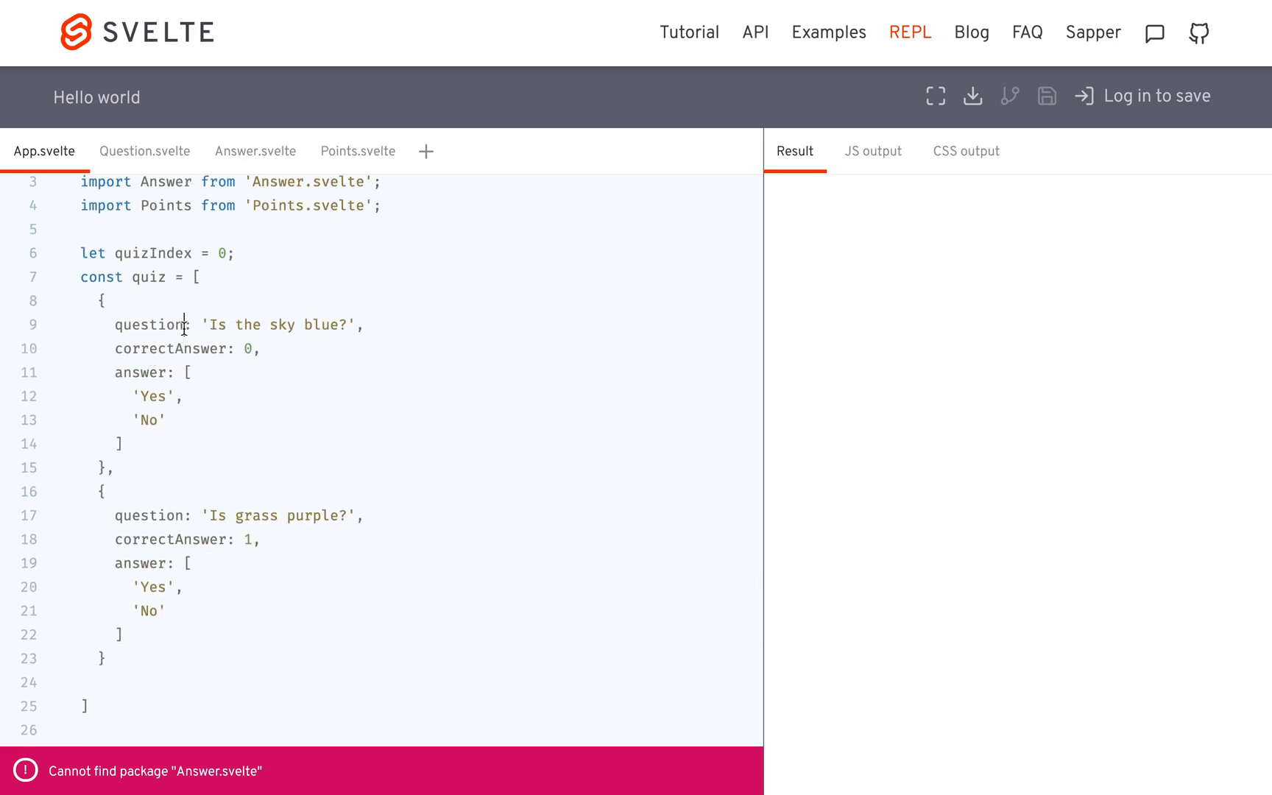
{"action": "scroll", "scroll_direction": "down", "scroll_amount": 3}
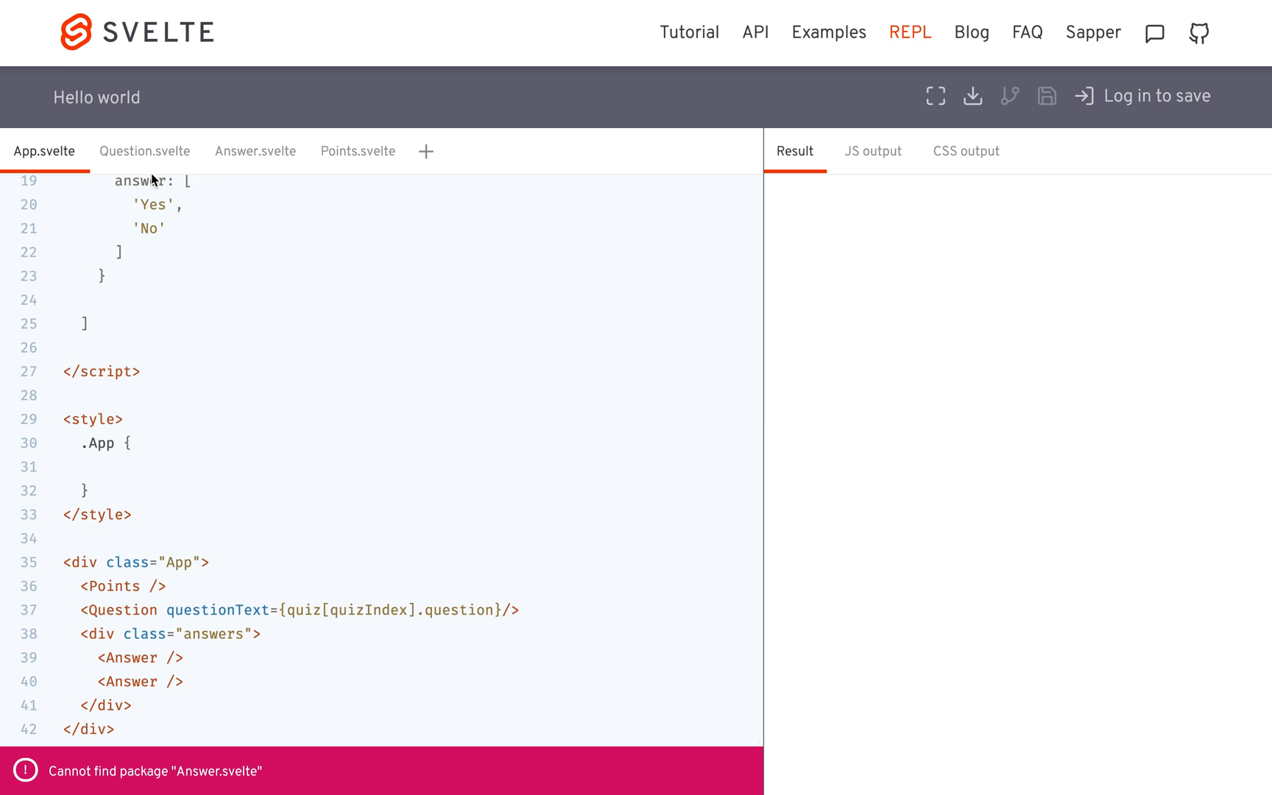
{"action": "left_click", "coordinate": [144, 150]}
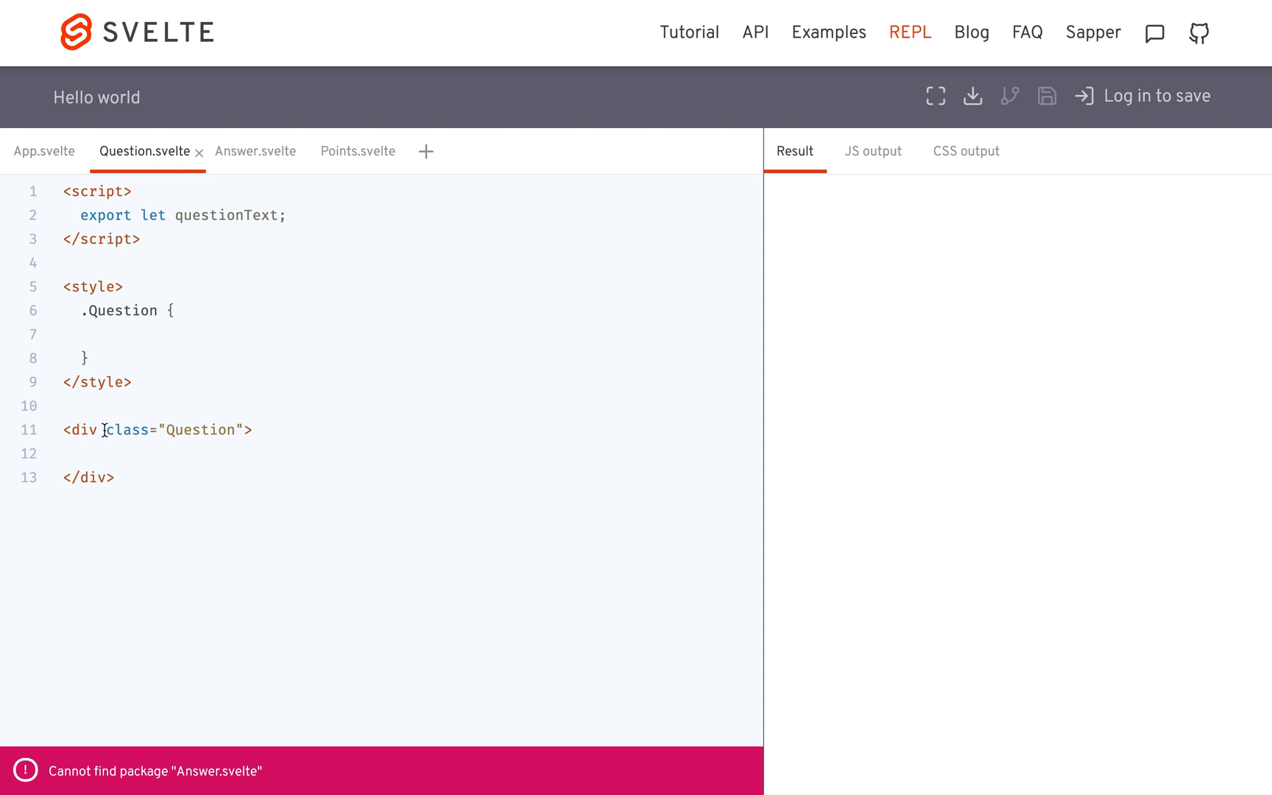
{"action": "type", "text": "h1"}
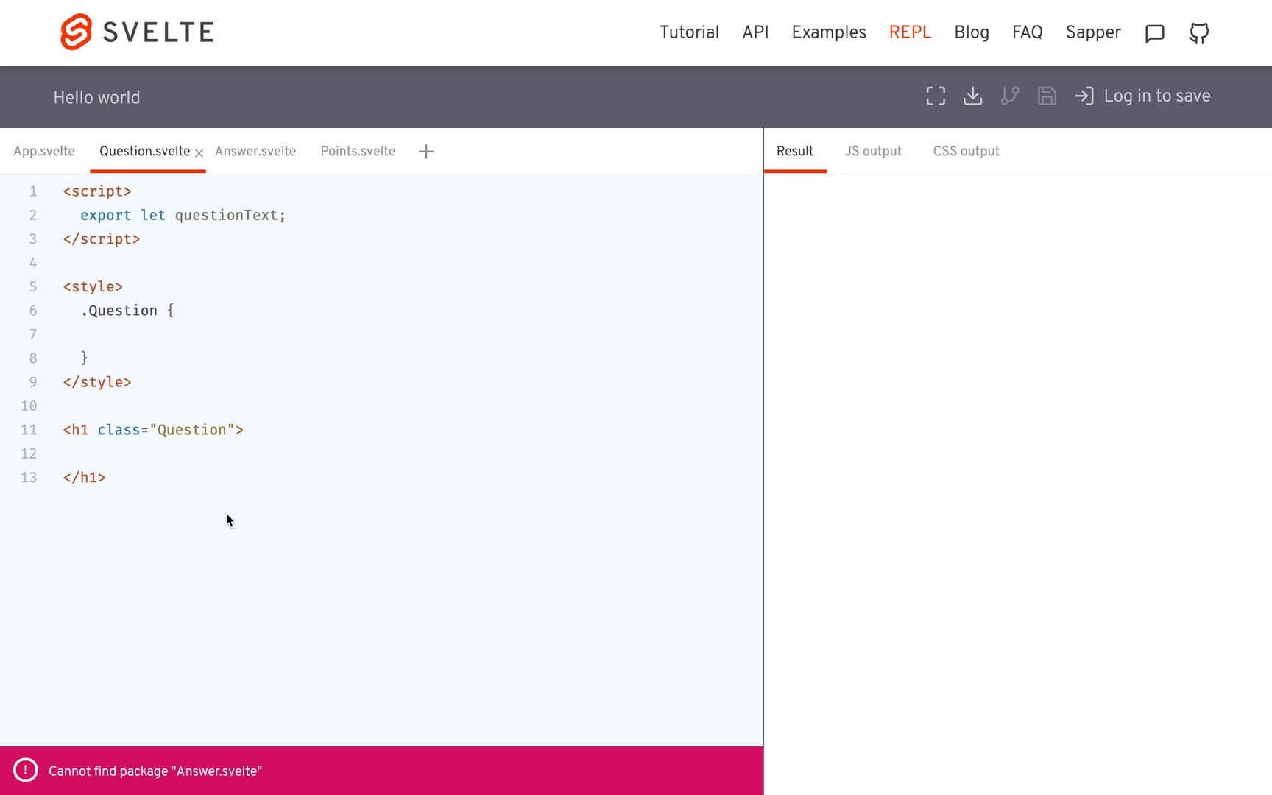
{"action": "type", "text": "{ques}"}
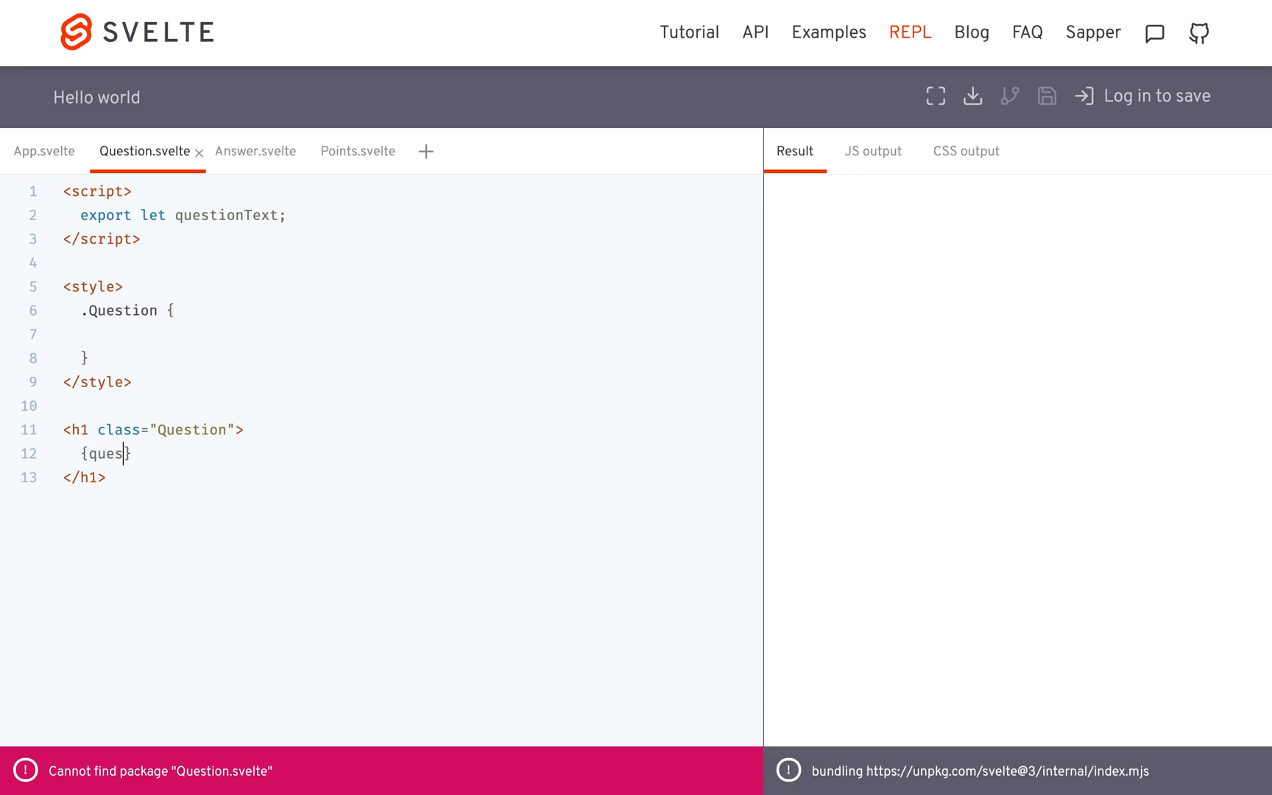
{"action": "type", "text": "tionText"}
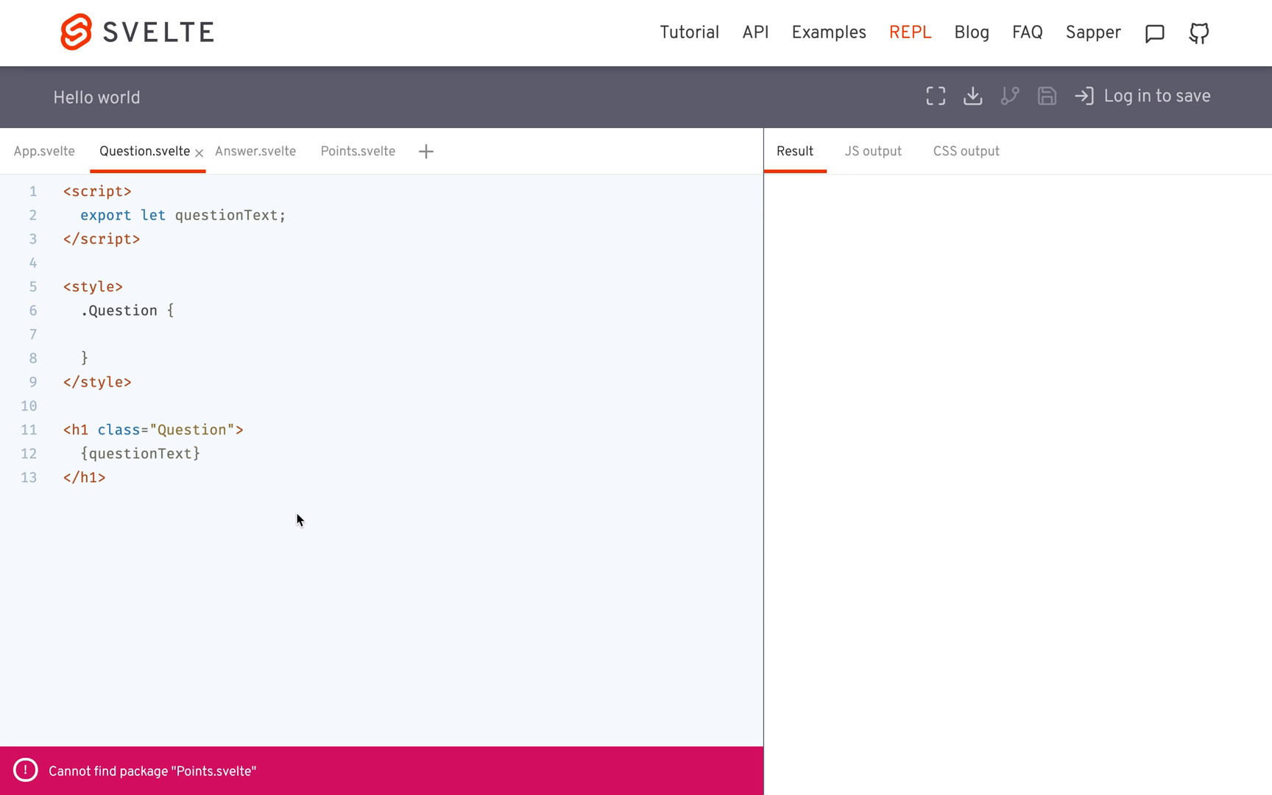
{"action": "mouse_move", "coordinate": [177, 785]}
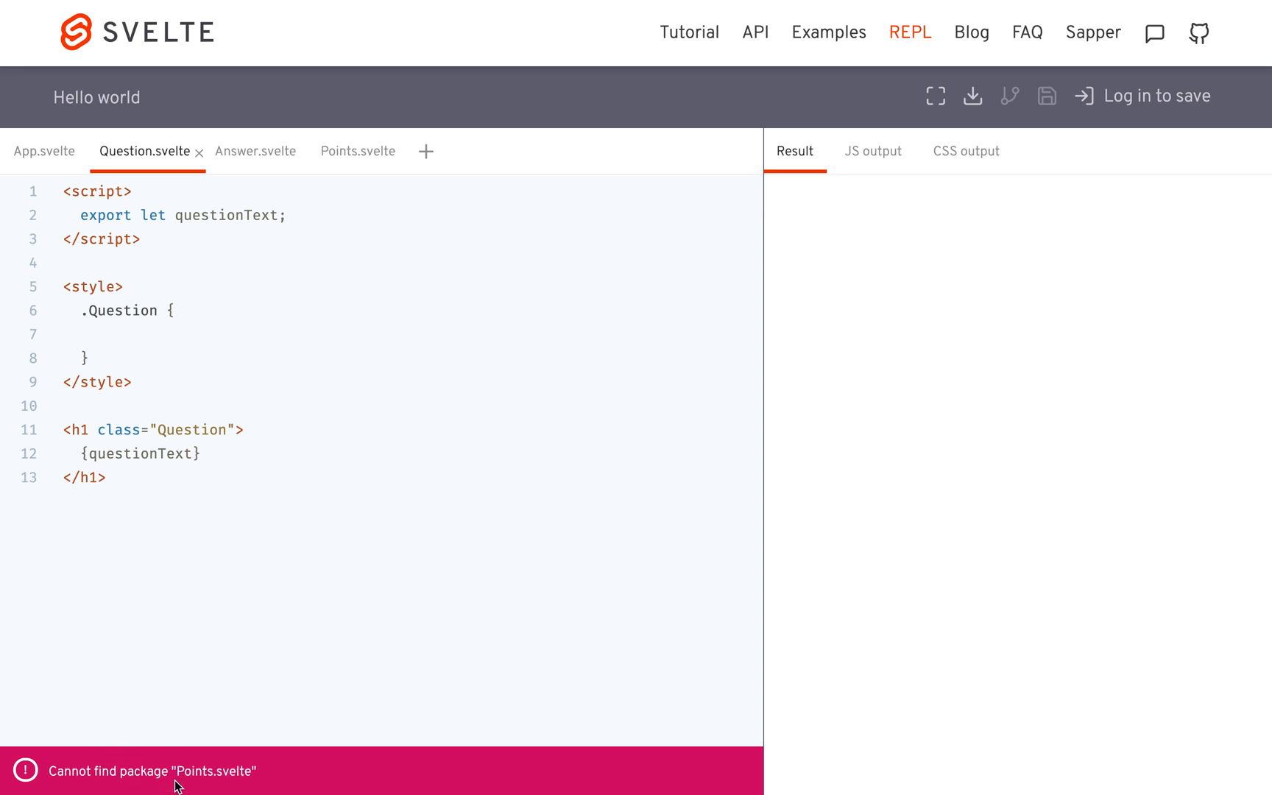
Prefix App.svelte's import paths with ./ so the result shows the heading 'Is the sky blue?'
{"action": "left_click", "coordinate": [44, 150]}
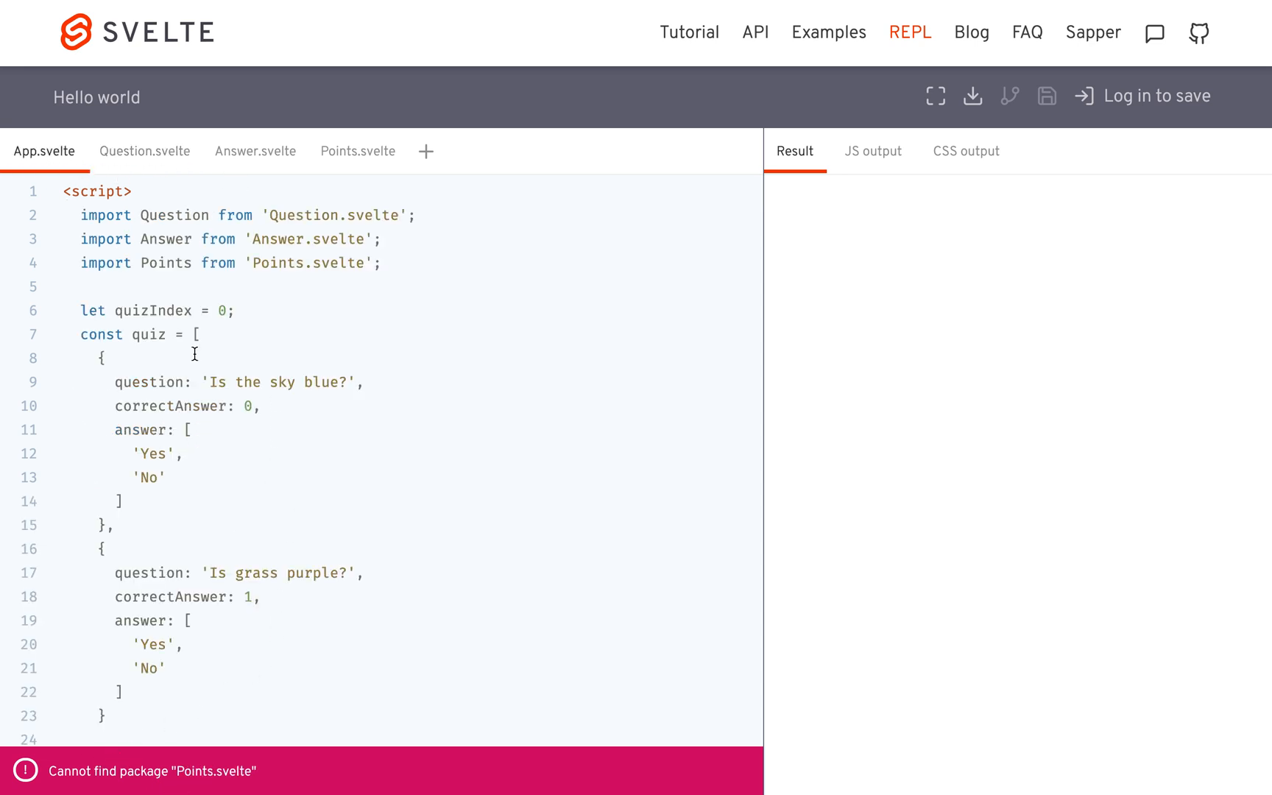
{"action": "mouse_move", "coordinate": [306, 287]}
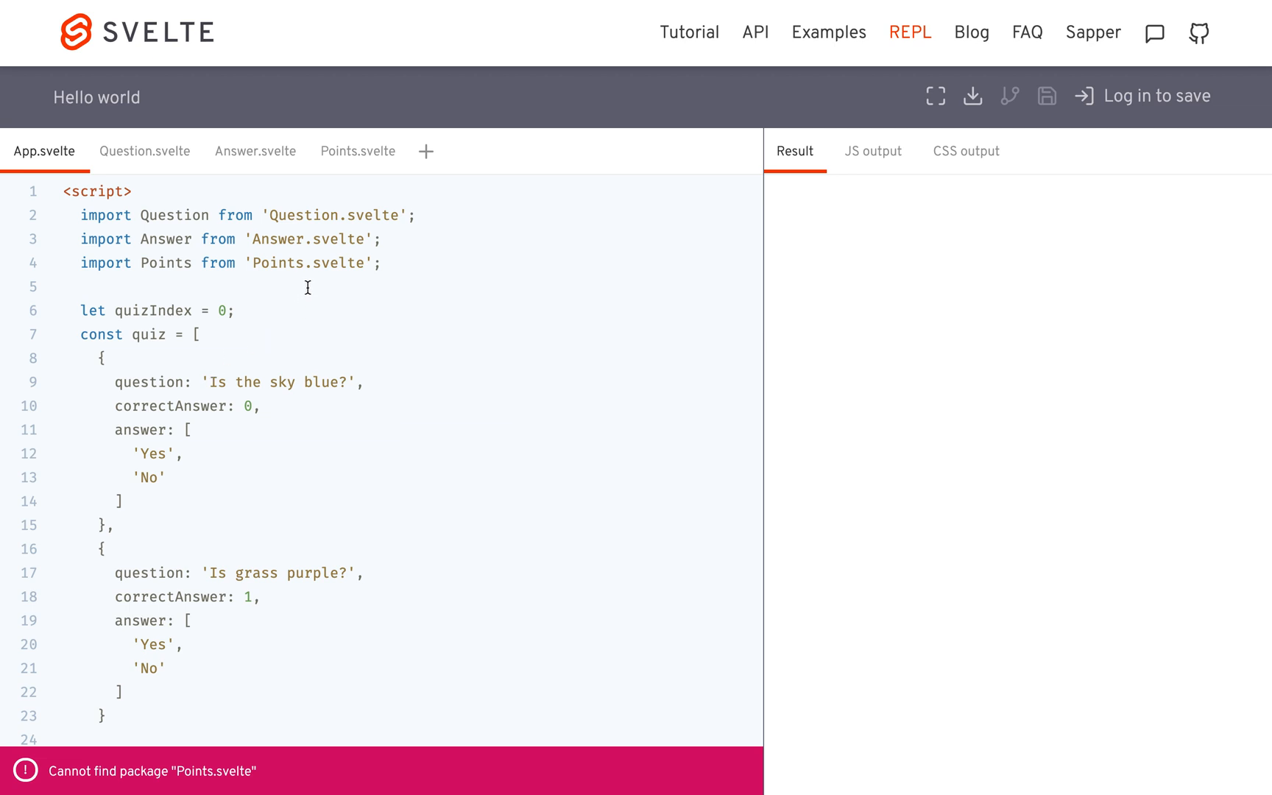
{"action": "mouse_move", "coordinate": [264, 282]}
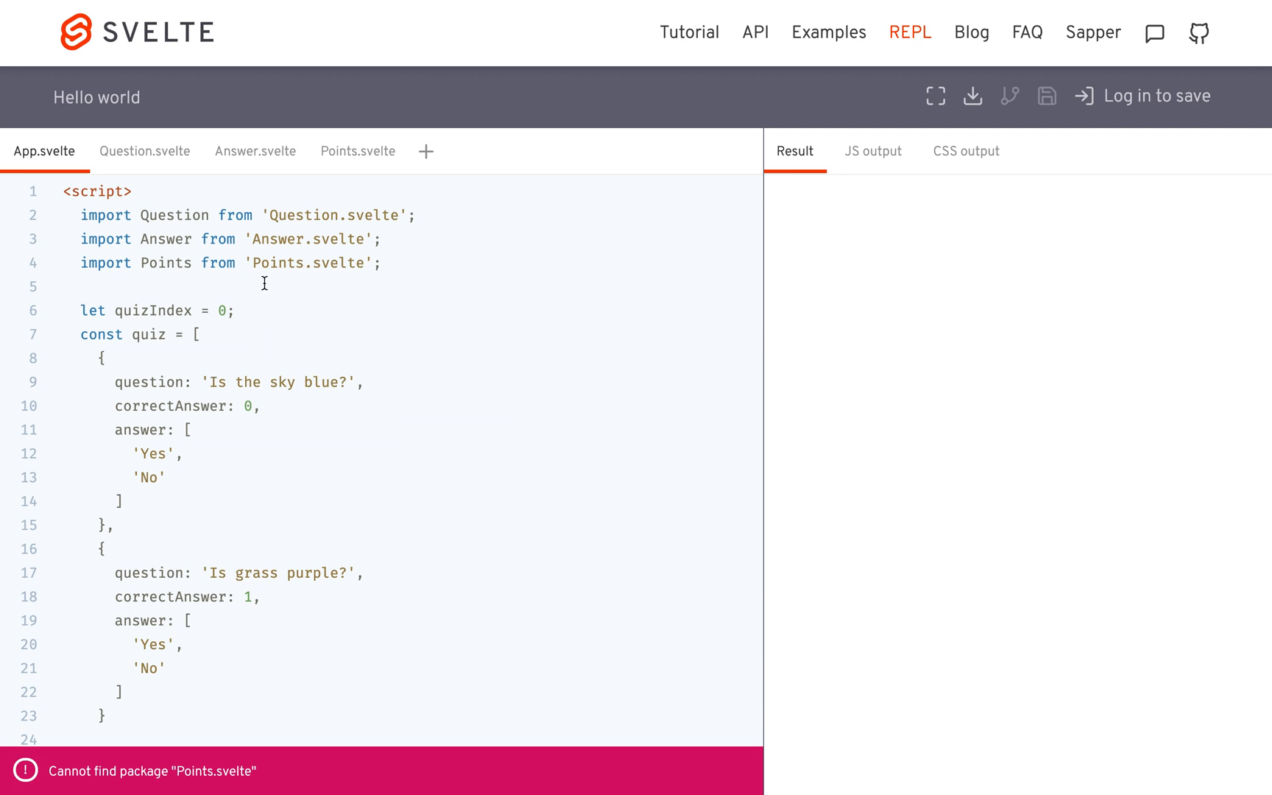
{"action": "mouse_move", "coordinate": [368, 314]}
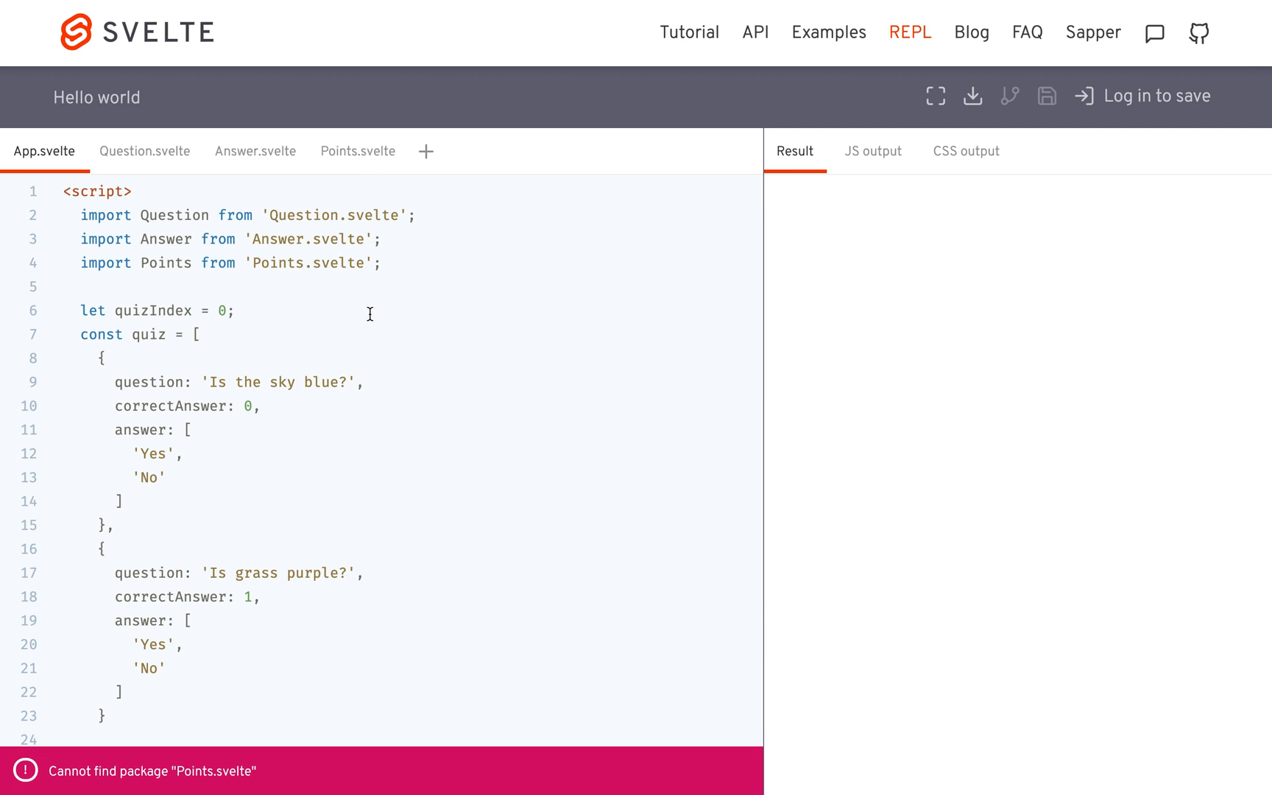
{"action": "mouse_move", "coordinate": [268, 263]}
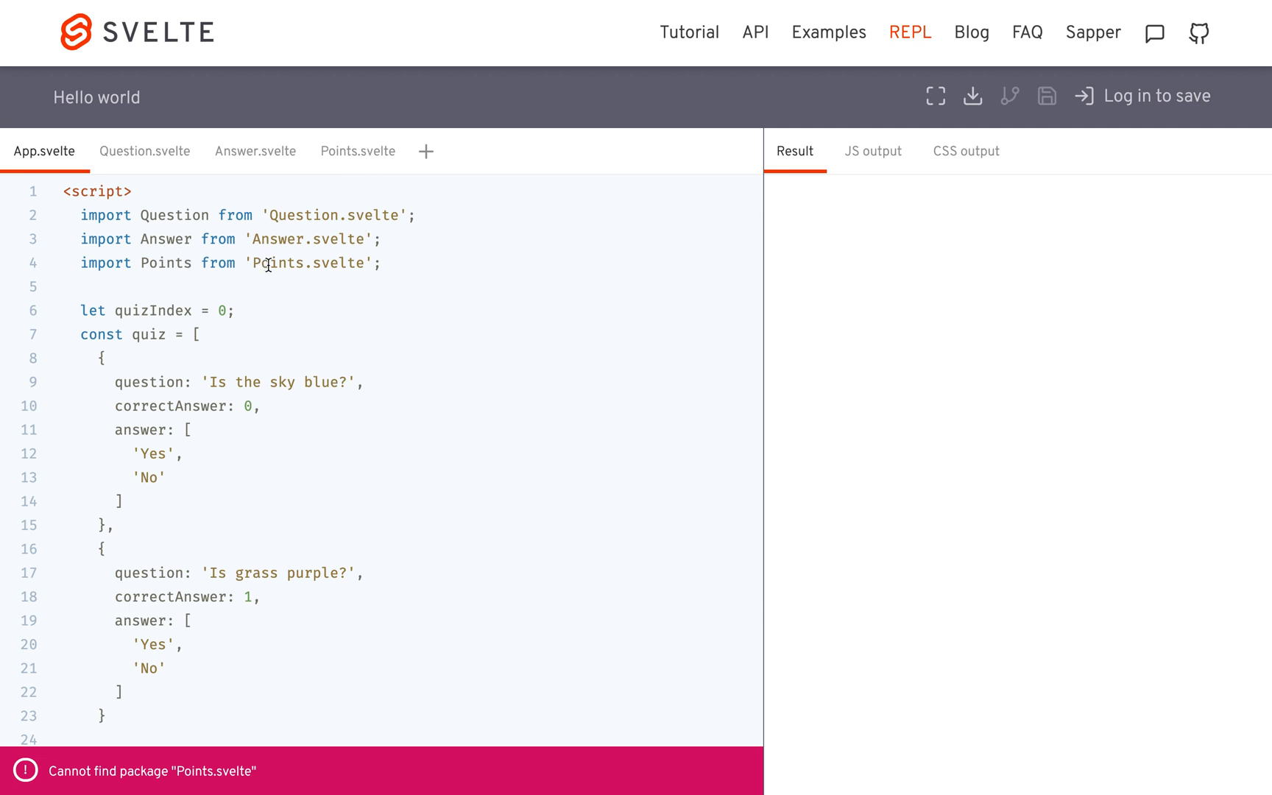
{"action": "type", "text": "./"}
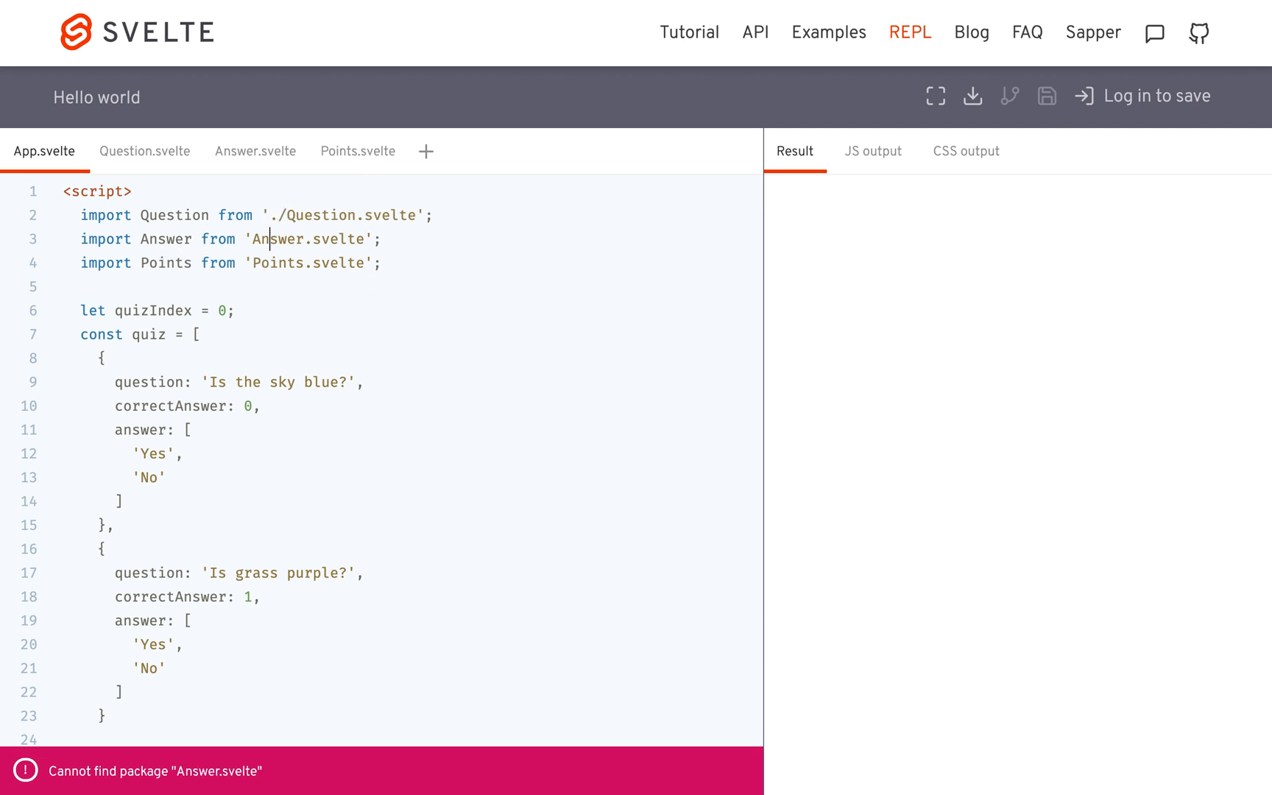
{"action": "type", "text": "./"}
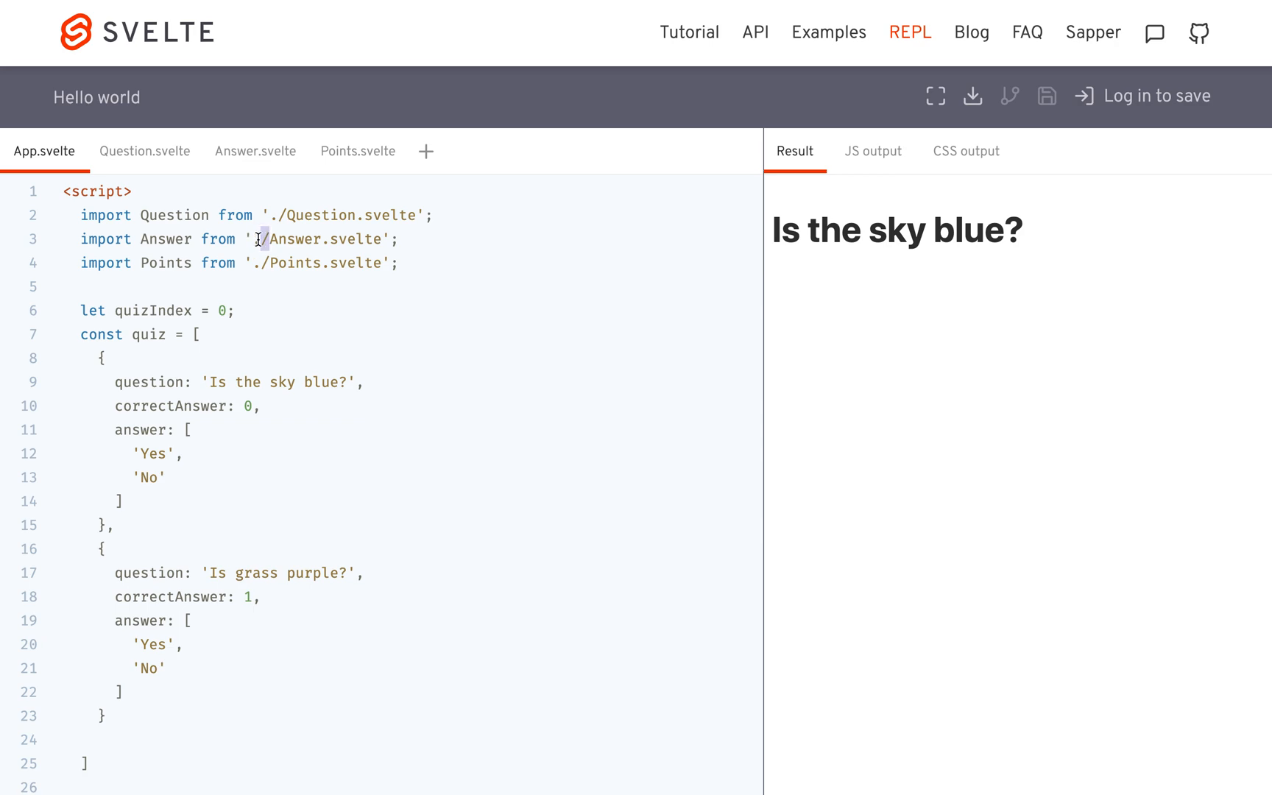
{"action": "mouse_move", "coordinate": [362, 367]}
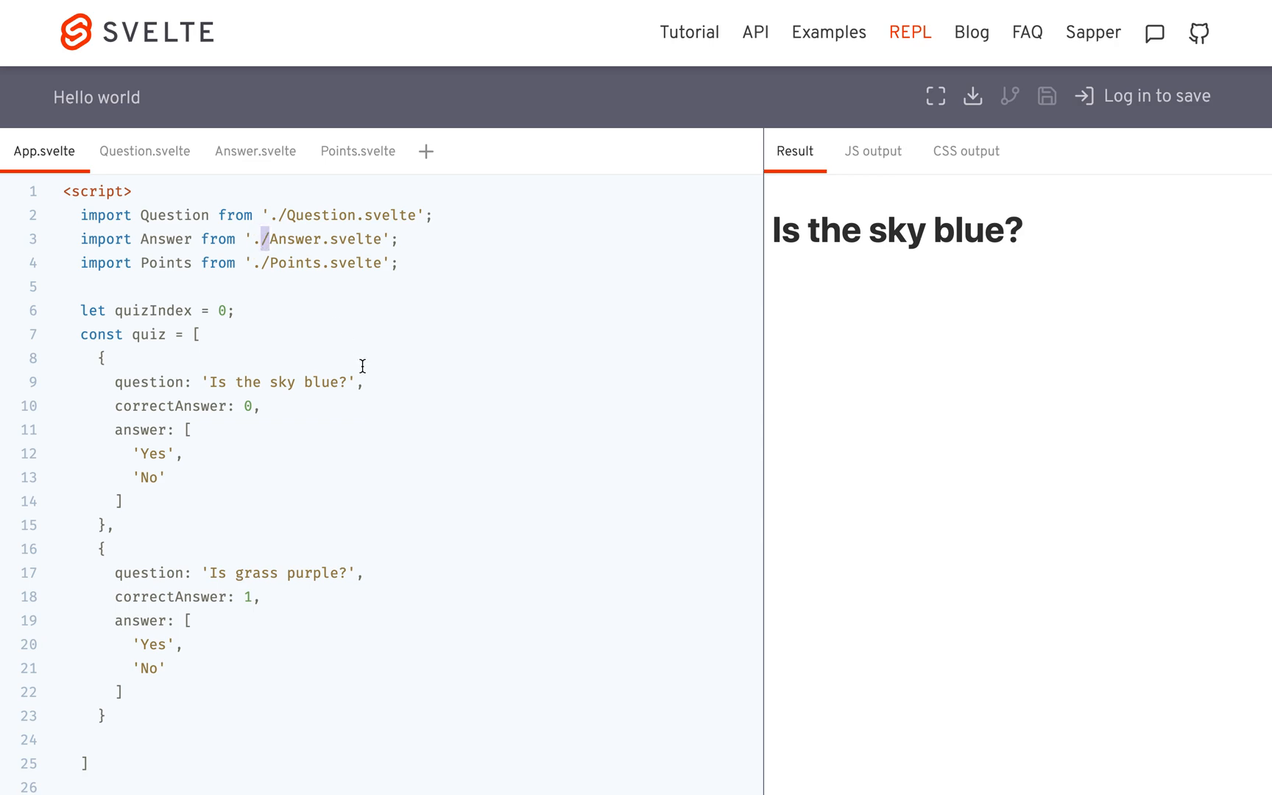
{"action": "scroll", "scroll_direction": "down", "scroll_amount": 3}
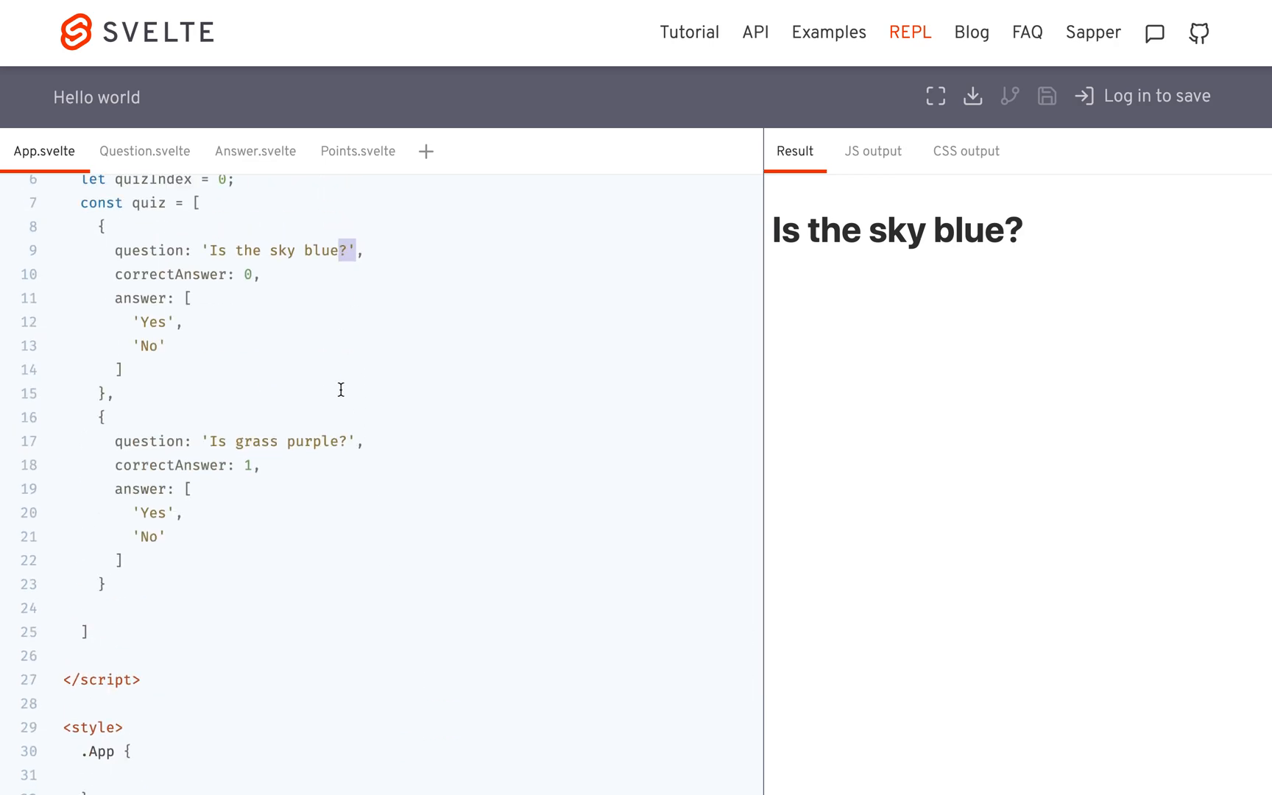
{"action": "scroll", "scroll_direction": "down", "scroll_amount": 3}
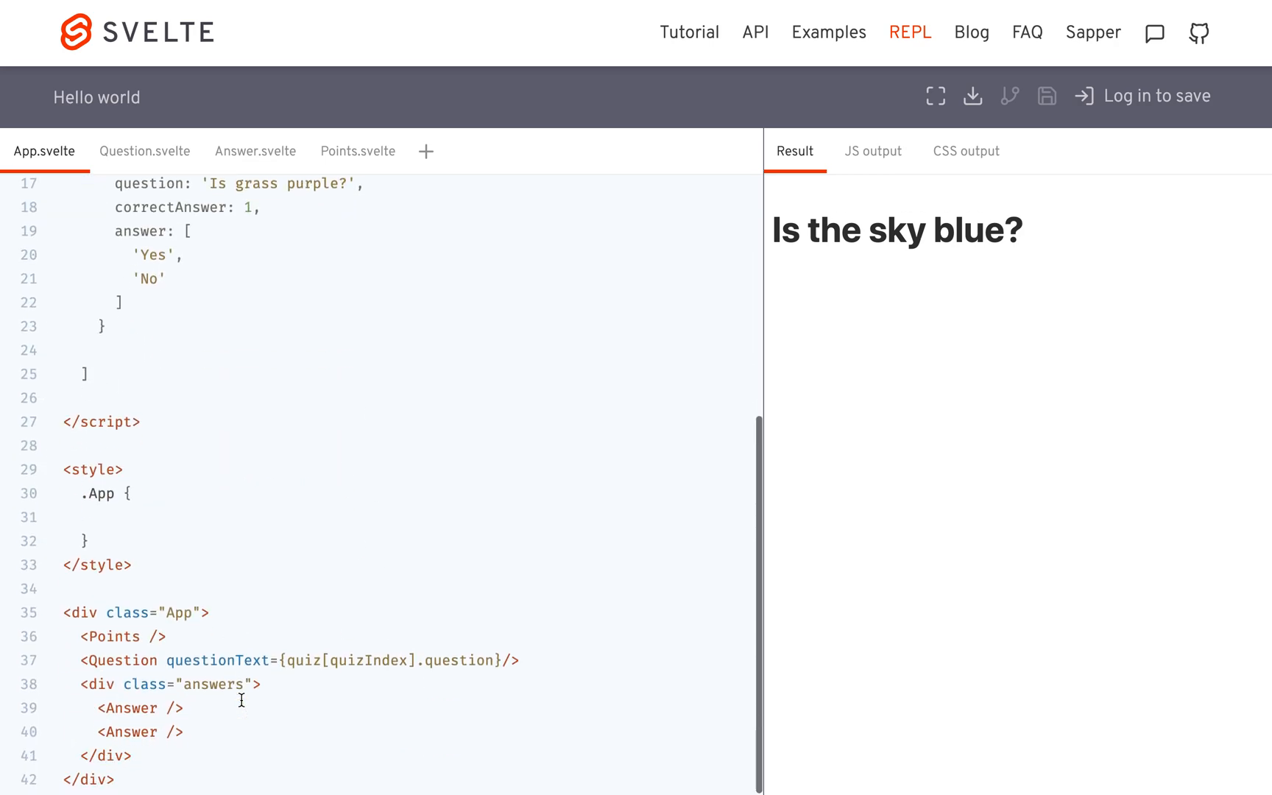
{"action": "mouse_move", "coordinate": [389, 730]}
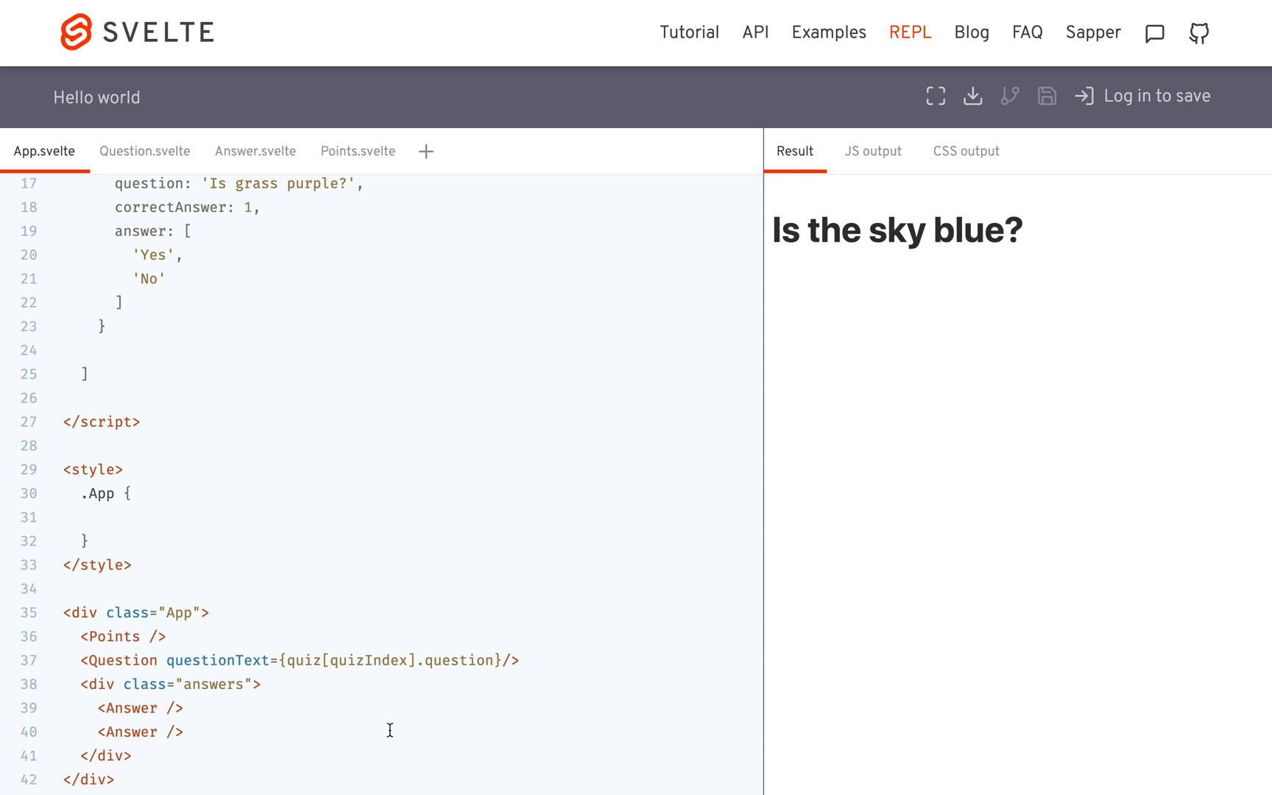
Pass answerText={quiz[quizIndex].answer[0]} and answer[1] to the two Answer tags in App.svelte
{"action": "type", "text": "answerT"}
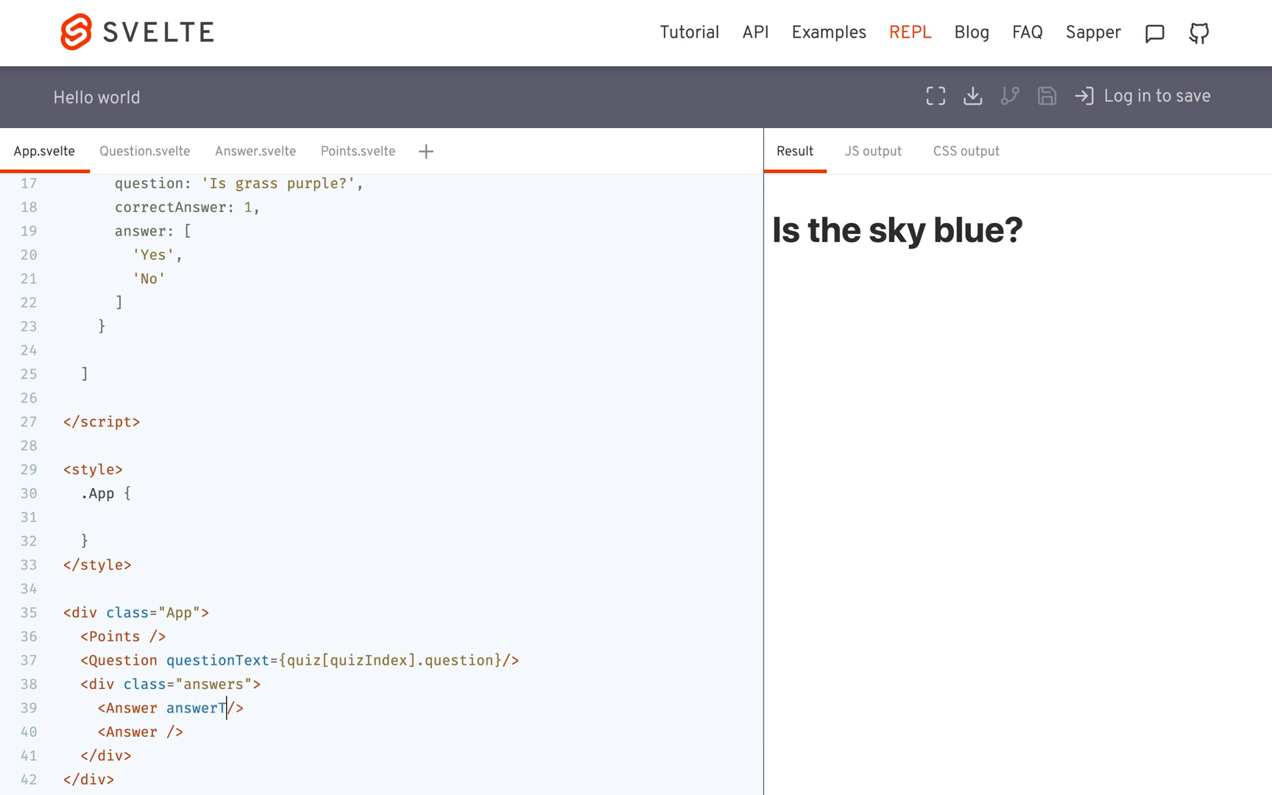
{"action": "type", "text": "ext={}"}
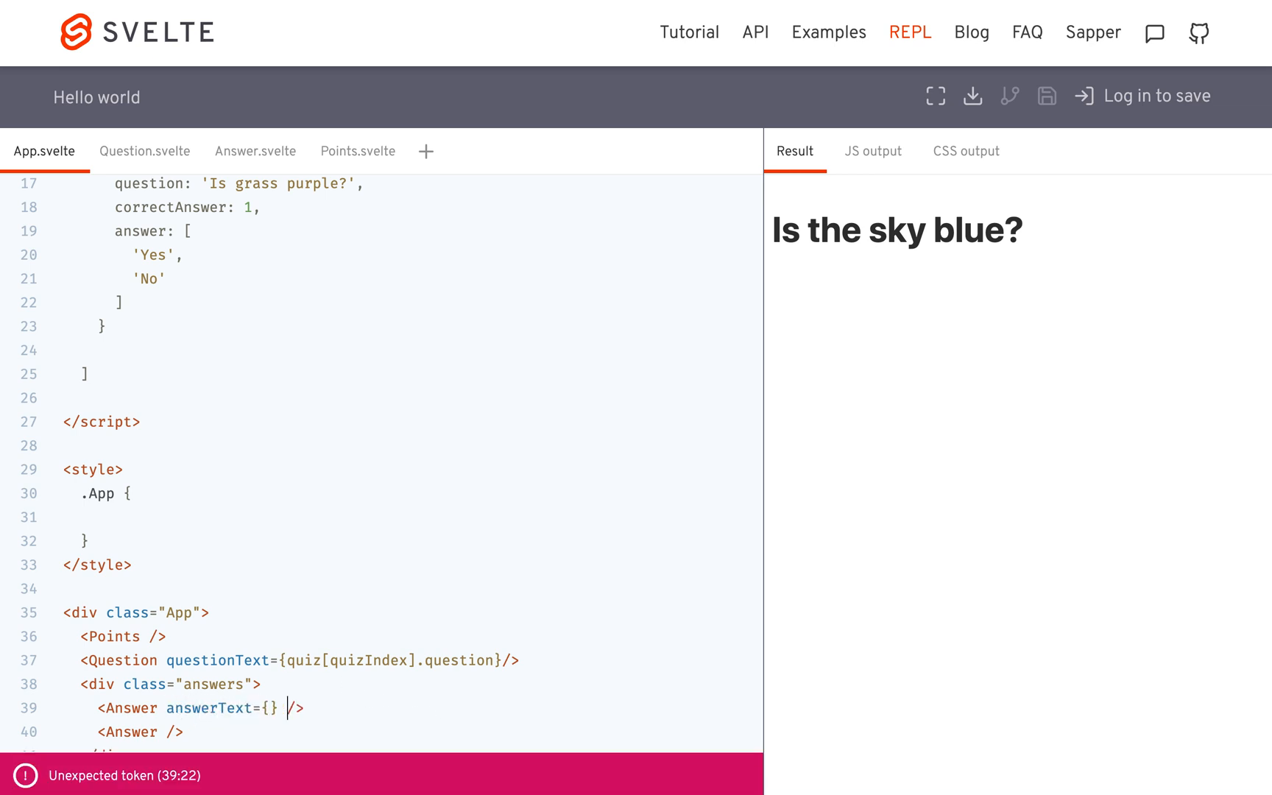
{"action": "type", "text": "quiz"}
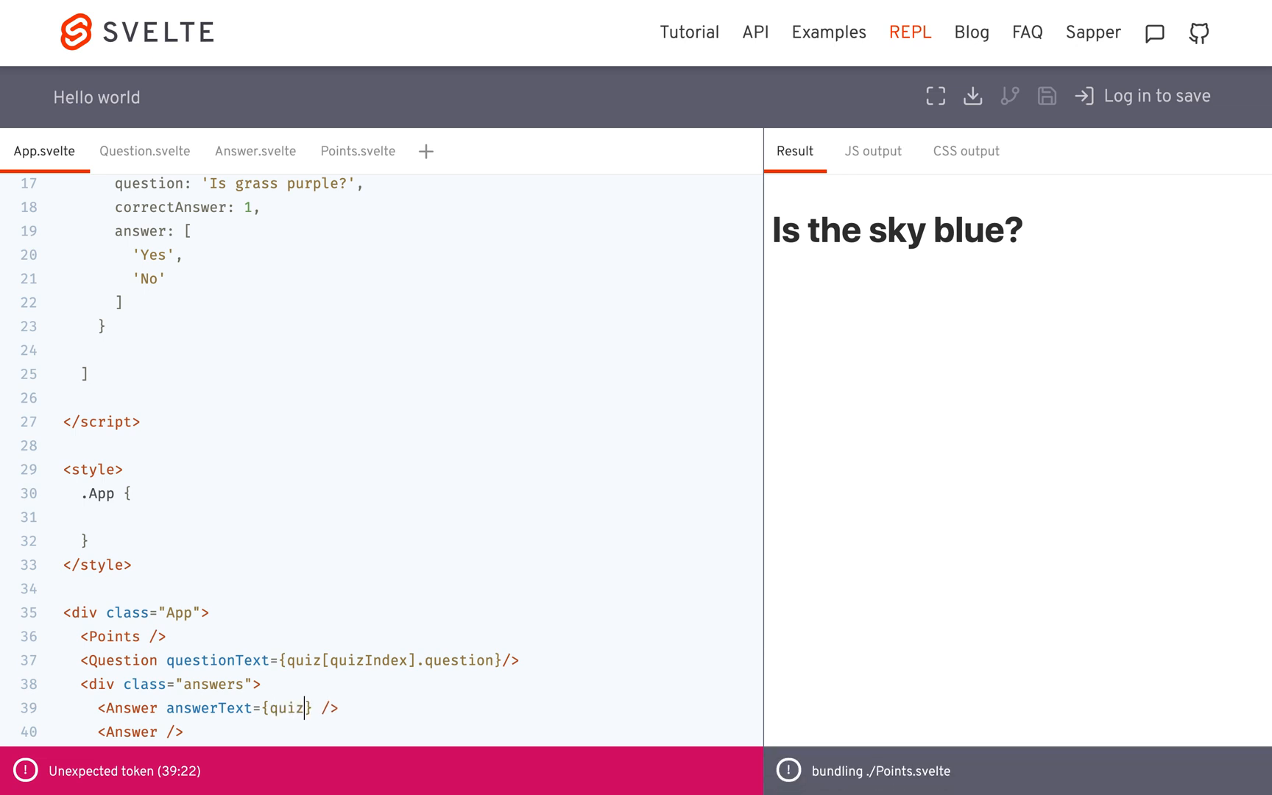
{"action": "type", "text": "[quizIndex].answer[0"}
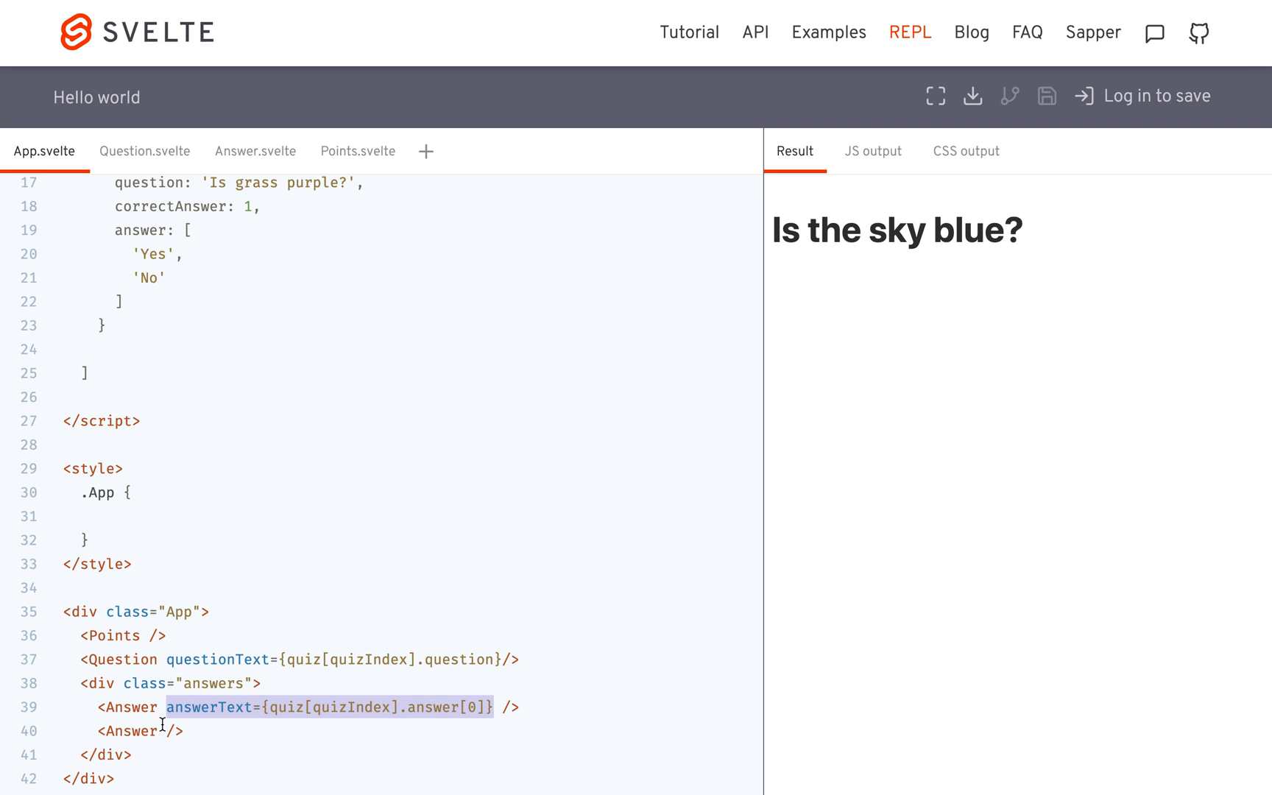
{"action": "type", "text": "answerText={quiz[quizIndex].answer[0]}"}
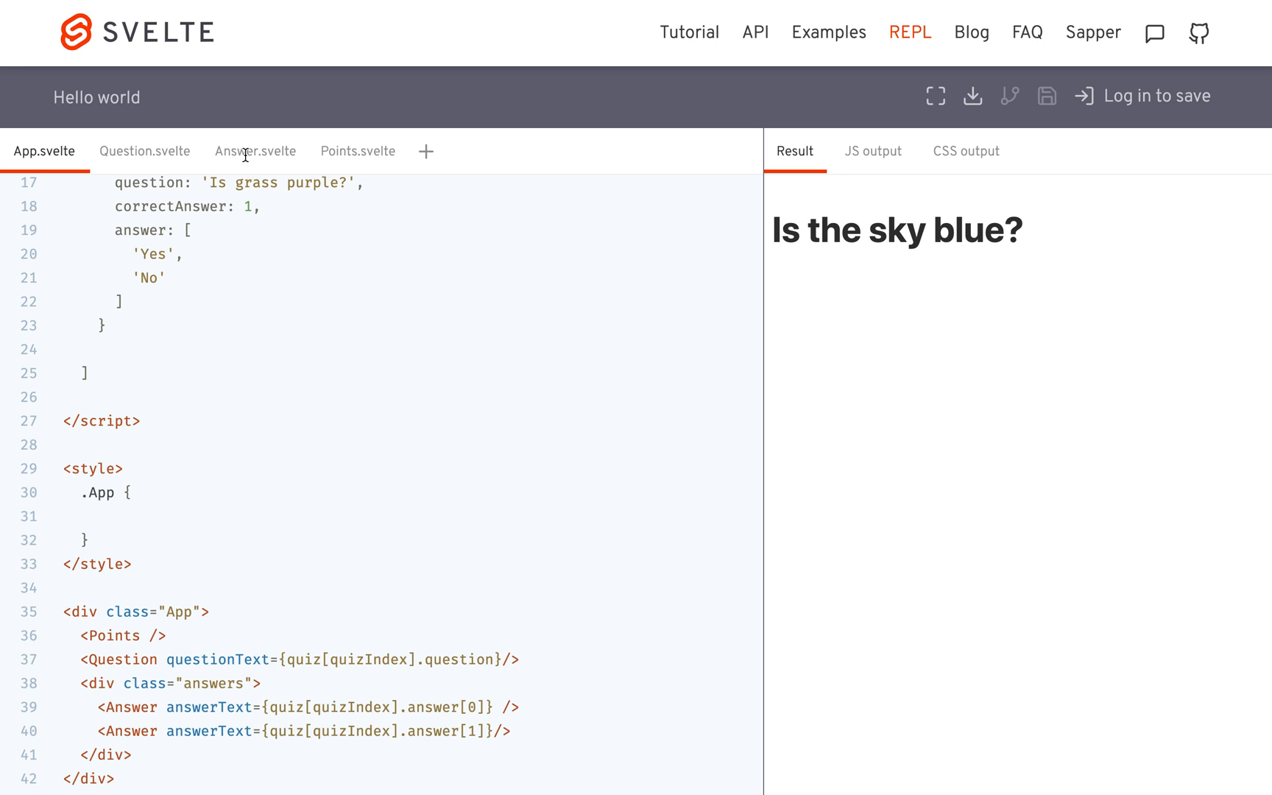
In Answer.svelte export let answerText; and render {answerText} inside the Answer div
{"action": "left_click", "coordinate": [255, 150]}
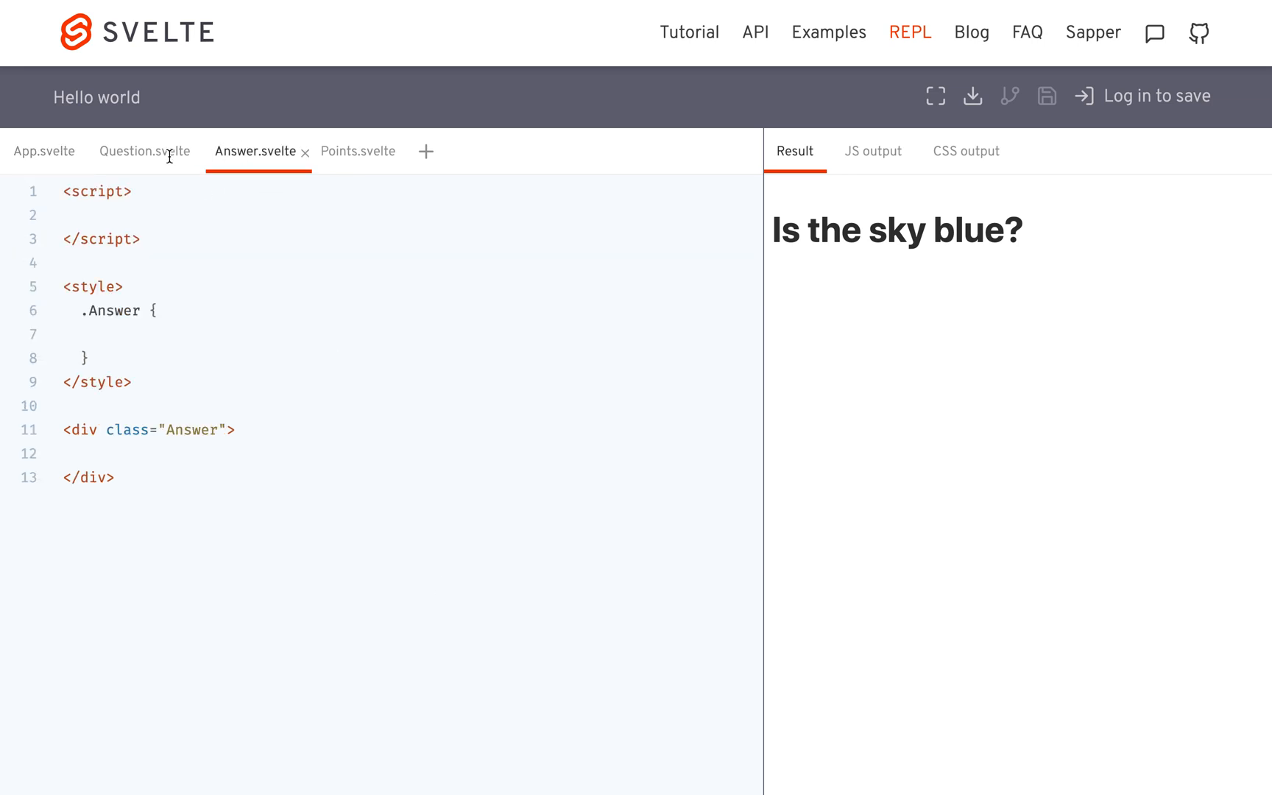
{"action": "left_click", "coordinate": [81, 215]}
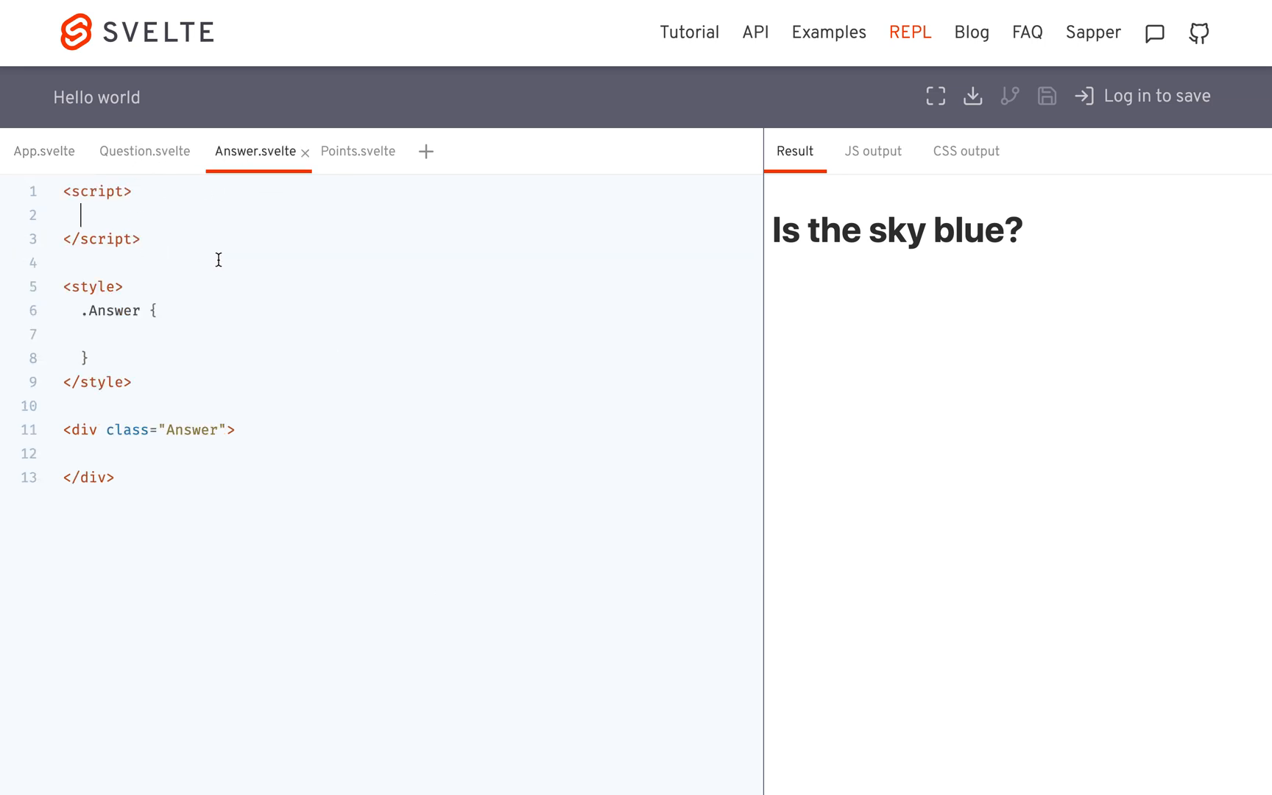
{"action": "type", "text": "export let ans"}
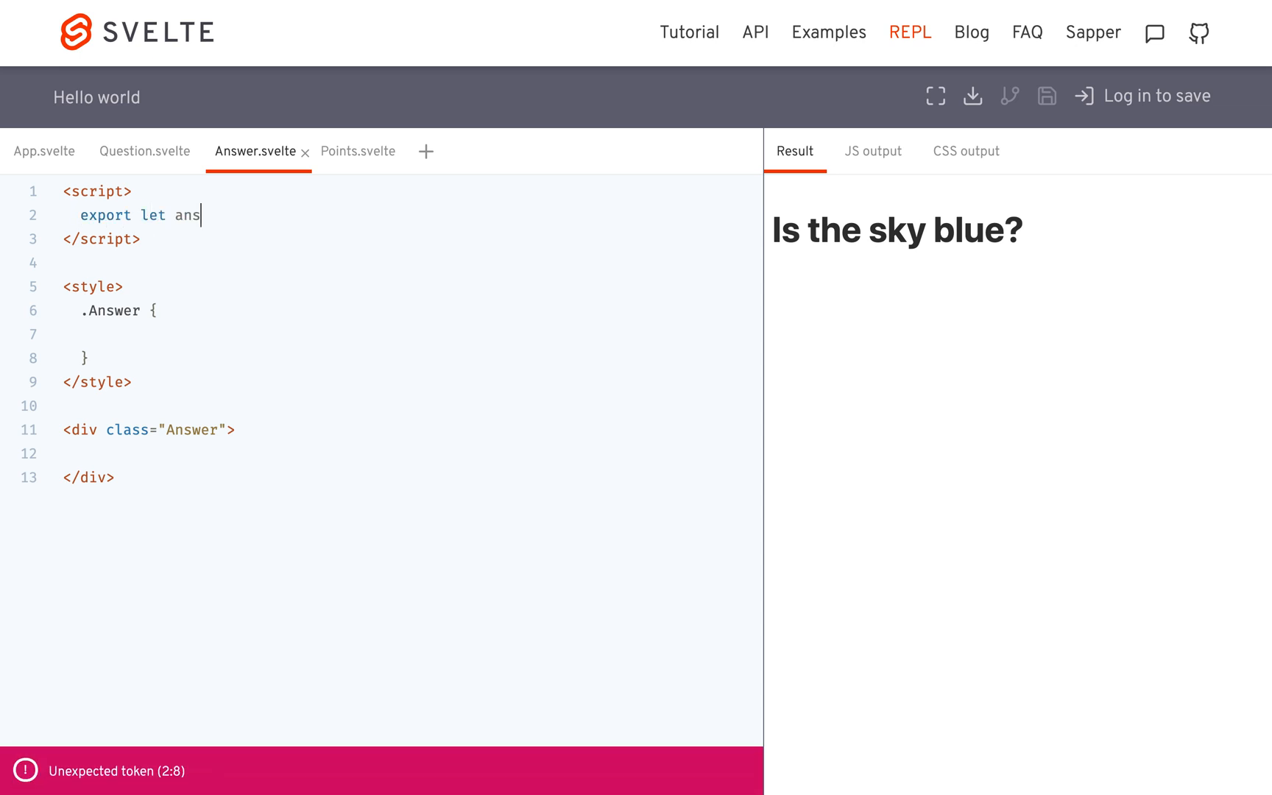
{"action": "type", "text": "werText;"}
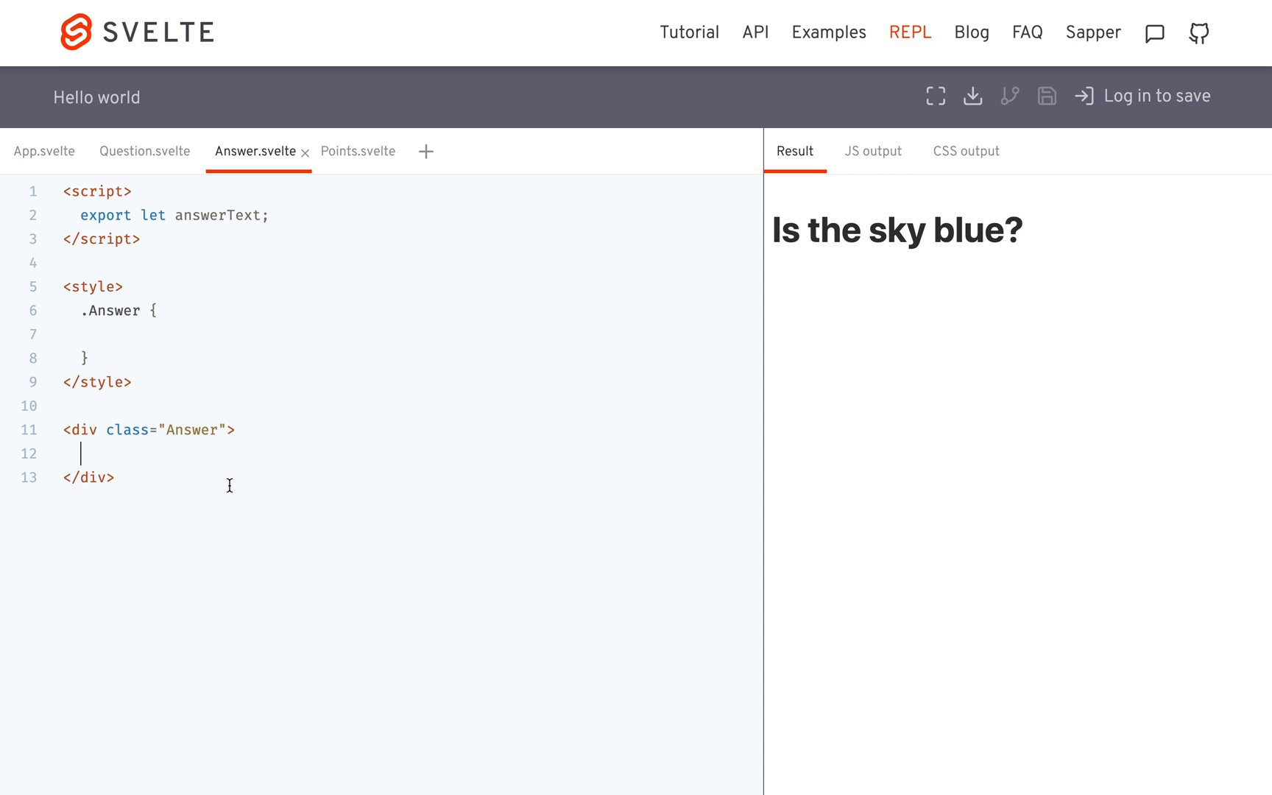
{"action": "type", "text": "{}"}
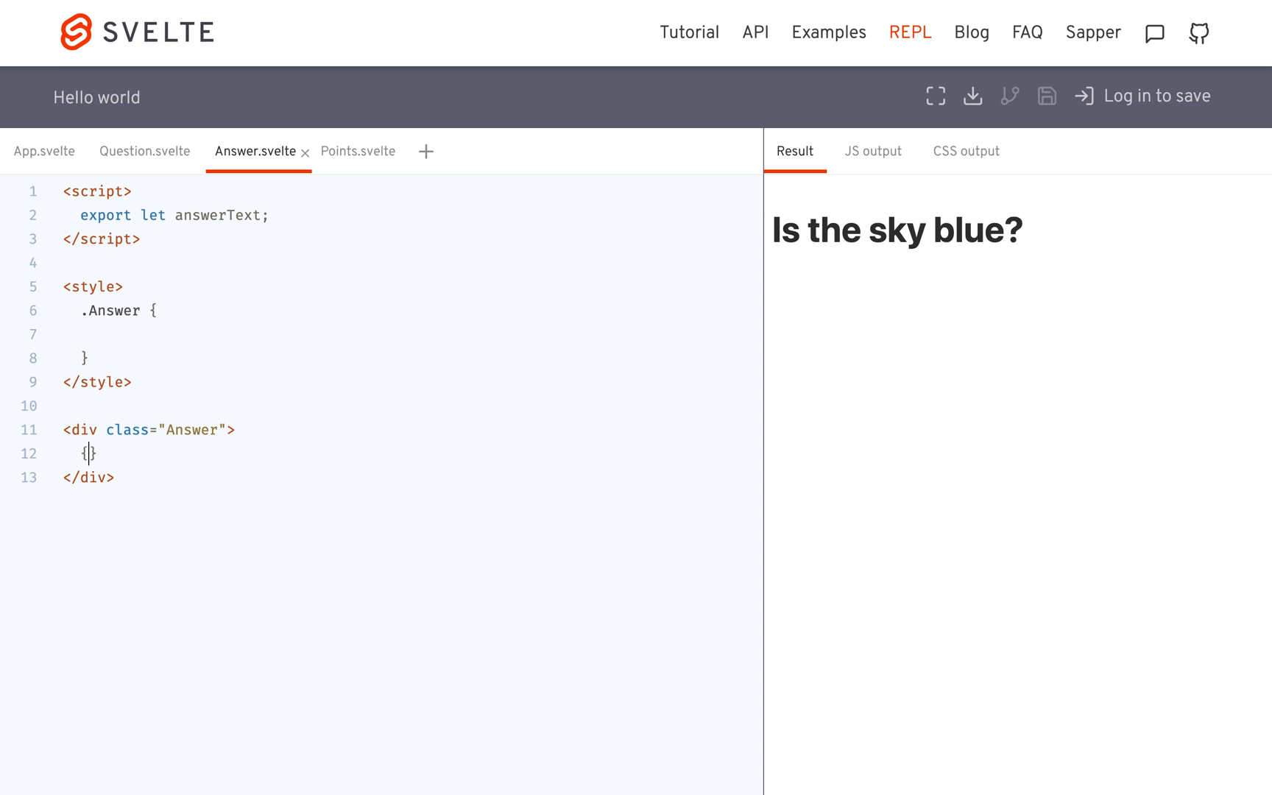
{"action": "type", "text": "answerText"}
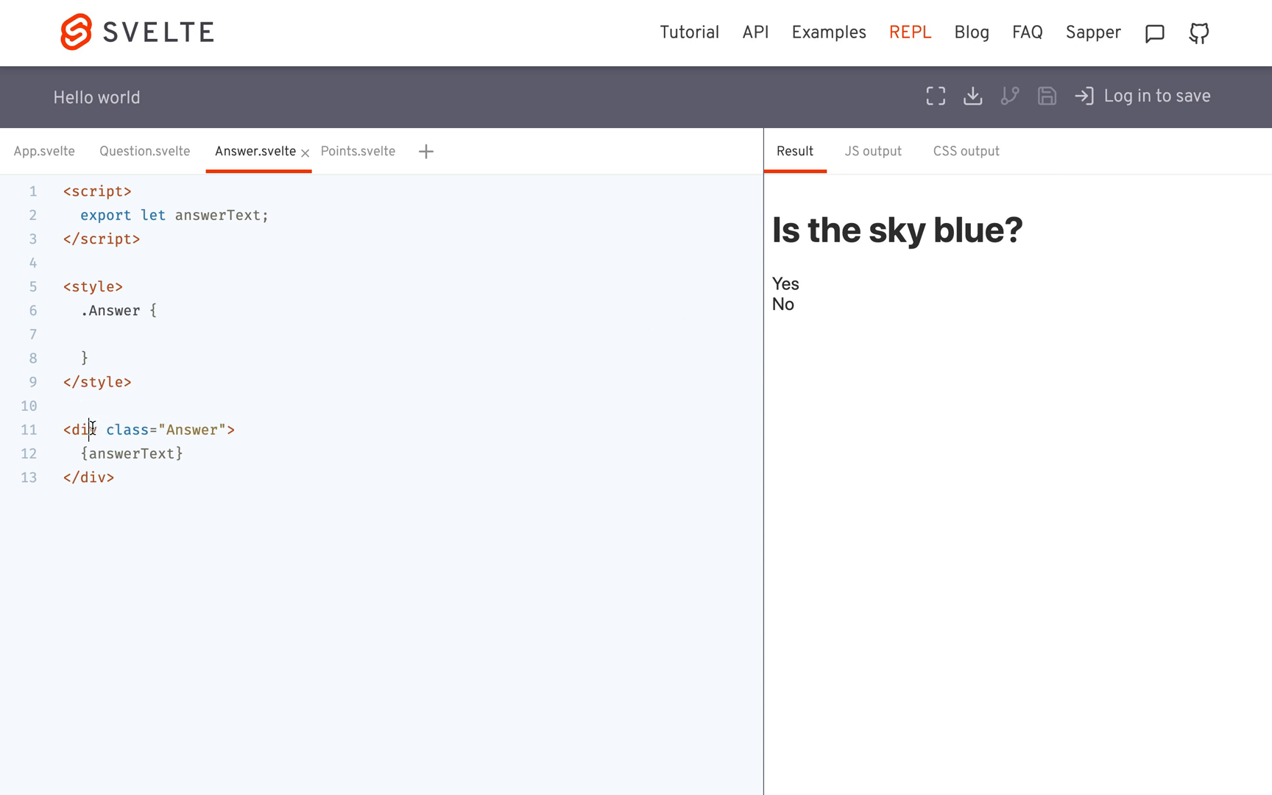
{"action": "double_click", "coordinate": [81, 429]}
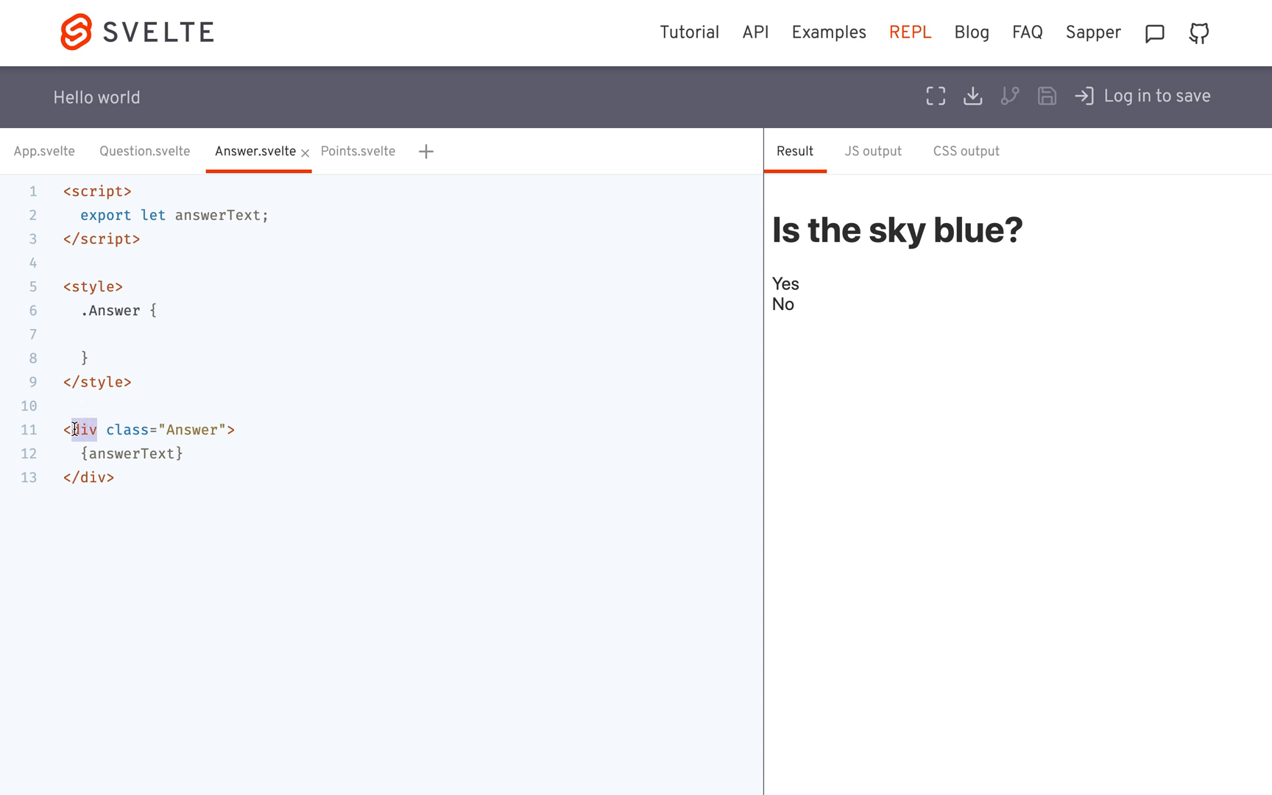
Render answerText inside a button and add 'export let checkAnswer;' to Answer.svelte's script
{"action": "type", "text": "button"}
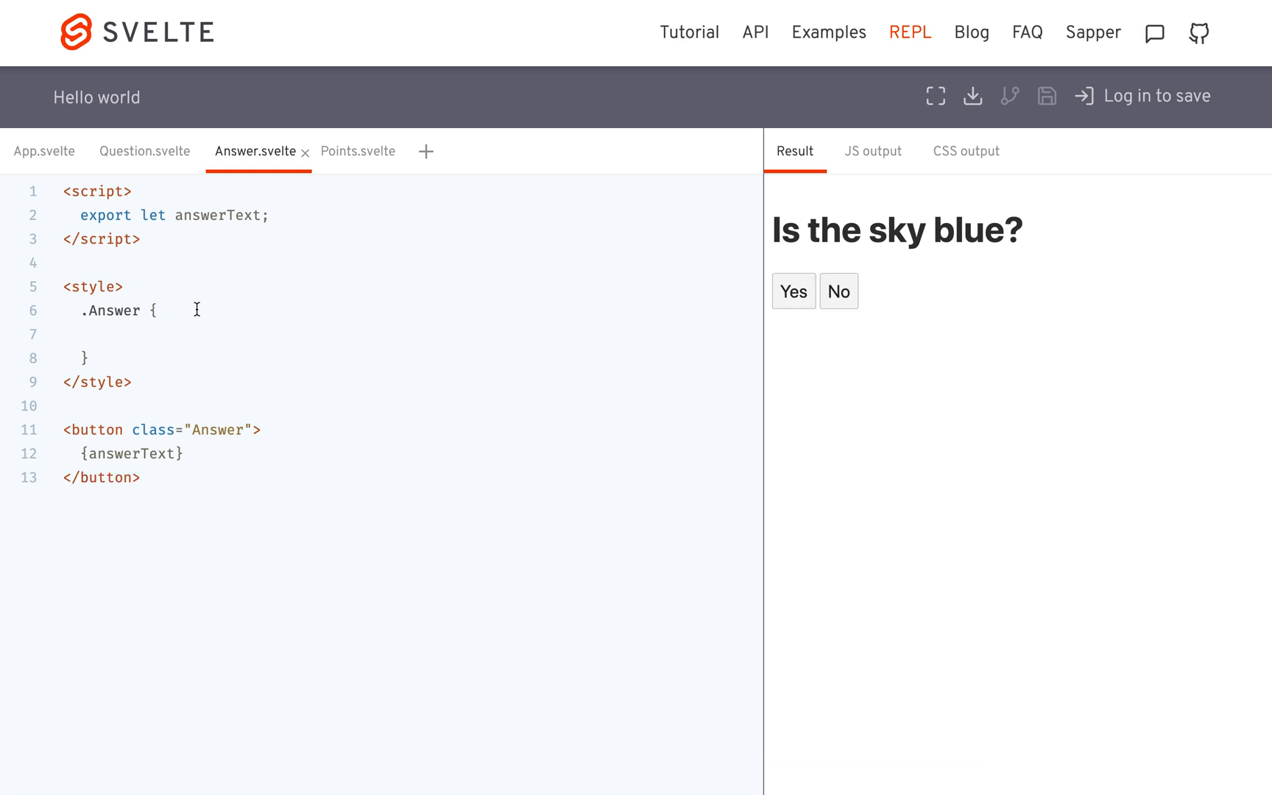
{"action": "mouse_move", "coordinate": [805, 315]}
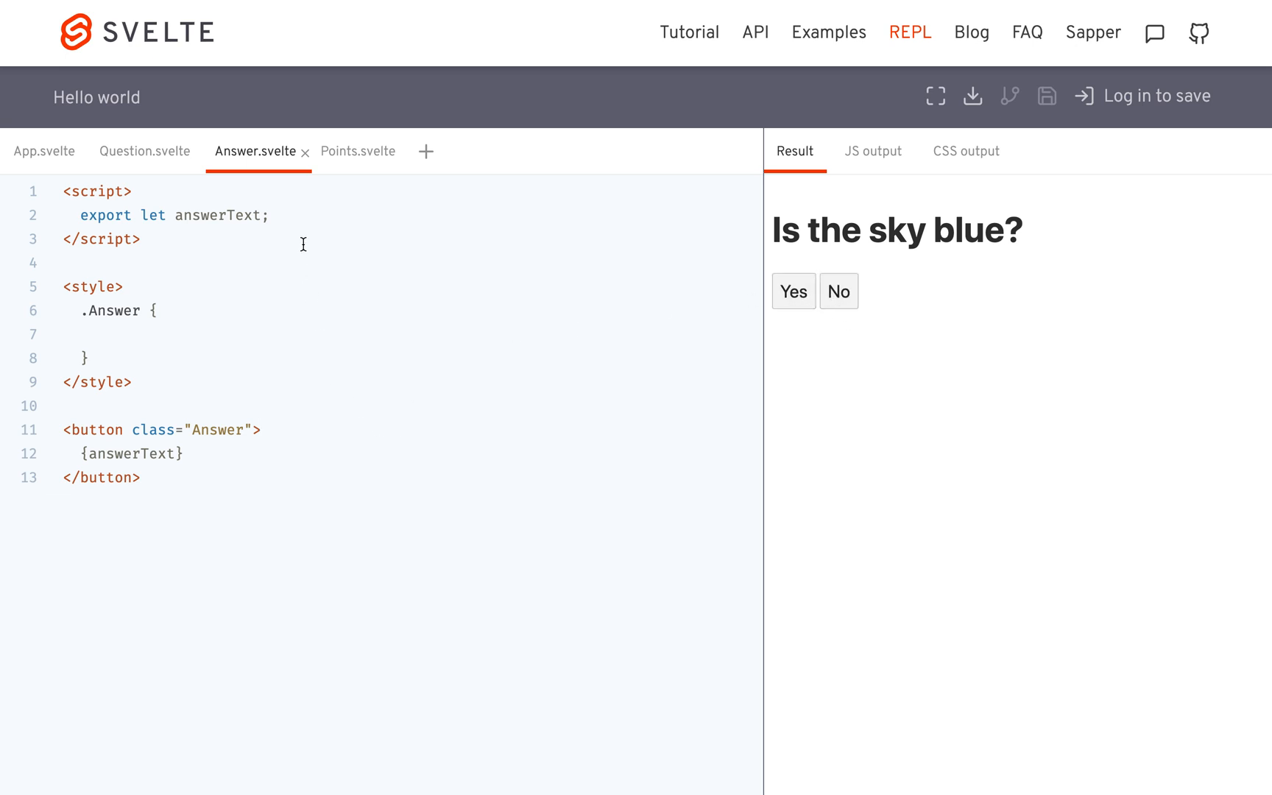
{"action": "key", "text": "Enter"}
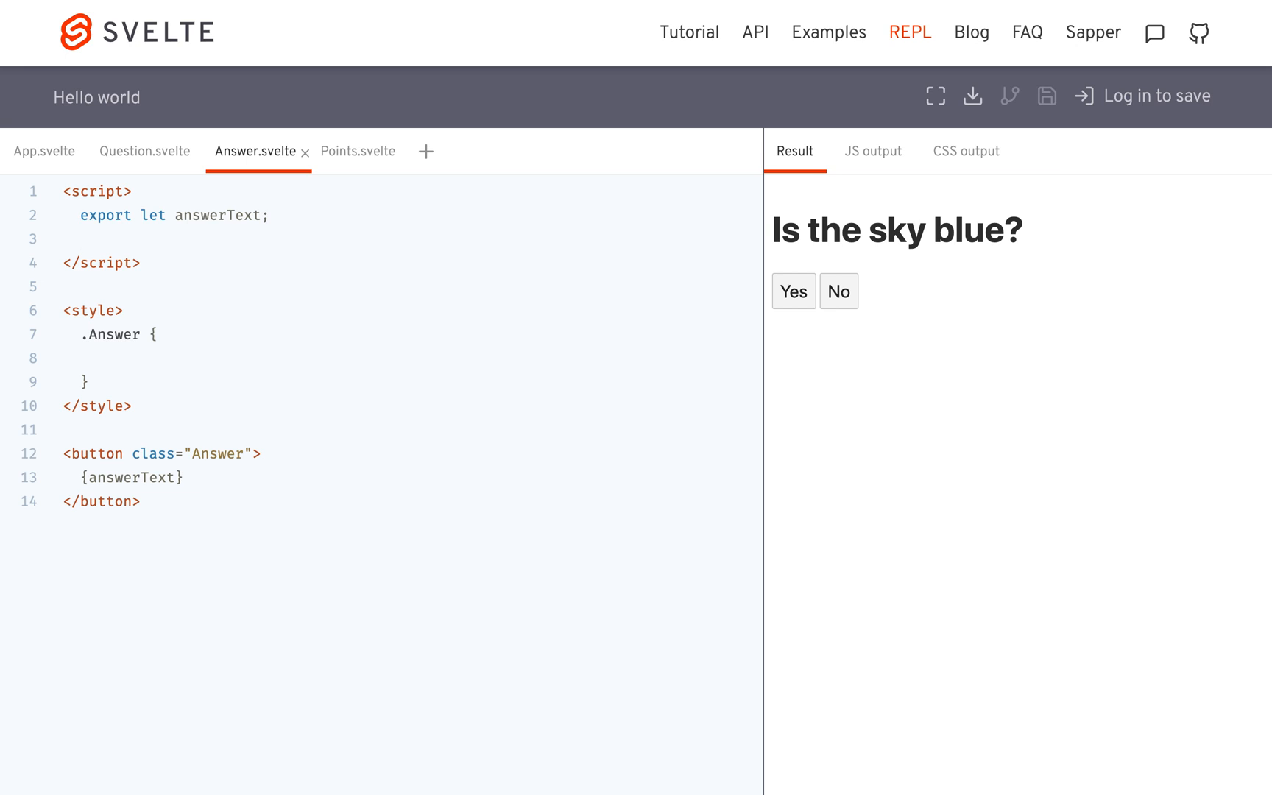
{"action": "type", "text": "export let"}
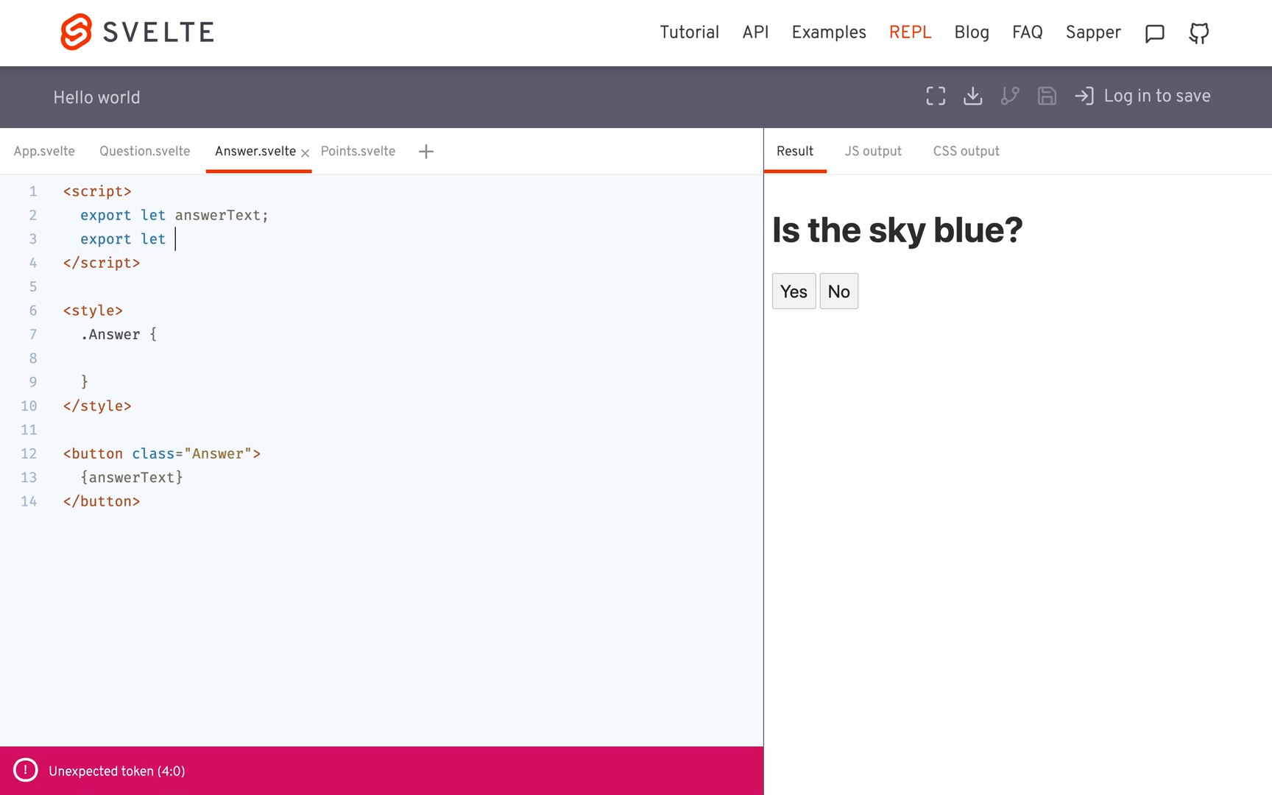
{"action": "type", "text": "checkAns"}
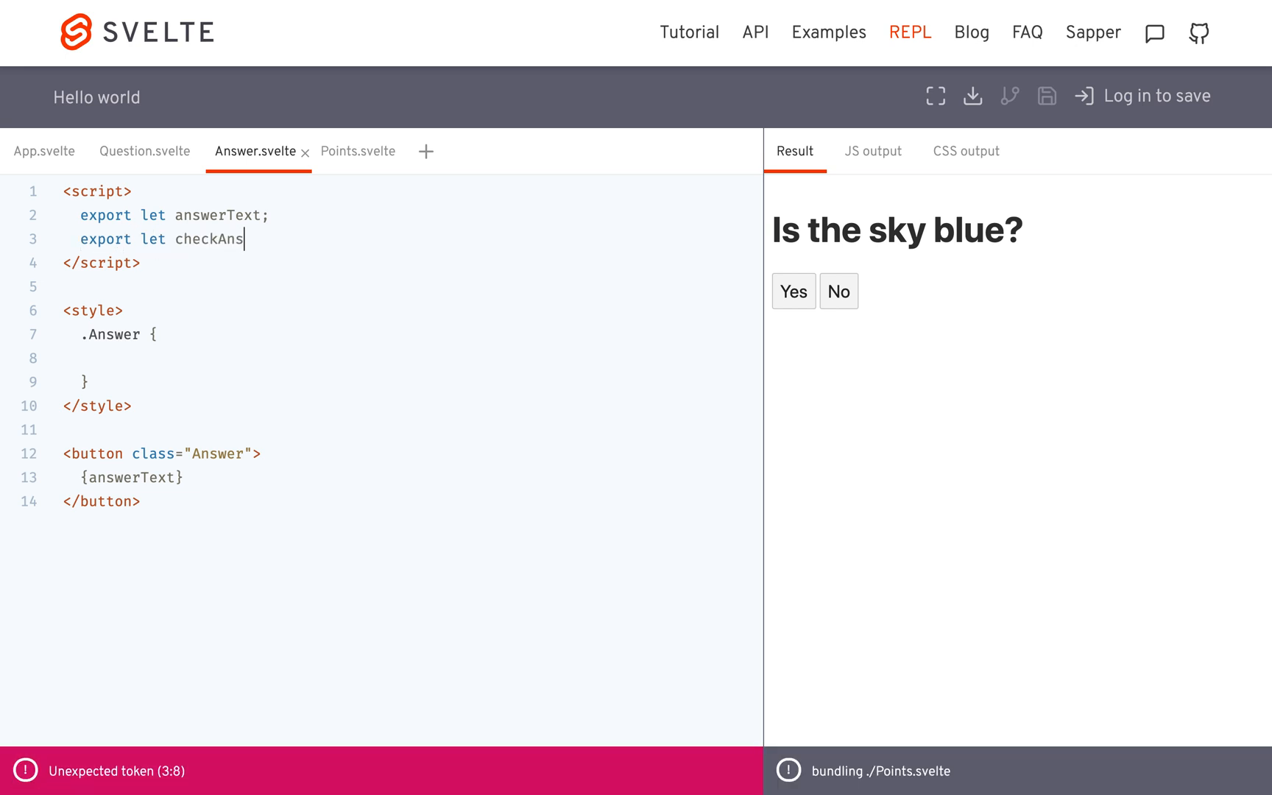
{"action": "type", "text": "wer;"}
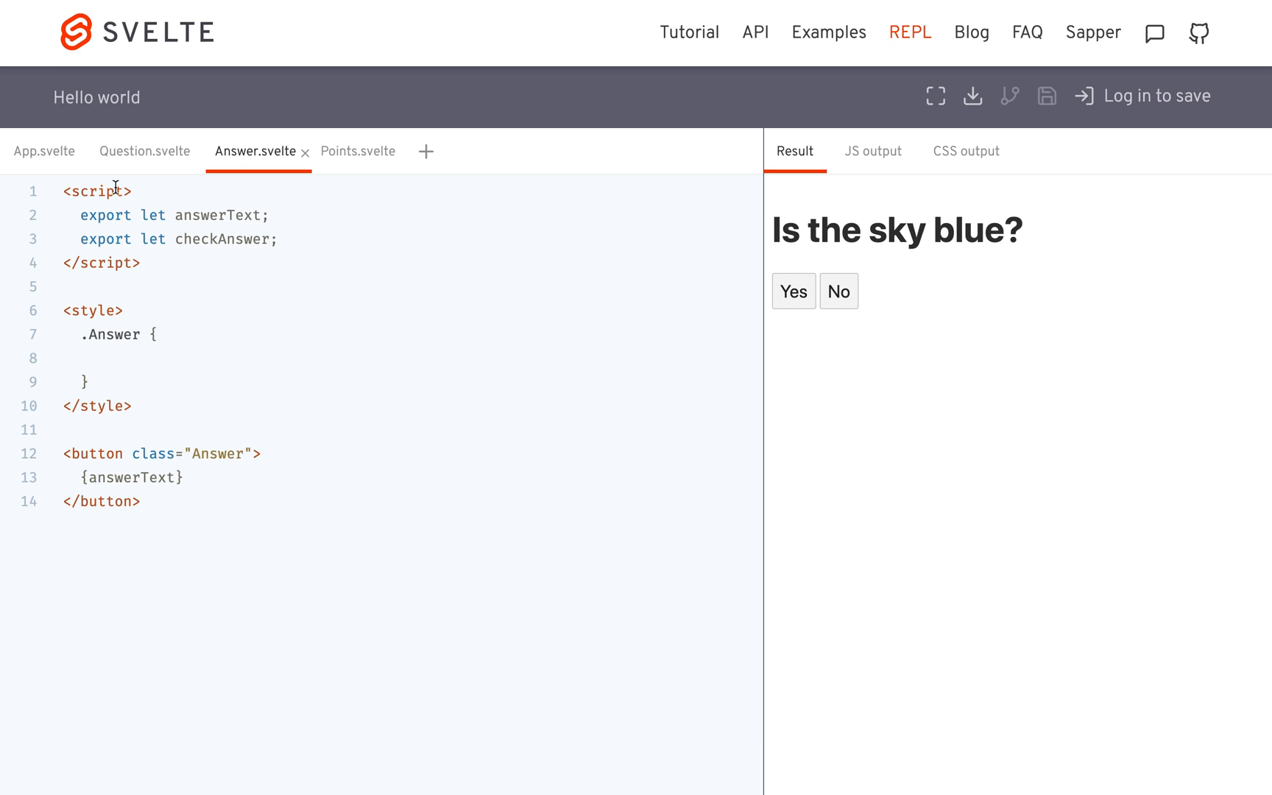
{"action": "left_click", "coordinate": [44, 150]}
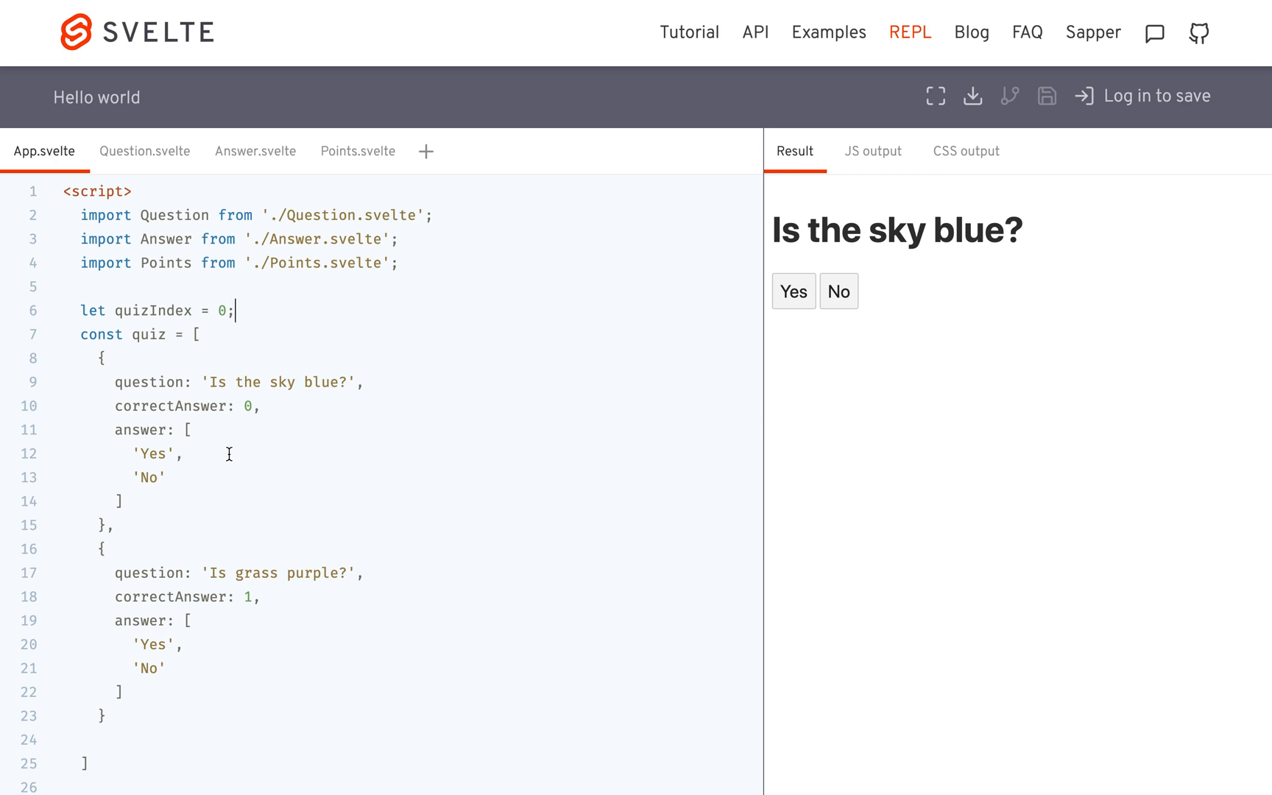
Write 'function checkAnswer(answerText) { }' below the quiz array in App.svelte
{"action": "type", "text": "fu"}
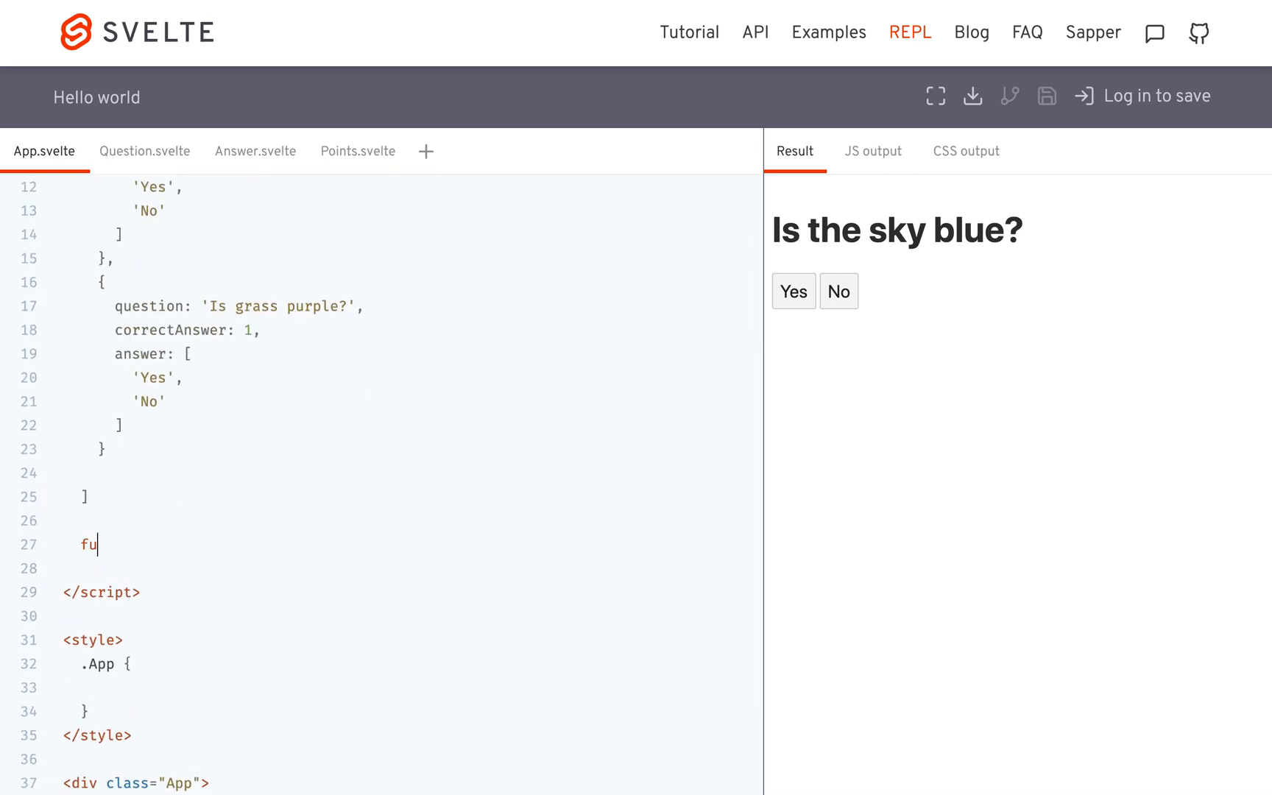
{"action": "type", "text": "nction check"}
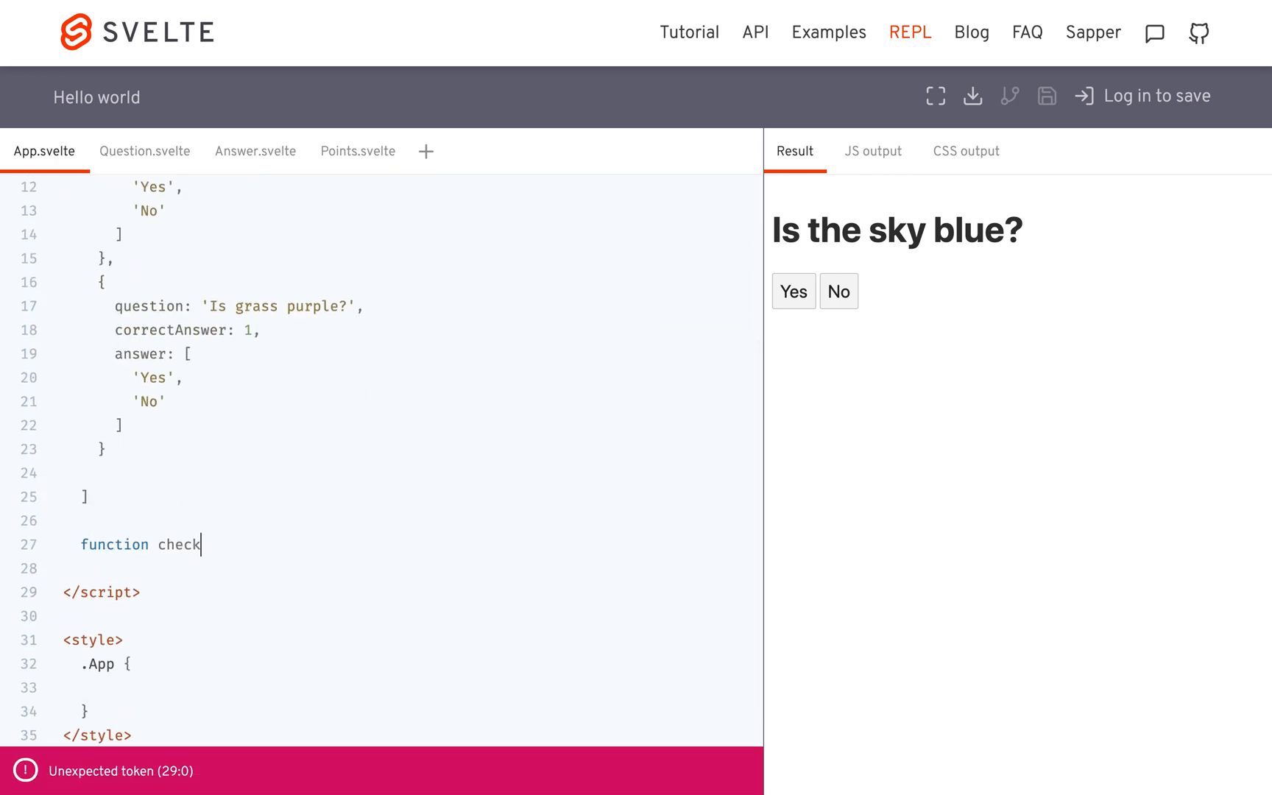
{"action": "type", "text": "Answer() {"}
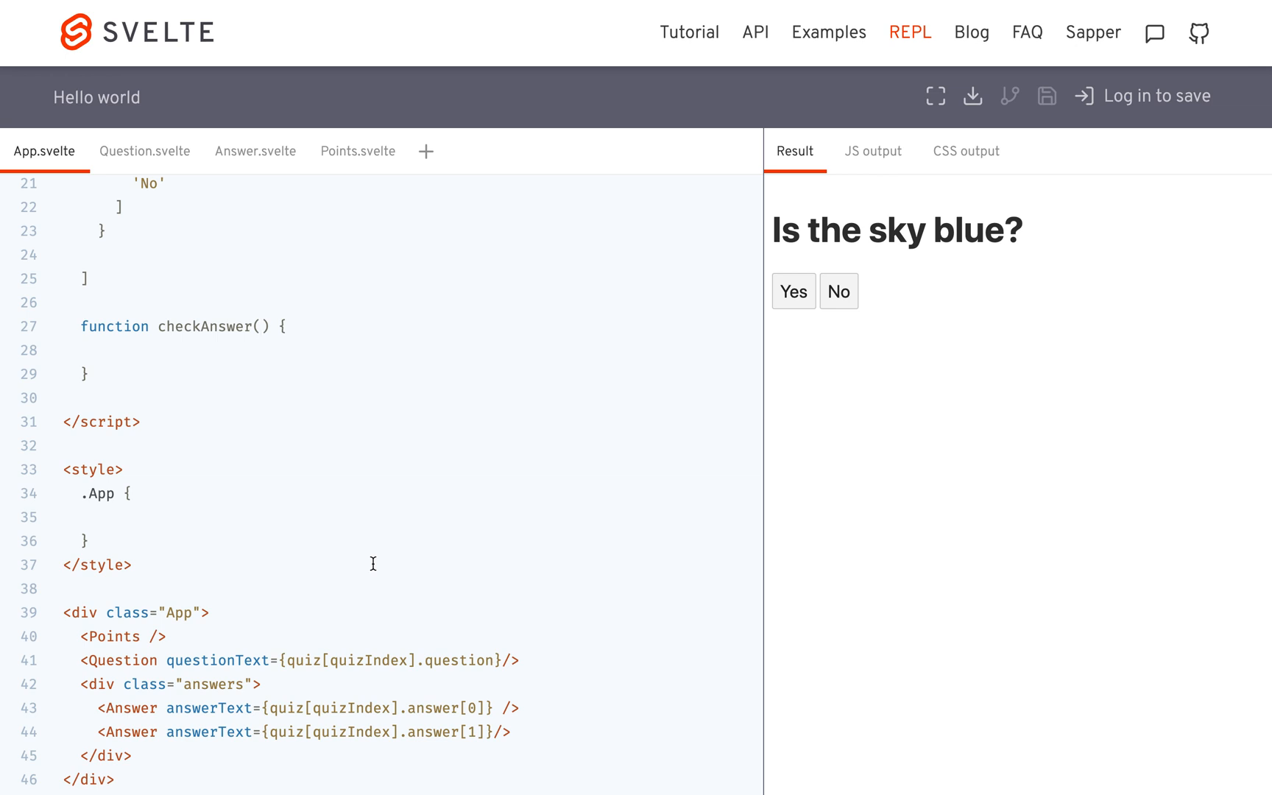
{"action": "scroll", "scroll_direction": "down", "scroll_amount": 3}
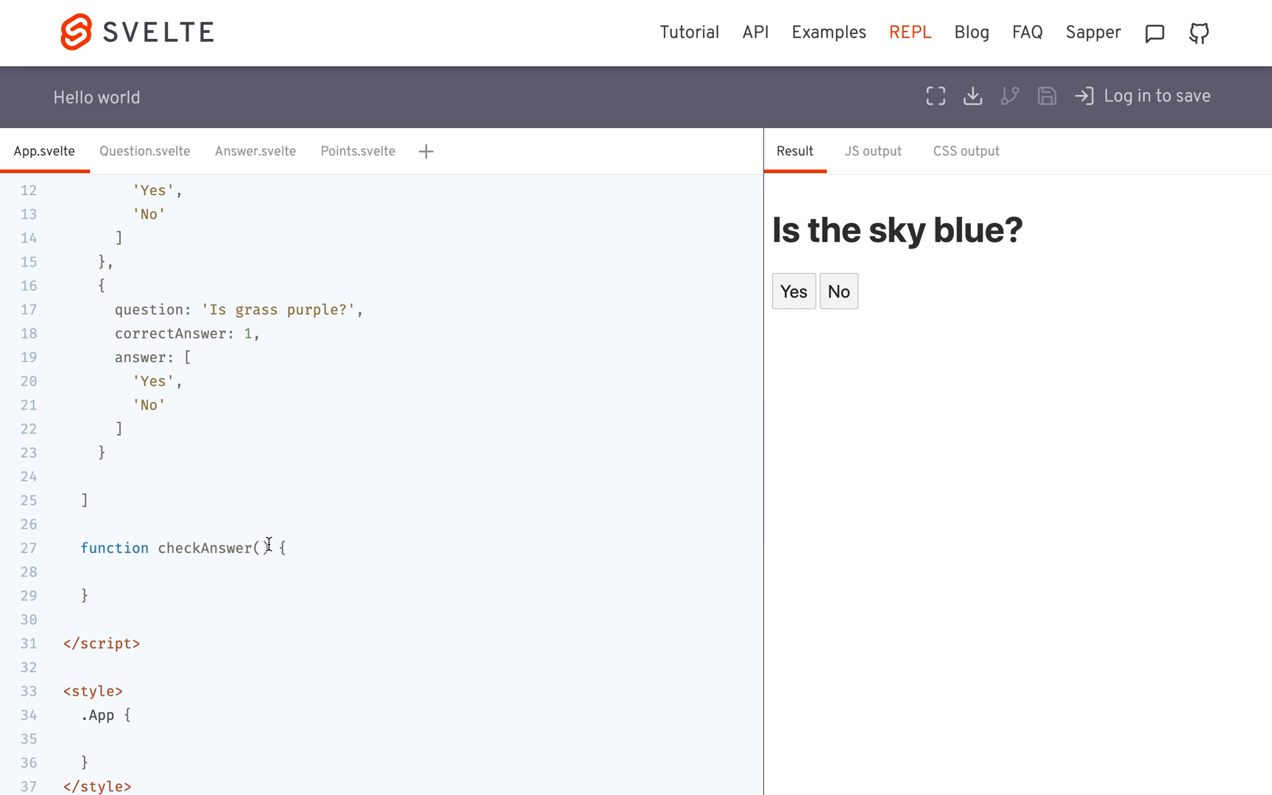
{"action": "type", "text": "an"}
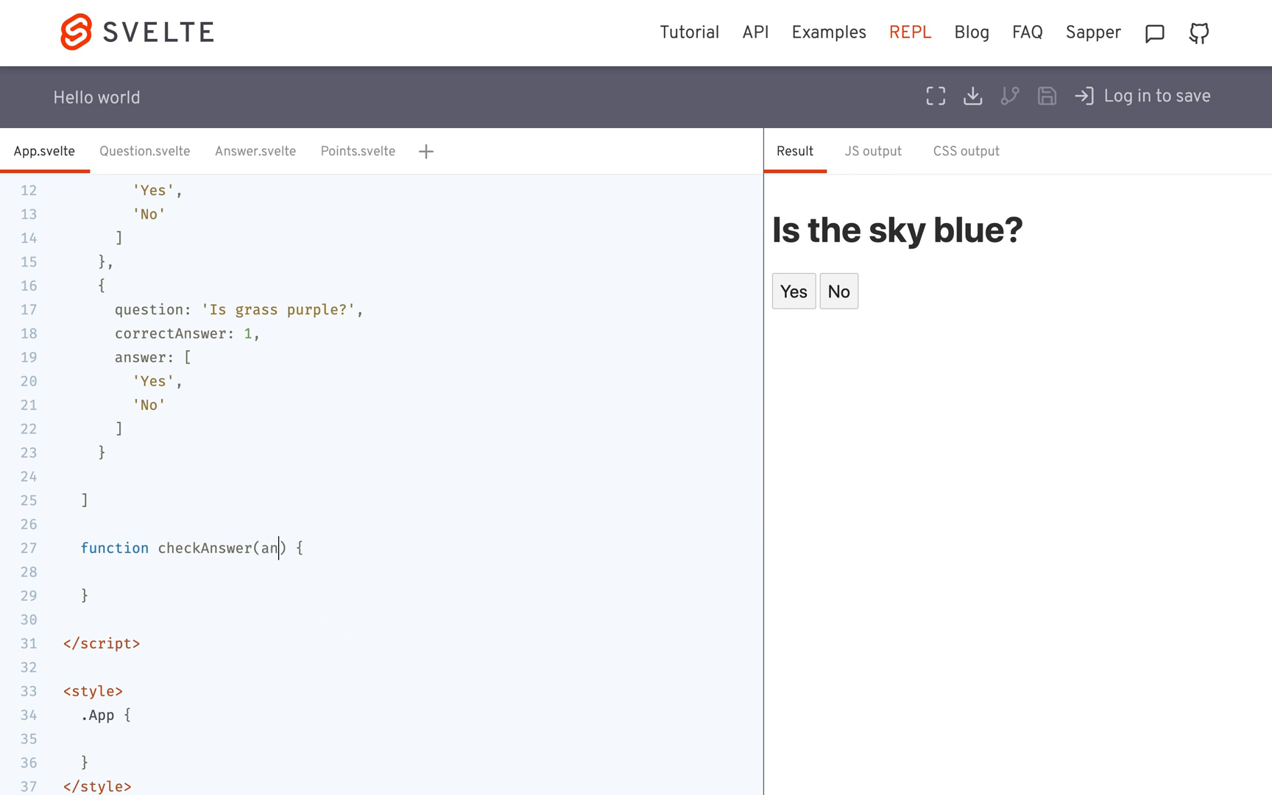
{"action": "type", "text": "swerText"}
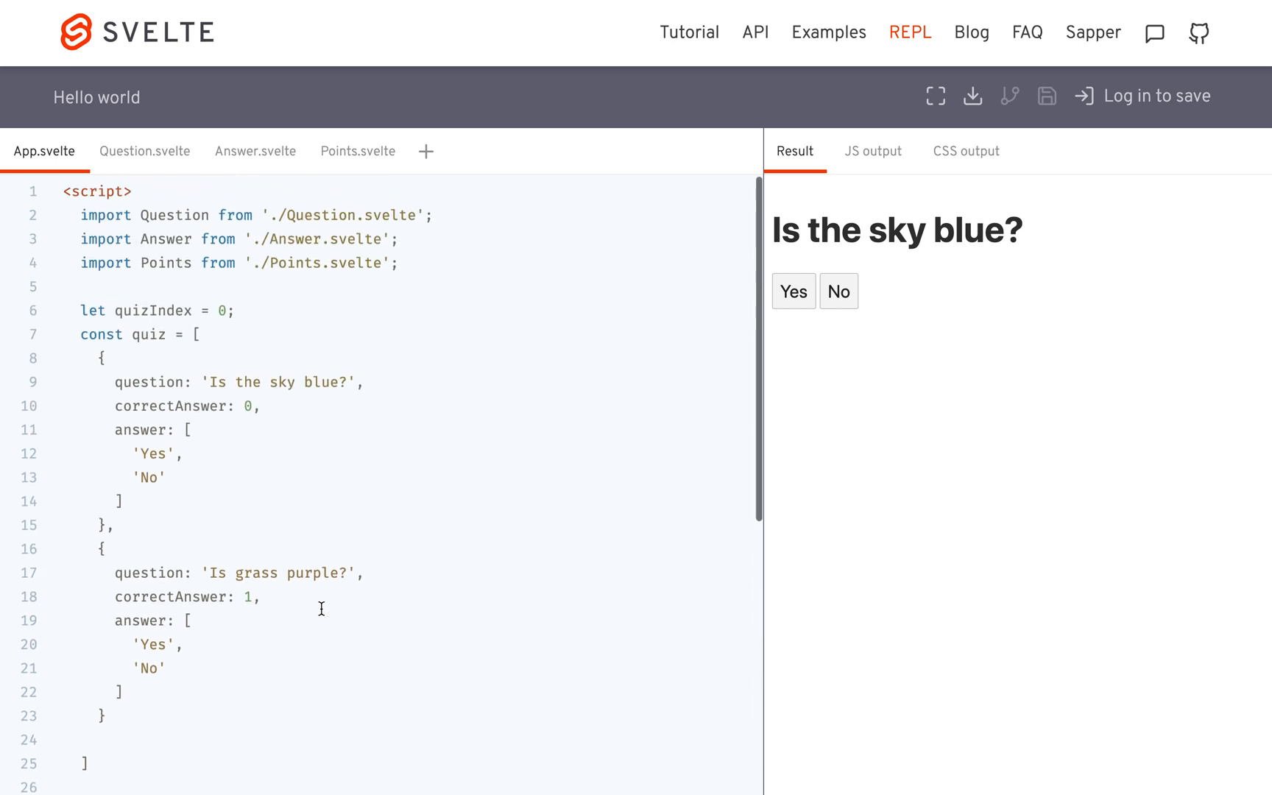
Declare currentQuestion = quiz[quizIndex] inside checkAnswer and begin a currentQuestion.ans expression
{"action": "double_click", "coordinate": [149, 309]}
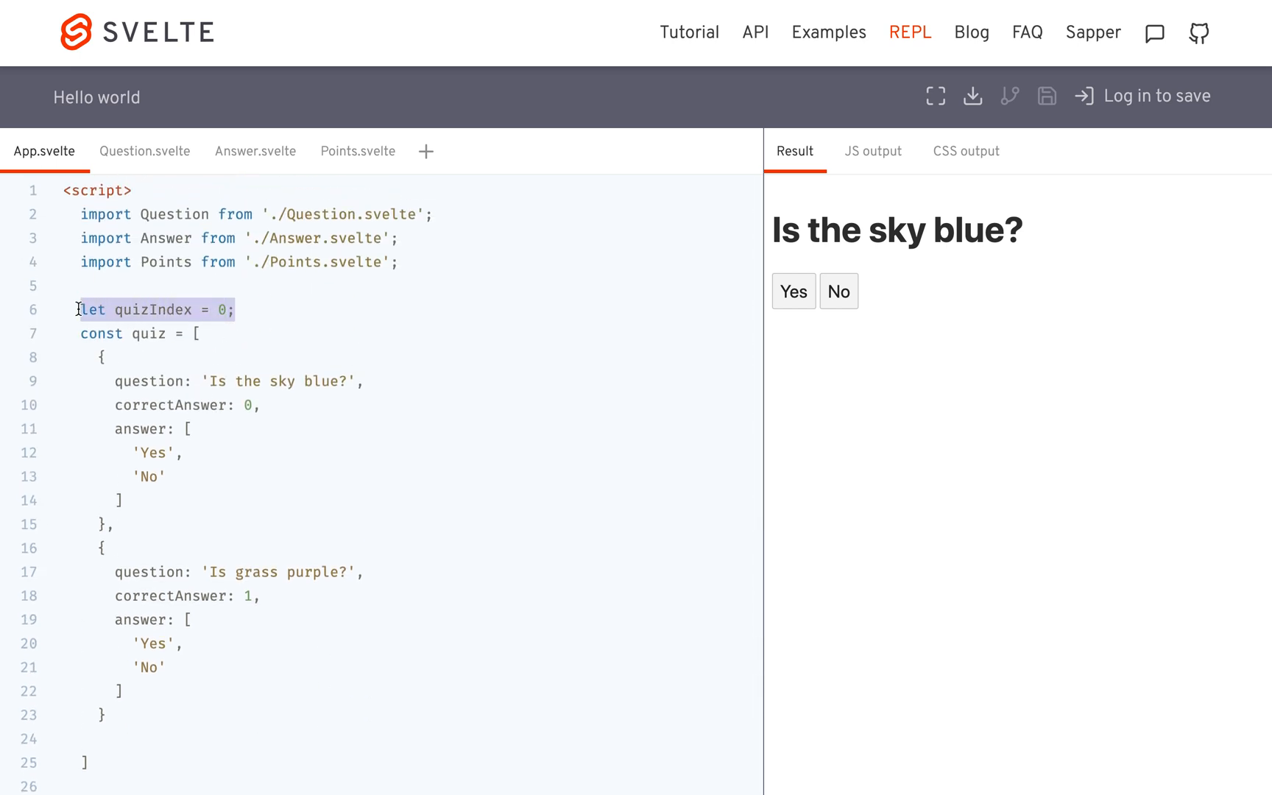
{"action": "scroll", "scroll_direction": "down", "scroll_amount": 3}
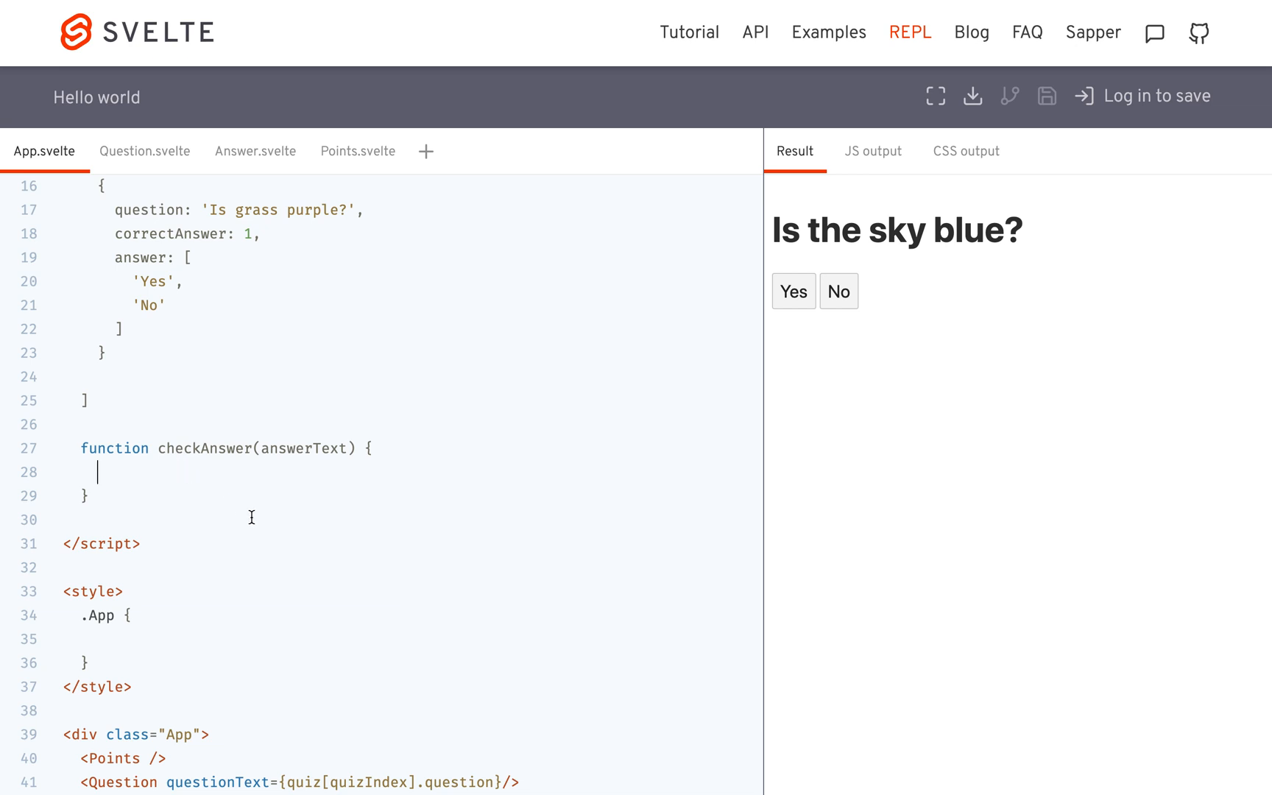
{"action": "type", "text": "let curre"}
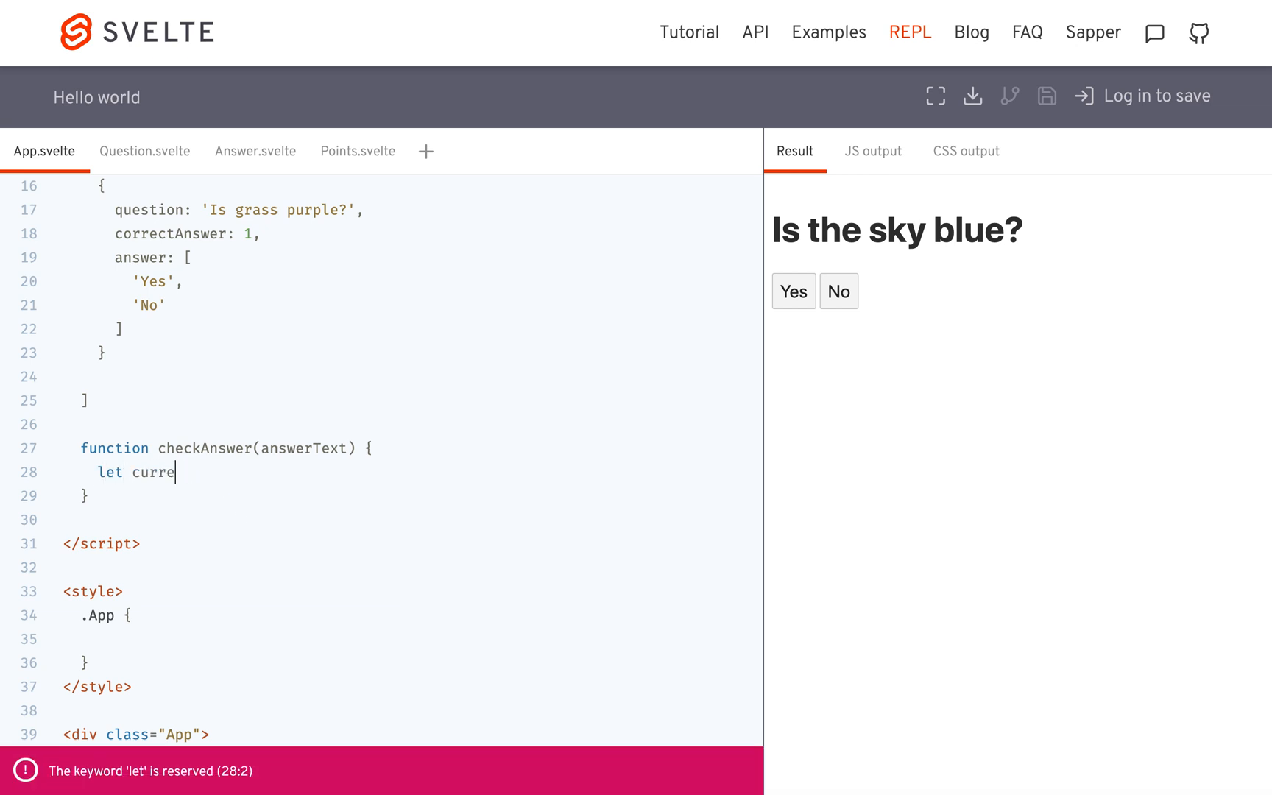
{"action": "type", "text": "ntQuestion = quiz[quizIndex"}
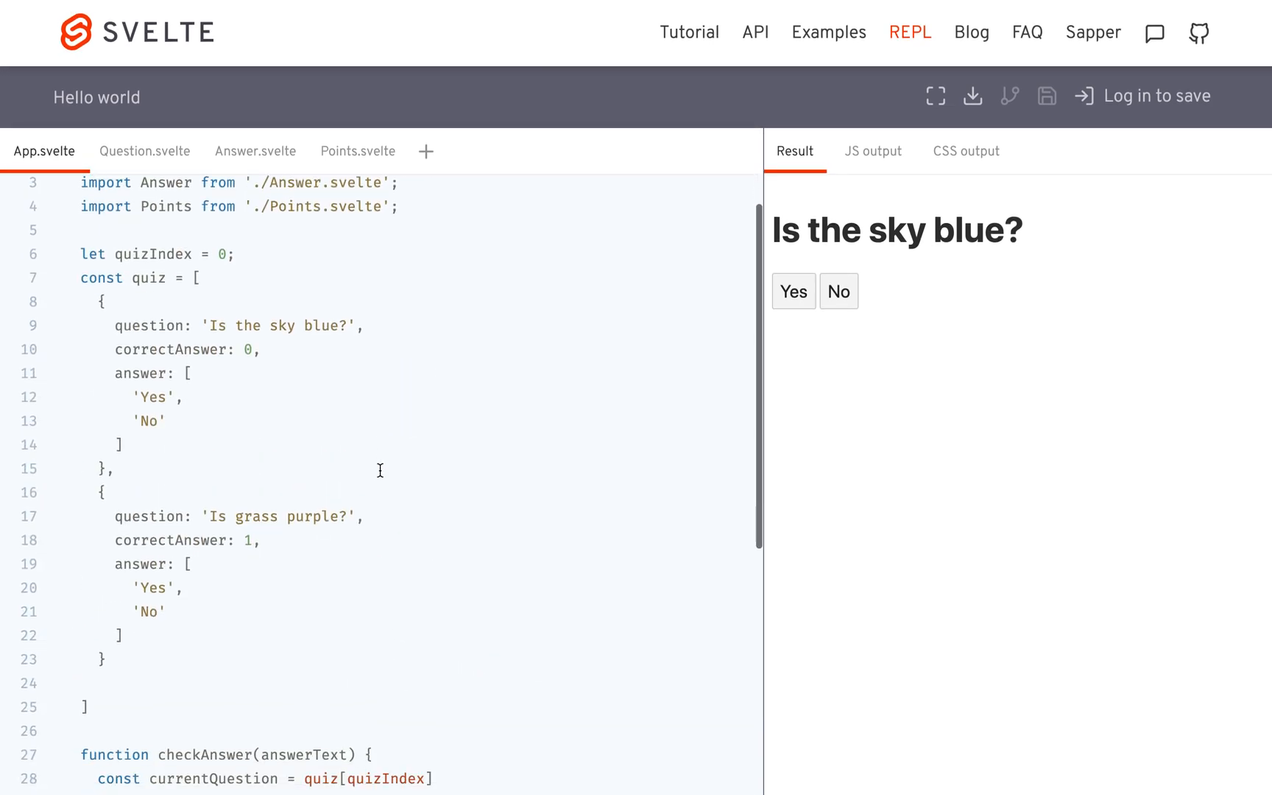
{"action": "scroll", "scroll_direction": "down", "scroll_amount": 3}
{"action": "type", "text": ";"}
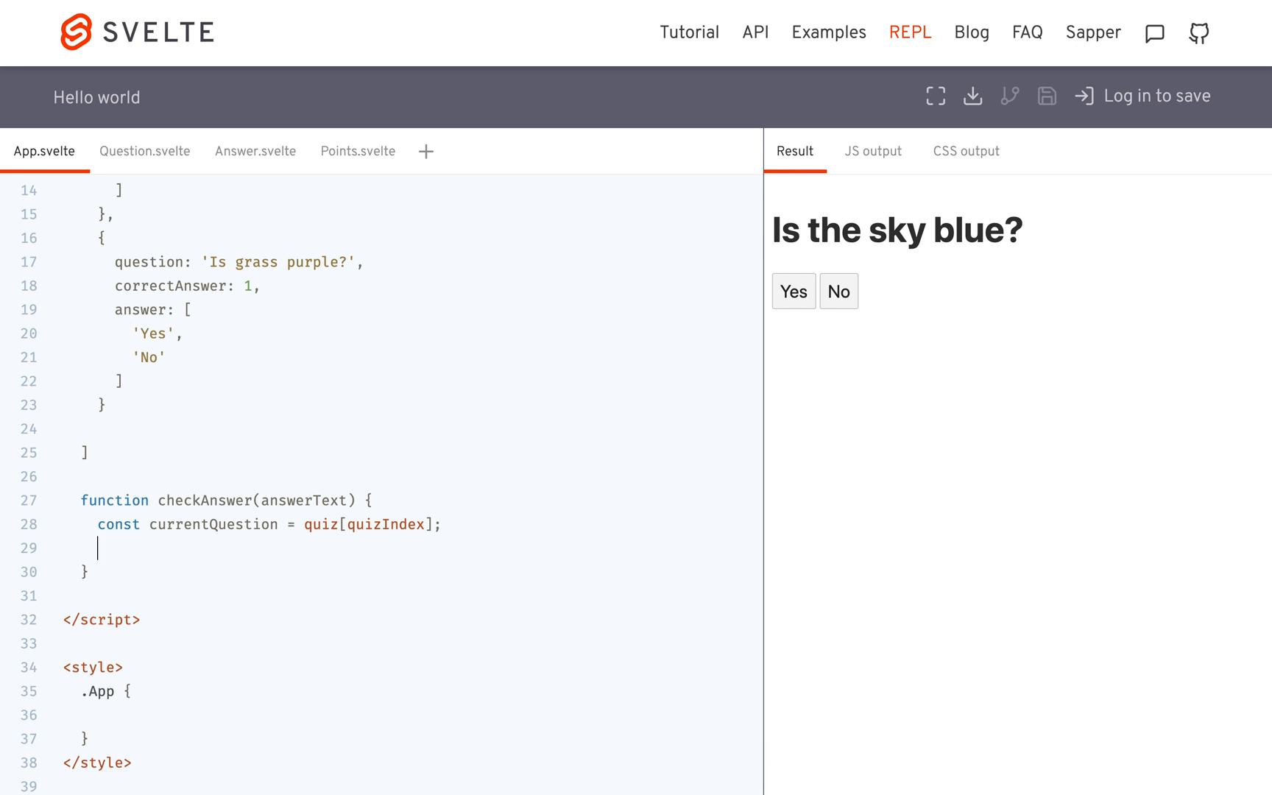
{"action": "type", "text": "currentQue"}
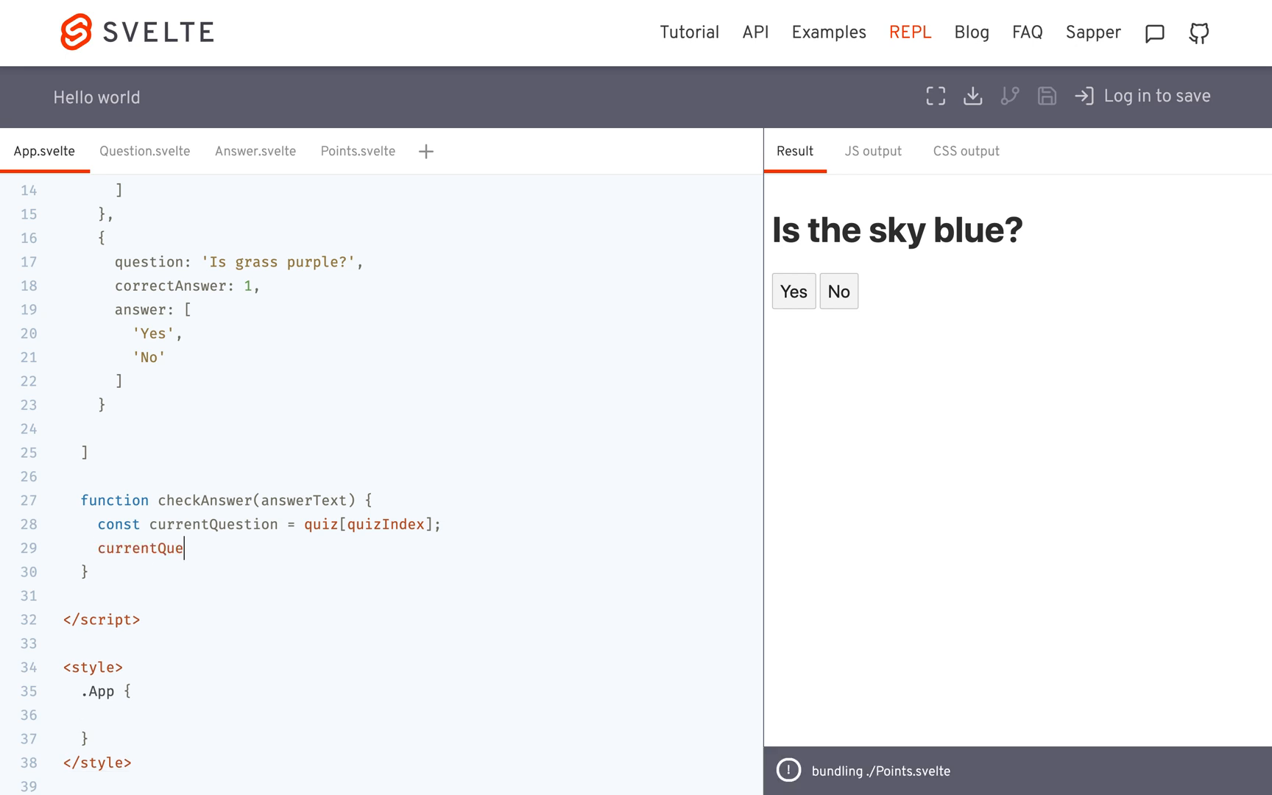
{"action": "type", "text": "stion.ans"}
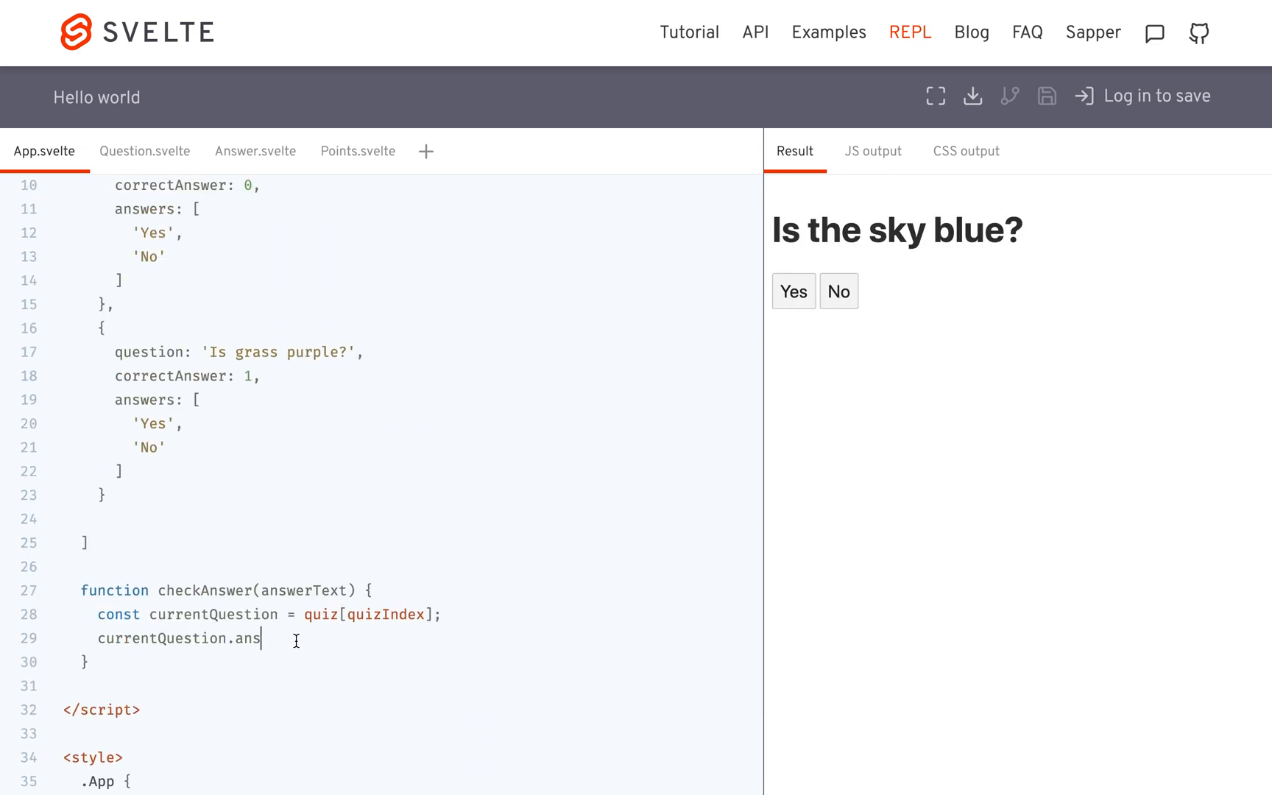
Complete the answers.indexOf(answerText) lookup and use an answers list in the quiz data
{"action": "type", "text": "wers."}
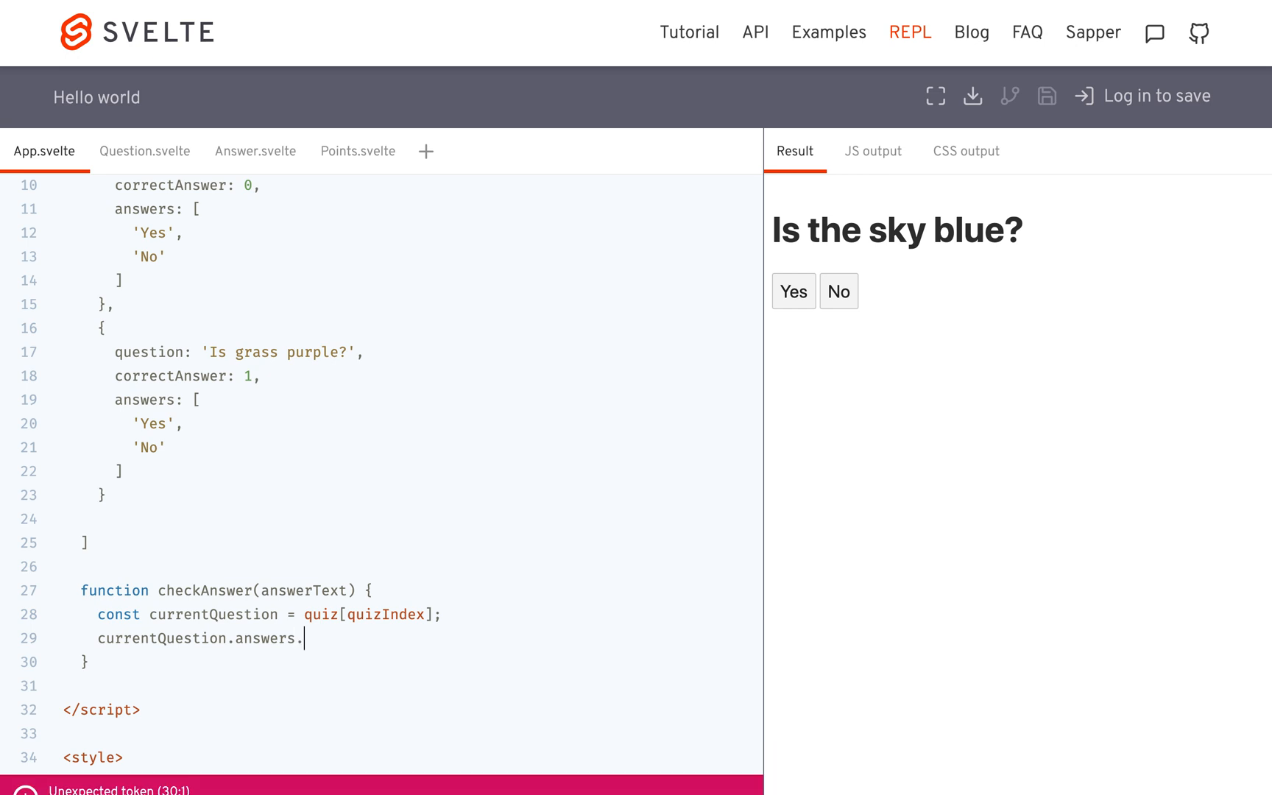
{"action": "type", "text": "indexOf(answe"}
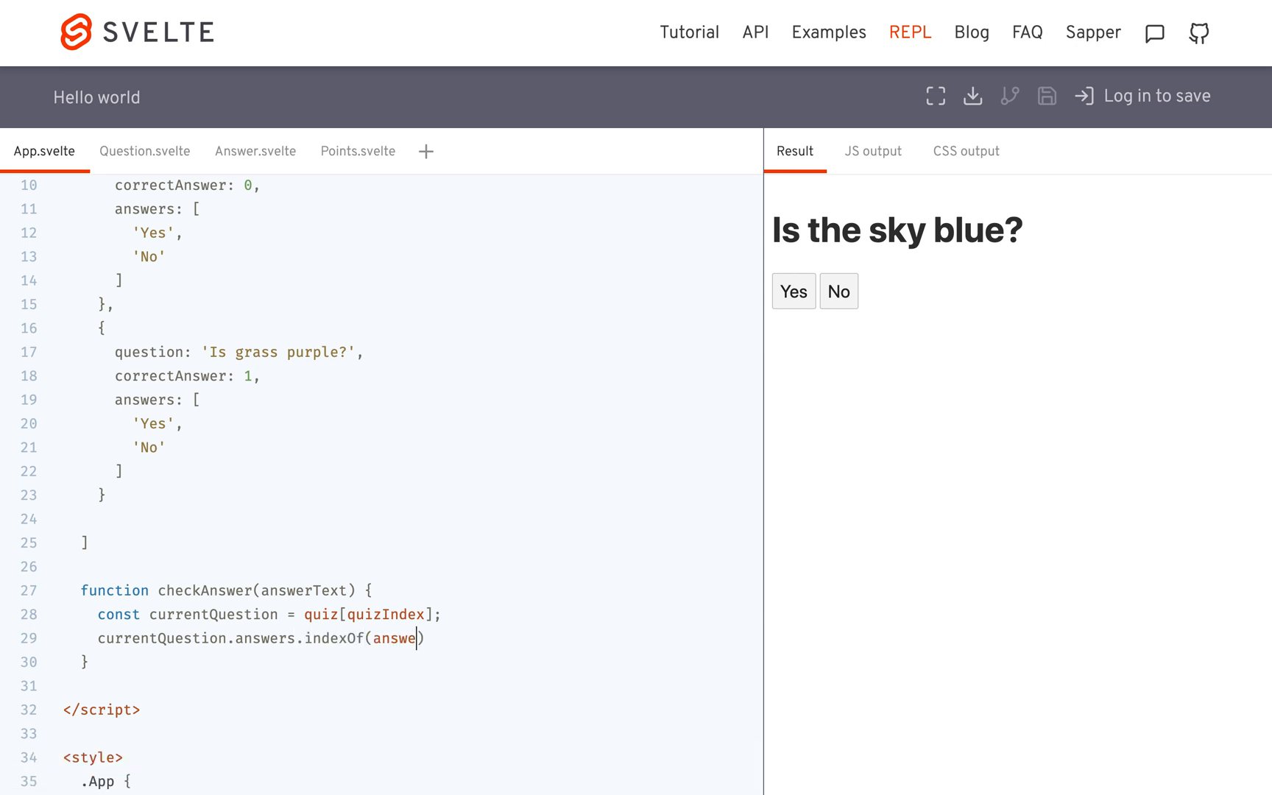
{"action": "type", "text": "rText"}
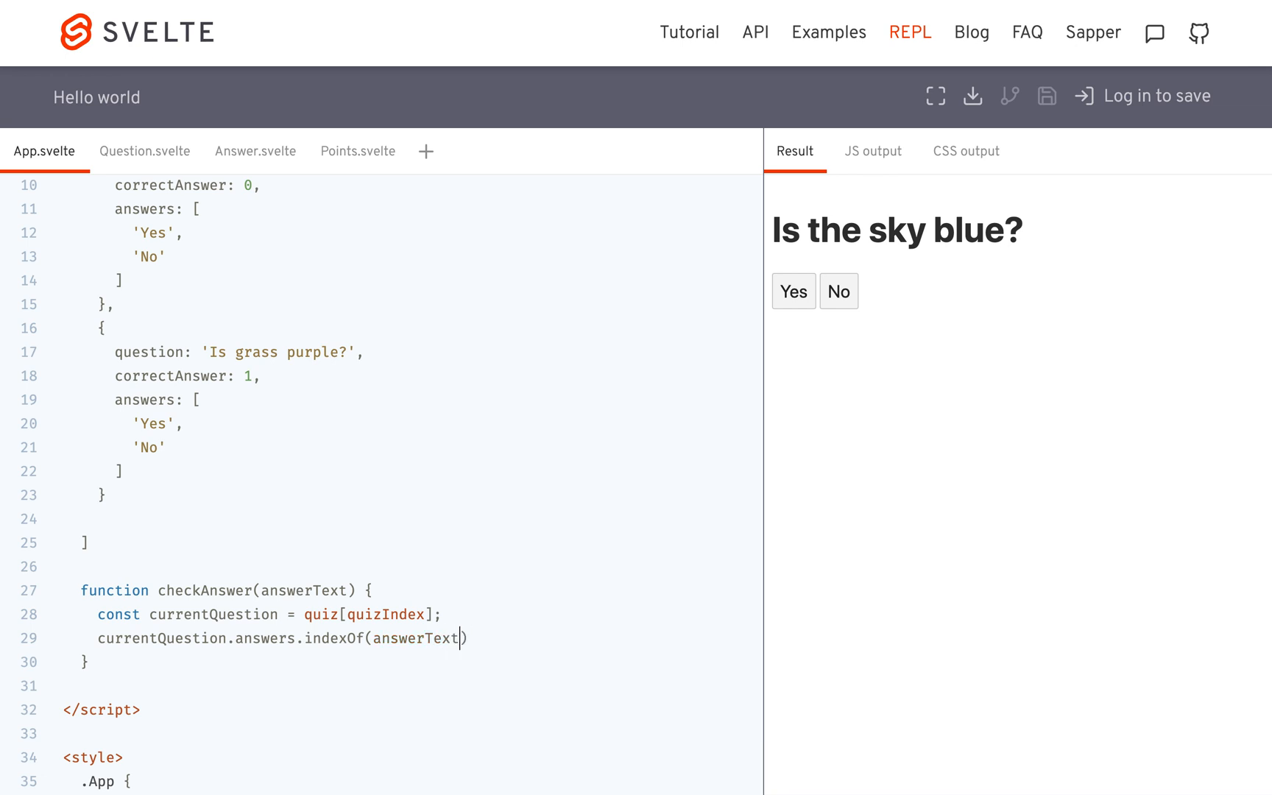
{"action": "left_click", "coordinate": [447, 638]}
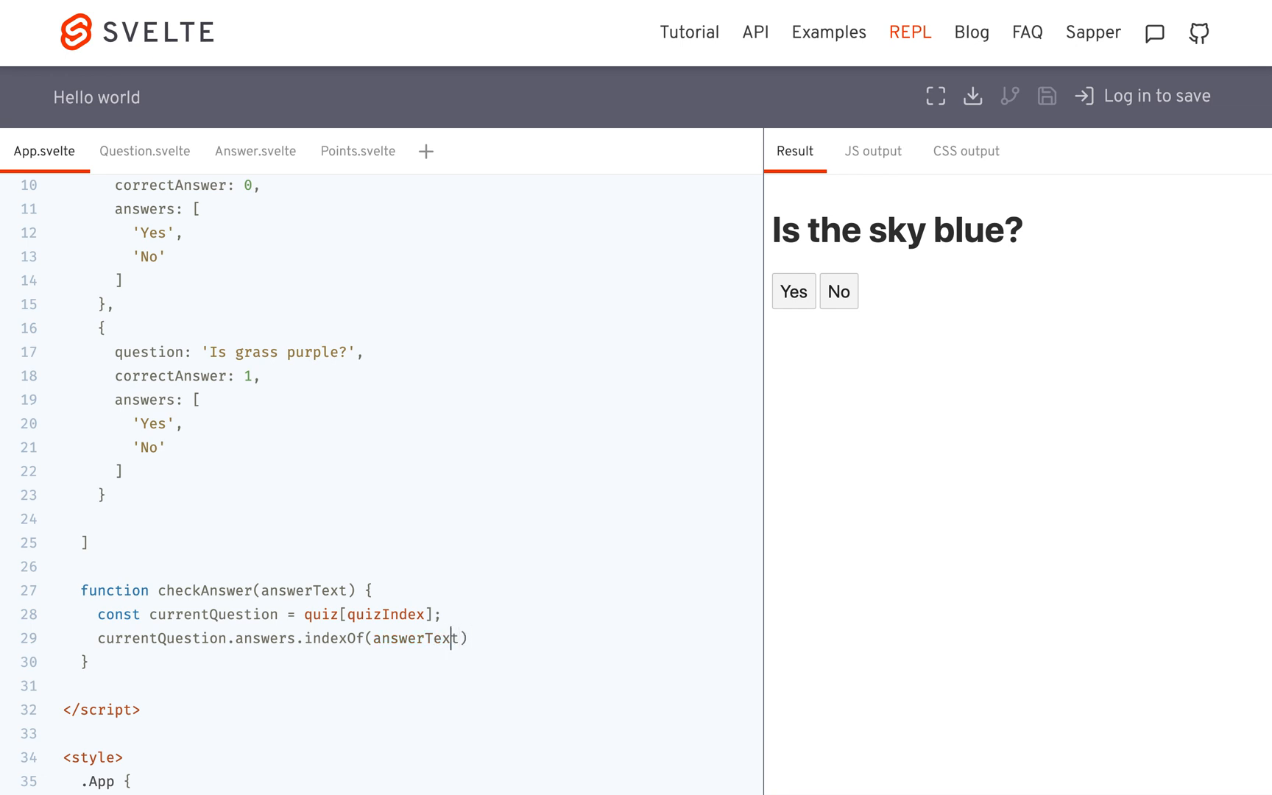
{"action": "scroll", "scroll_direction": "down", "scroll_amount": 3}
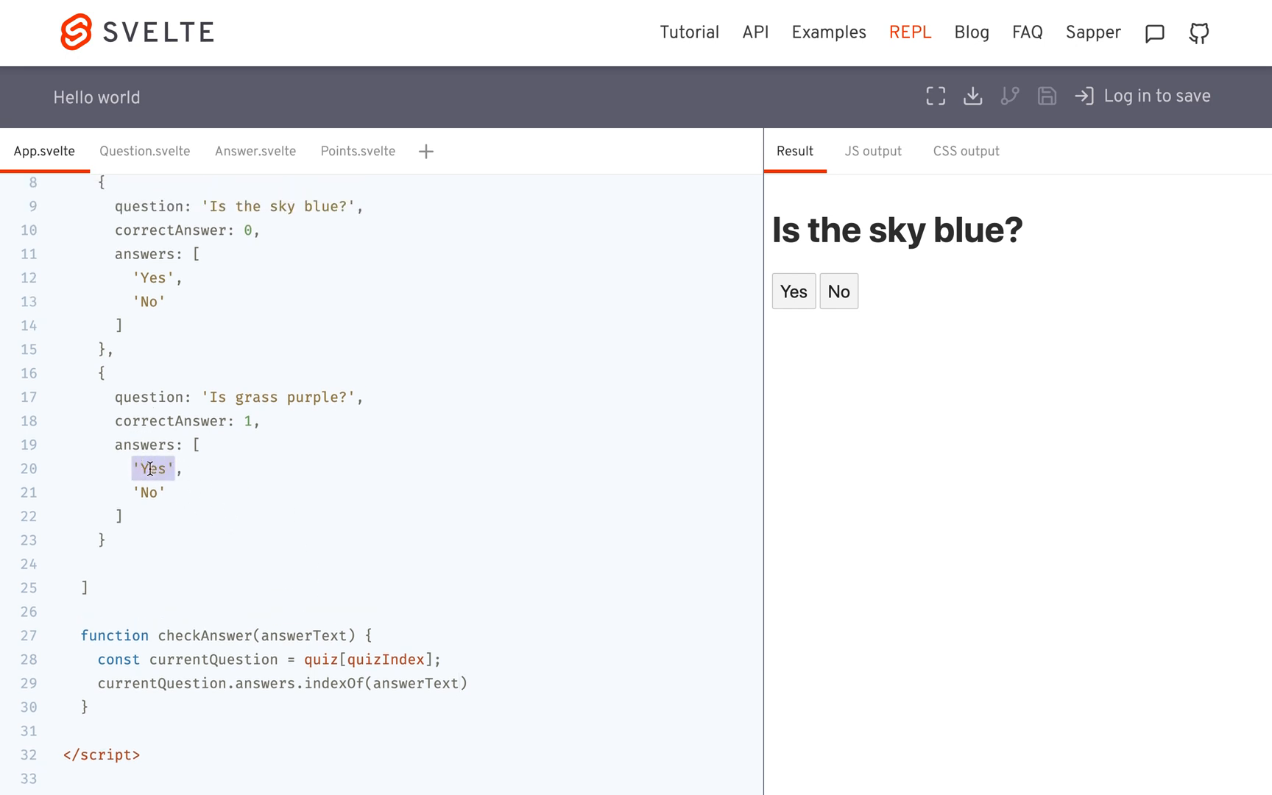
Compare the indexOf result against currentQuestion and select the leading currentQuestion for replacement with quiz[quizIndex]
{"action": "left_click", "coordinate": [471, 683]}
{"action": "type", "text": " ==="}
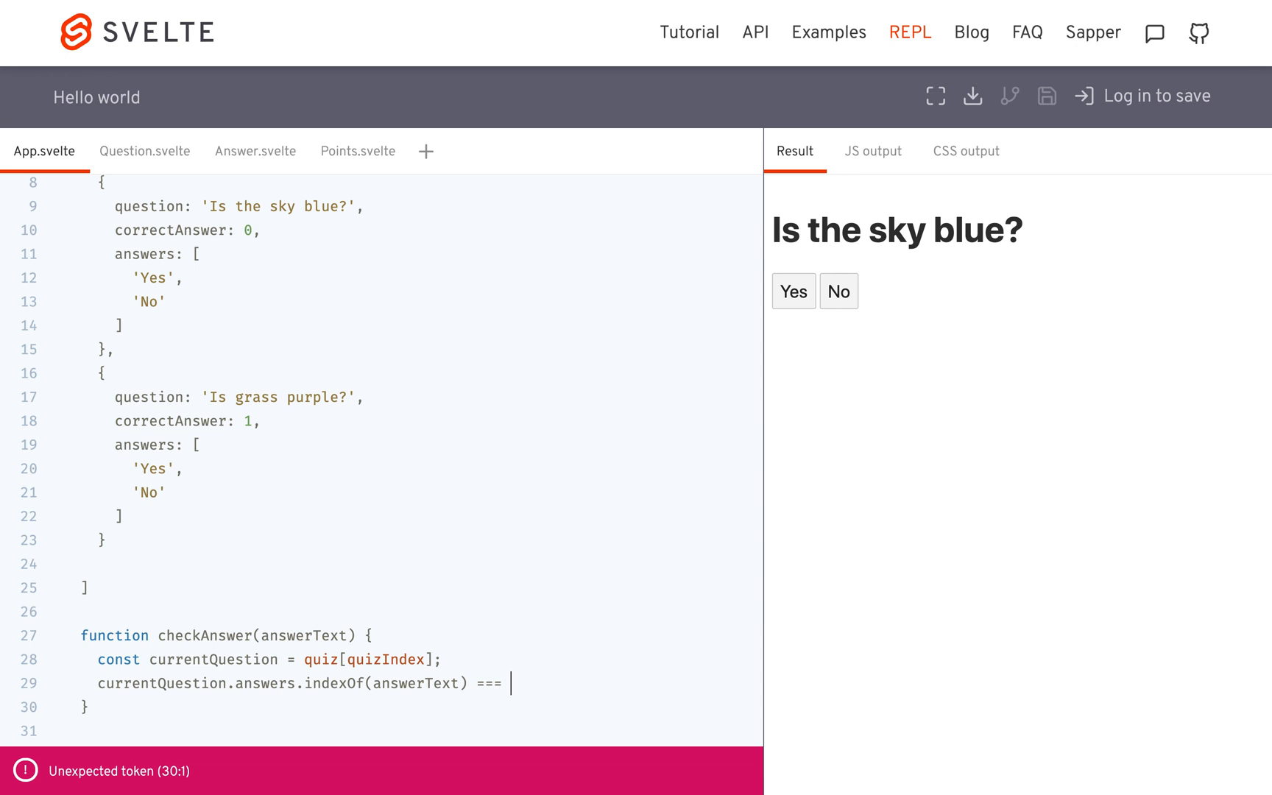
{"action": "type", "text": "current"}
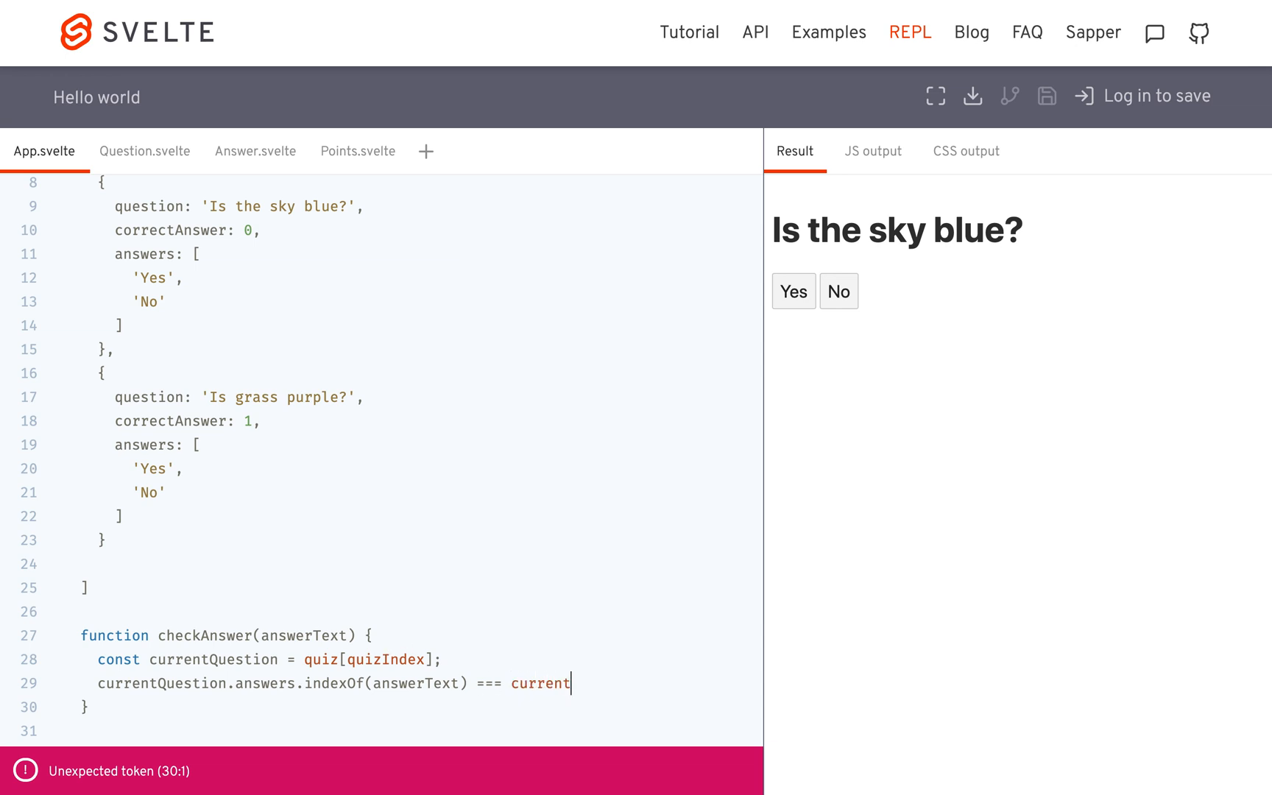
{"action": "type", "text": "Question"}
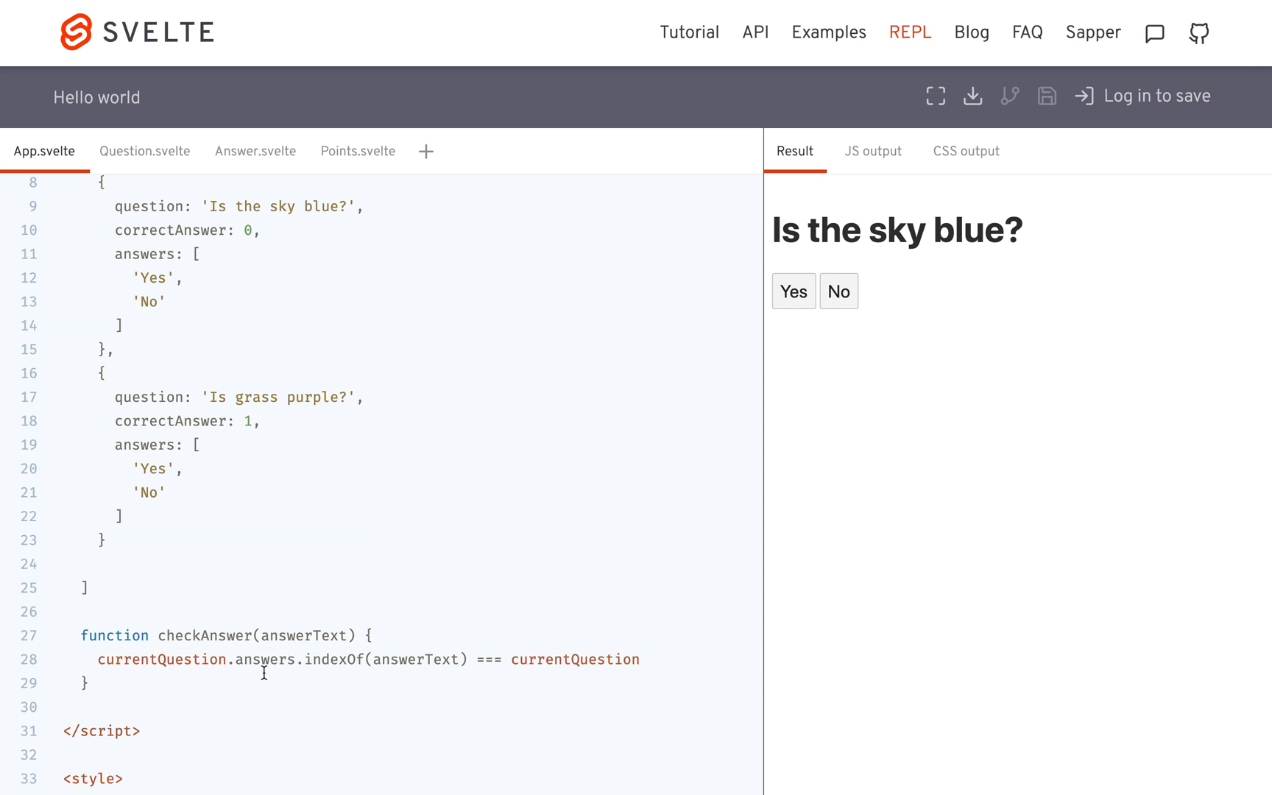
{"action": "double_click", "coordinate": [162, 658]}
{"action": "type", "text": "quiz[quizIndex]"}
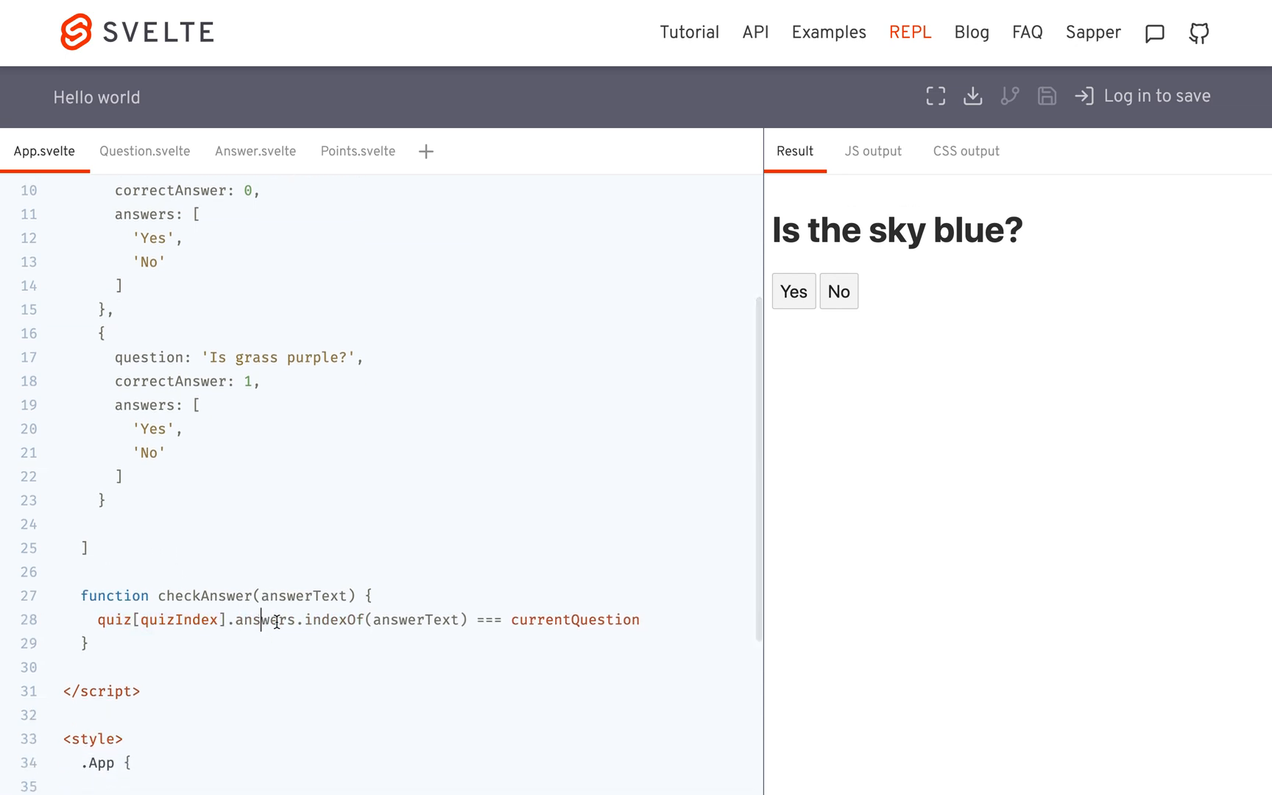
Replace the trailing currentQuestion with quiz[quizIndex].correctAnswer in the comparison
{"action": "double_click", "coordinate": [574, 619]}
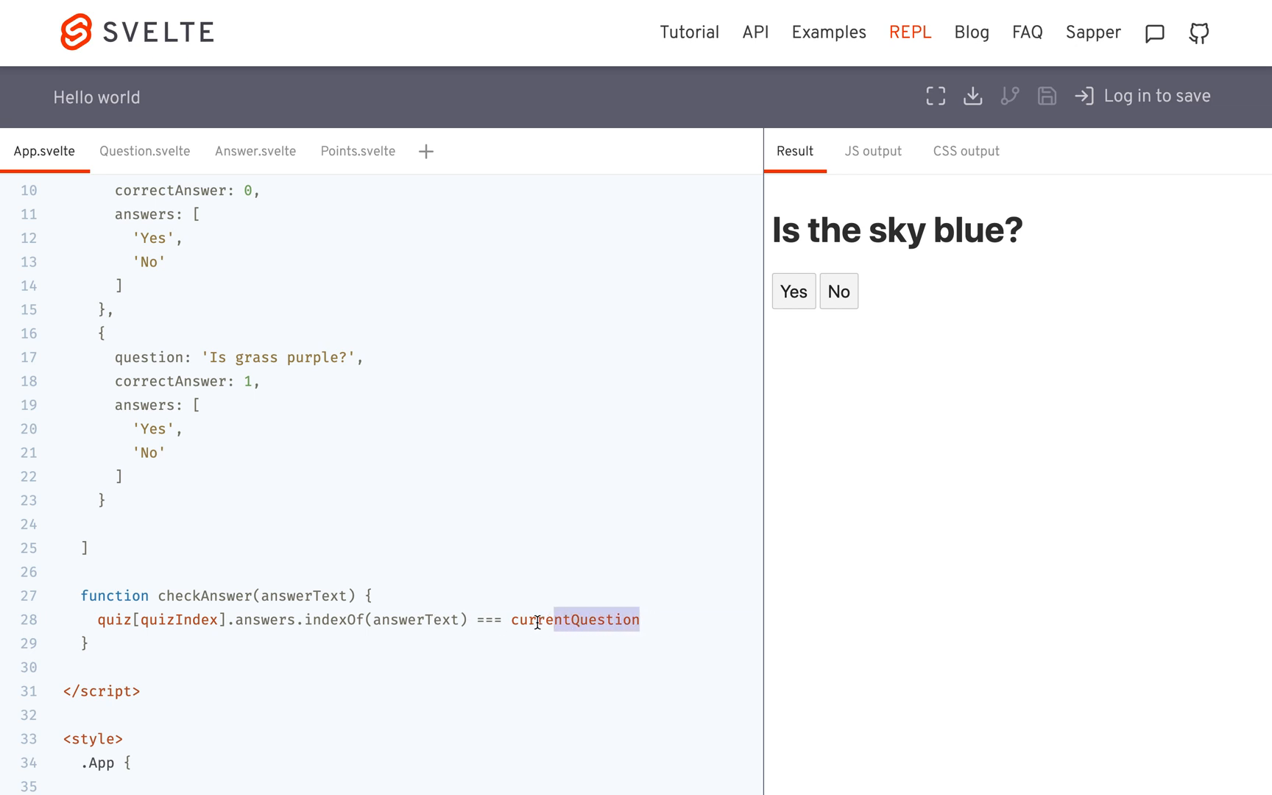
{"action": "type", "text": "quiz"}
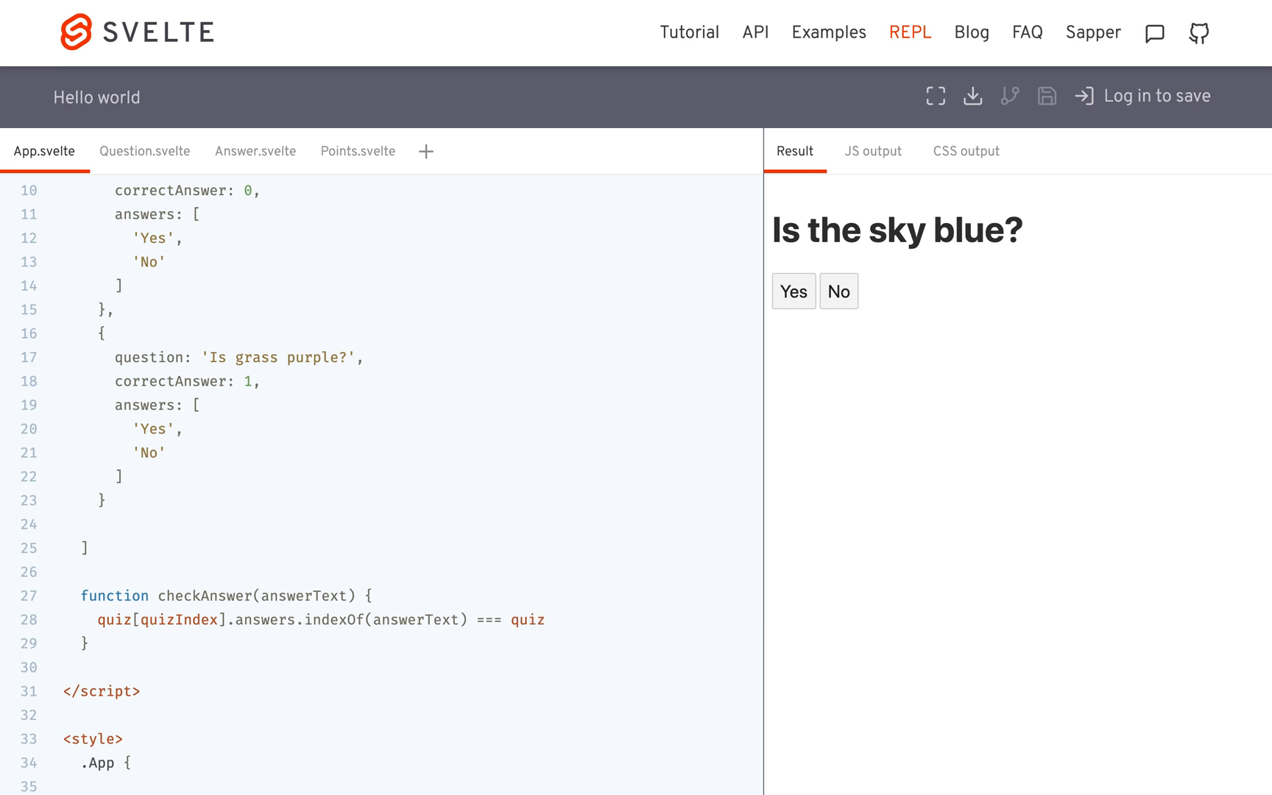
{"action": "type", "text": "[quizIndex]"}
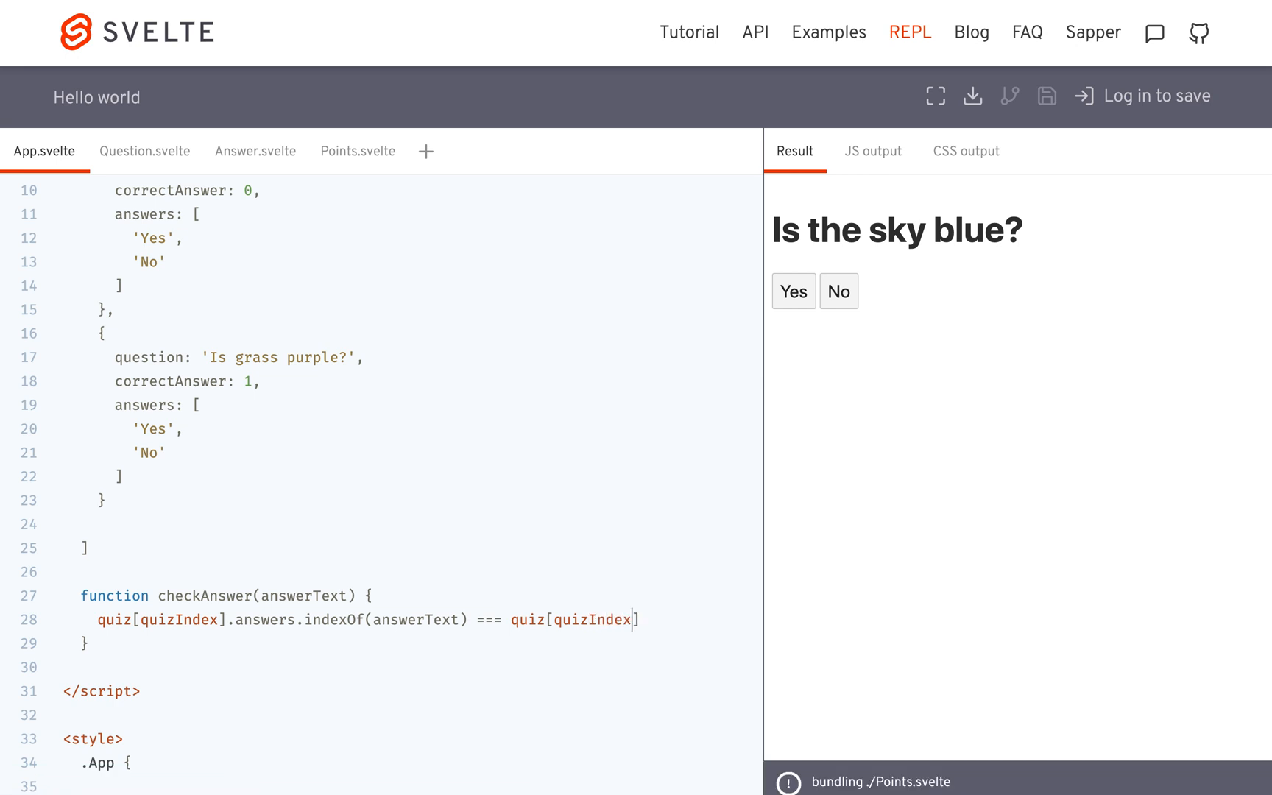
{"action": "type", "text": "."}
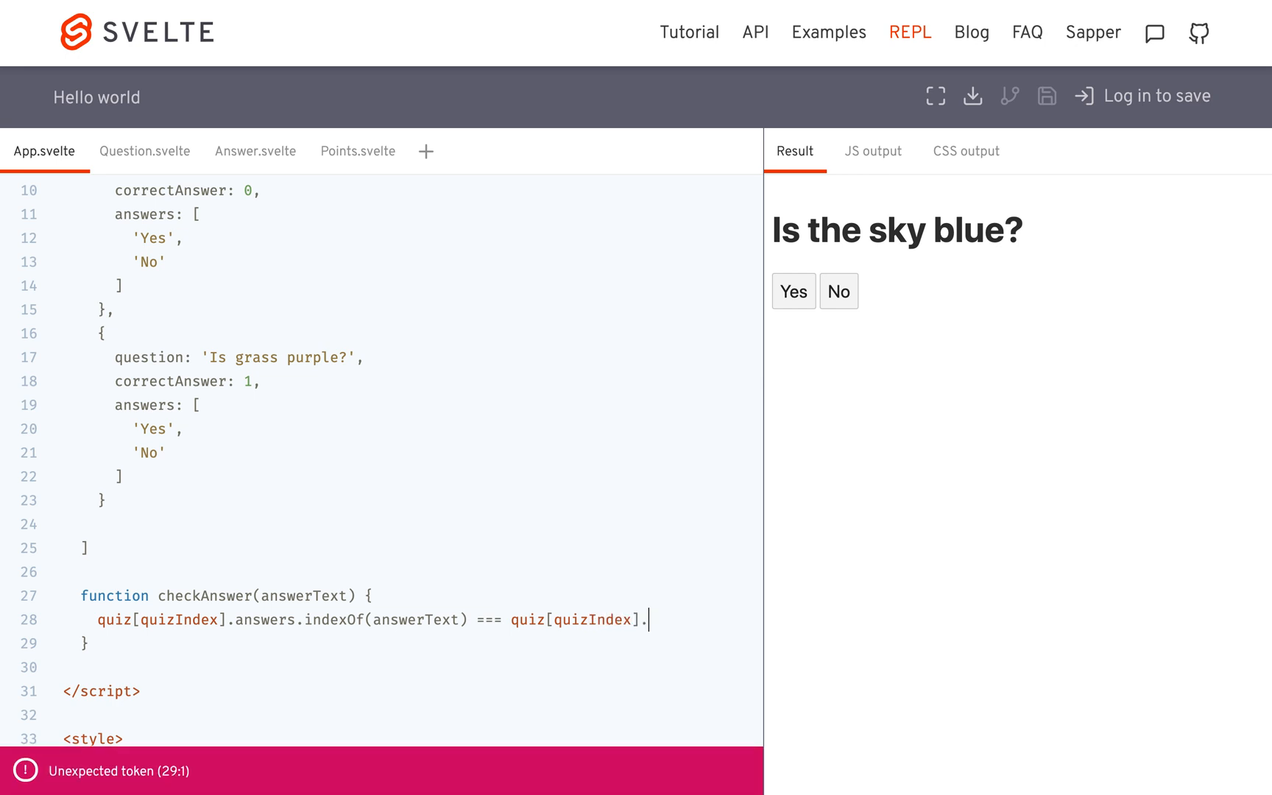
{"action": "type", "text": "correctAnswer"}
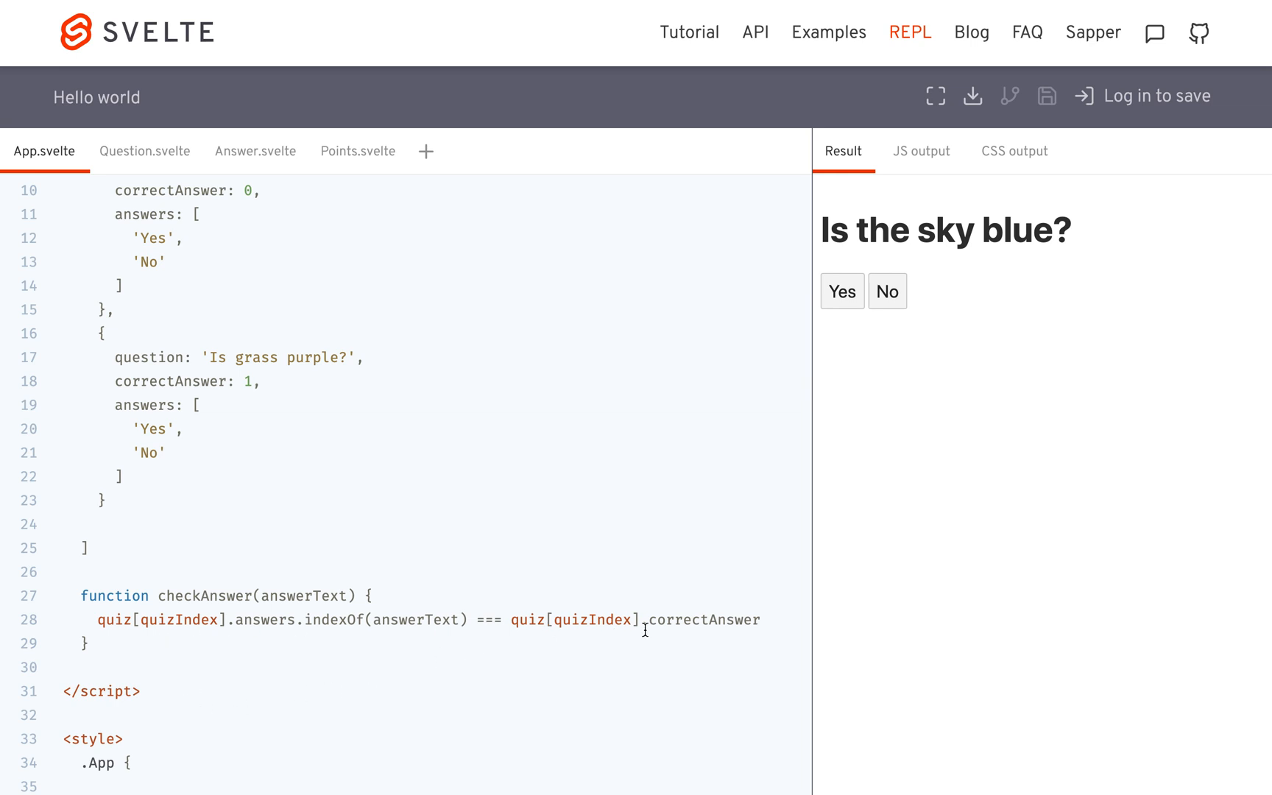
Try a 'return ... ? True : False;' ternary on the comparison, then move to the return keyword to rework it
{"action": "type", "text": "?"}
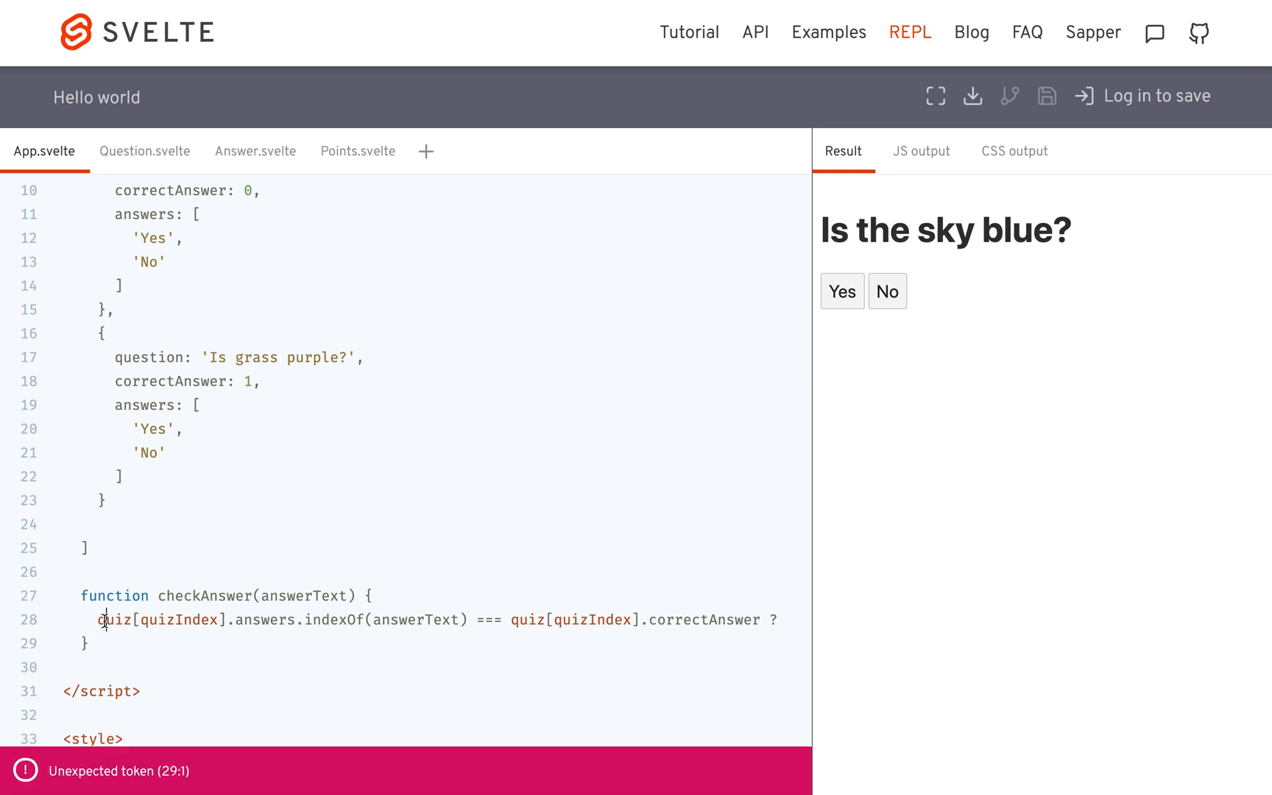
{"action": "type", "text": "return"}
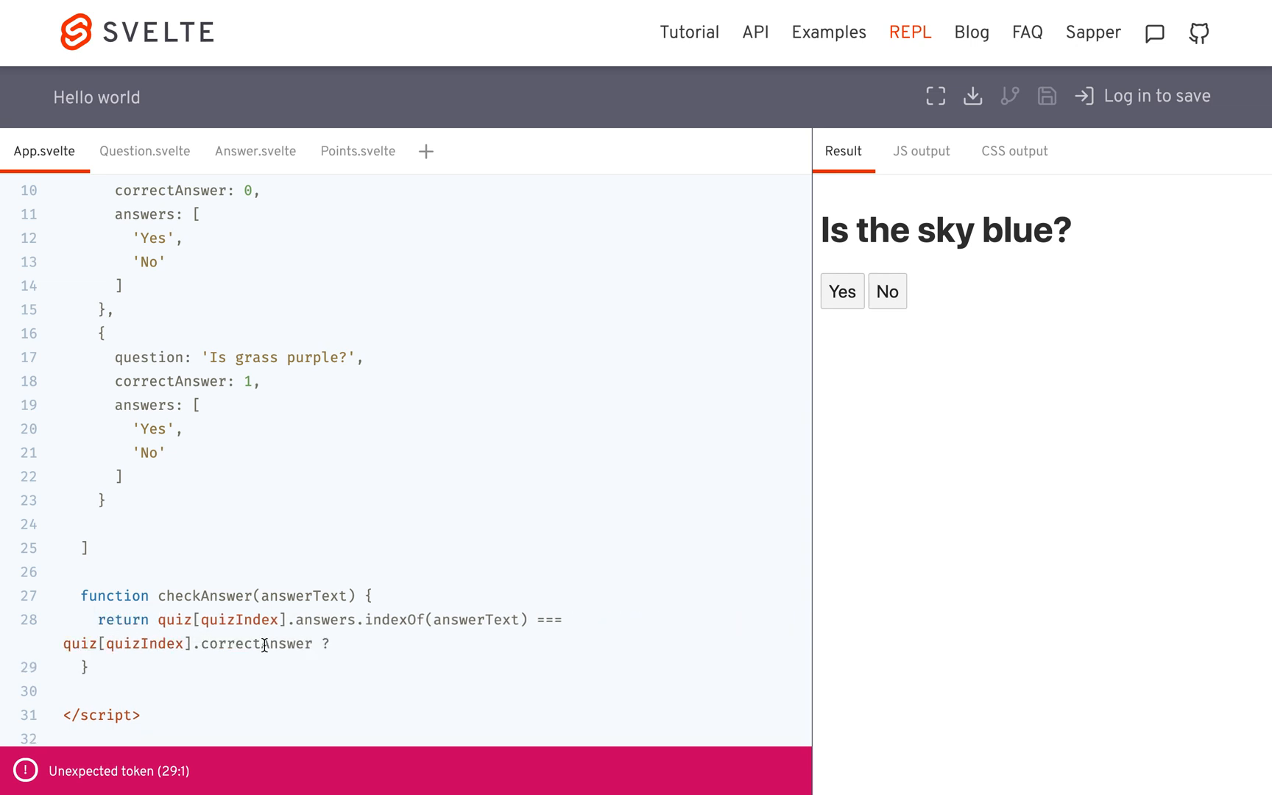
{"action": "type", "text": "Tr"}
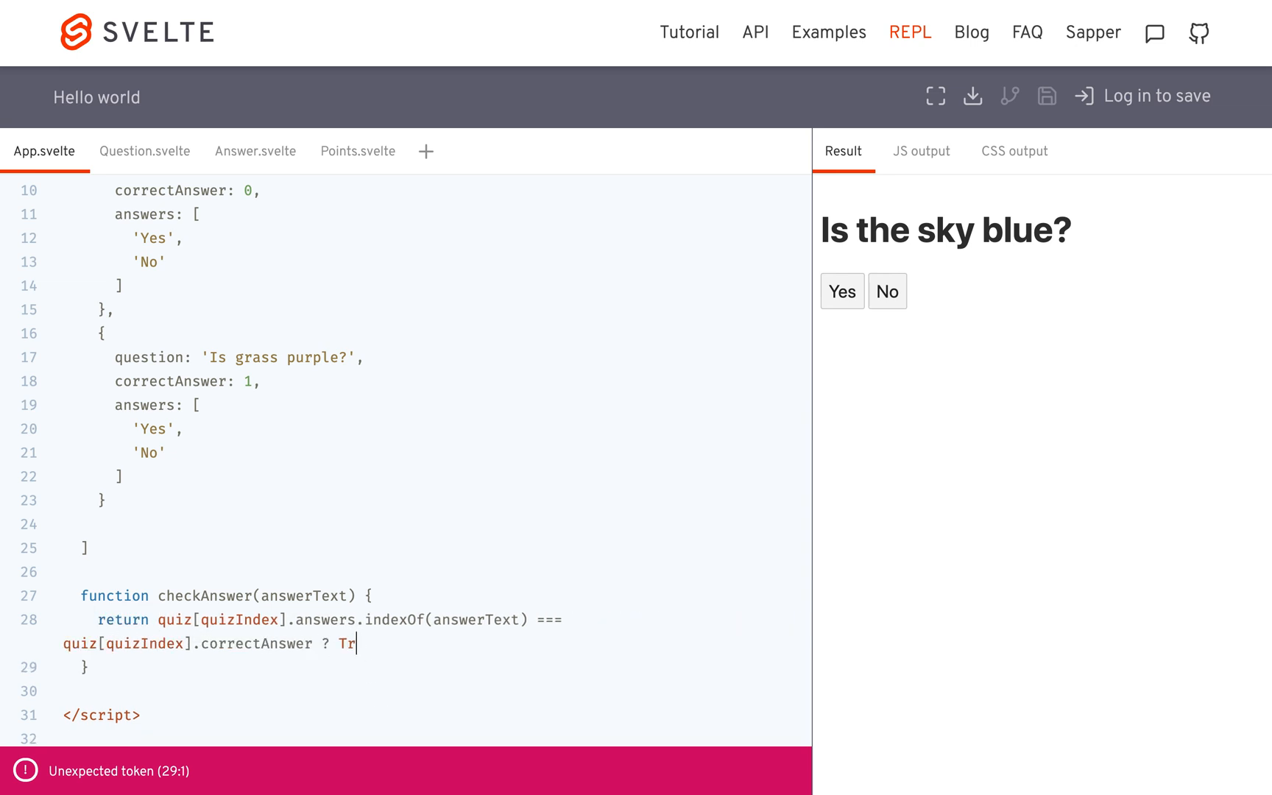
{"action": "type", "text": "ue :"}
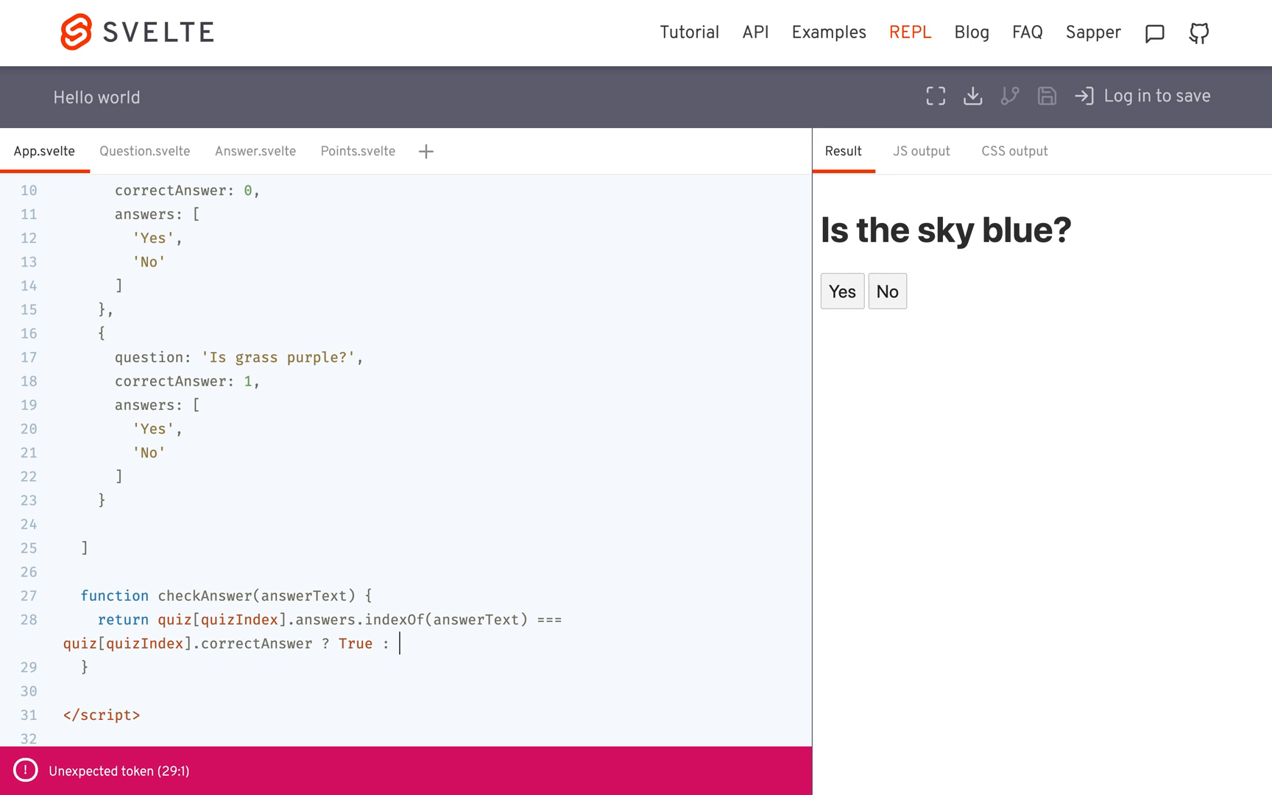
{"action": "key", "text": "Backspace"}
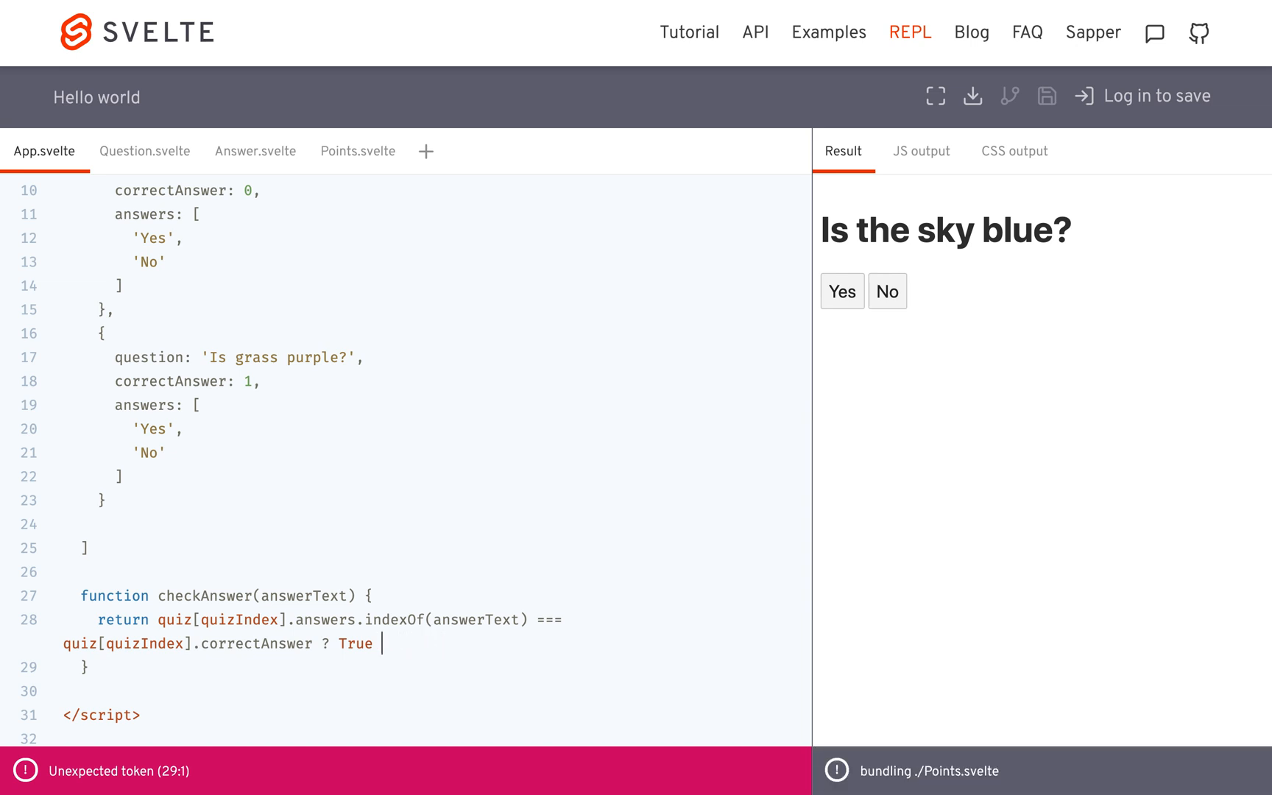
{"action": "type", "text": ": False;"}
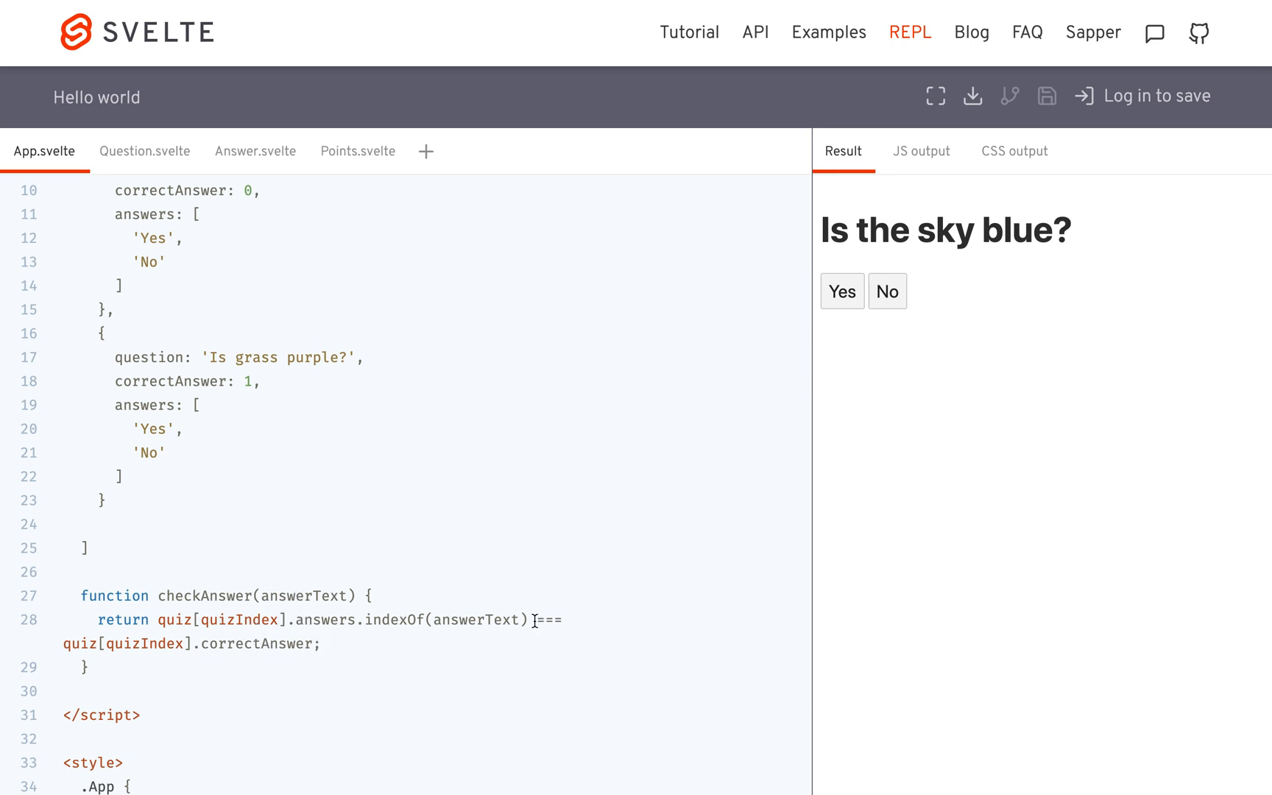
{"action": "double_click", "coordinate": [548, 619]}
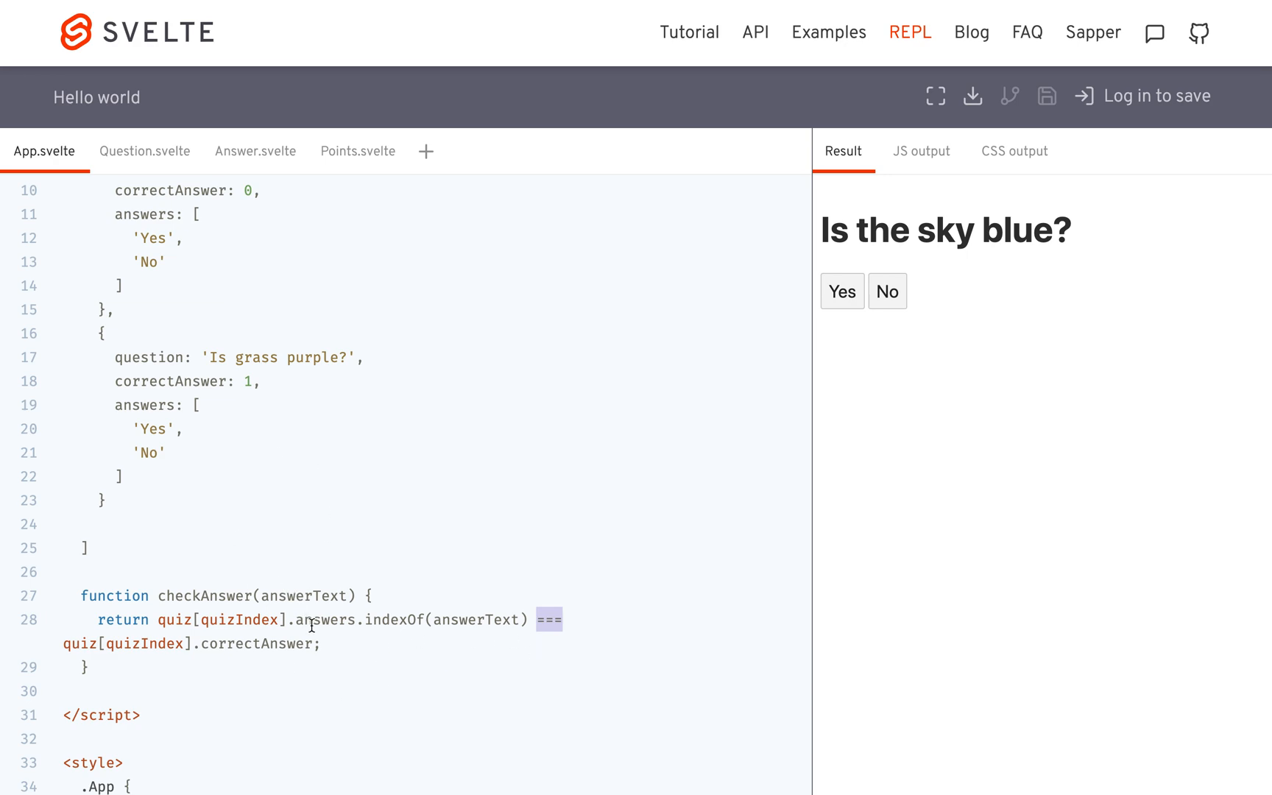
{"action": "scroll", "scroll_direction": "down", "scroll_amount": 3}
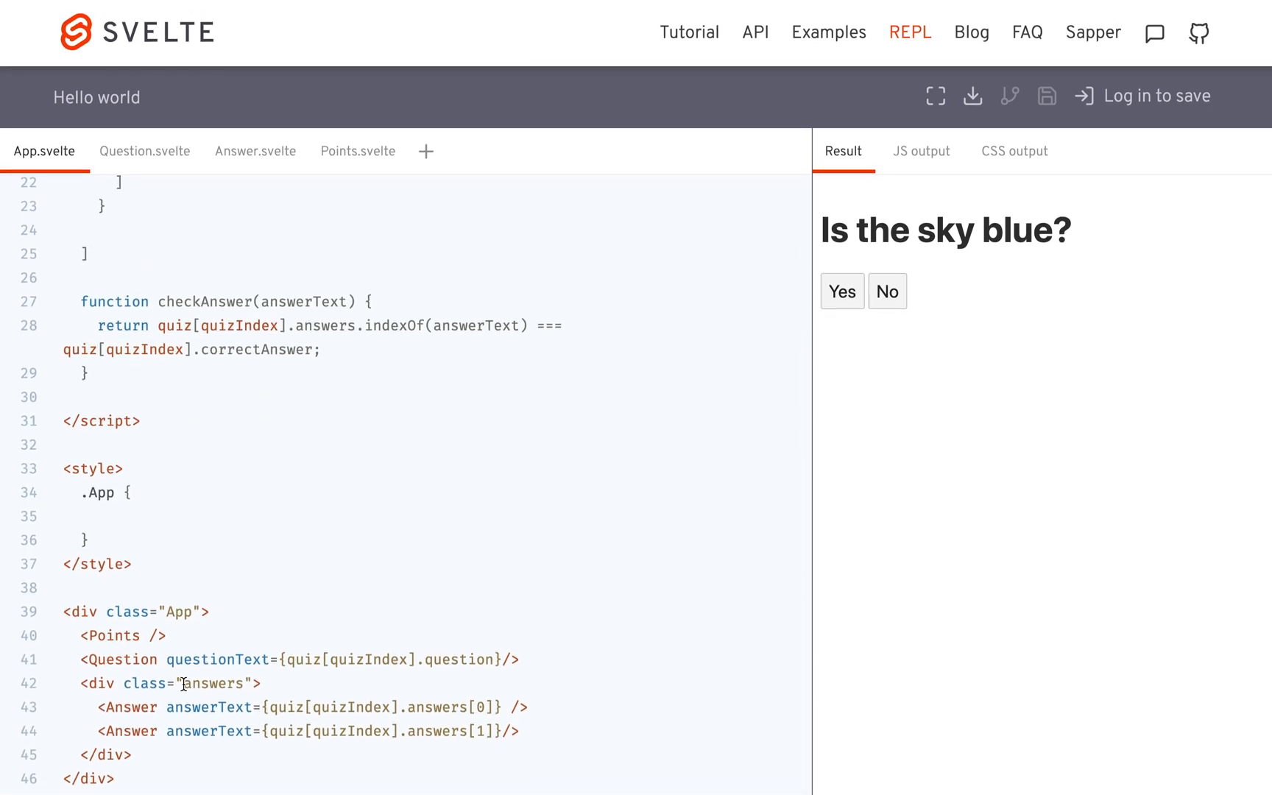
{"action": "left_click", "coordinate": [503, 730]}
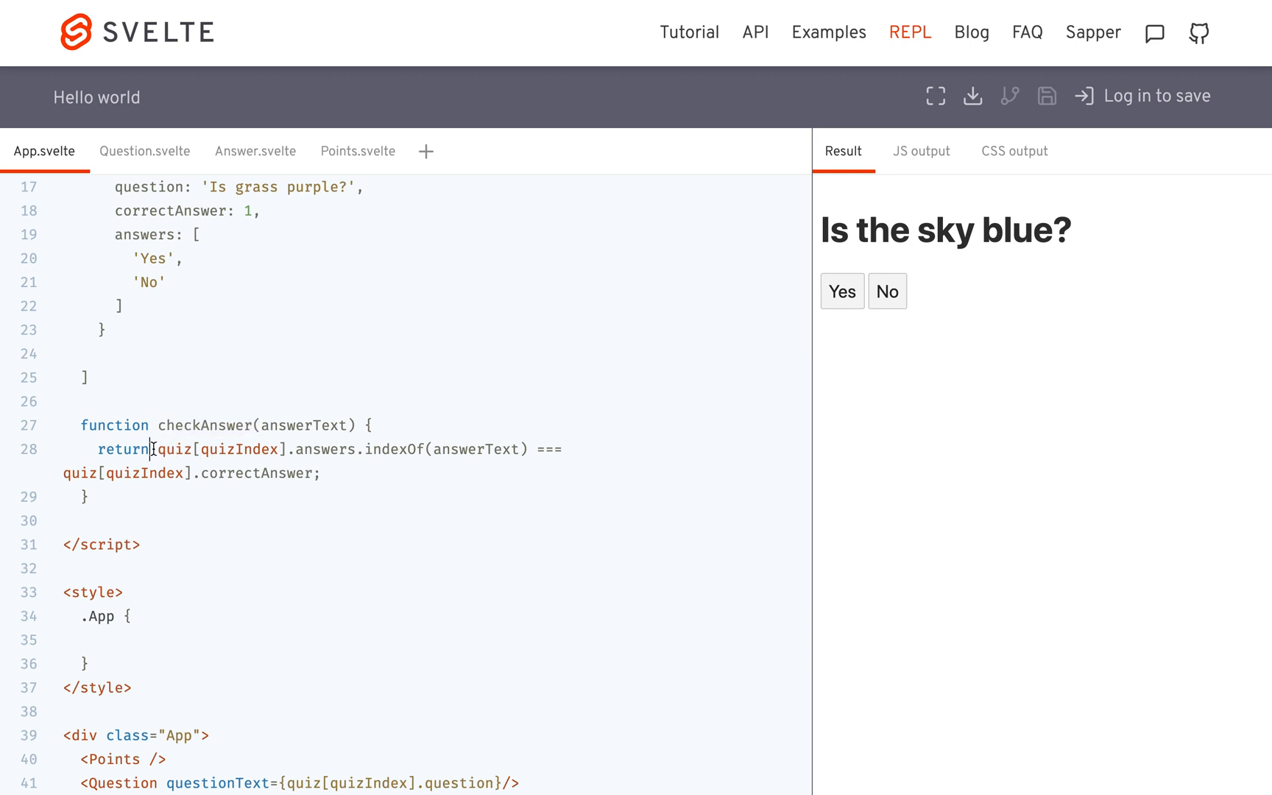
Store the comparison as const isCorrect, add an if (isCorrect) block, and declare let points
{"action": "type", "text": "const is"}
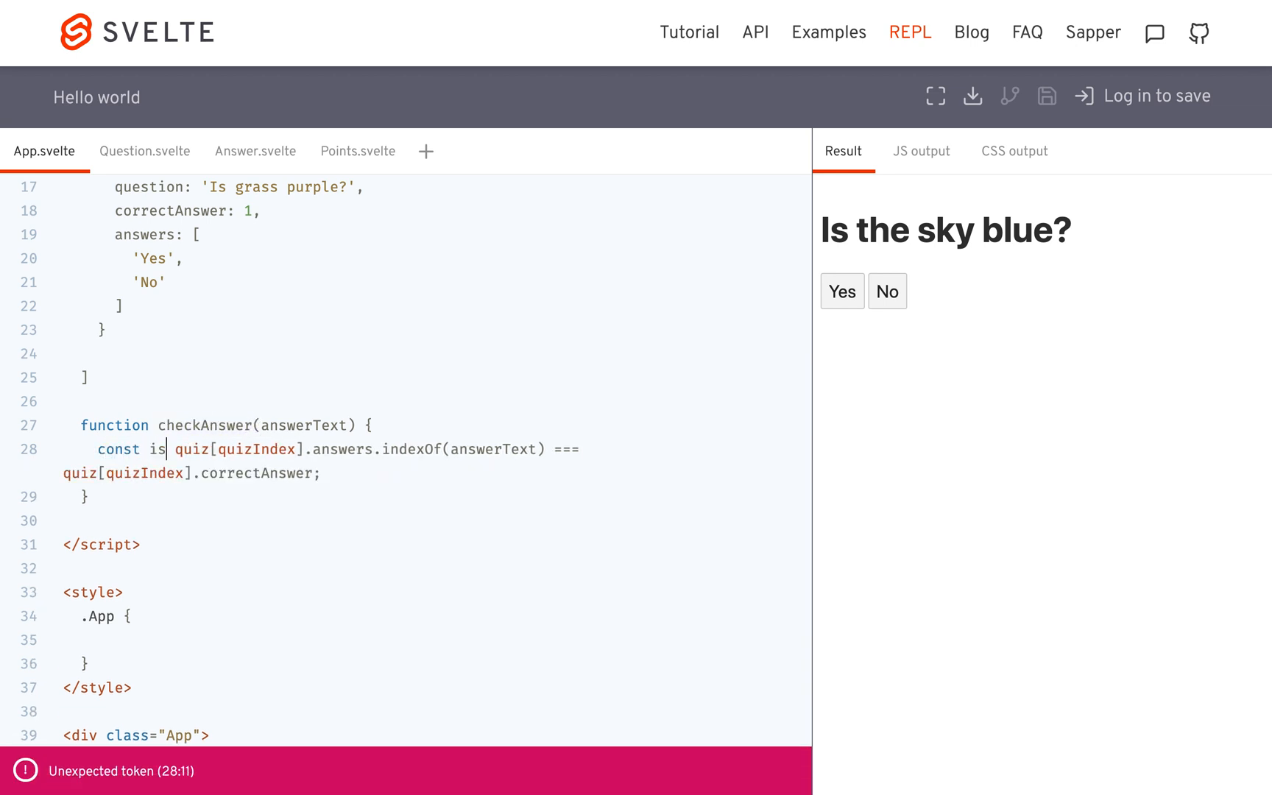
{"action": "type", "text": "Correct ="}
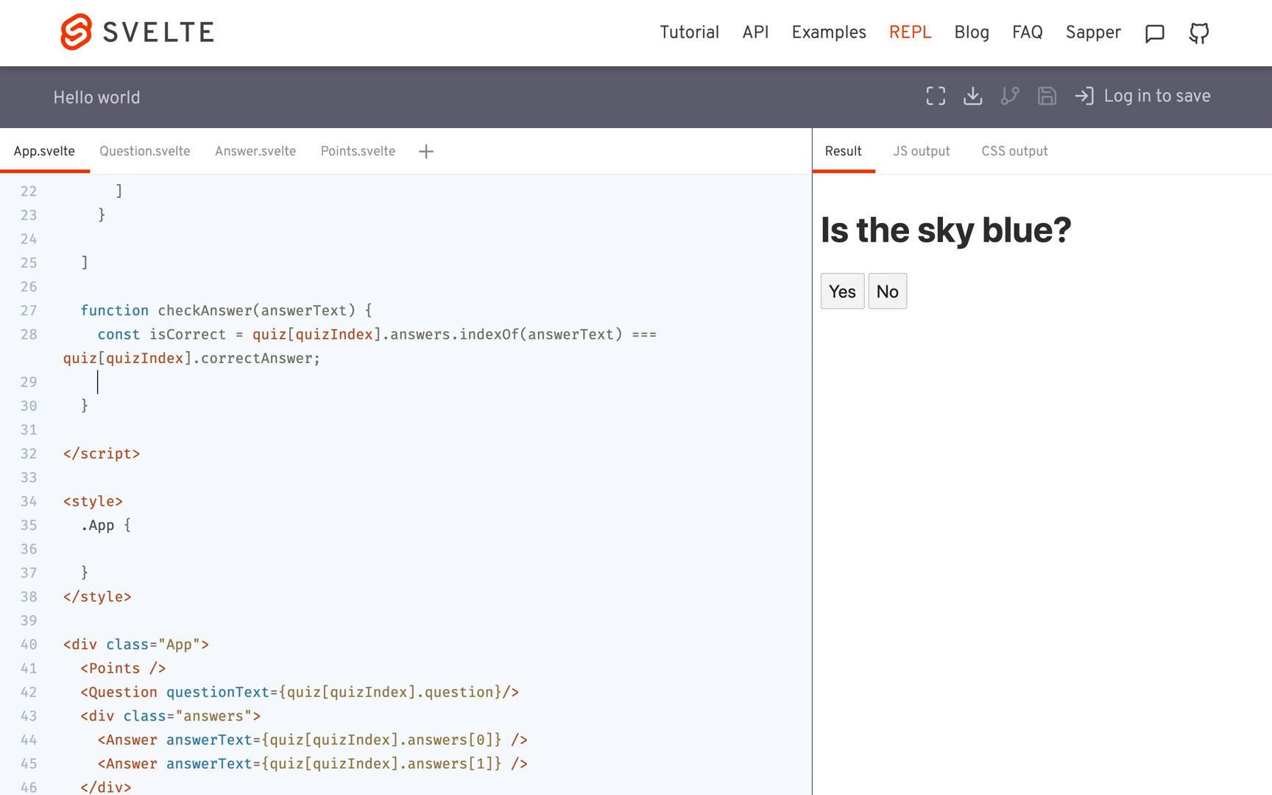
{"action": "type", "text": "if (isCorrect)"}
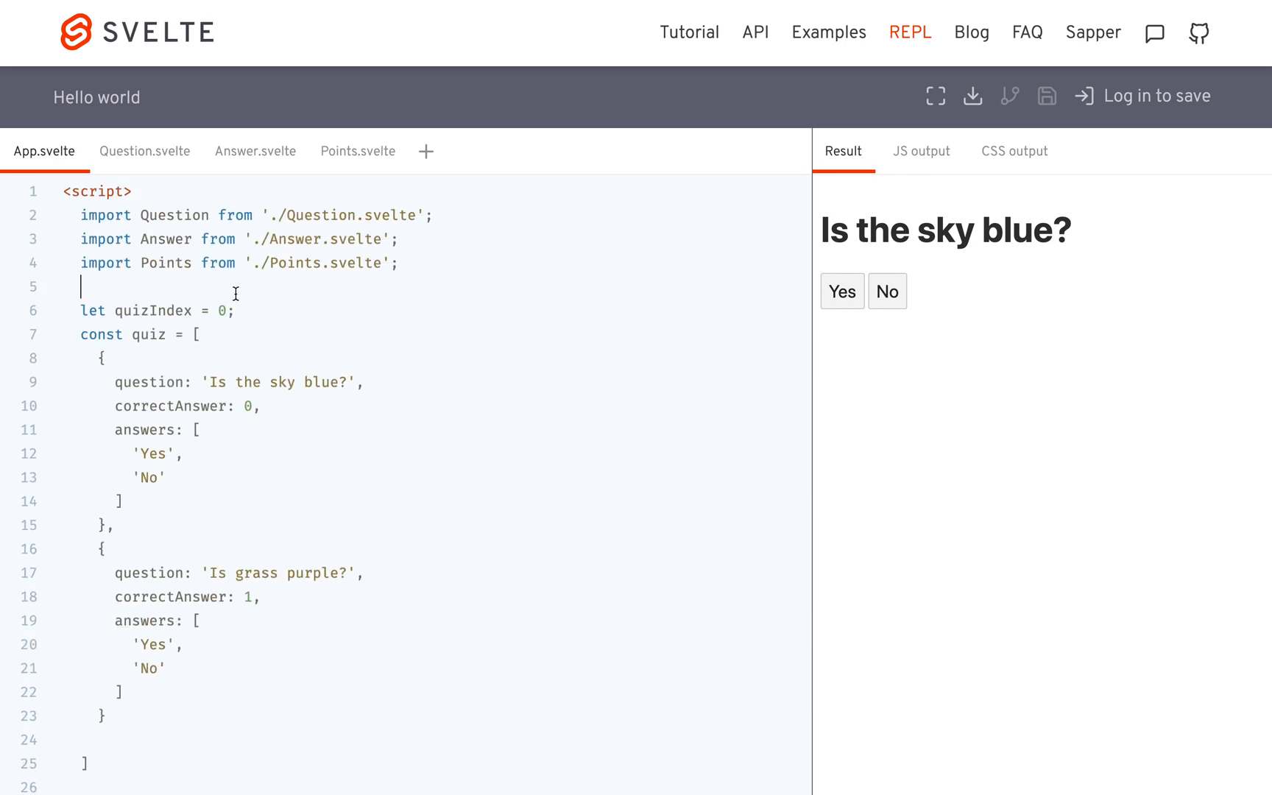
{"action": "type", "text": "let points ="}
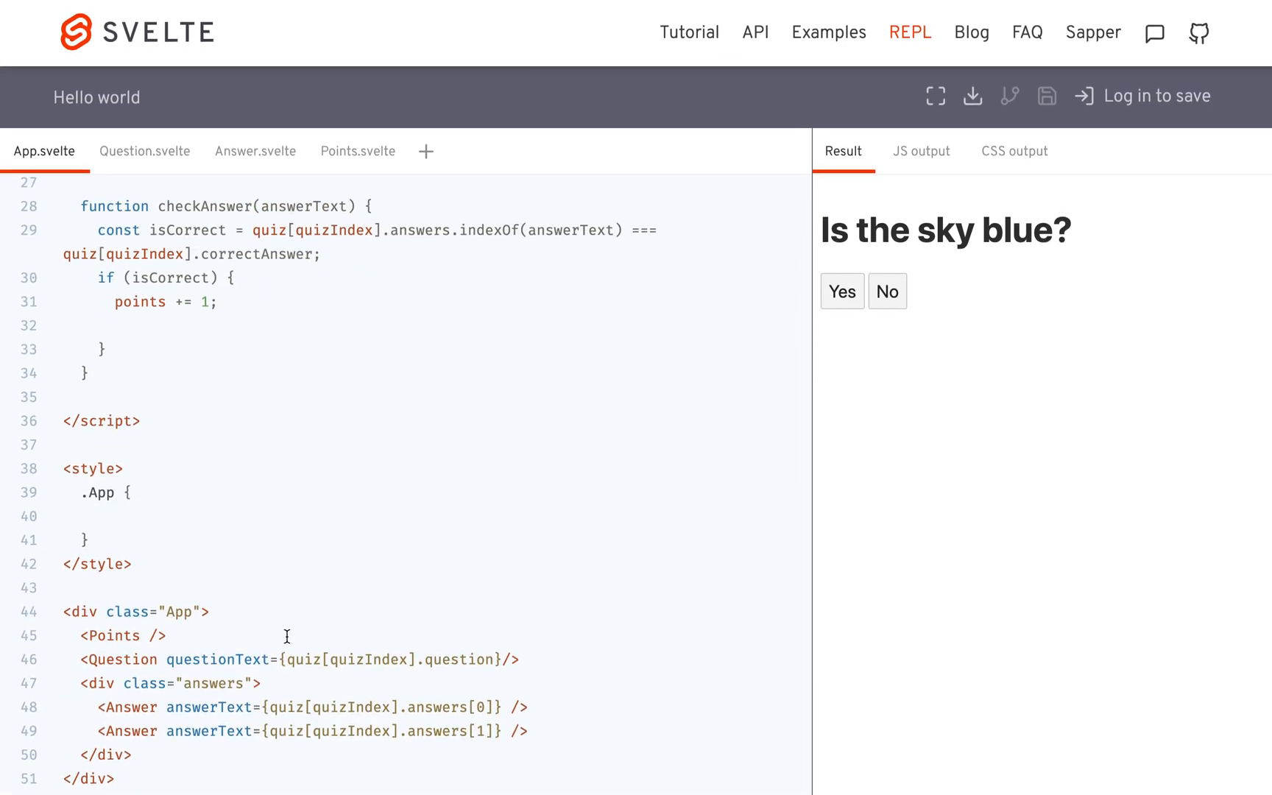
Set quiz[quizIndex].question = 'Correct!' inside the if block
{"action": "left_click_drag", "start_coordinate": [287, 658], "coordinate": [493, 658]}
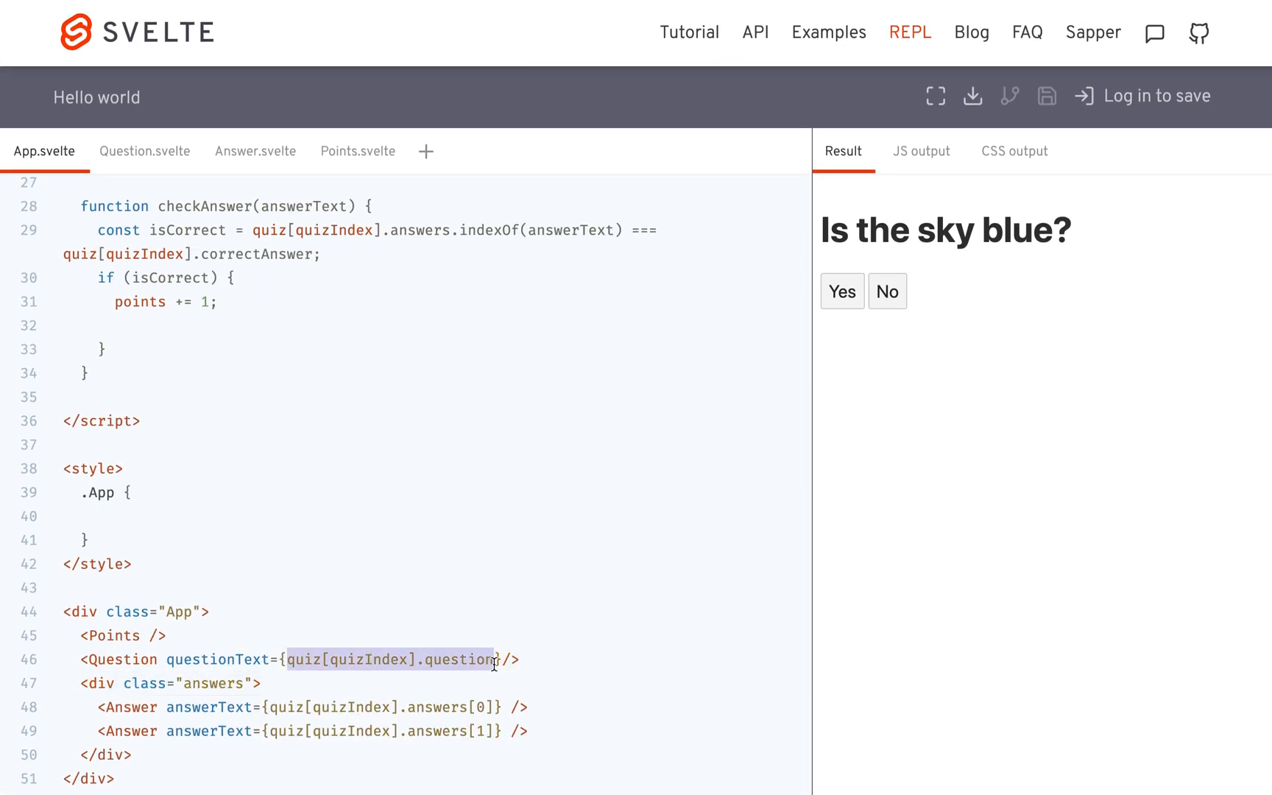
{"action": "right_click", "coordinate": [162, 499]}
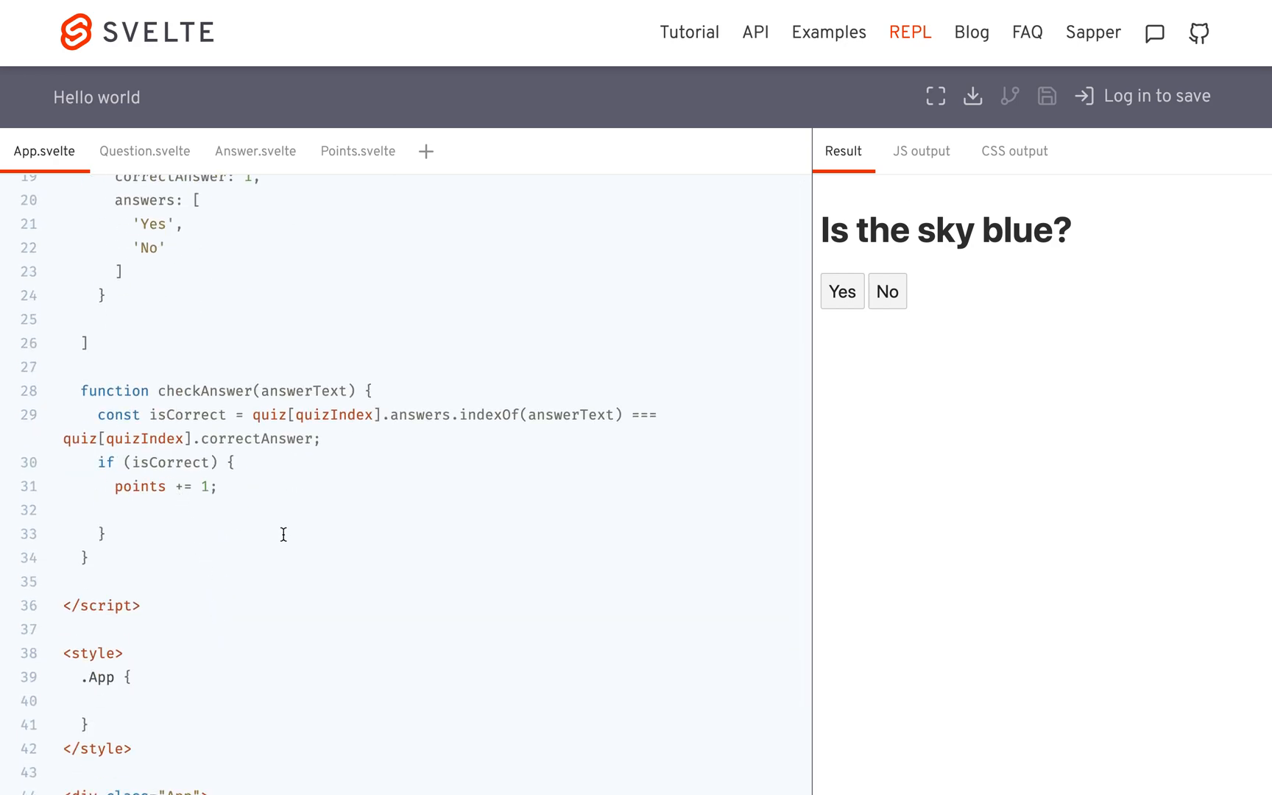
{"action": "type", "text": "quiz"}
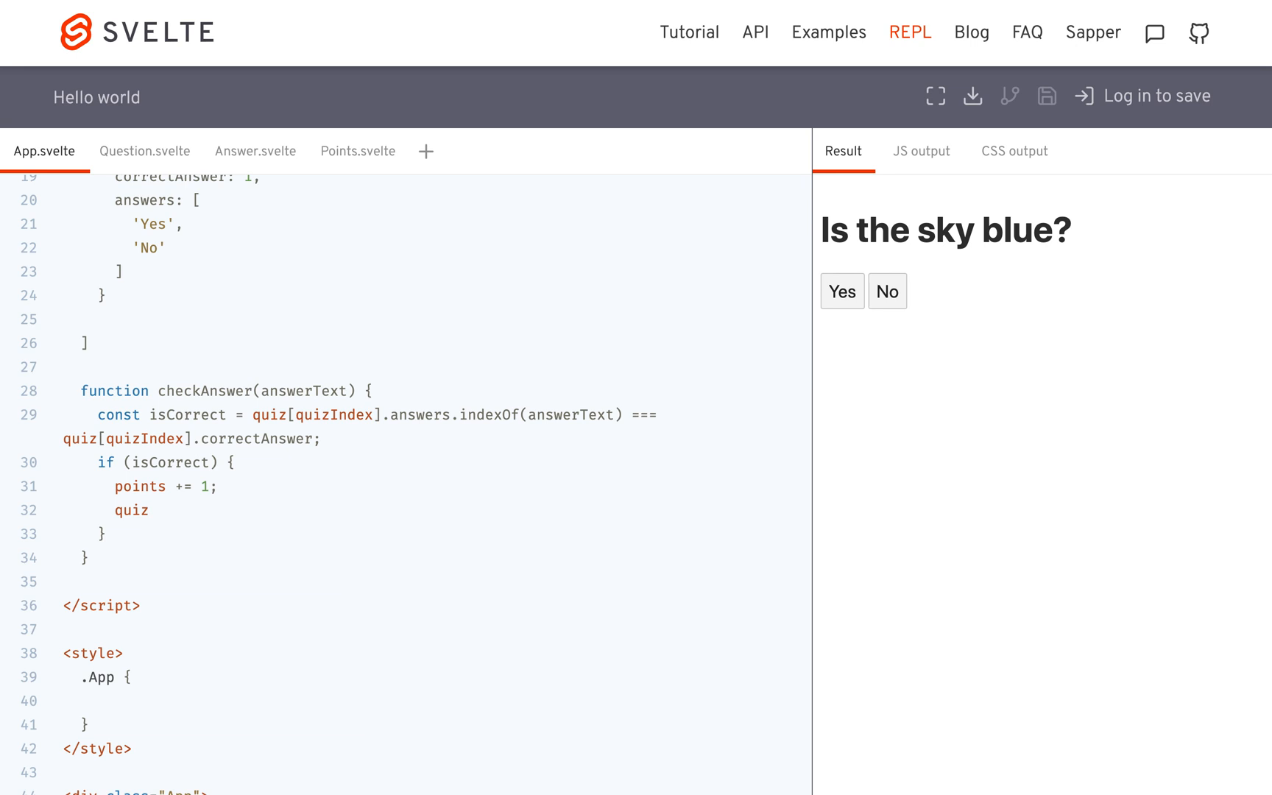
{"action": "type", "text": "[quizIndex]"}
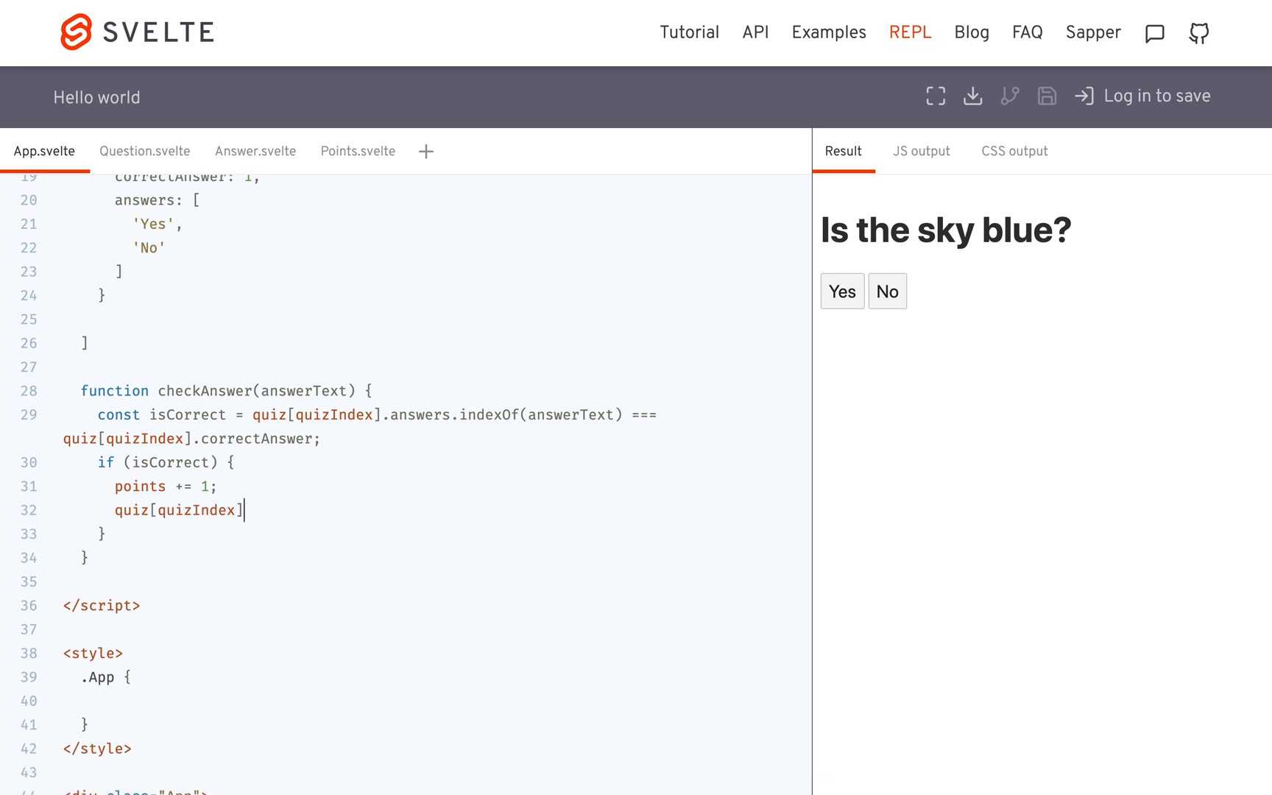
{"action": "type", "text": ".question"}
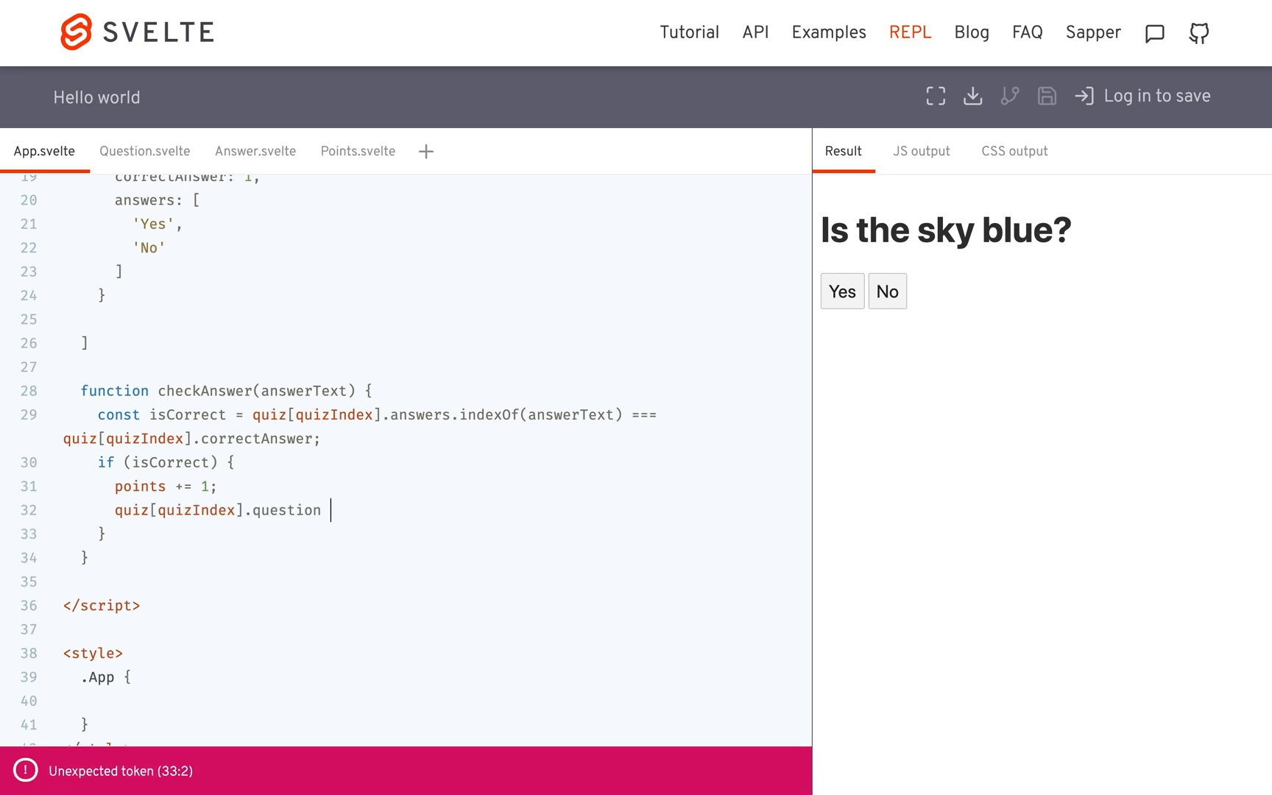
{"action": "type", "text": "= 'Cor"}
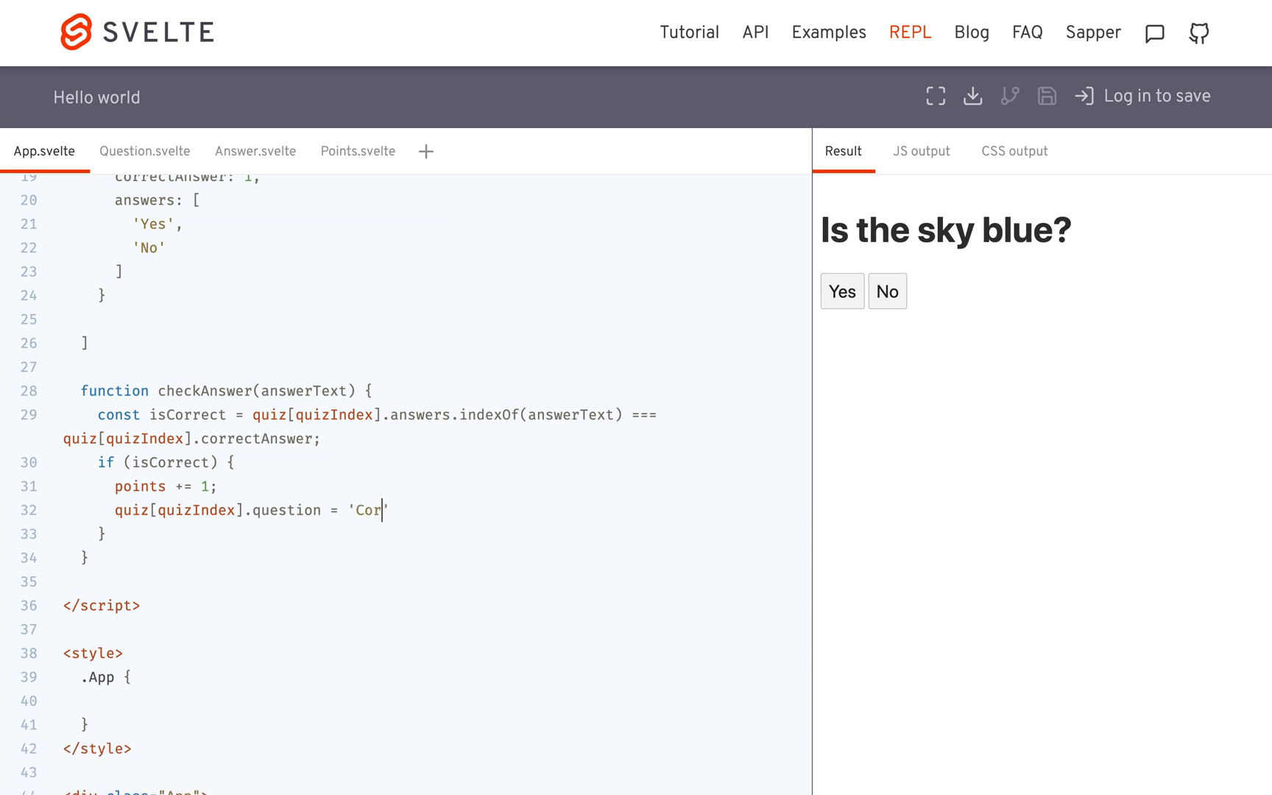
{"action": "type", "text": "rect';"}
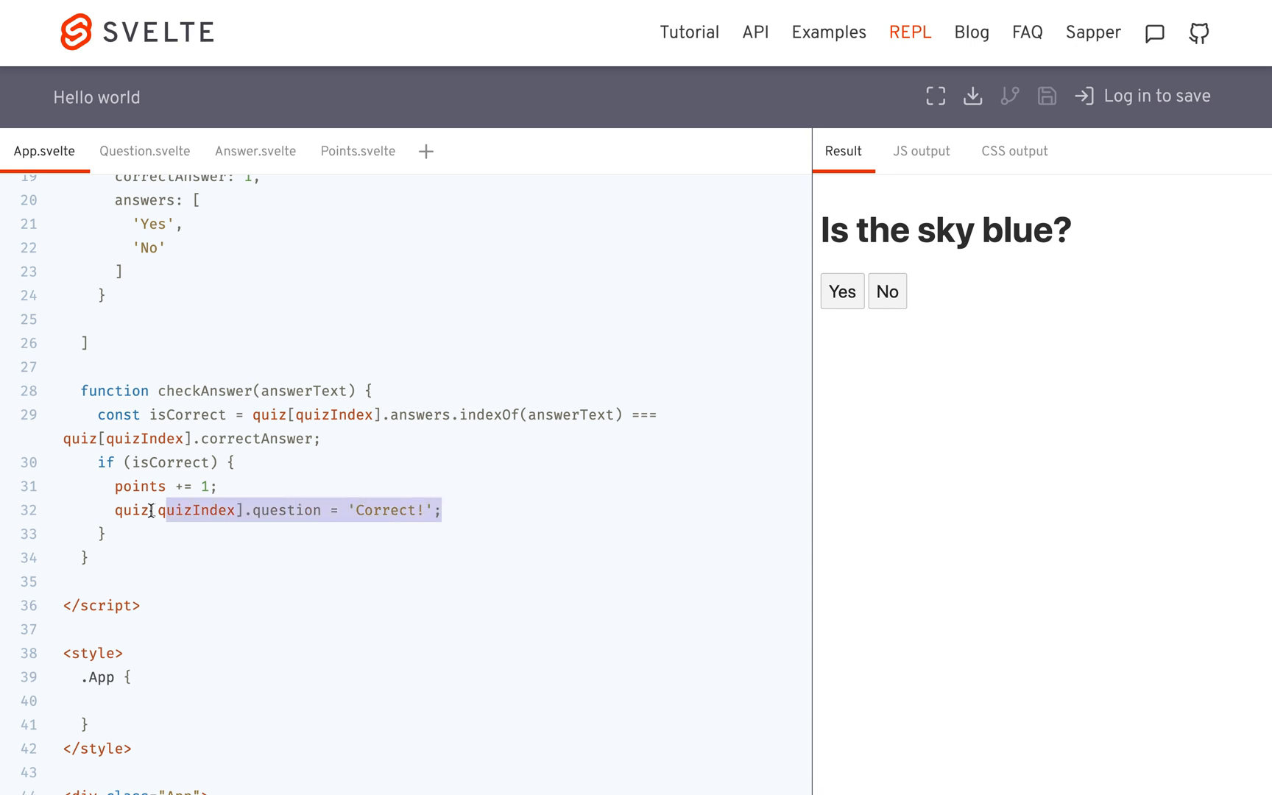
Add an else block setting the question to 'Wrong =(' and dismiss the error alert
{"action": "type", "text": "ex].question = 'Correct!';"}
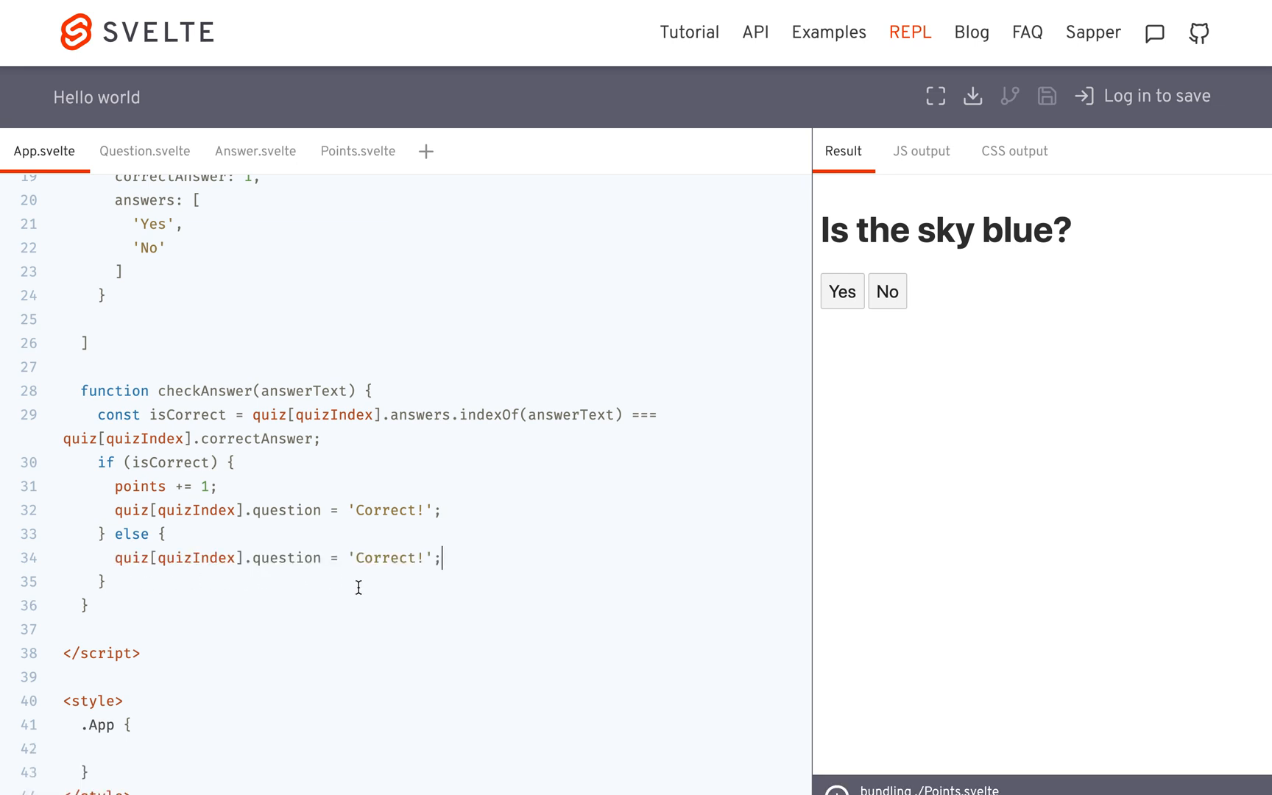
{"action": "type", "text": "W"}
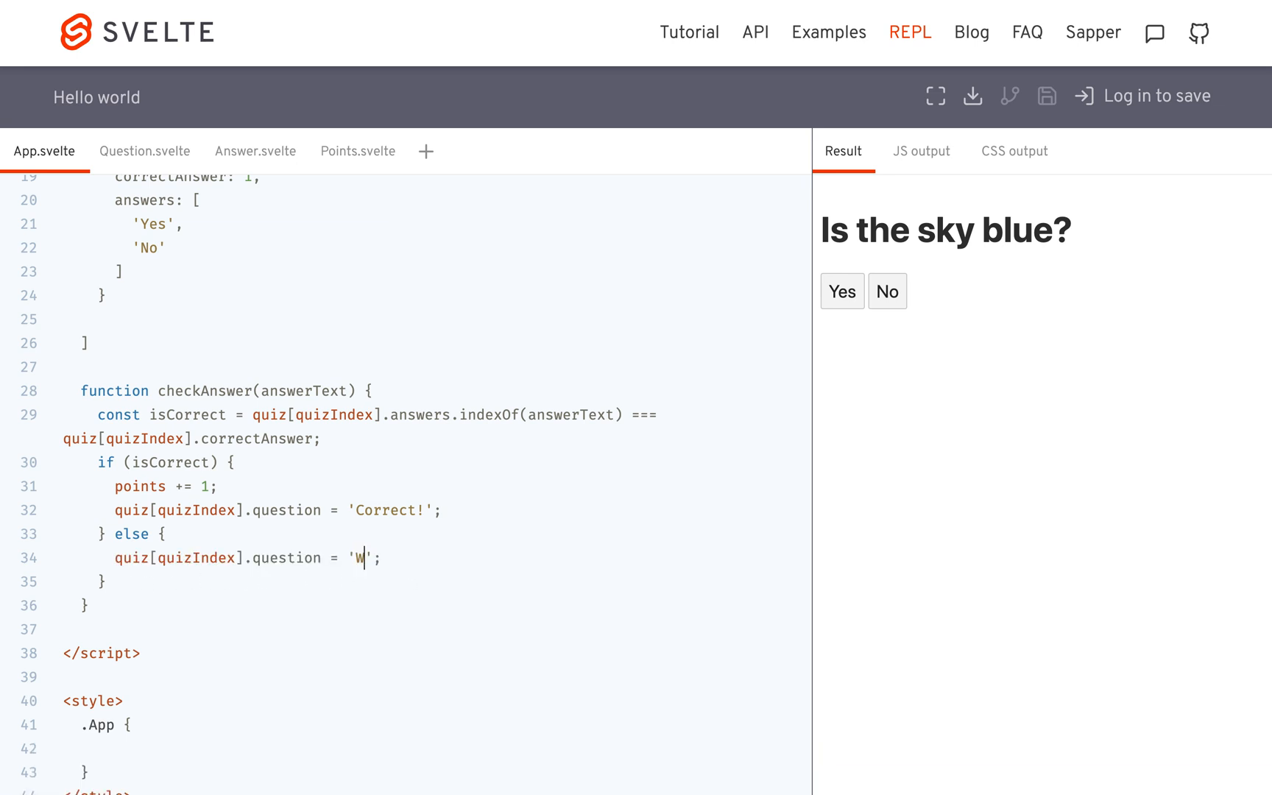
{"action": "type", "text": "rong =("}
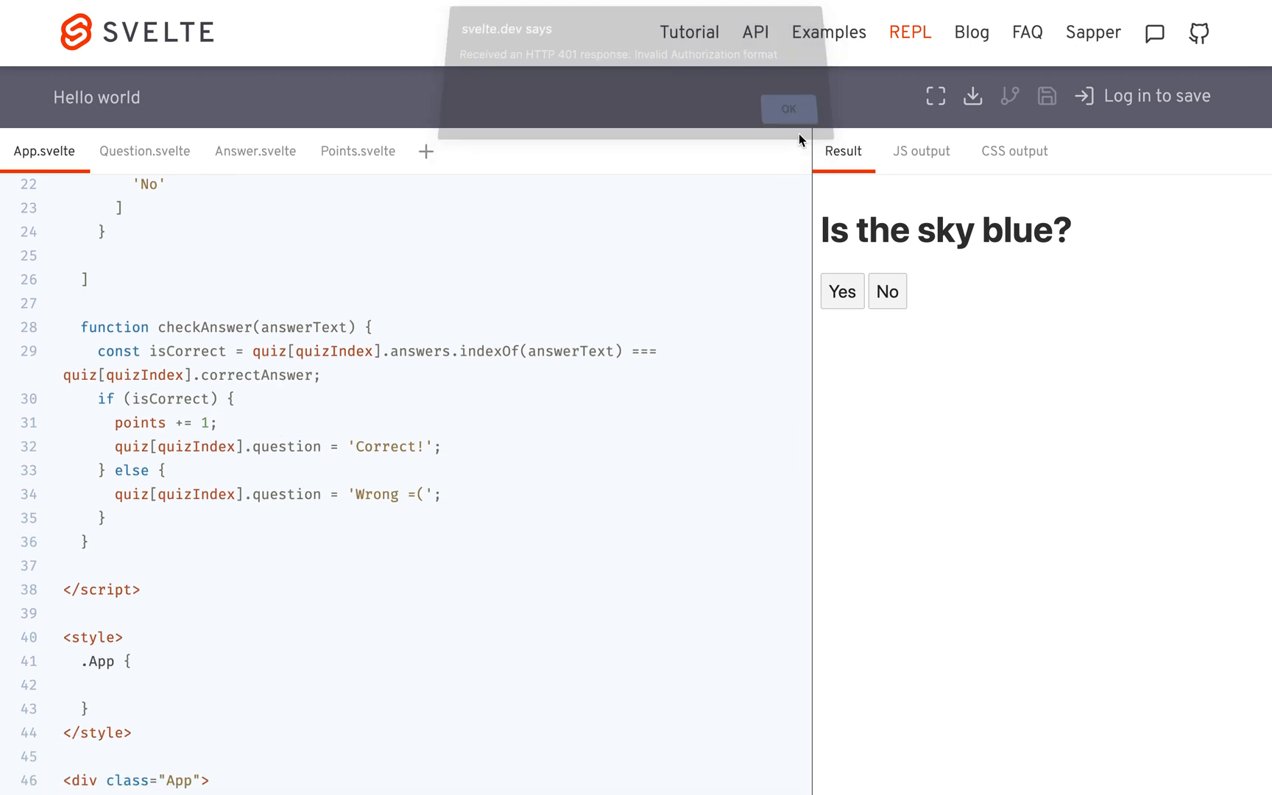
{"action": "left_click", "coordinate": [787, 108]}
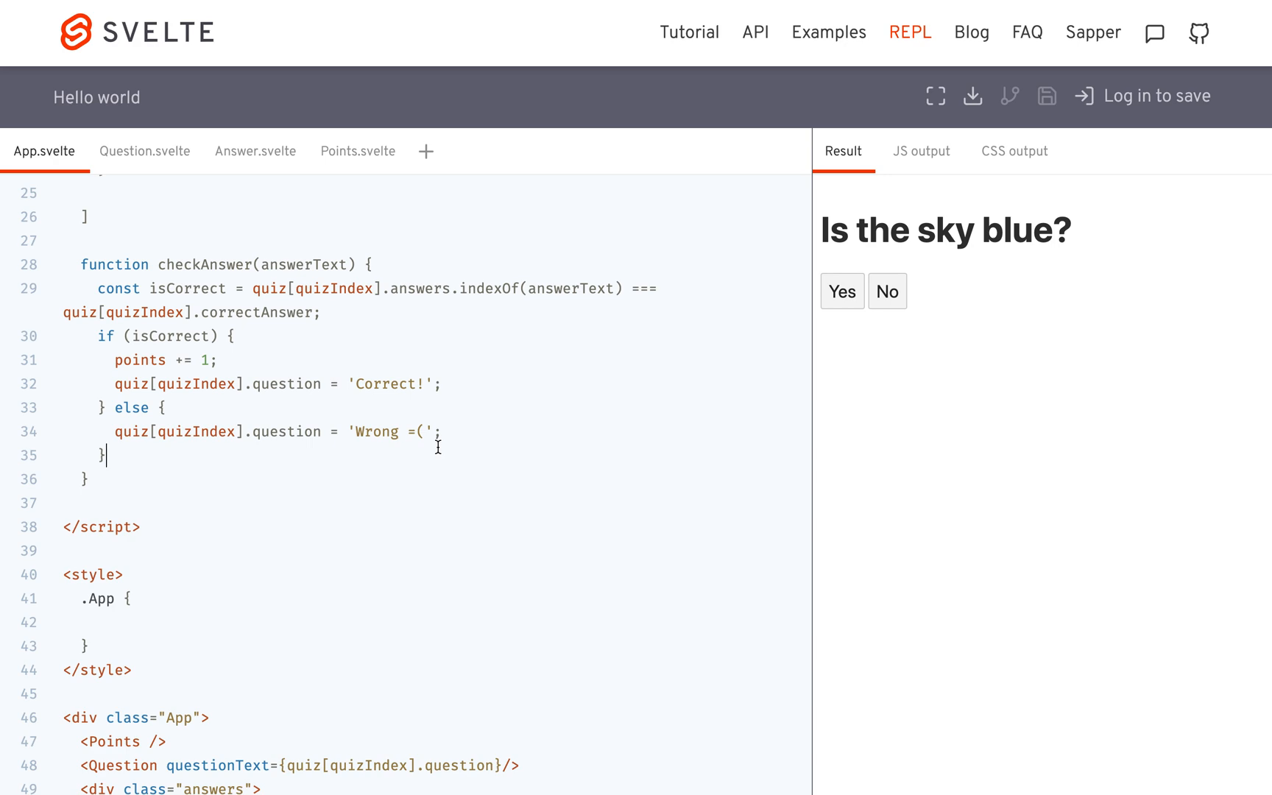
Add a setTimeout callback that runs quizIndex += 1 after 2000 ms
{"action": "type", "text": "setTimeout(()"}
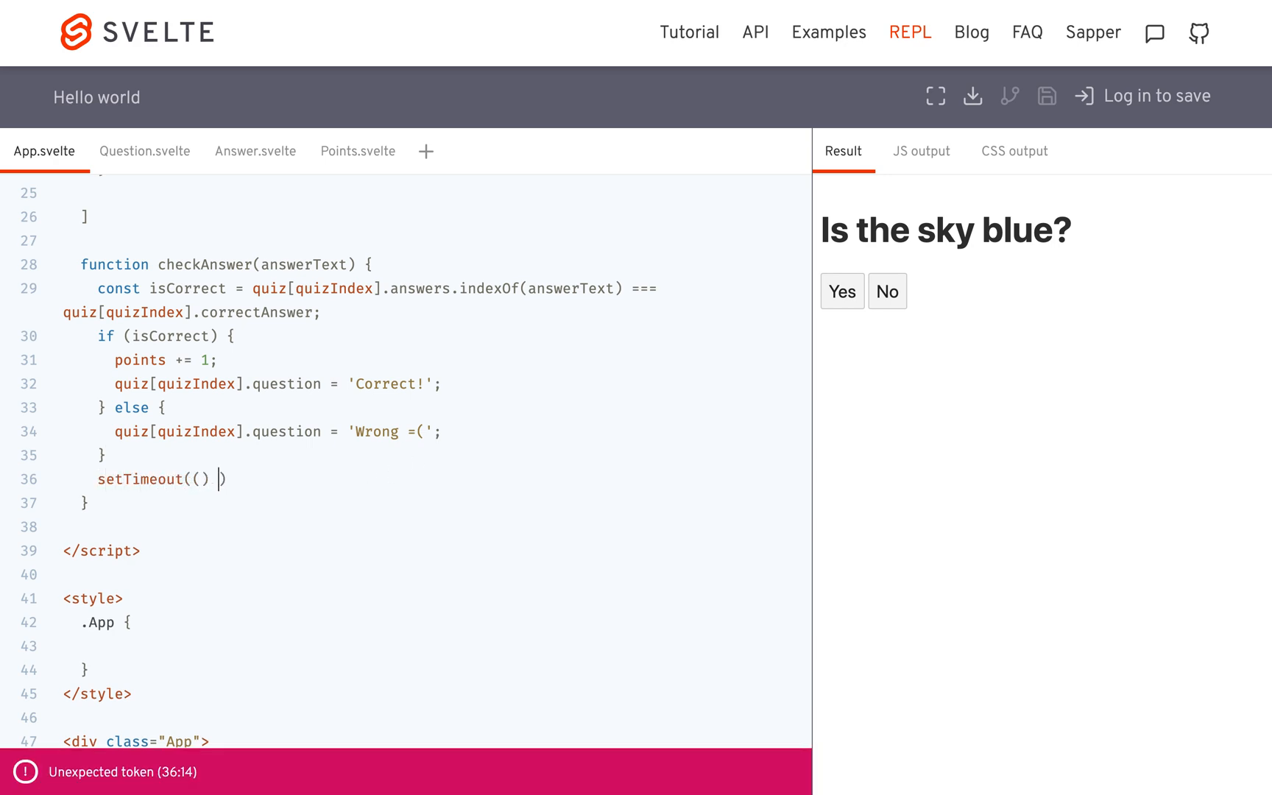
{"action": "type", "text": "=> {"}
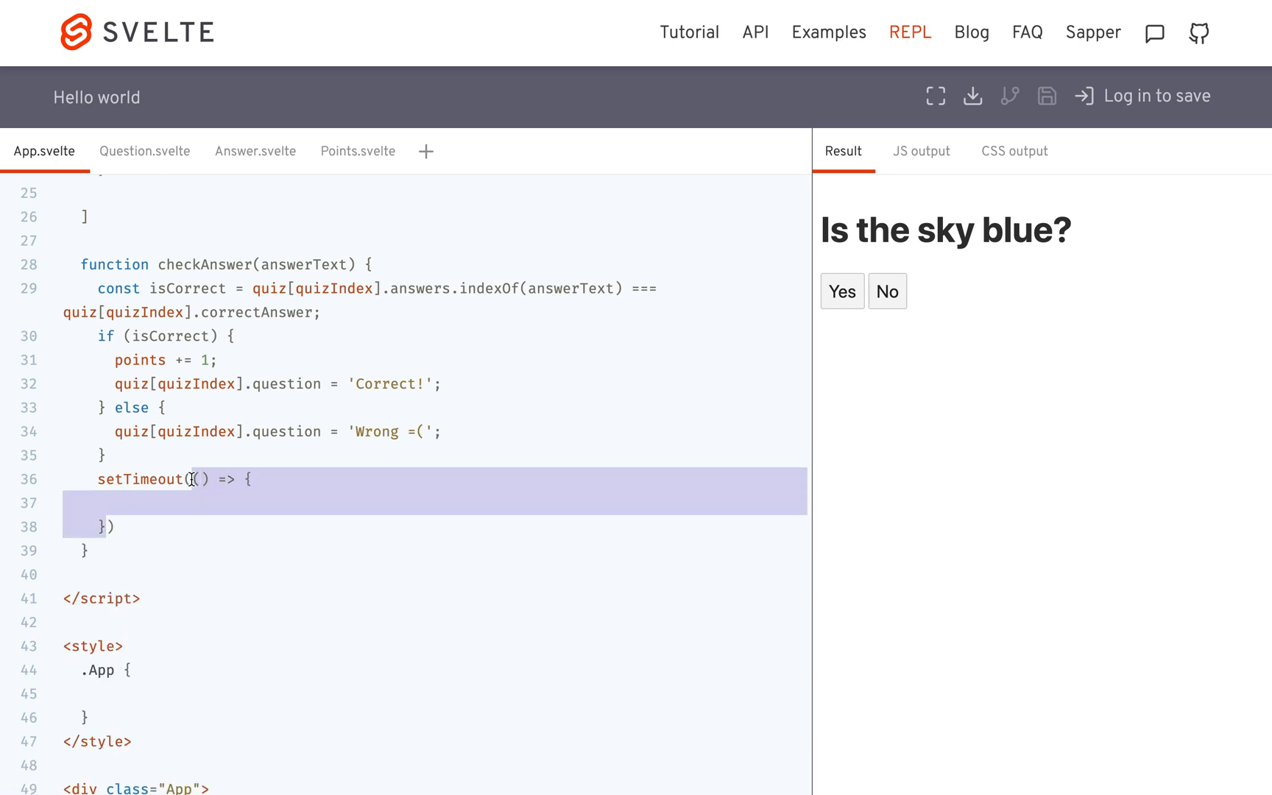
{"action": "type", "text": "function"}
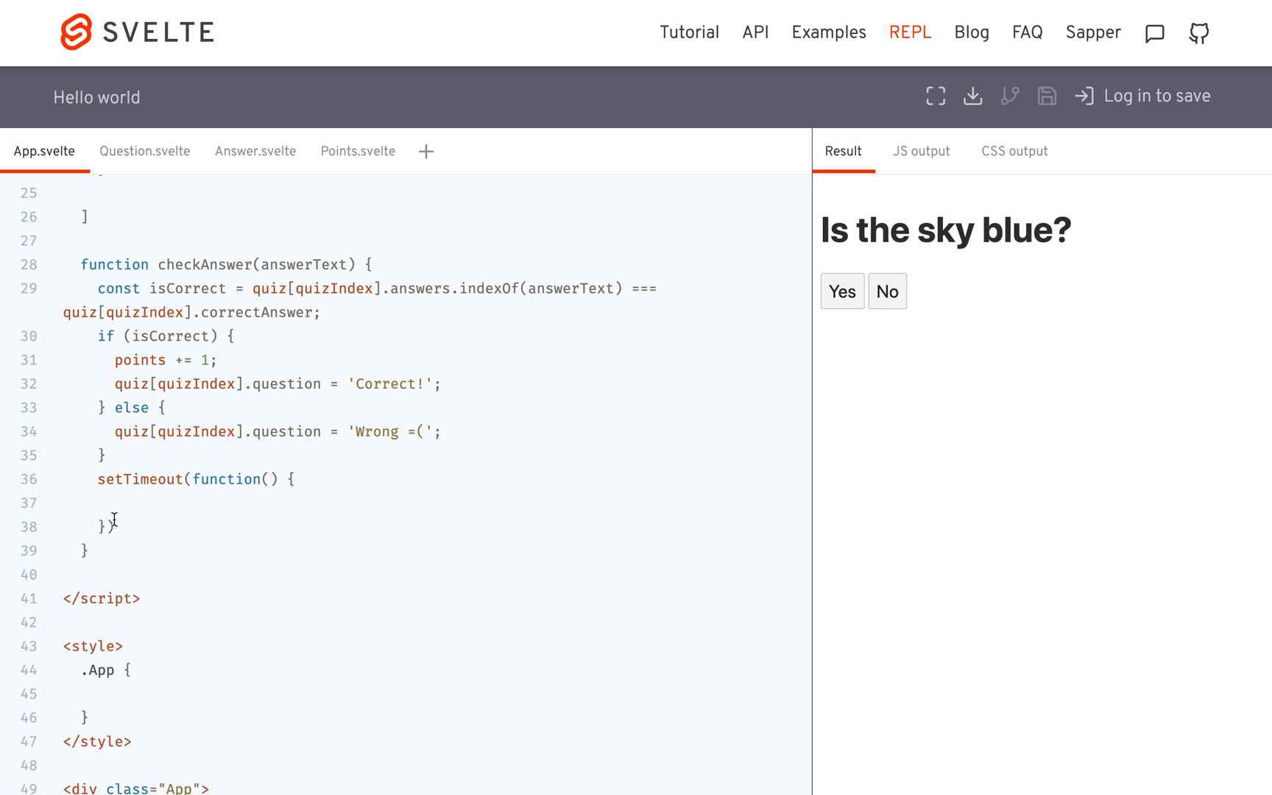
{"action": "type", "text": ", )"}
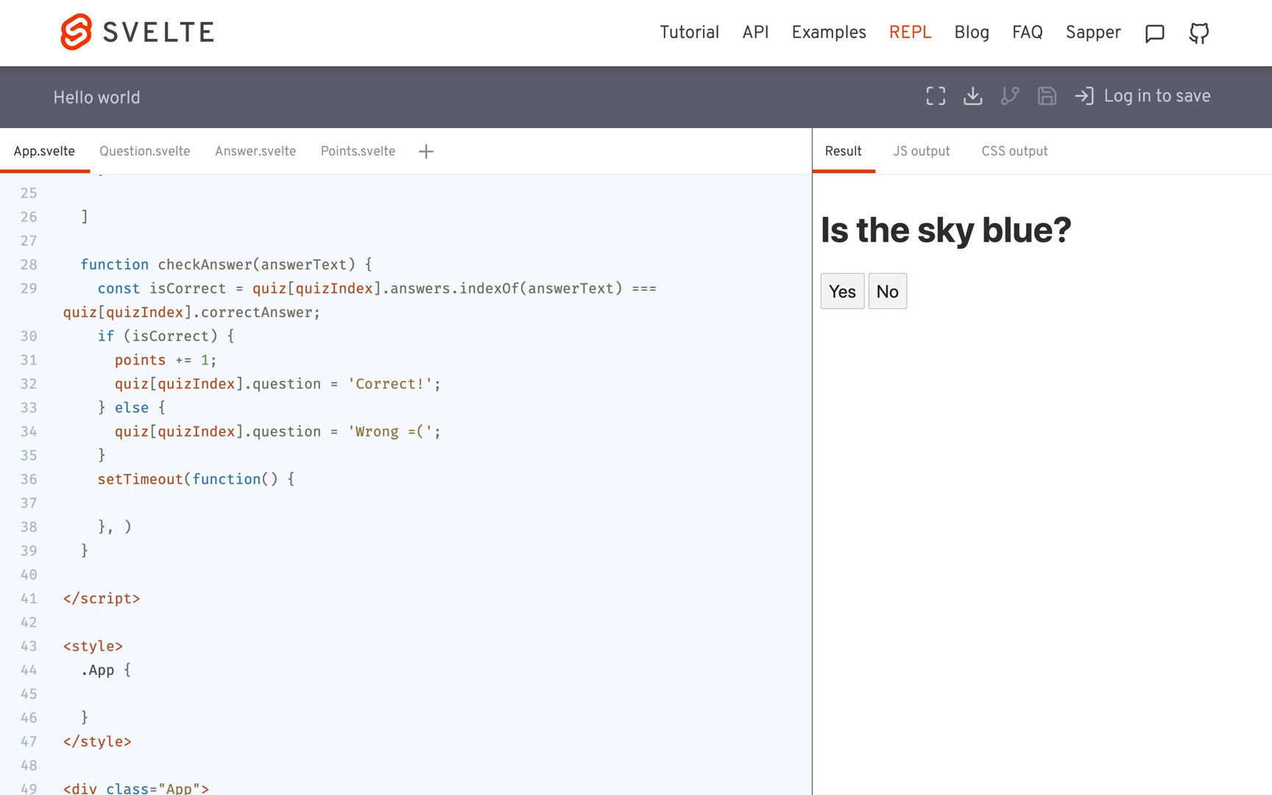
{"action": "type", "text": "2000"}
{"action": "type", "text": "qui"}
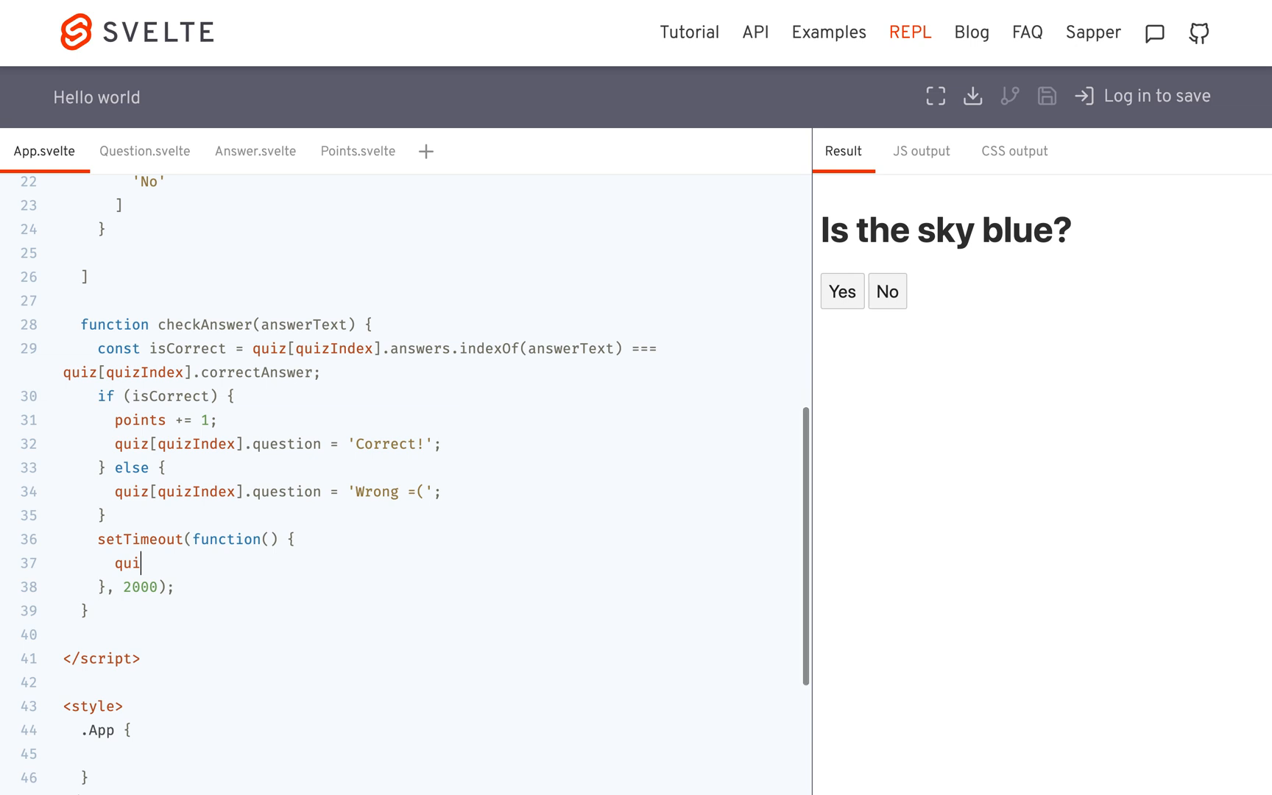
{"action": "type", "text": "zIndex +="}
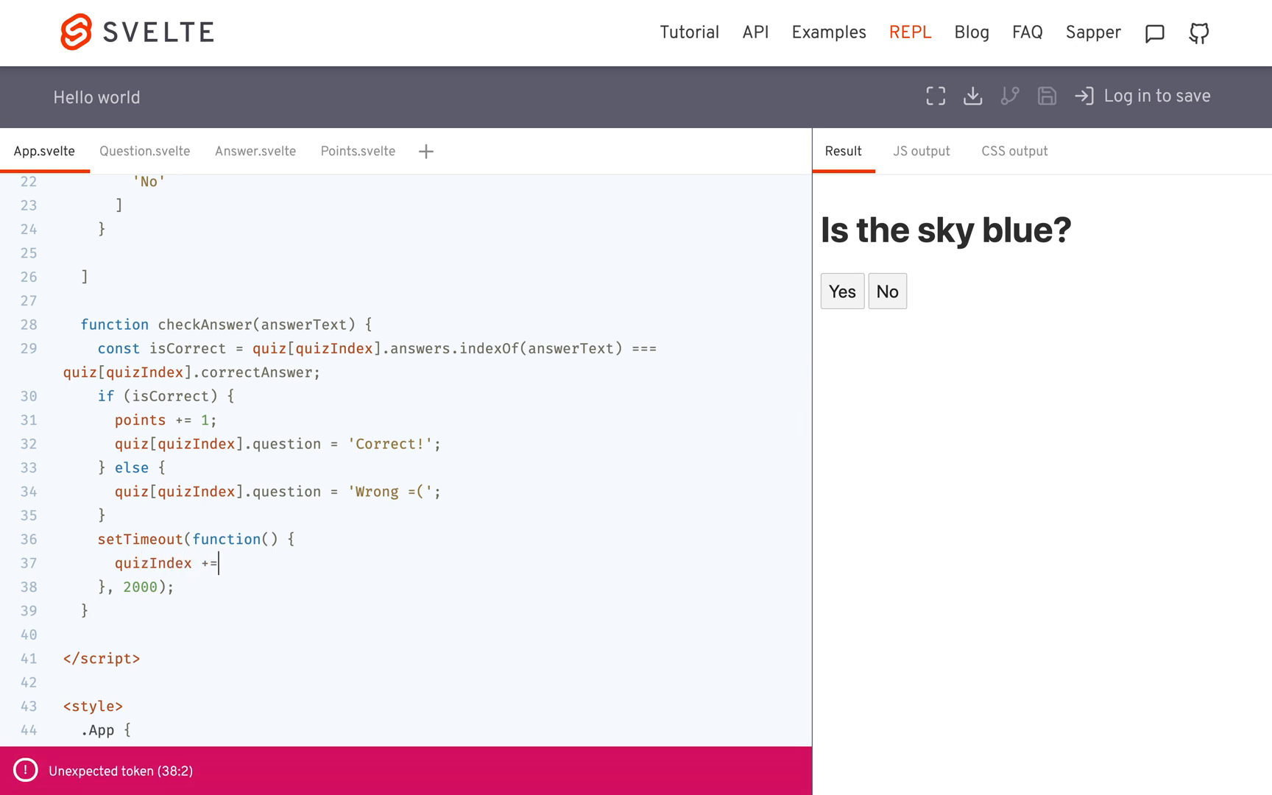
{"action": "type", "text": "1;"}
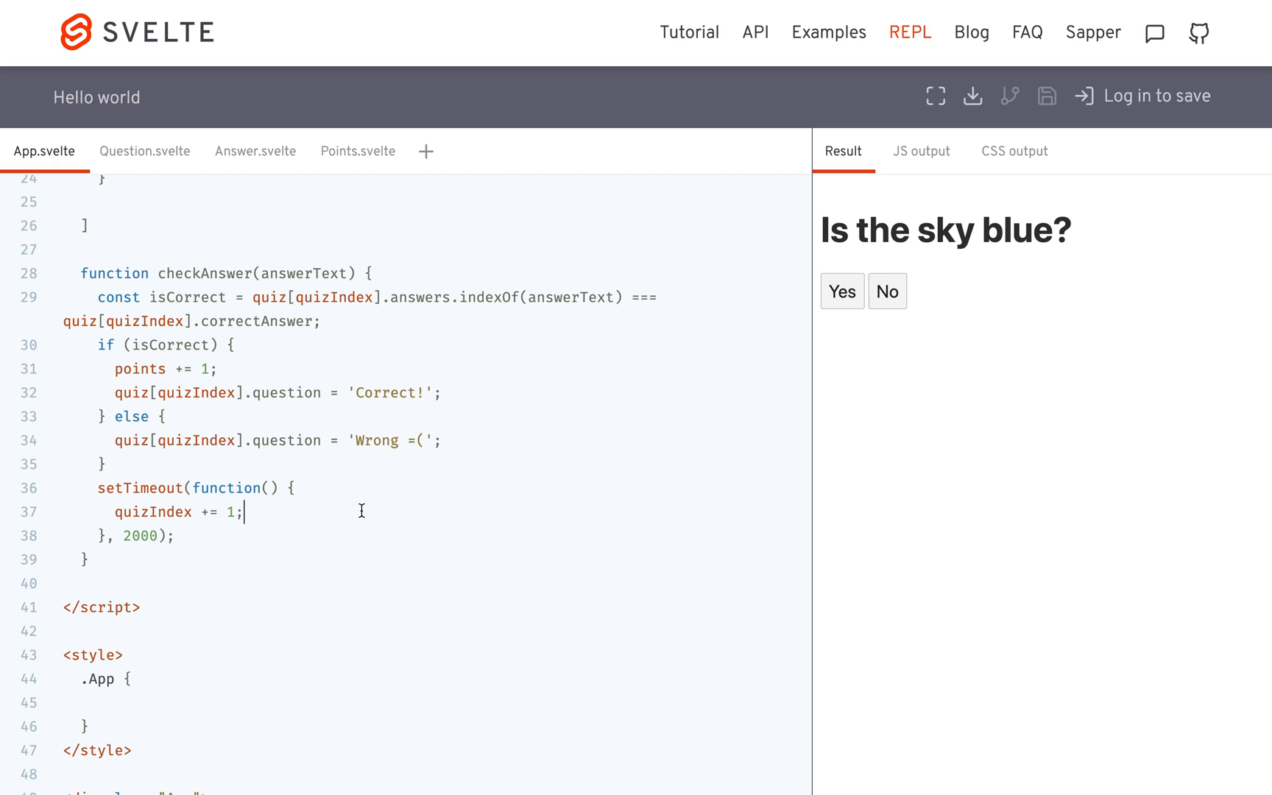
{"action": "scroll", "scroll_direction": "down", "scroll_amount": 3}
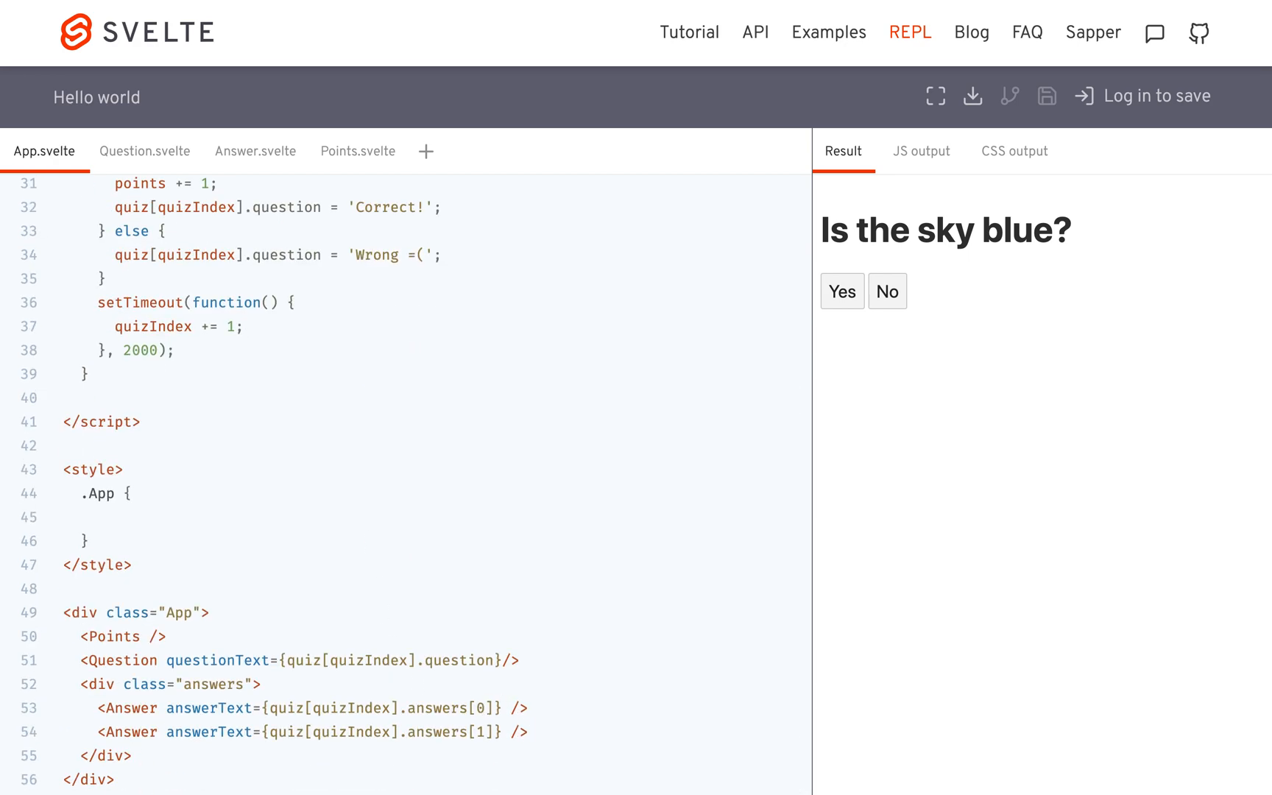
{"action": "scroll", "scroll_direction": "up", "scroll_amount": 3}
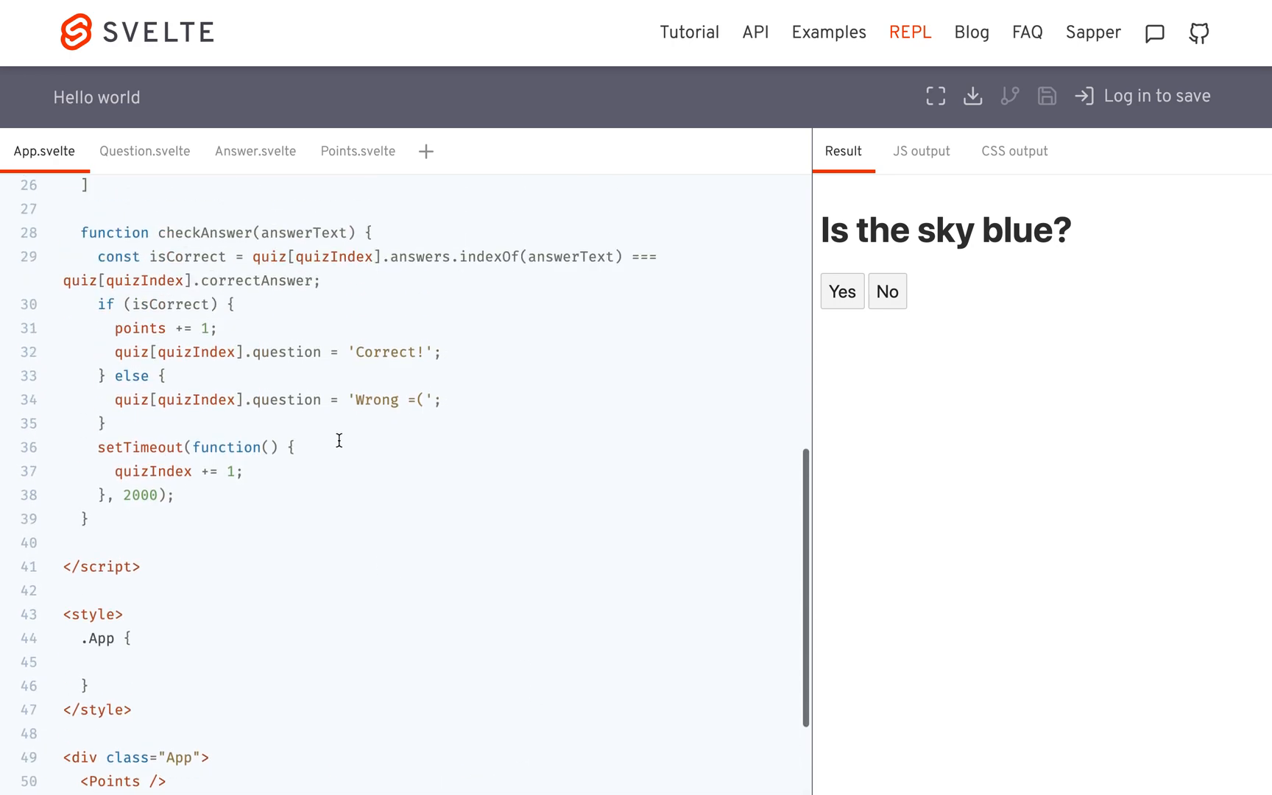
Rename the function to checkAnswerHandler and pass it as a checkAnswerHandler prop to the first Answer tag
{"action": "type", "text": "H"}
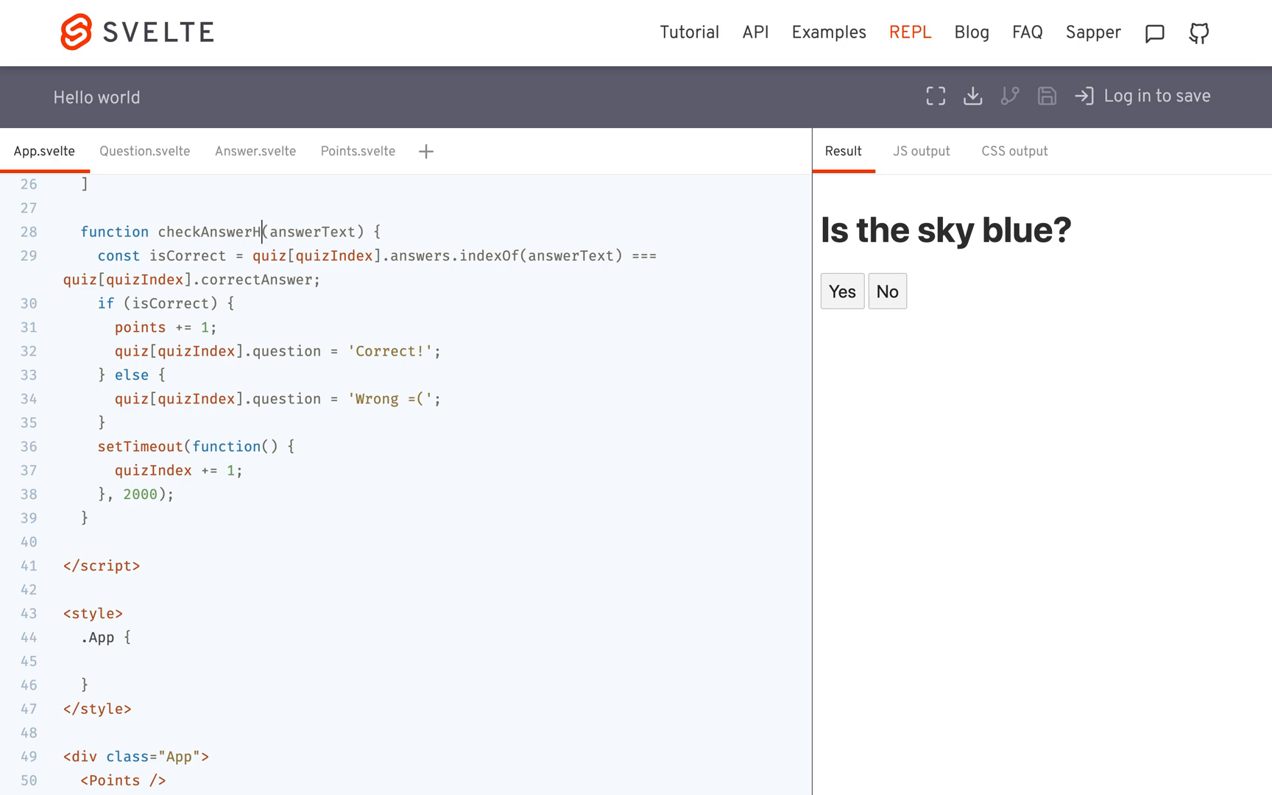
{"action": "type", "text": "andler"}
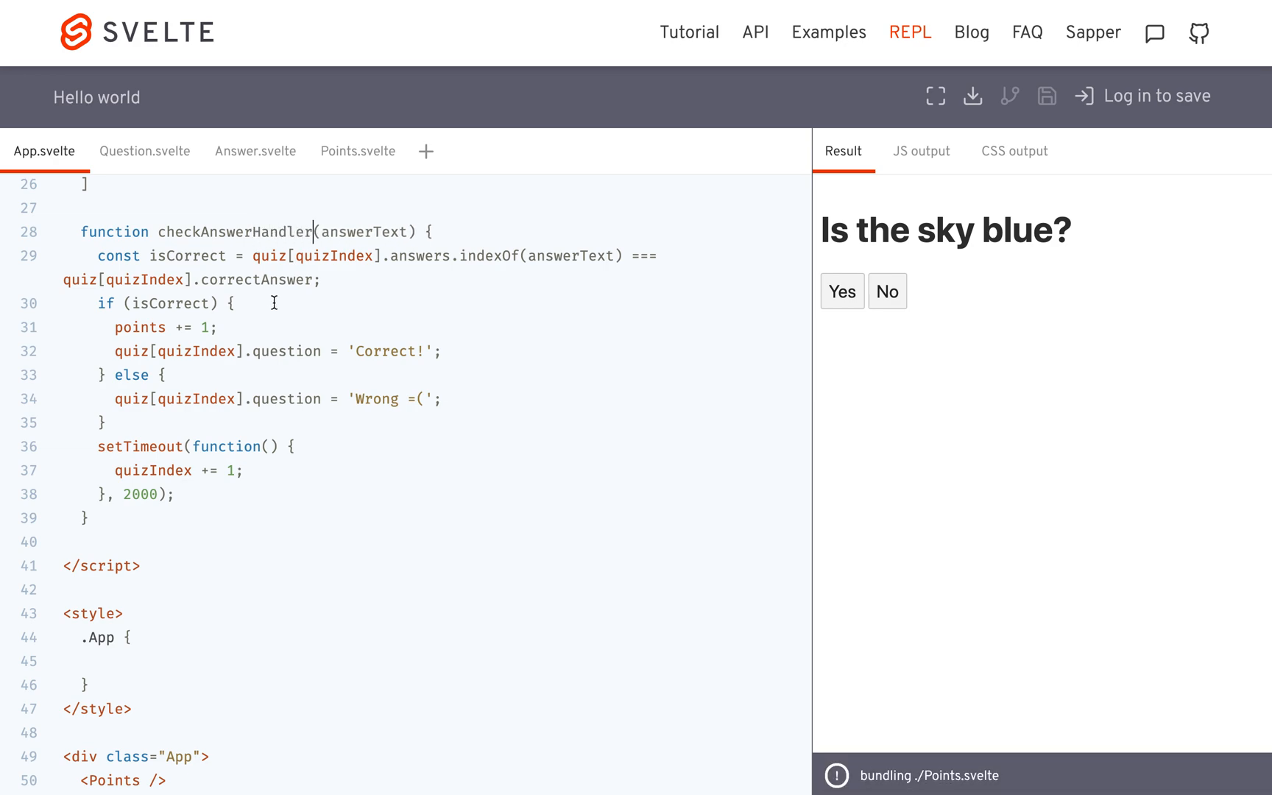
{"action": "scroll", "scroll_direction": "down", "scroll_amount": 3}
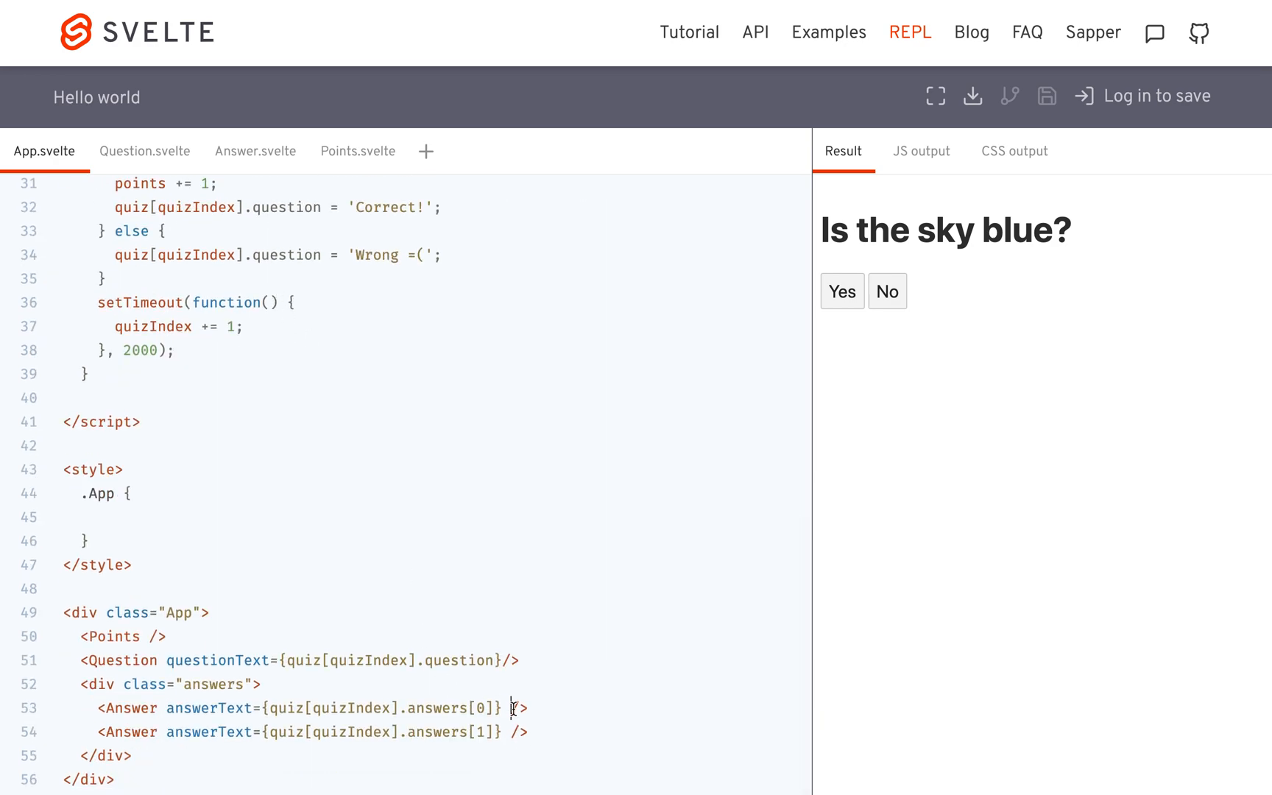
{"action": "type", "text": "check"}
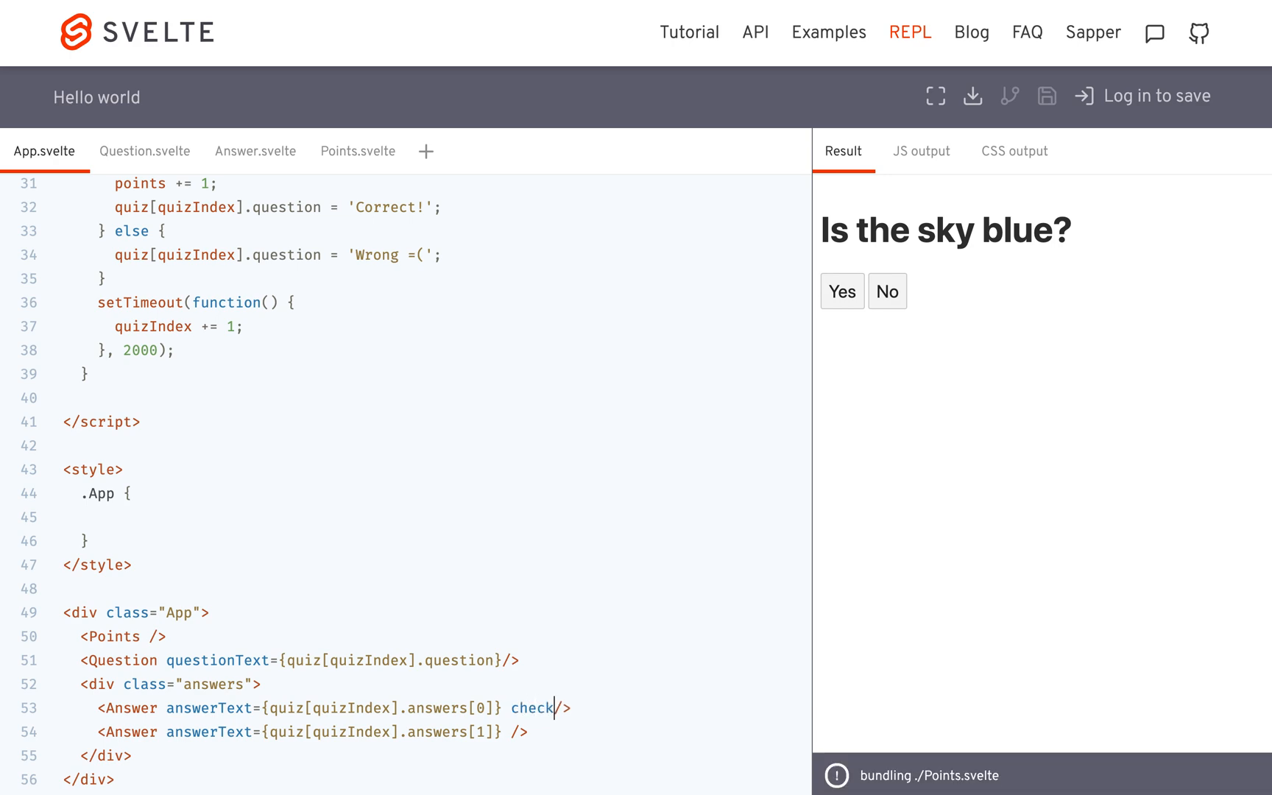
{"action": "type", "text": "AnswerHandler={checkA"}
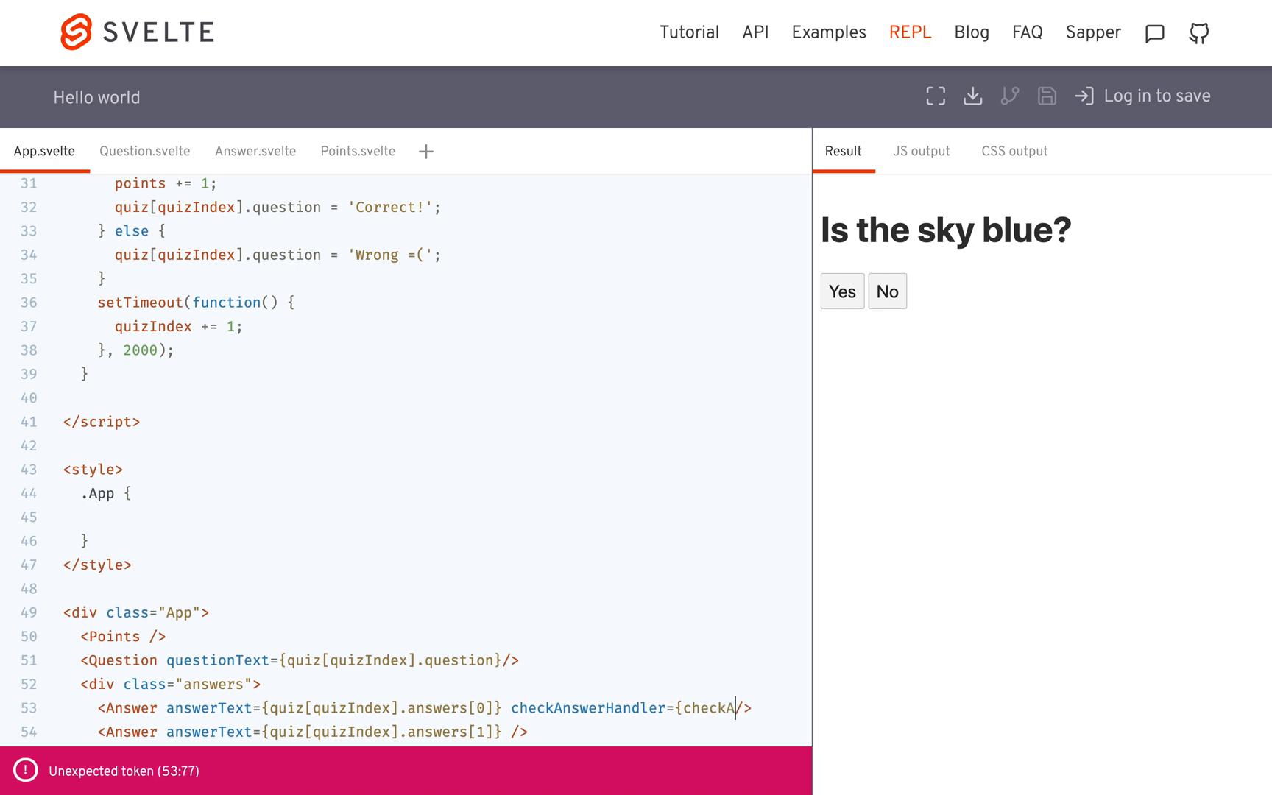
{"action": "type", "text": "nswerHandler}"}
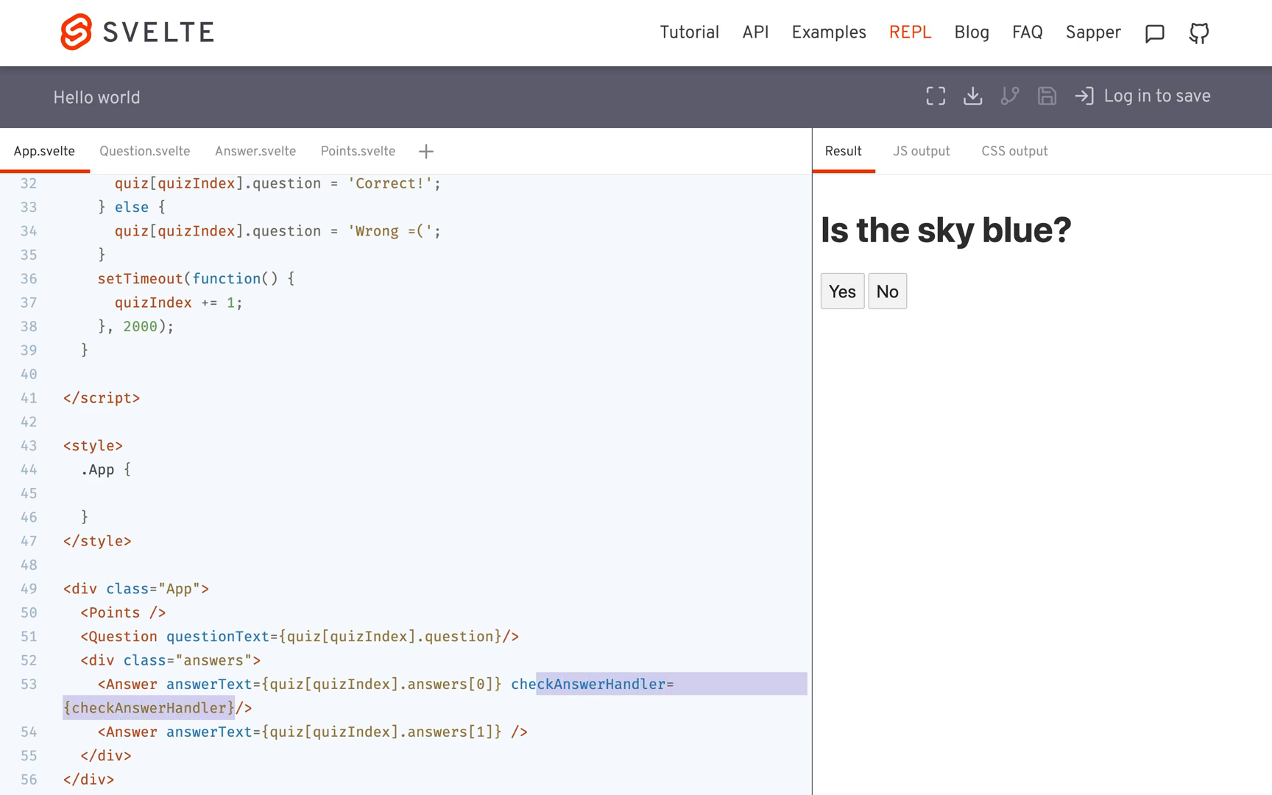
Add checkAnswerHandler={checkAnswerHandler} to the second Answer tag
{"action": "left_click", "coordinate": [509, 732]}
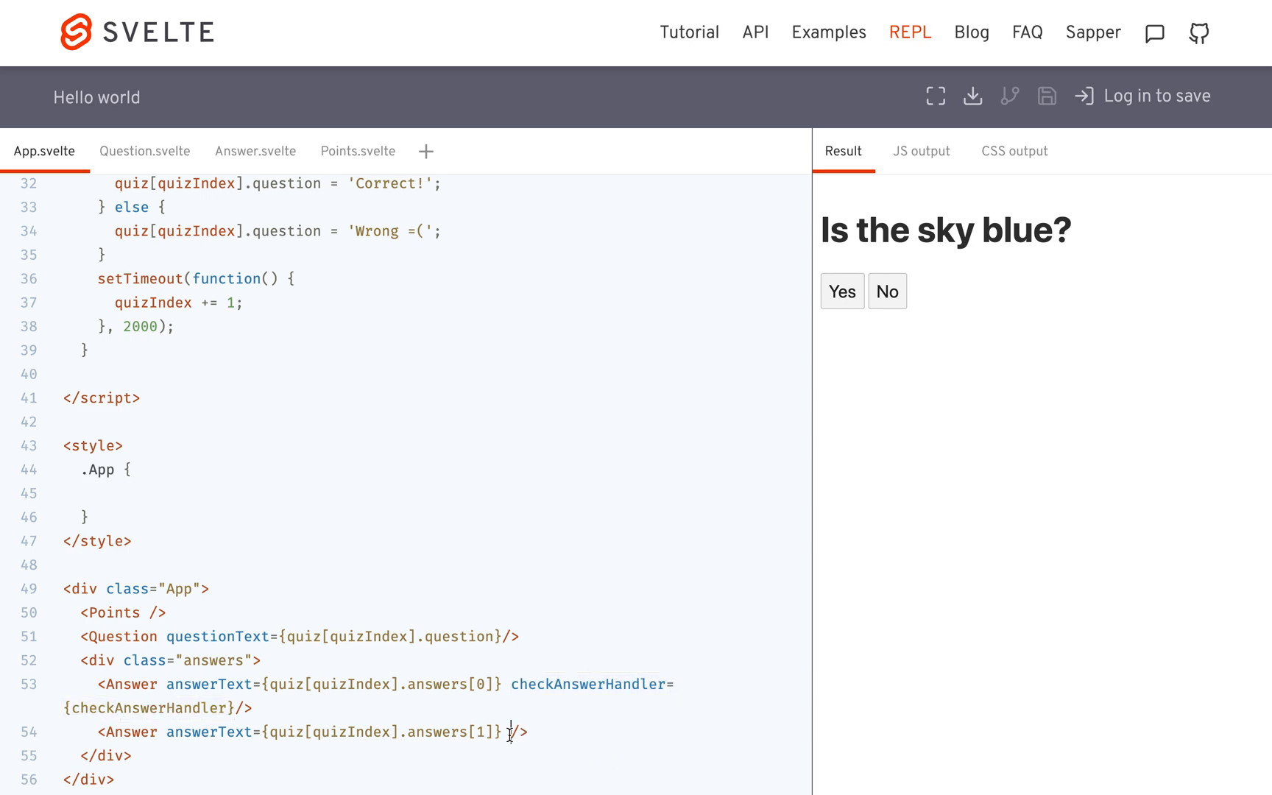
{"action": "type", "text": "checkAnswerHandler={checkAnswerHandler}"}
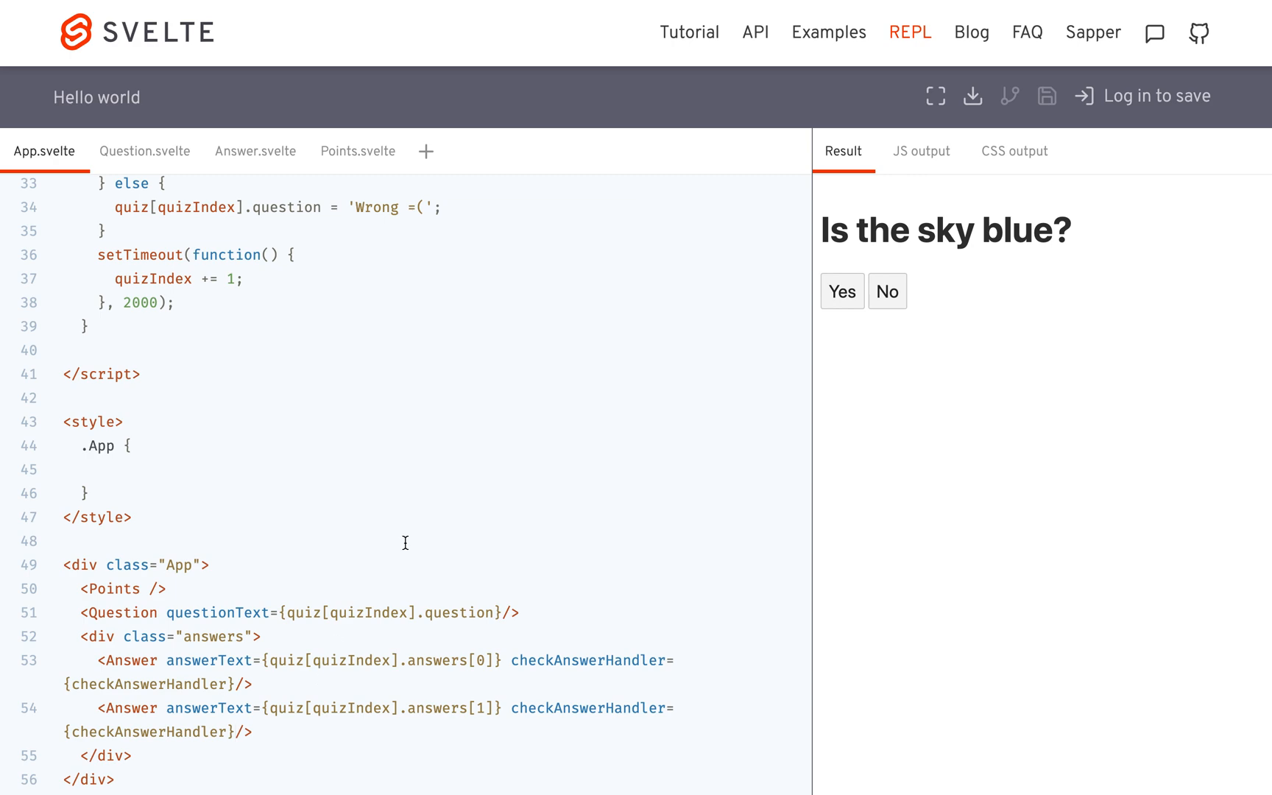
{"action": "mouse_move", "coordinate": [252, 150]}
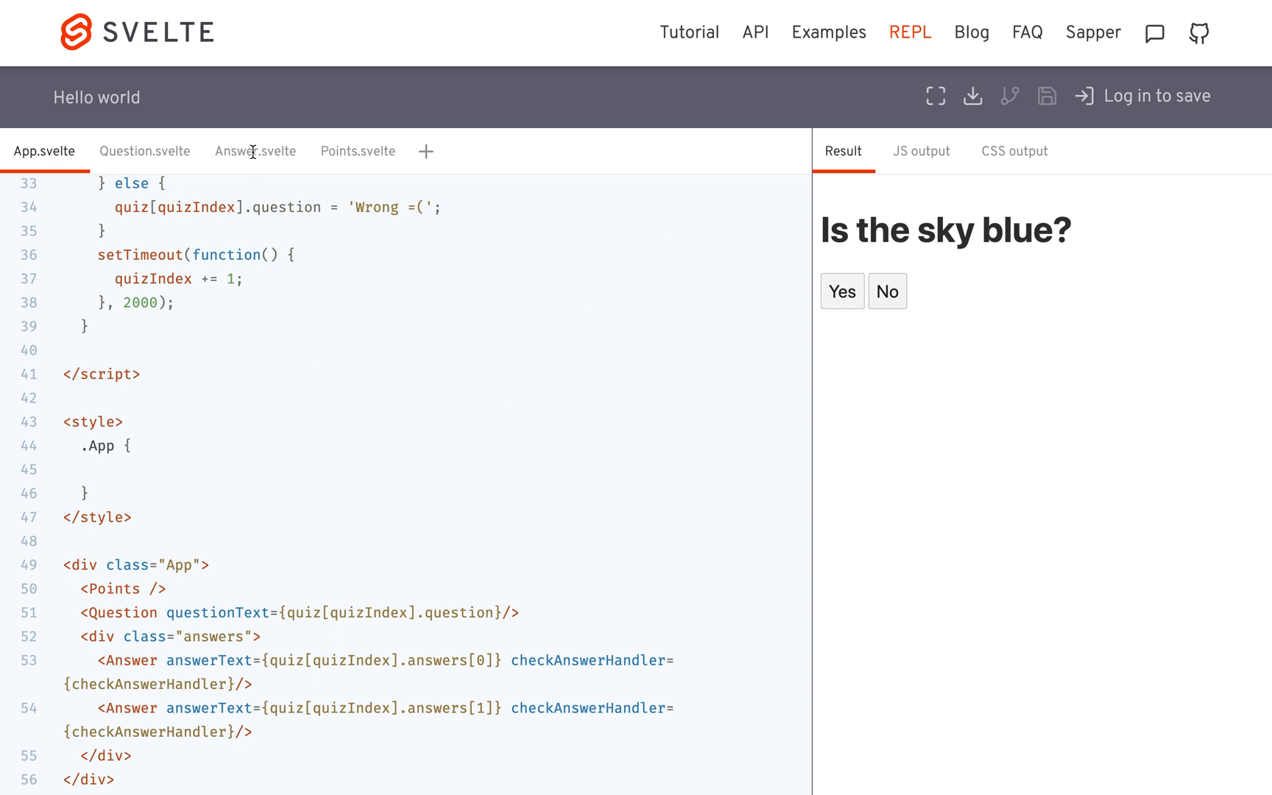
Give the Answer.svelte button an on:click bound to checkAnswerHandler
{"action": "left_click", "coordinate": [253, 150]}
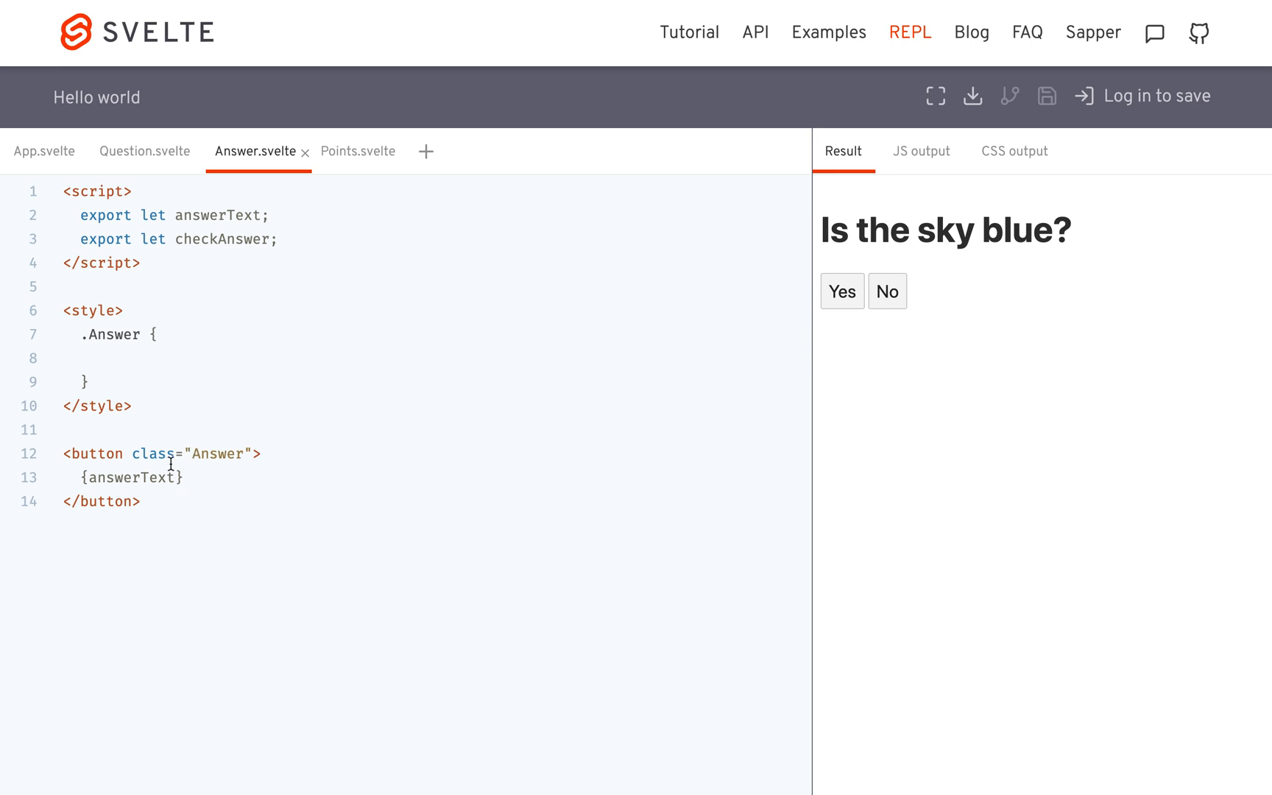
{"action": "type", "text": "on:click"}
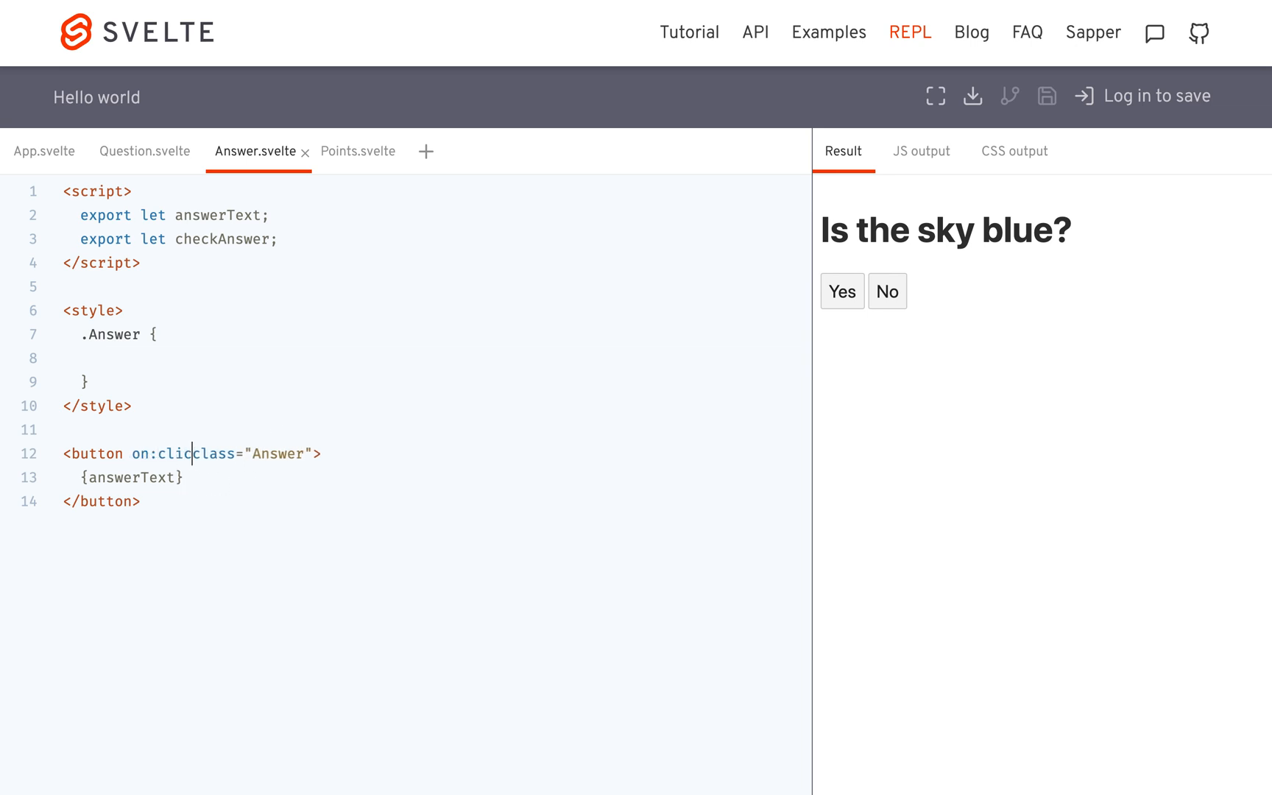
{"action": "type", "text": "={}"}
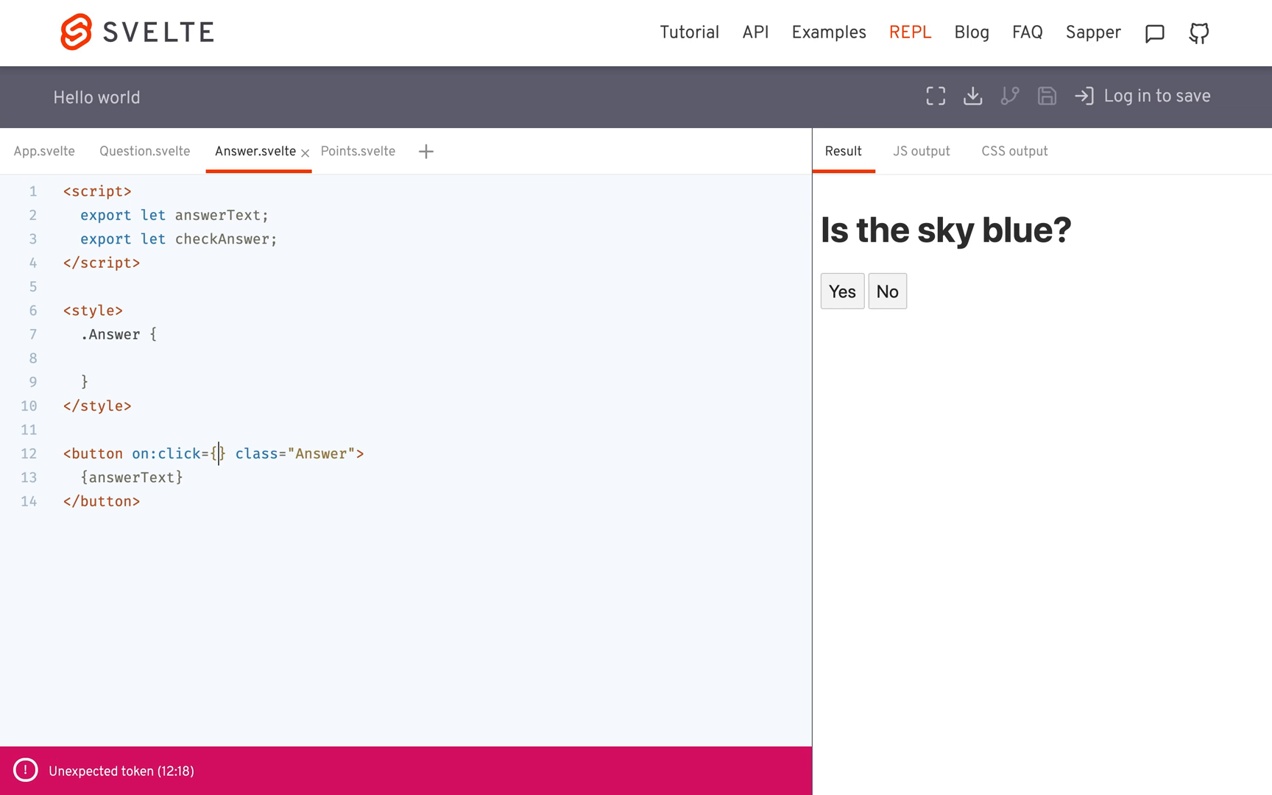
{"action": "type", "text": "checkAnswer"}
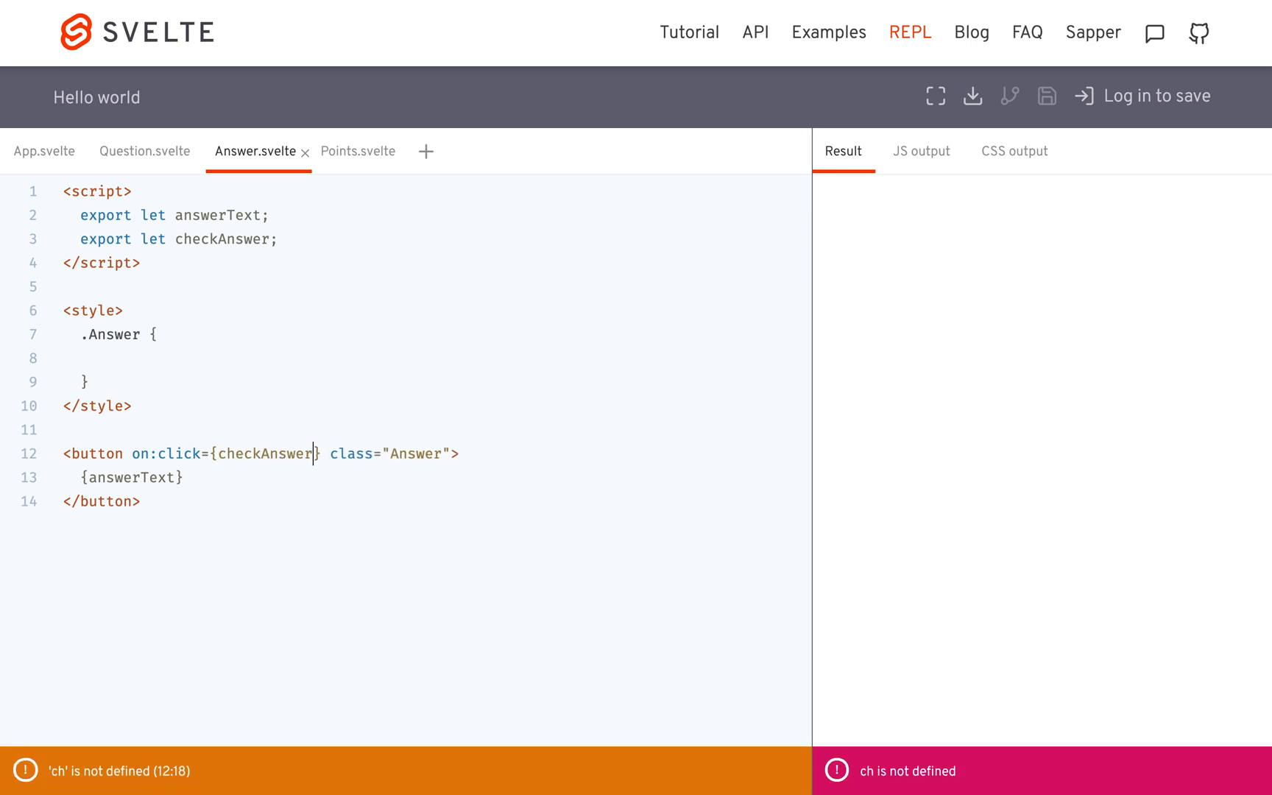
{"action": "type", "text": "Handler"}
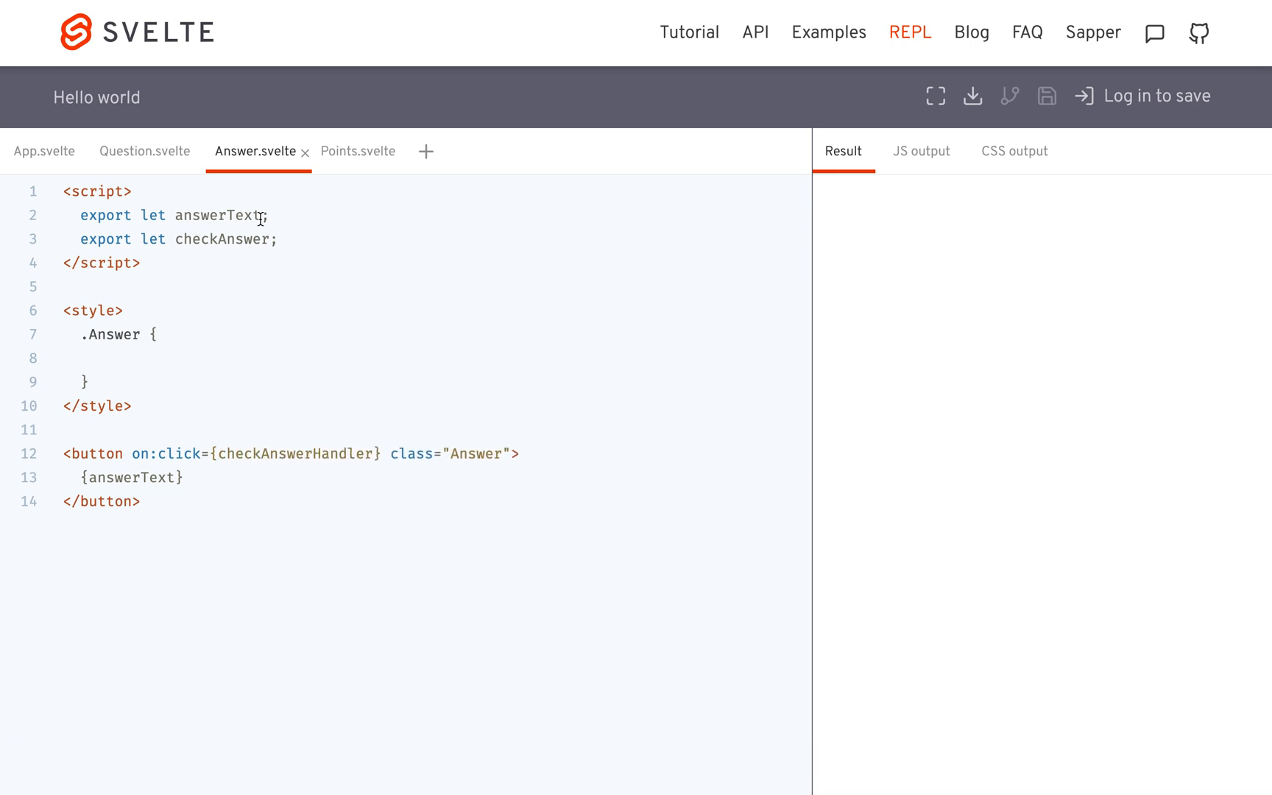
Wrap it as () => checkAnswerHandler(answerText) and rename the exported prop to checkAnswerHandler
{"action": "left_click", "coordinate": [219, 454]}
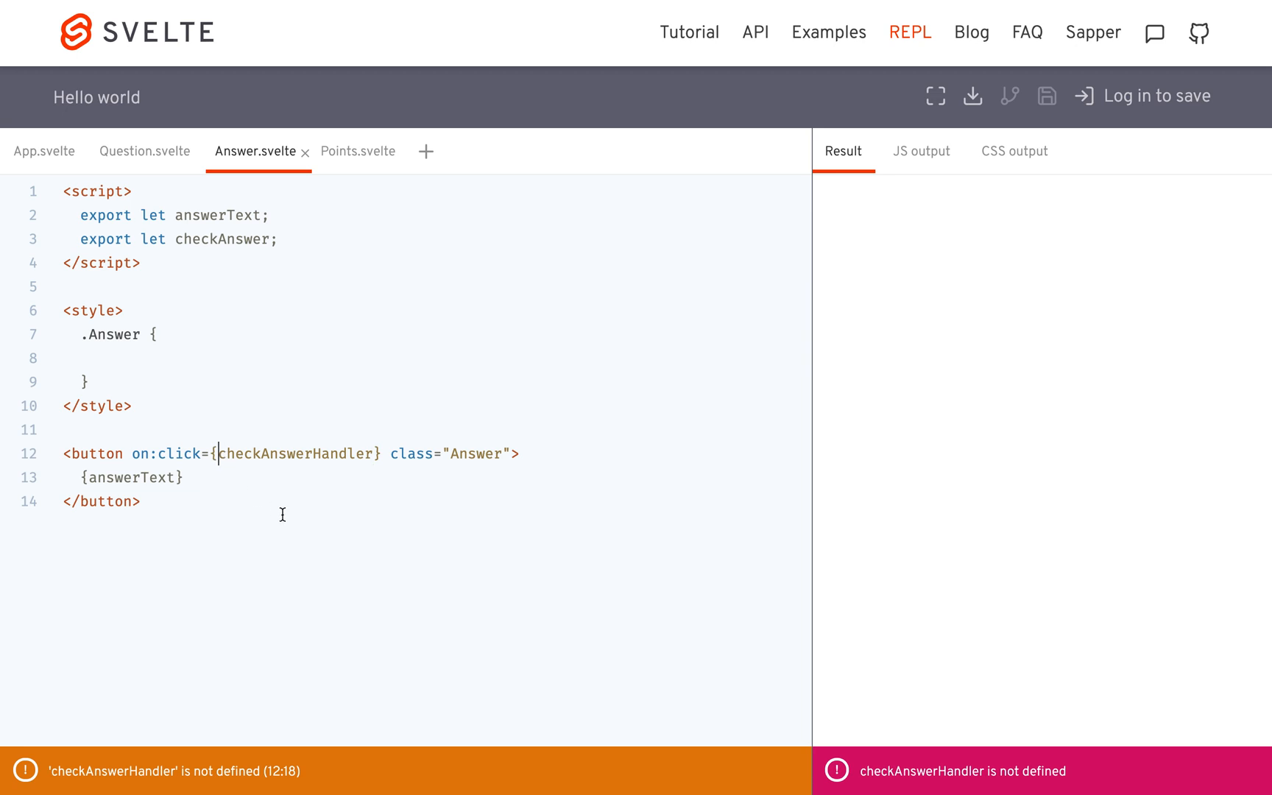
{"action": "type", "text": "() =>"}
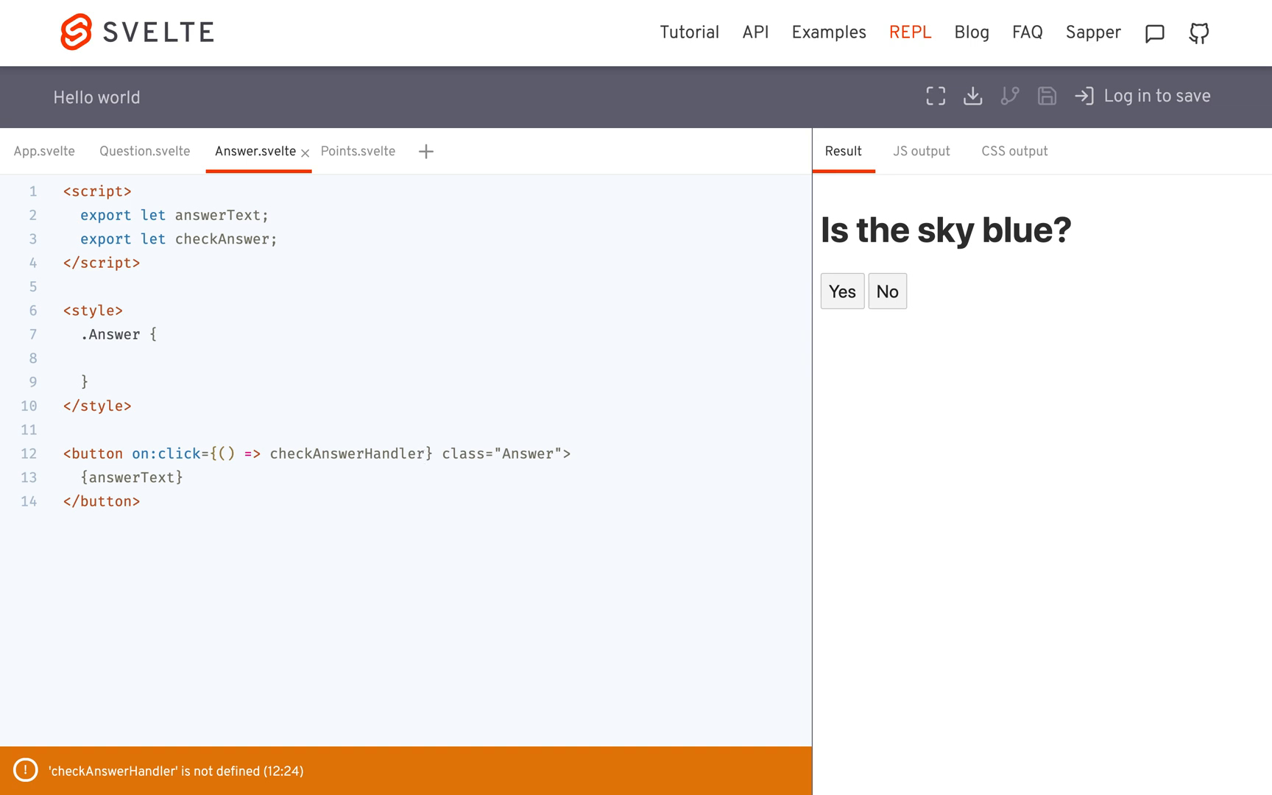
{"action": "type", "text": "()"}
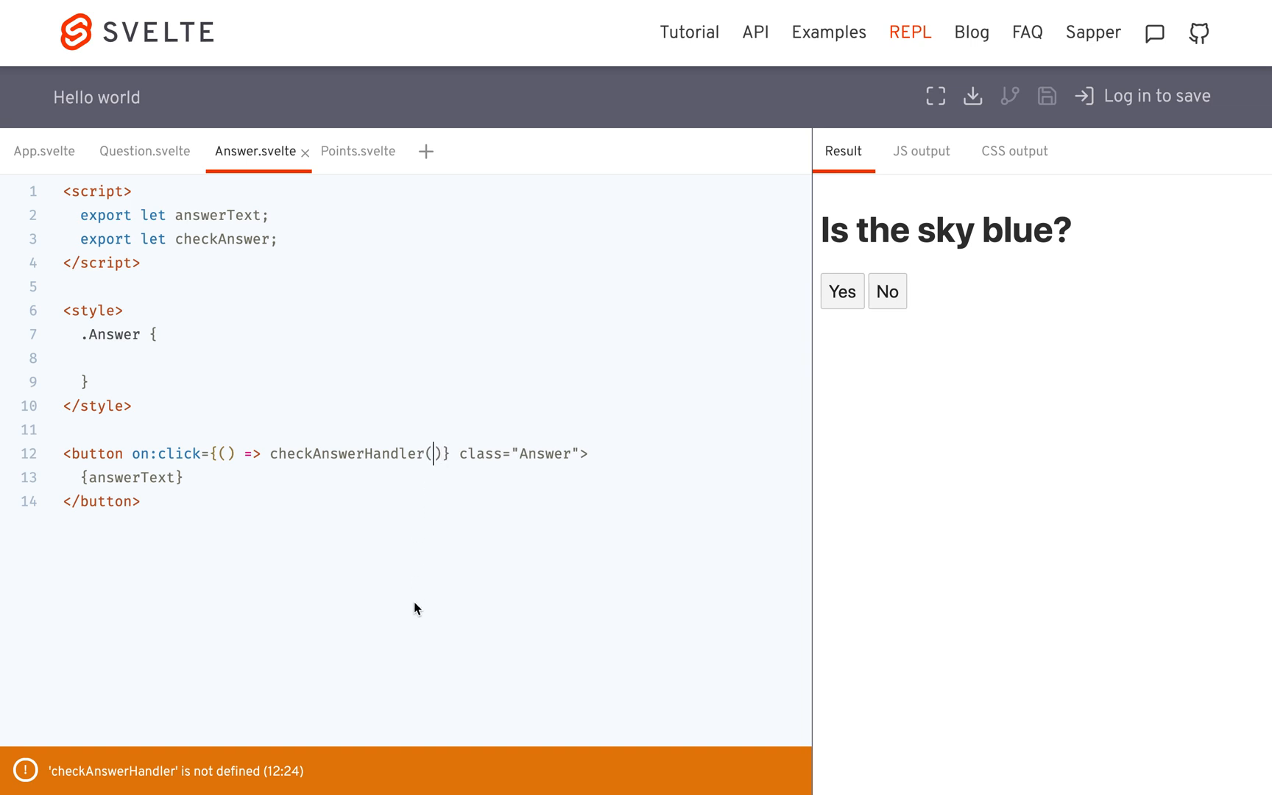
{"action": "type", "text": "answerText"}
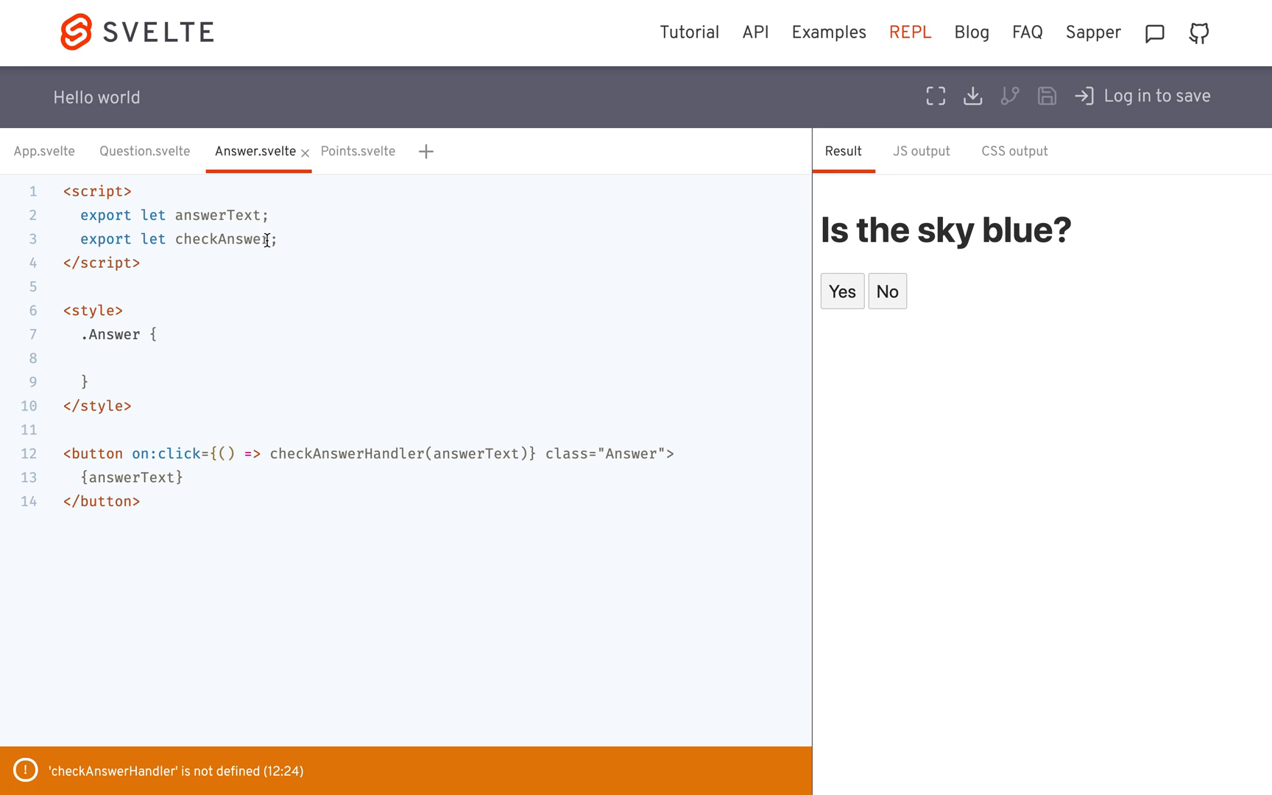
{"action": "type", "text": "Handler"}
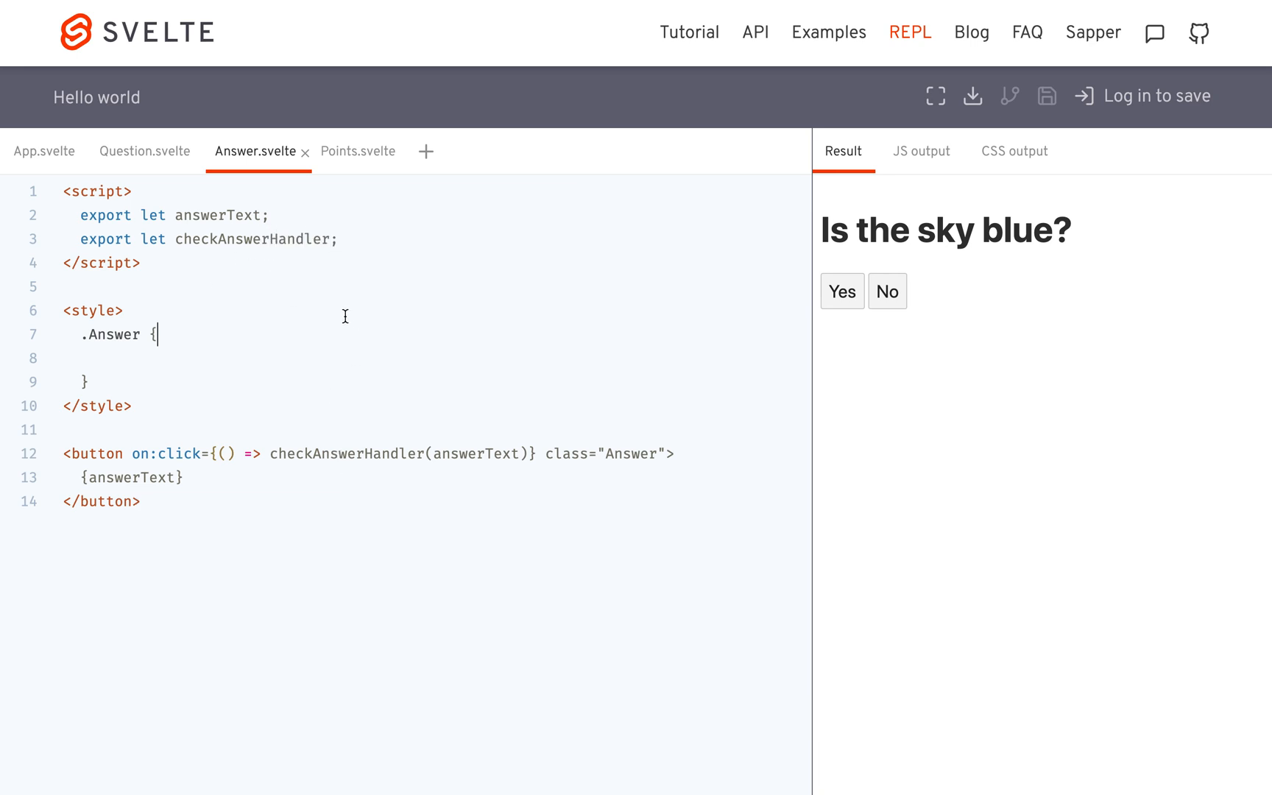
Answer Yes to 'Is the sky blue?' and No to 'Is grass purple?', both showing Correct!, then return to App.svelte
{"action": "left_click", "coordinate": [841, 291]}
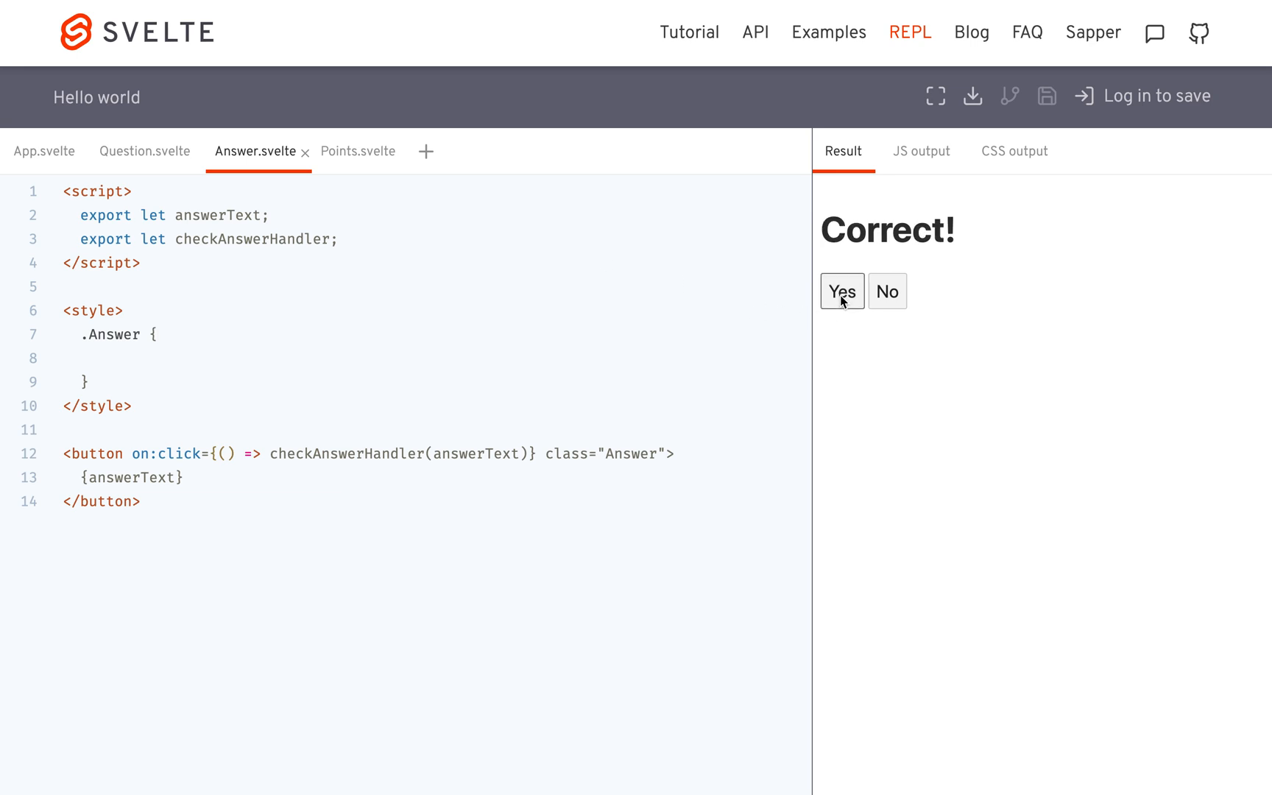
{"action": "left_click", "coordinate": [840, 292]}
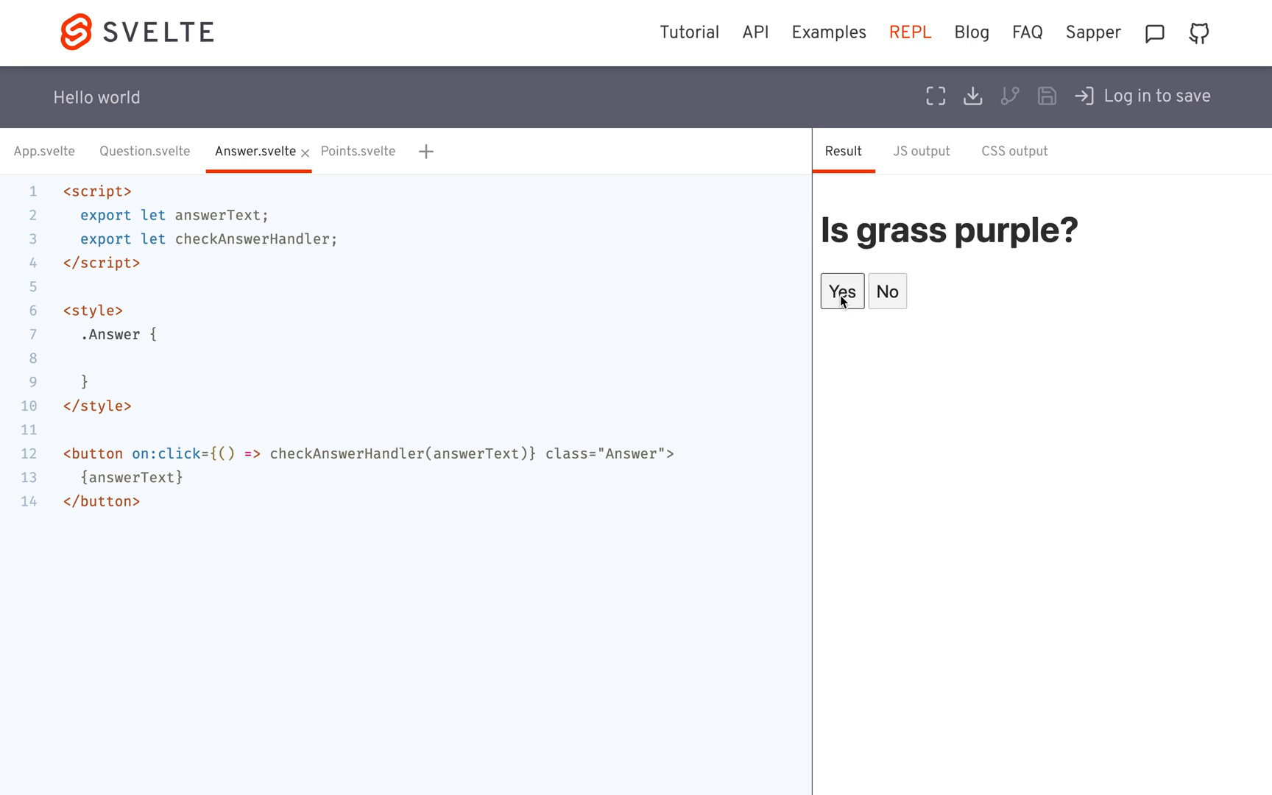
{"action": "left_click", "coordinate": [842, 290]}
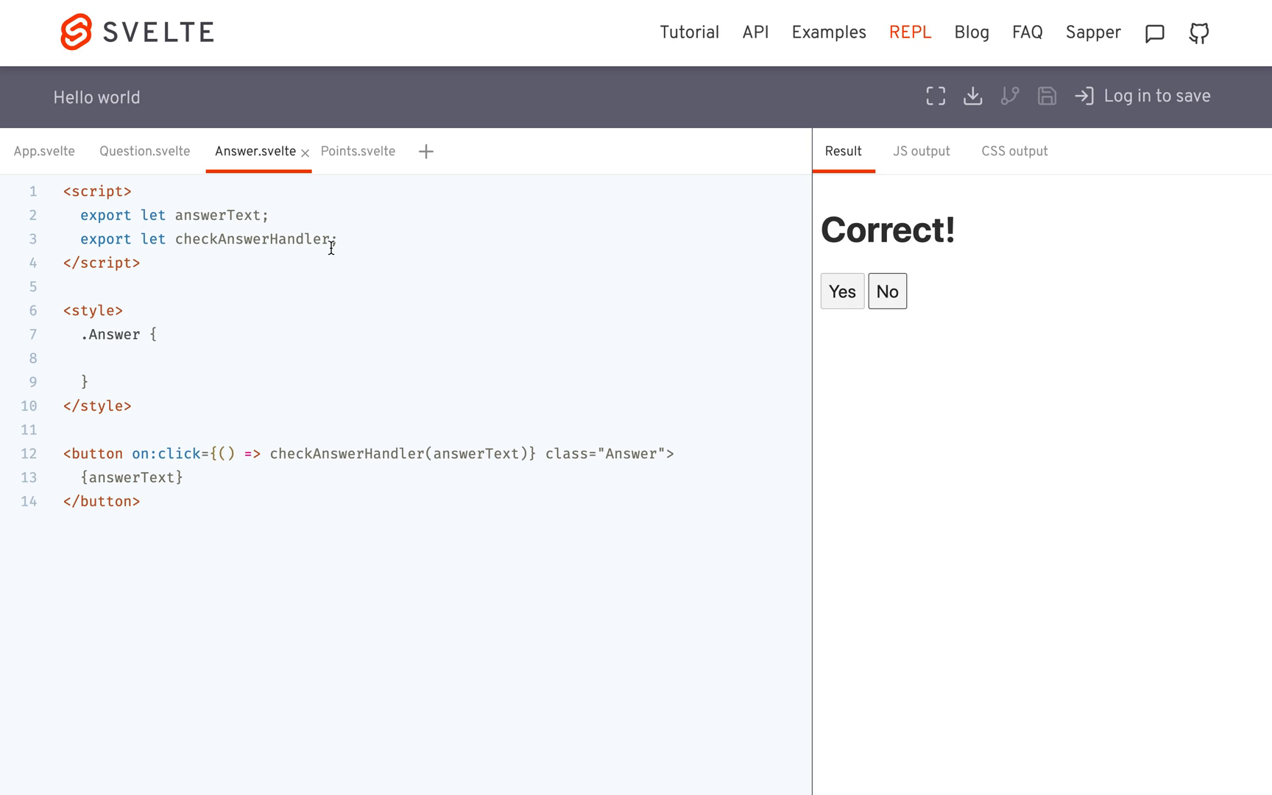
{"action": "left_click", "coordinate": [45, 150]}
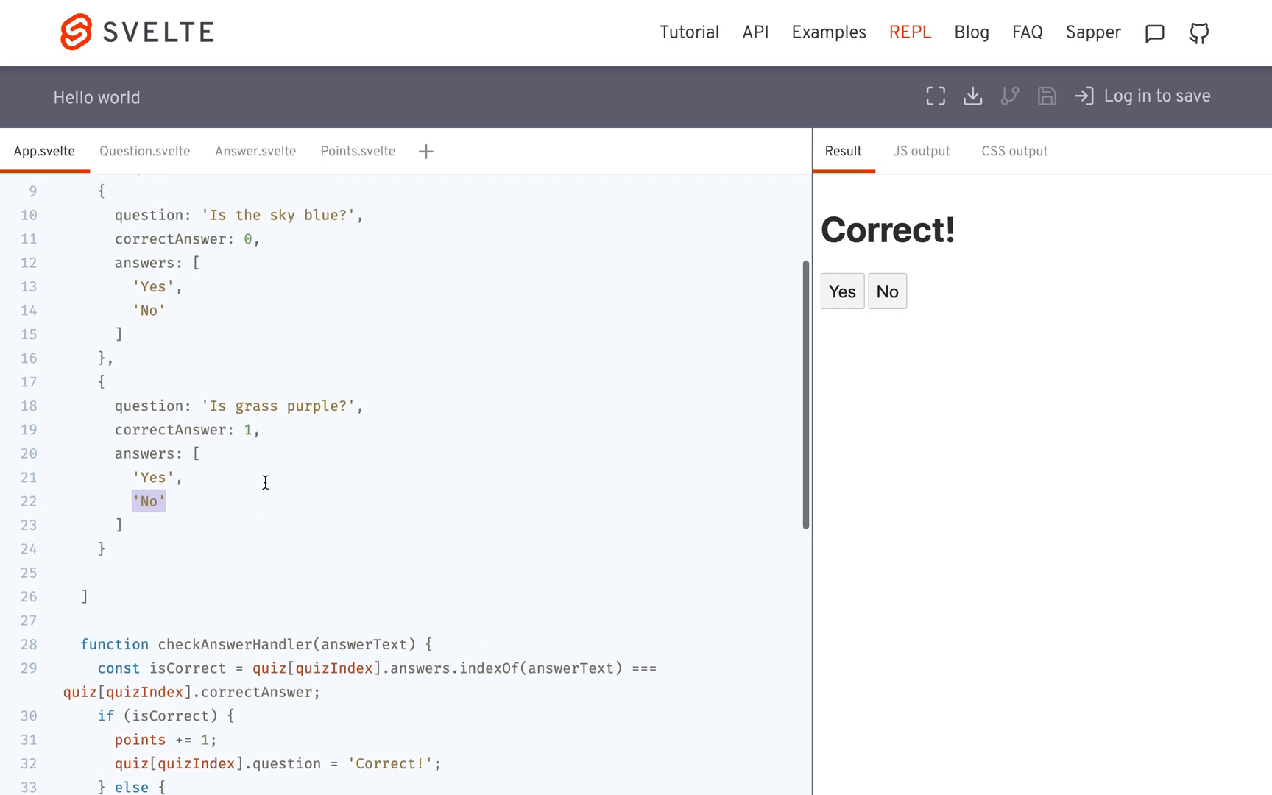
Review App.svelte's markup and answer Yes to 'Is the sky blue?' to advance the quiz
{"action": "scroll", "scroll_direction": "down", "scroll_amount": 3}
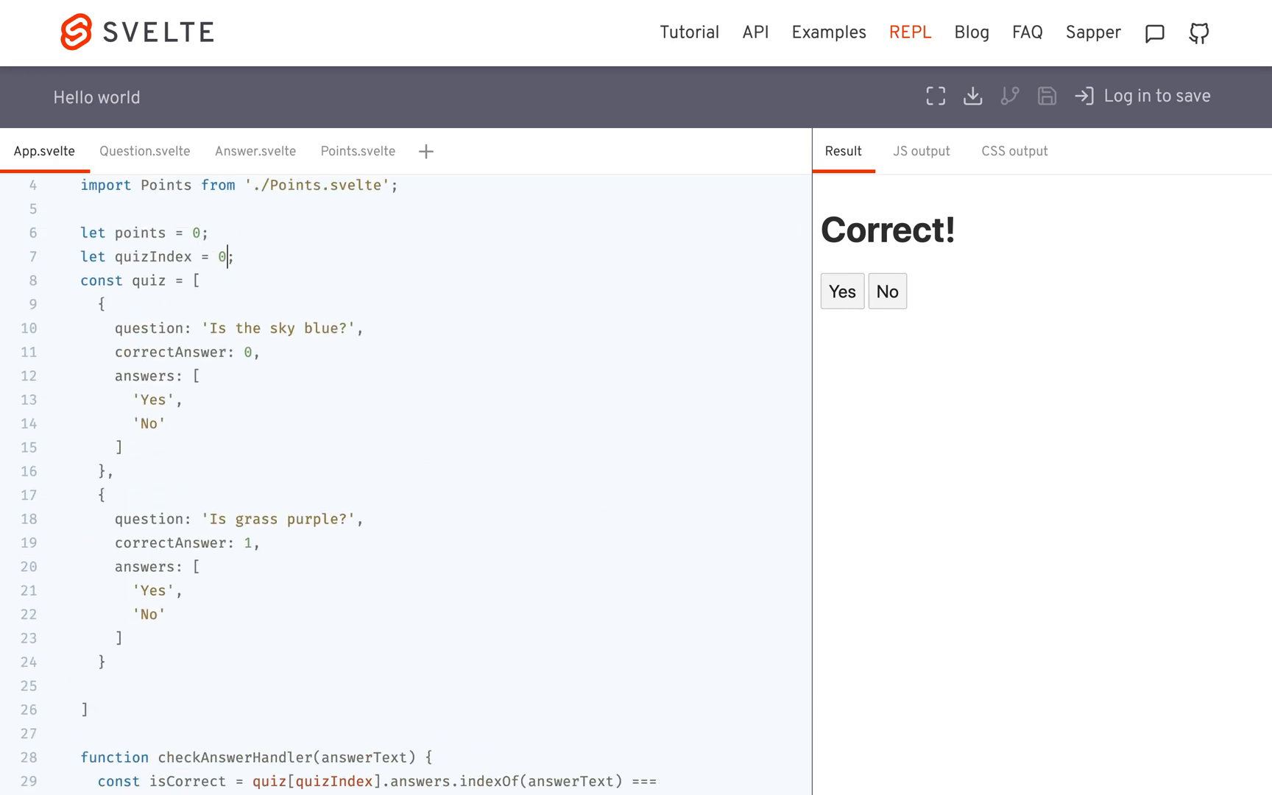
{"action": "scroll", "scroll_direction": "down", "scroll_amount": 3}
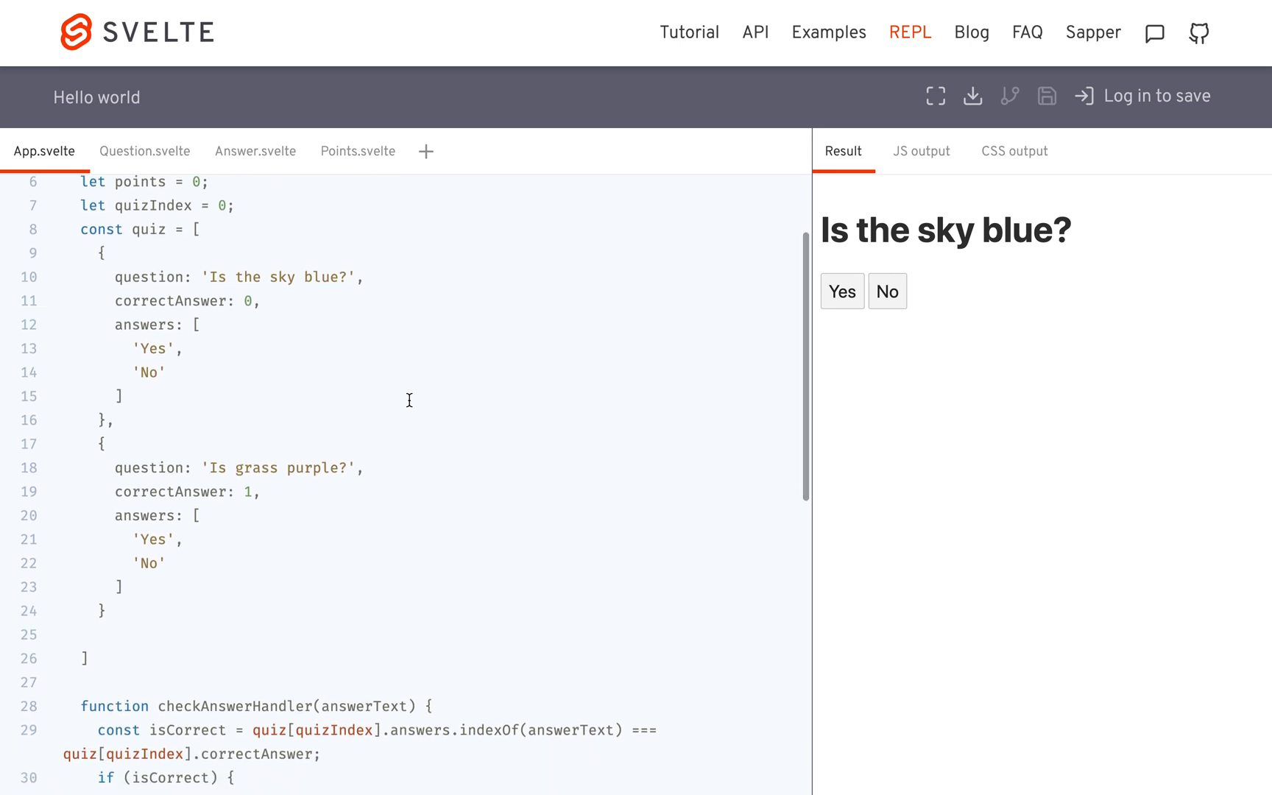
{"action": "scroll", "scroll_direction": "down", "scroll_amount": 3}
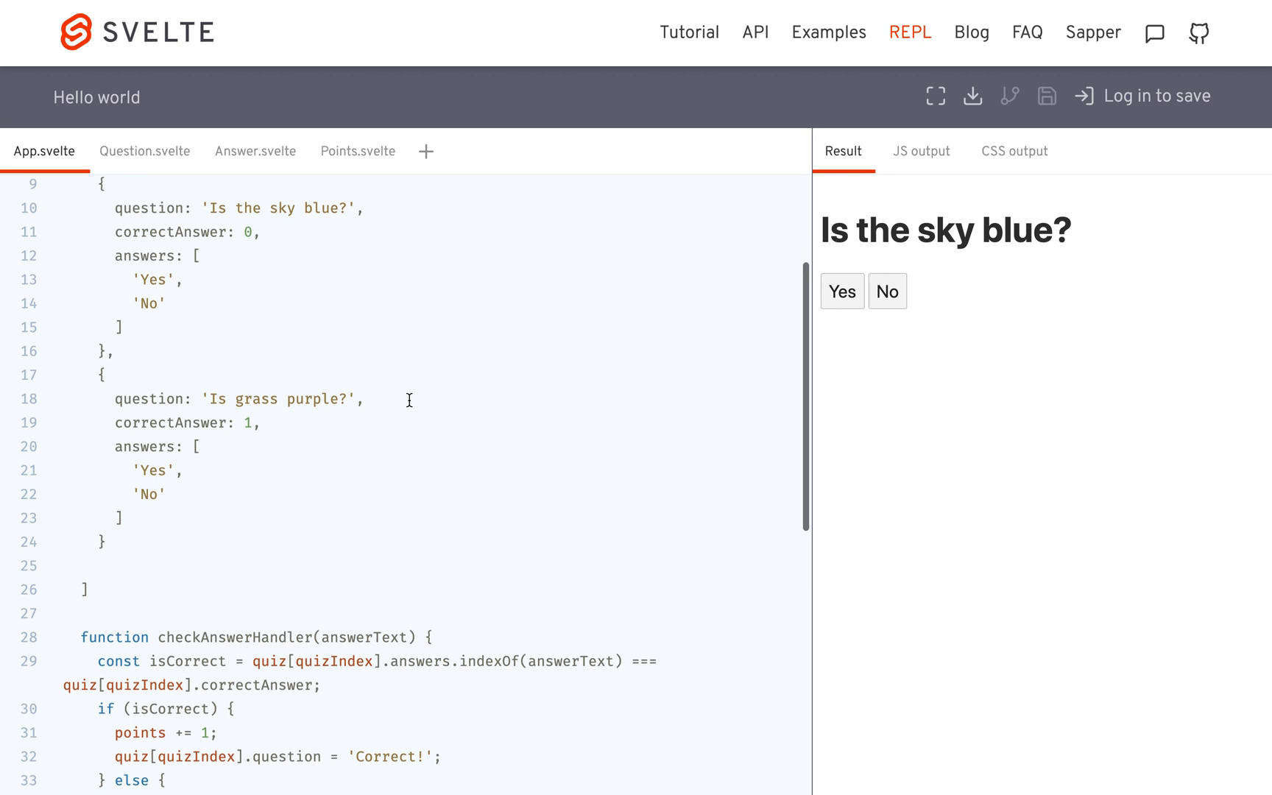
{"action": "left_click", "coordinate": [840, 291]}
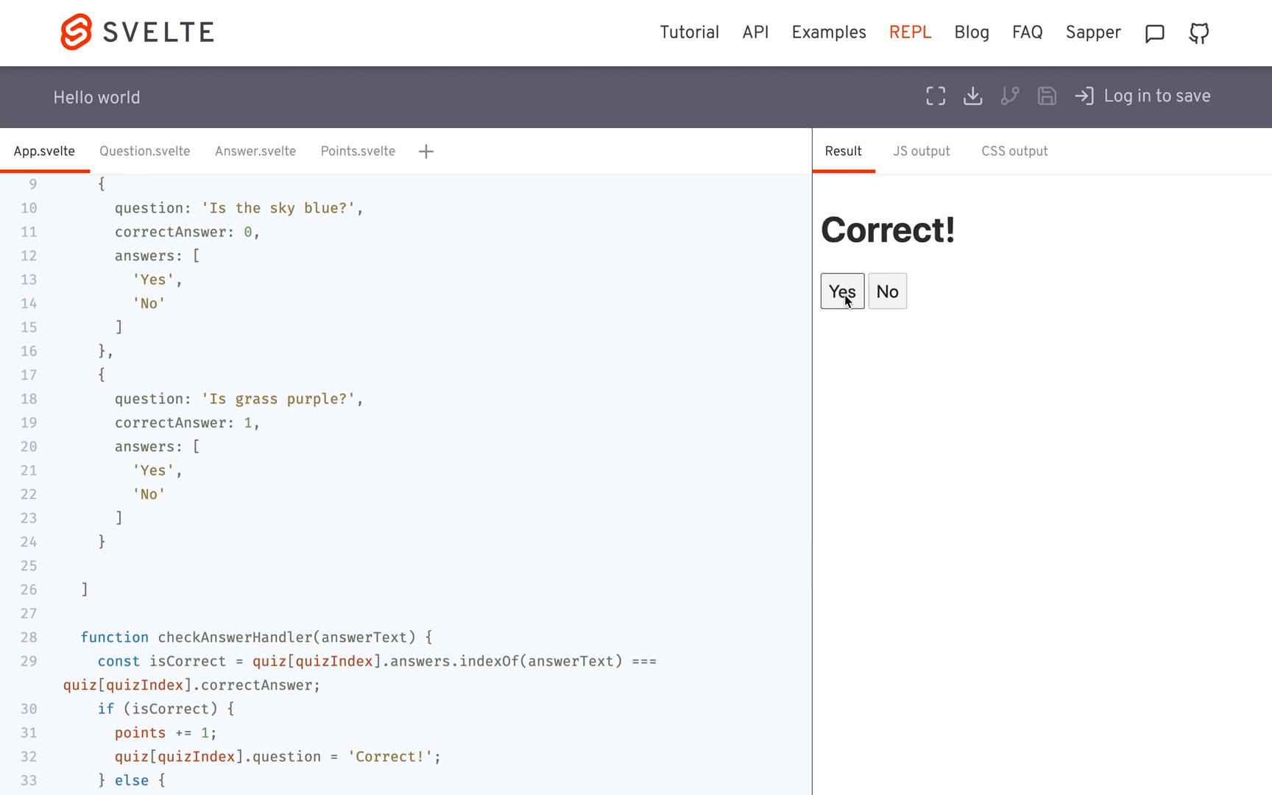
{"action": "left_click", "coordinate": [842, 292]}
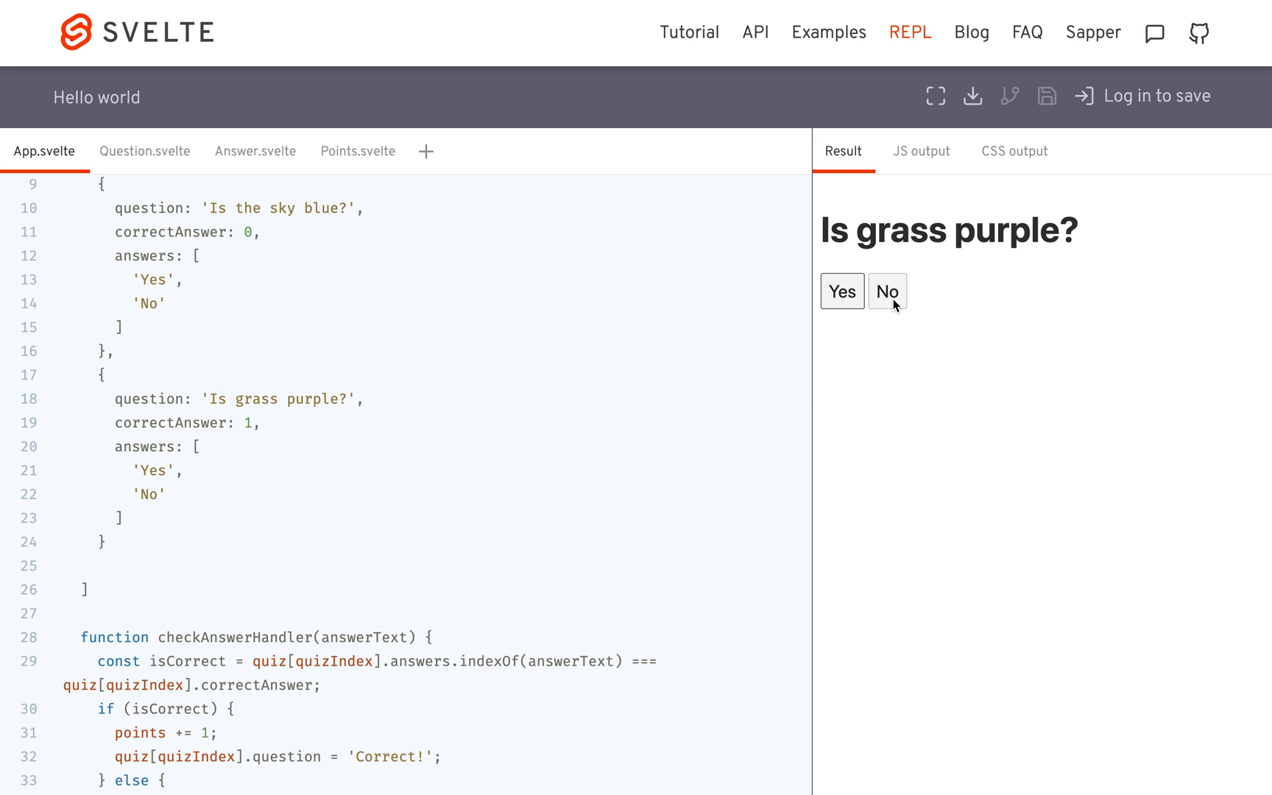
Answer Yes to 'Is grass purple?' so the preview shows the Wrong =( feedback
{"action": "left_click", "coordinate": [841, 292]}
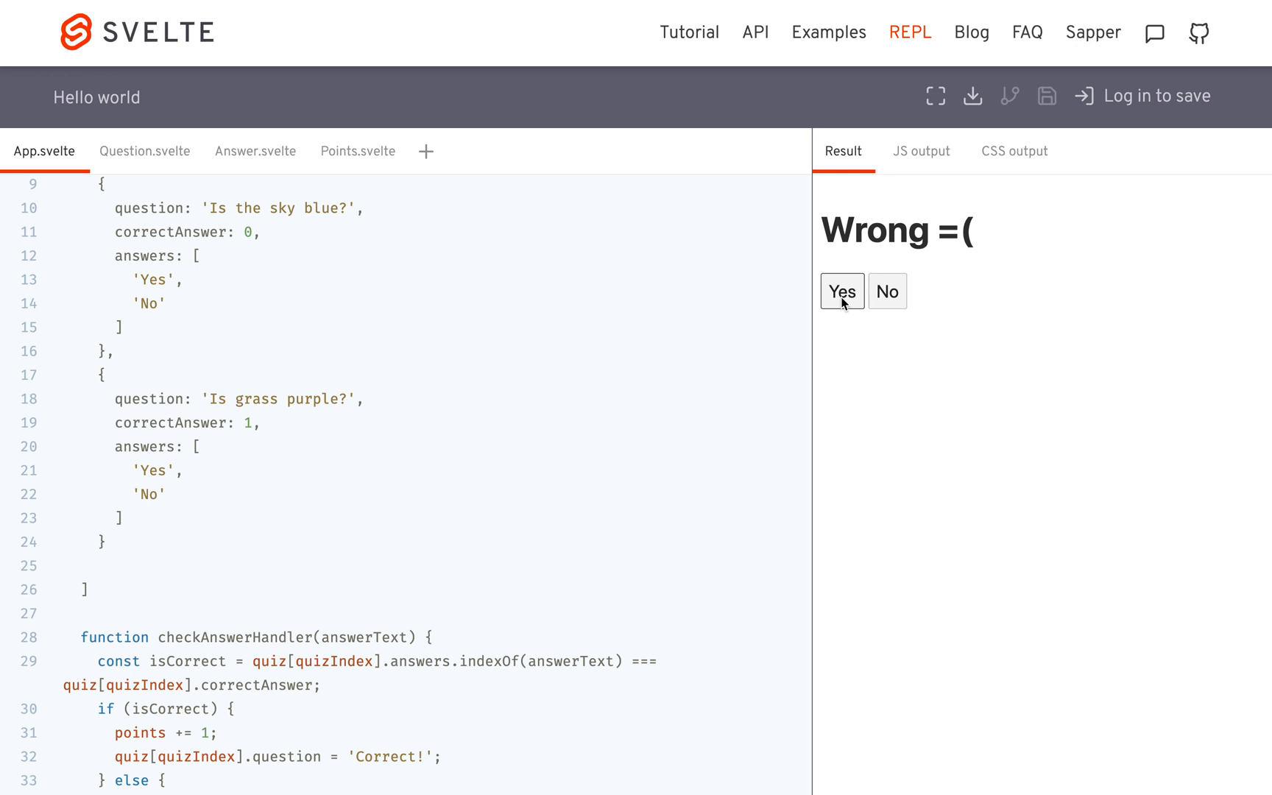
{"action": "mouse_move", "coordinate": [888, 296]}
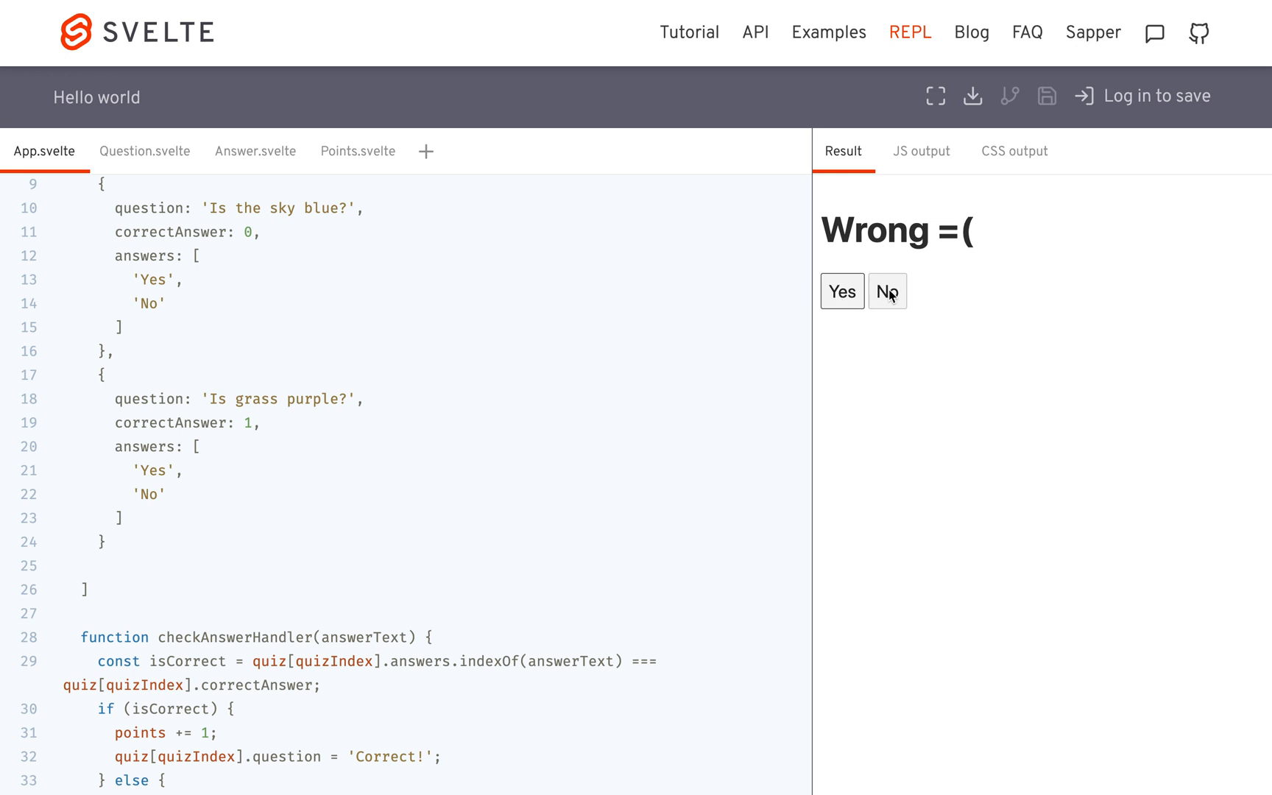
{"action": "scroll", "scroll_direction": "down", "scroll_amount": 3}
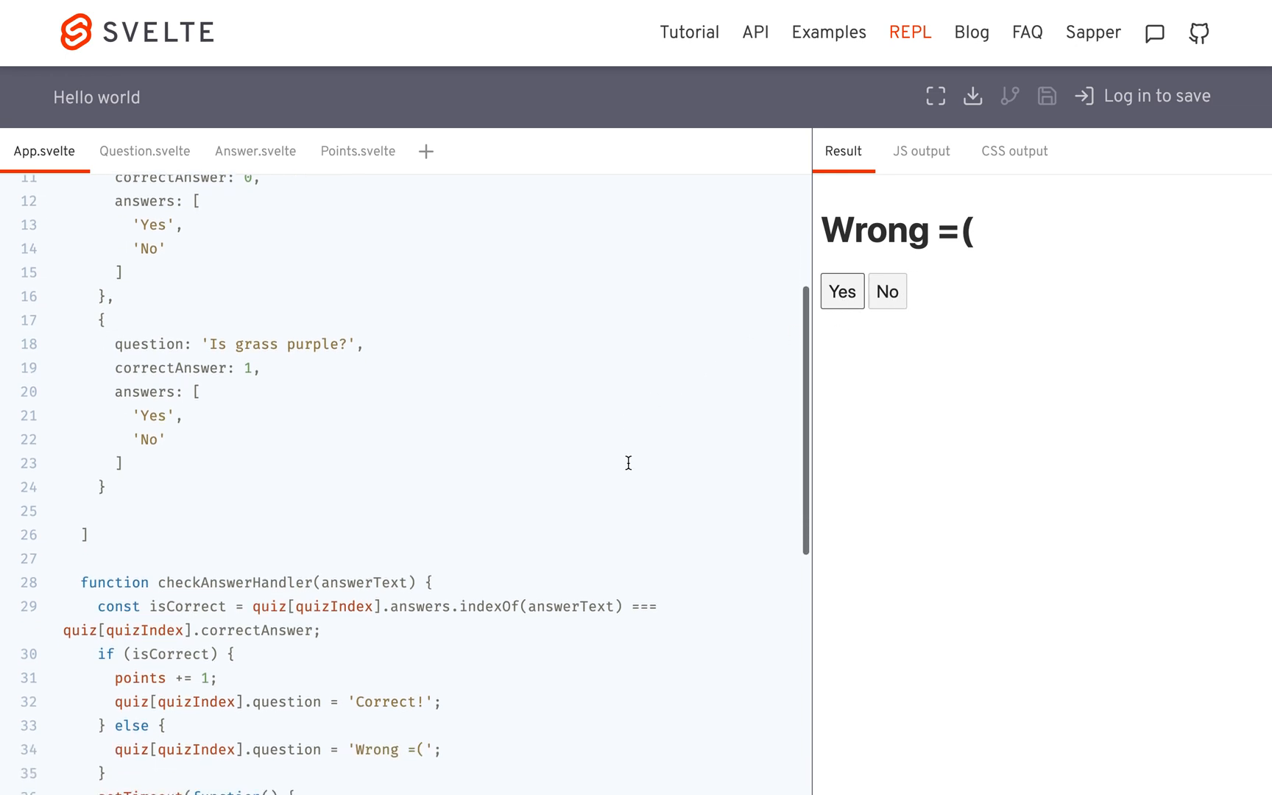
{"action": "scroll", "scroll_direction": "down", "scroll_amount": 3}
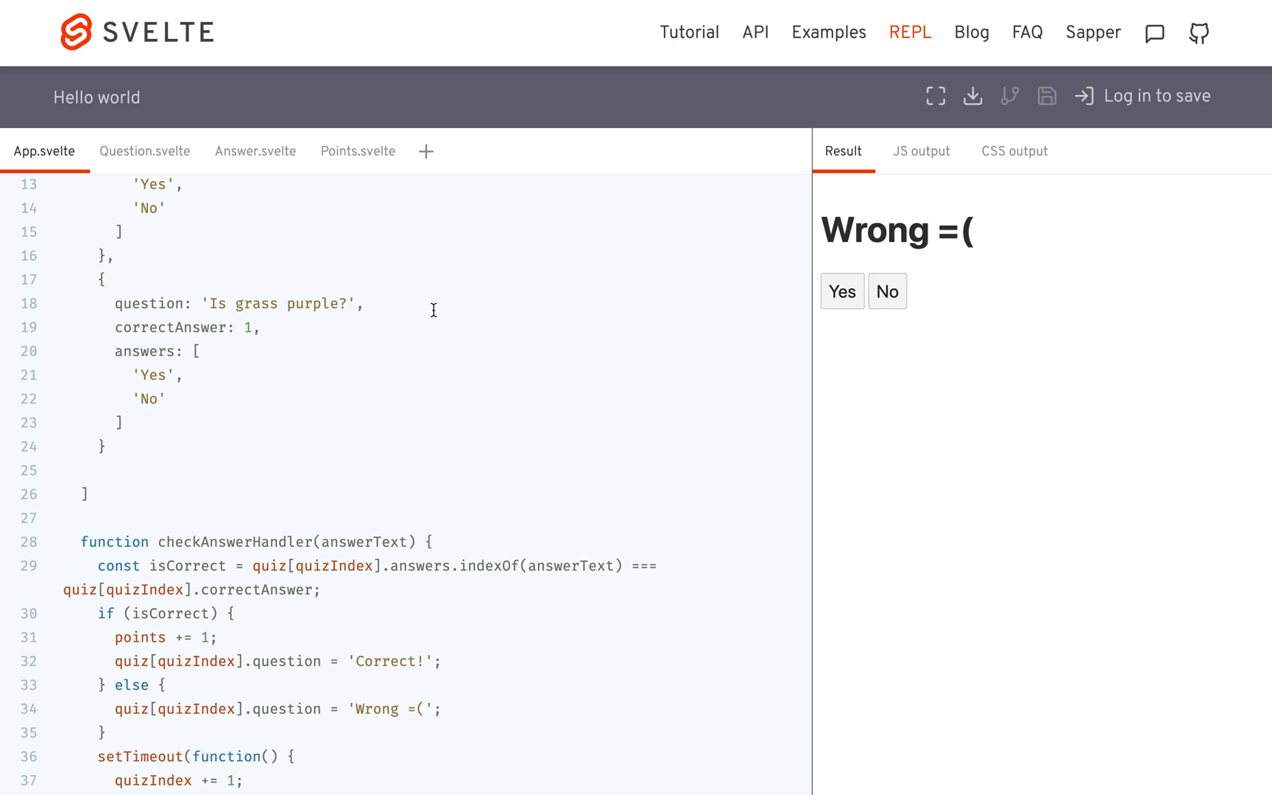
{"action": "scroll", "scroll_direction": "down", "scroll_amount": 3}
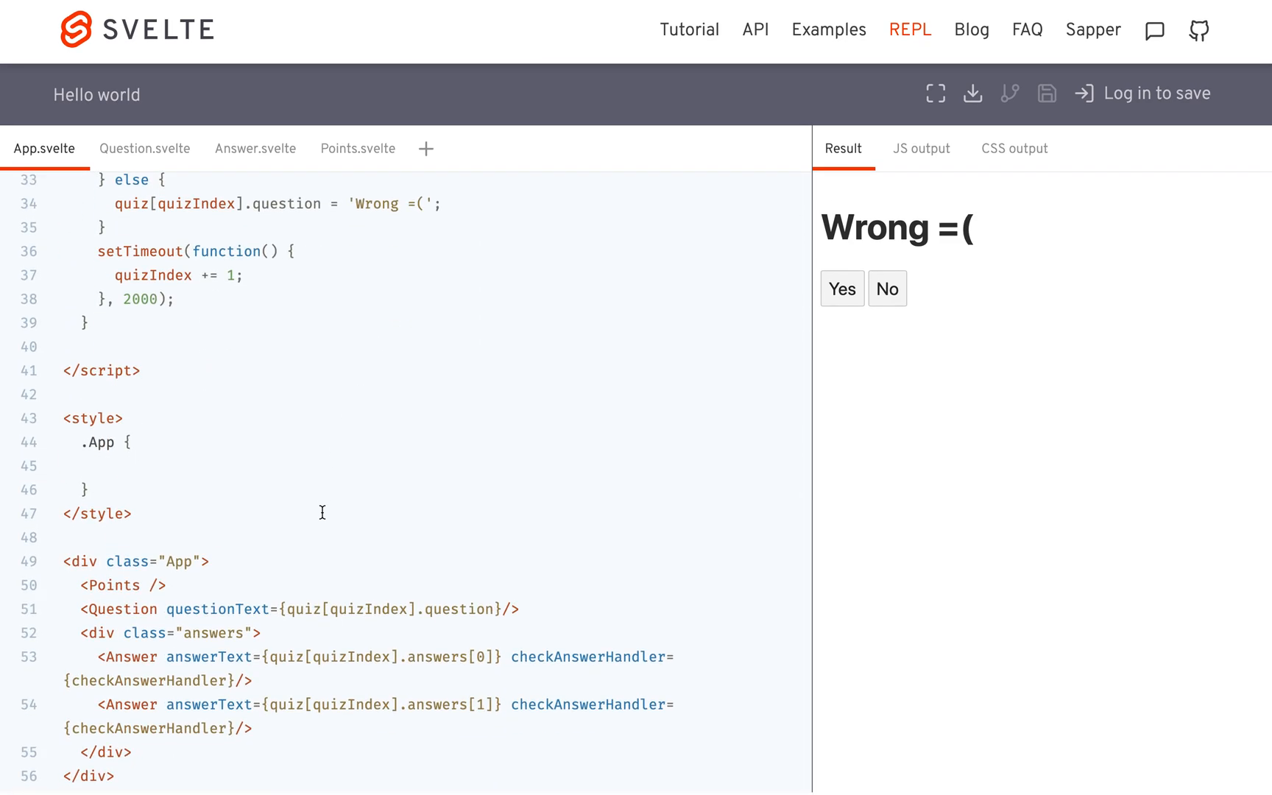
Pass points={points} to the <Points /> tag in App.svelte and switch to Points.svelte
{"action": "type", "text": "points={points"}
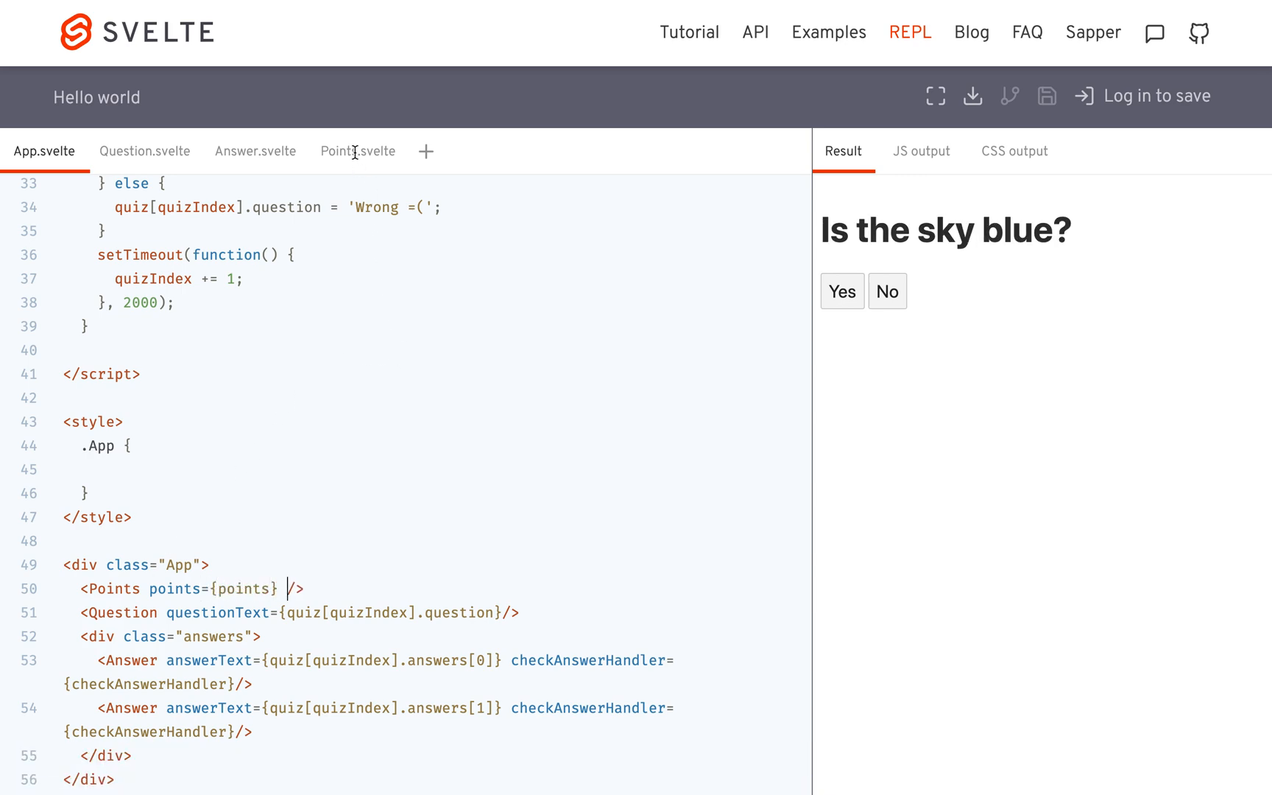
{"action": "left_click", "coordinate": [351, 150]}
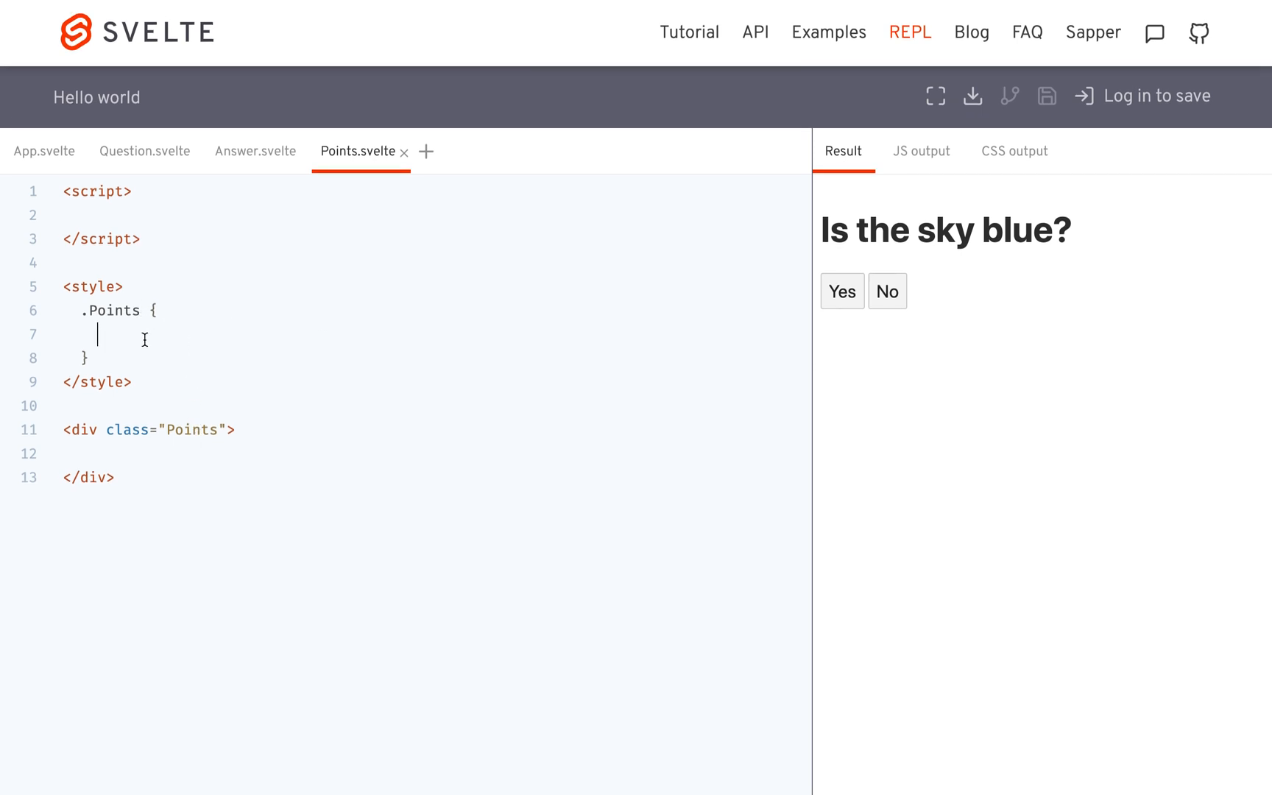
Style the points display with position: absolute, right offset and green color
{"action": "type", "text": "positio"}
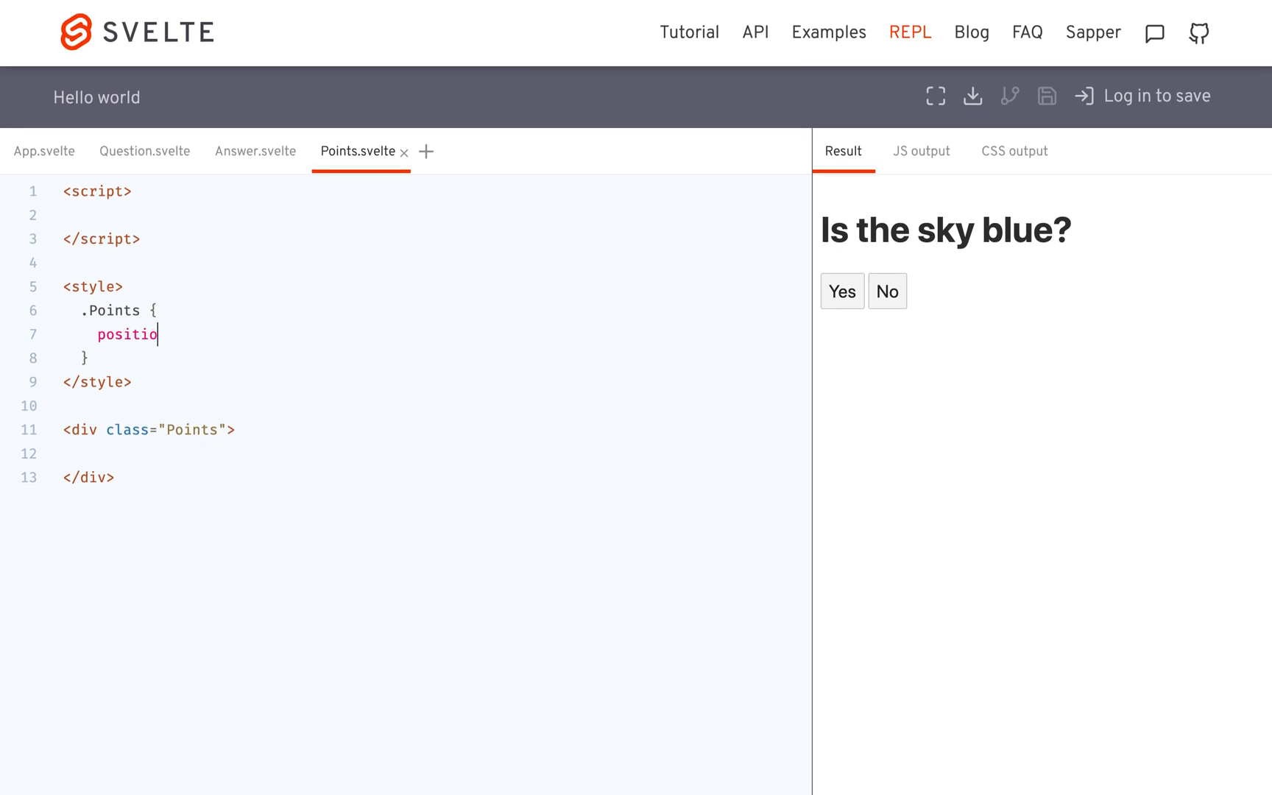
{"action": "type", "text": "n: absolute;"}
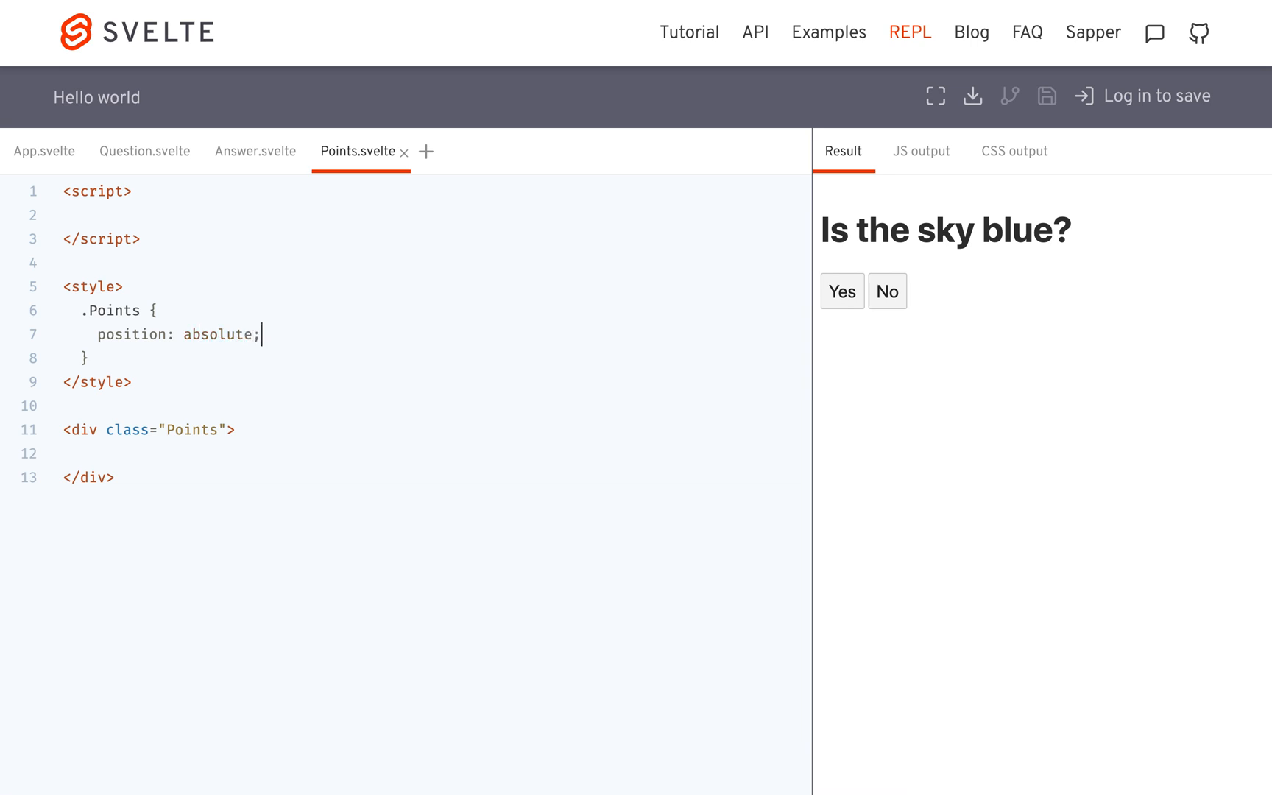
{"action": "type", "text": "right: 0"}
{"action": "type", "text": "top: 0"}
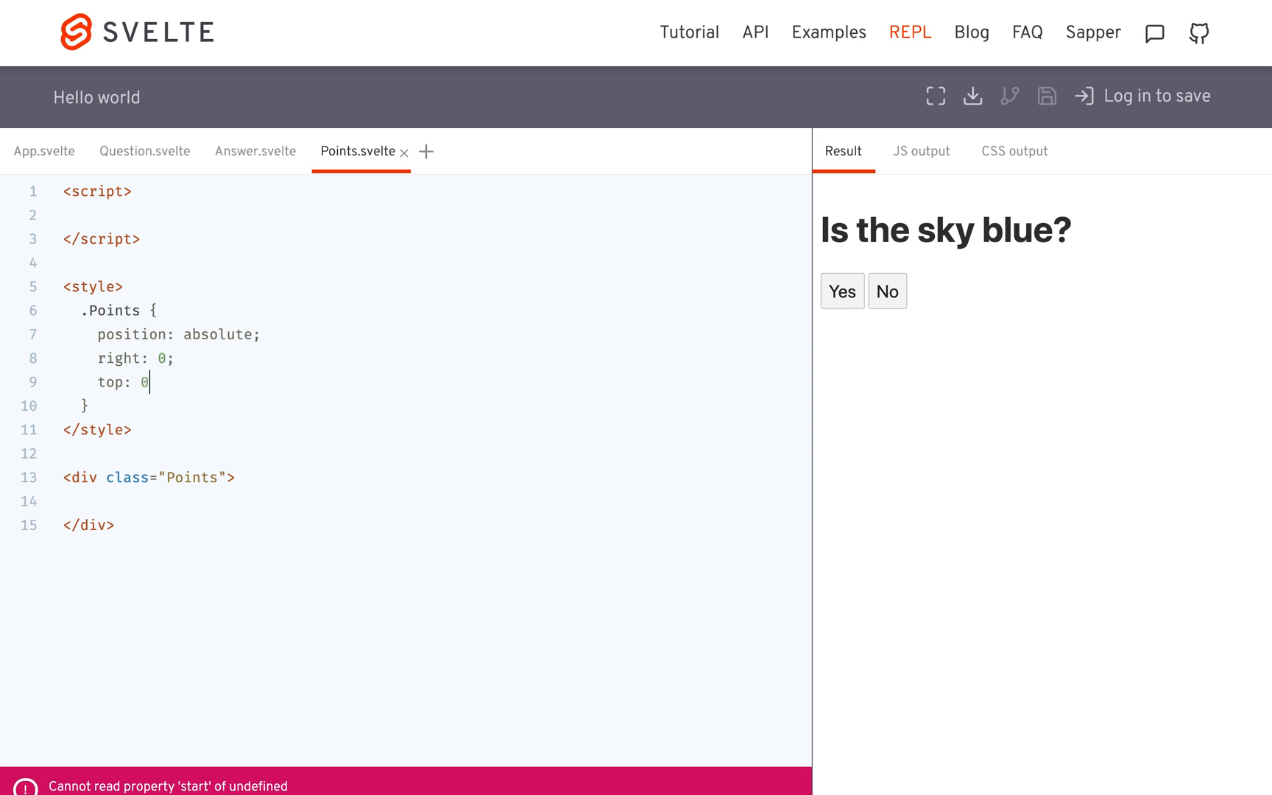
{"action": "type", "text": ";"}
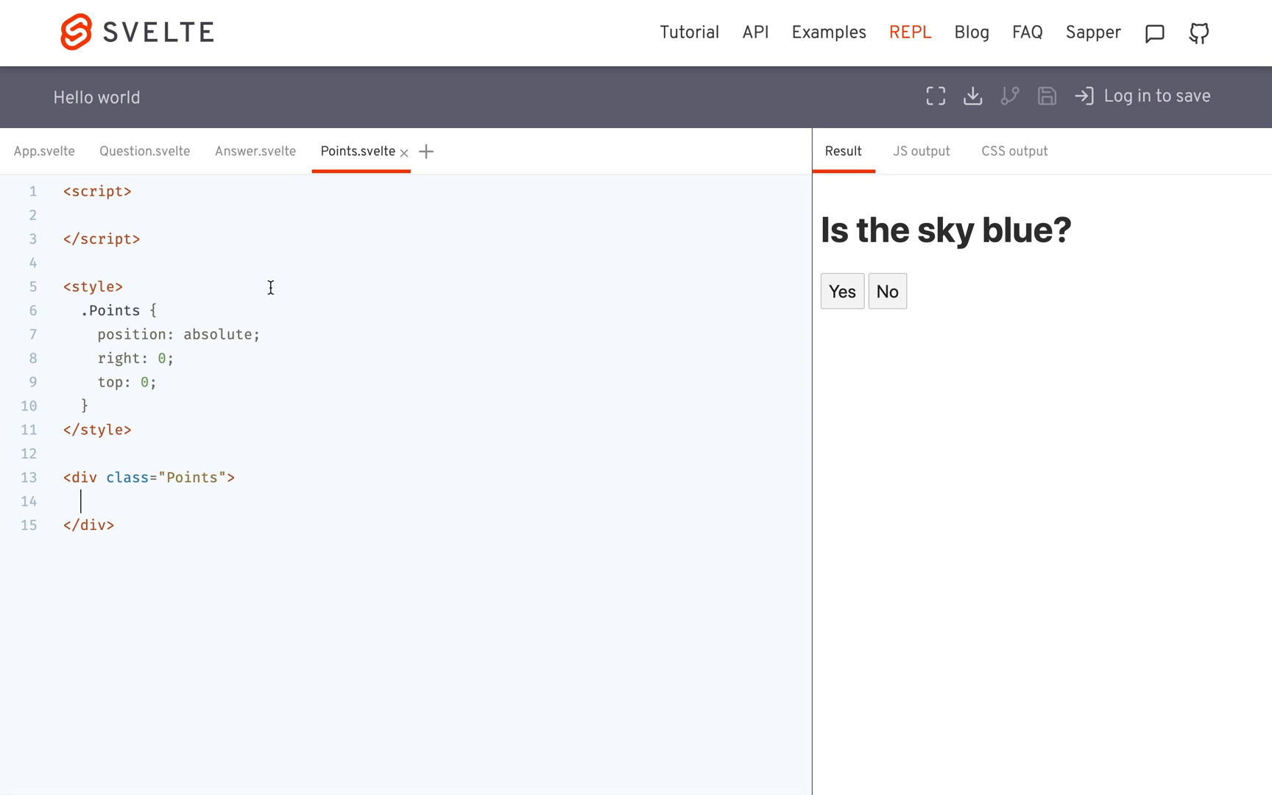
{"action": "type", "text": "color"}
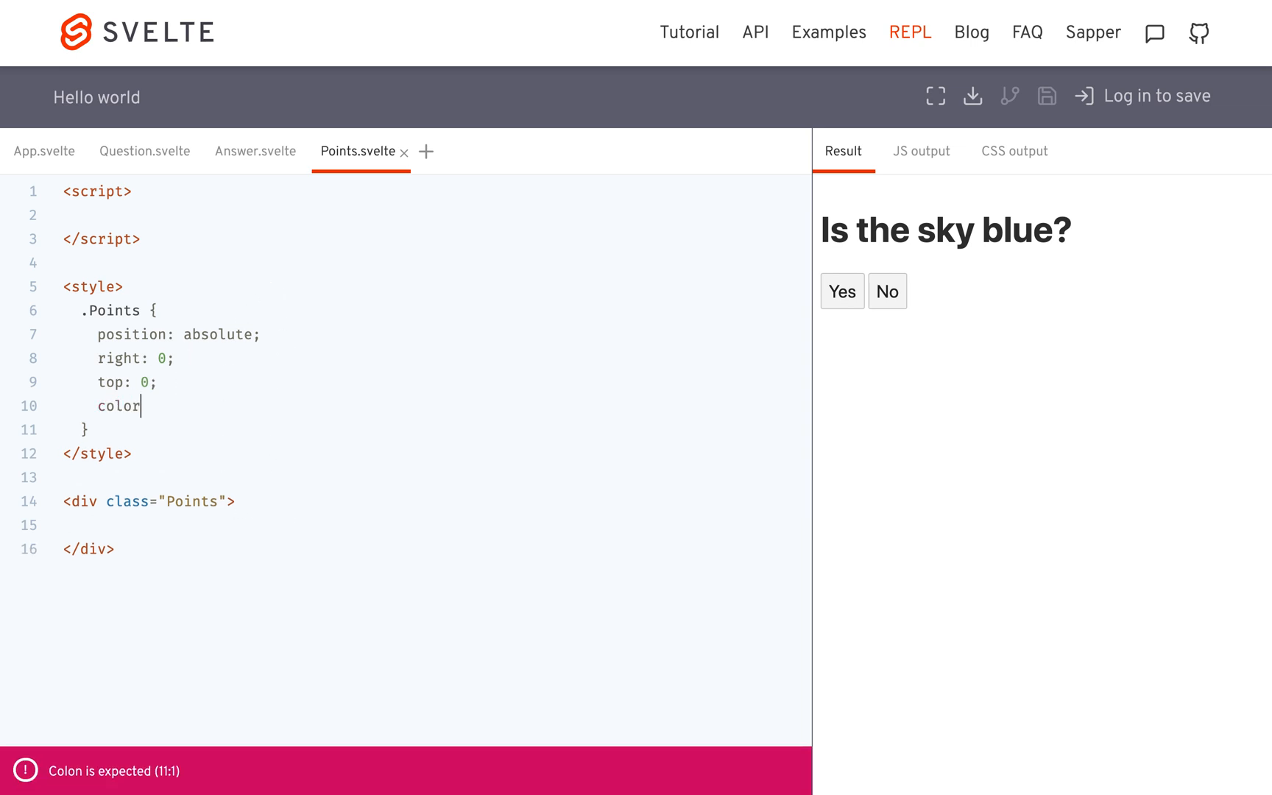
{"action": "type", "text": ": green;"}
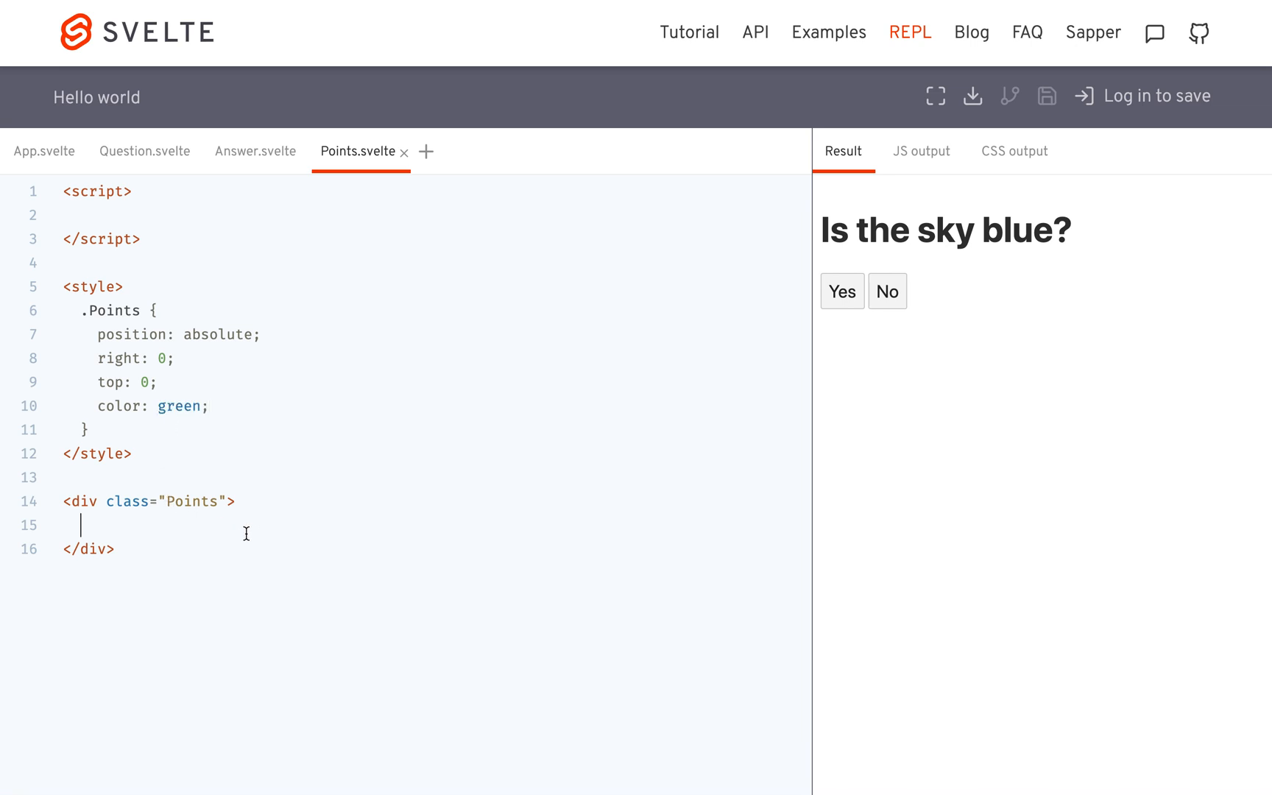
Add the {points} markup, export let points, and a 10px right offset in Points.svelte
{"action": "type", "text": "{}"}
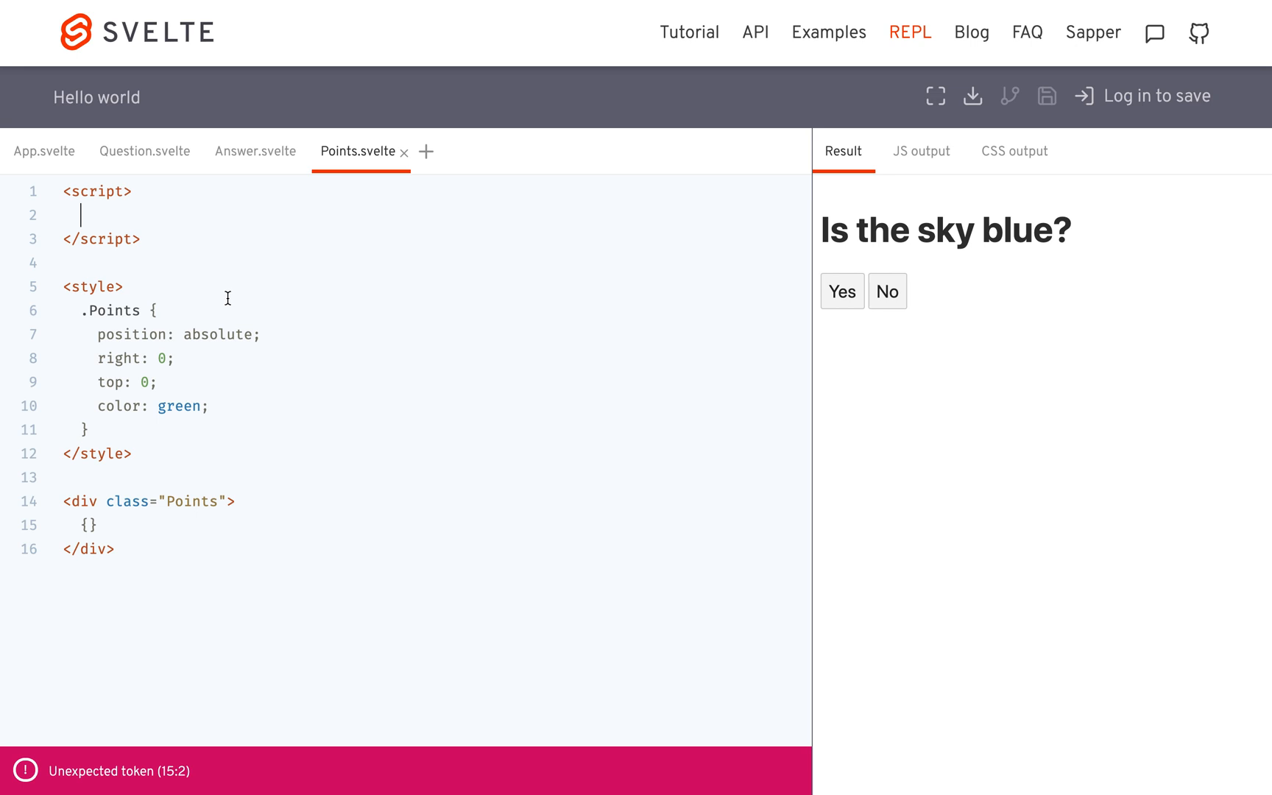
{"action": "type", "text": "export let points;"}
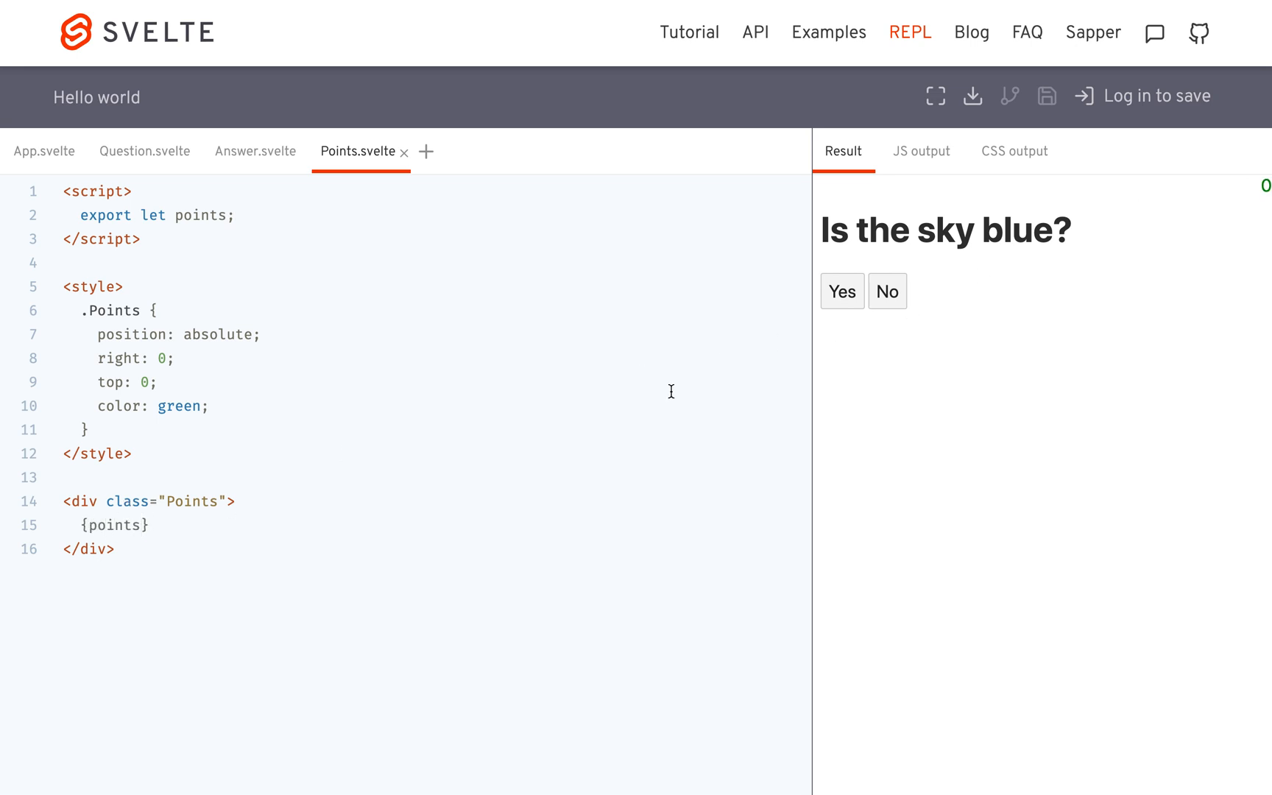
{"action": "type", "text": "1"}
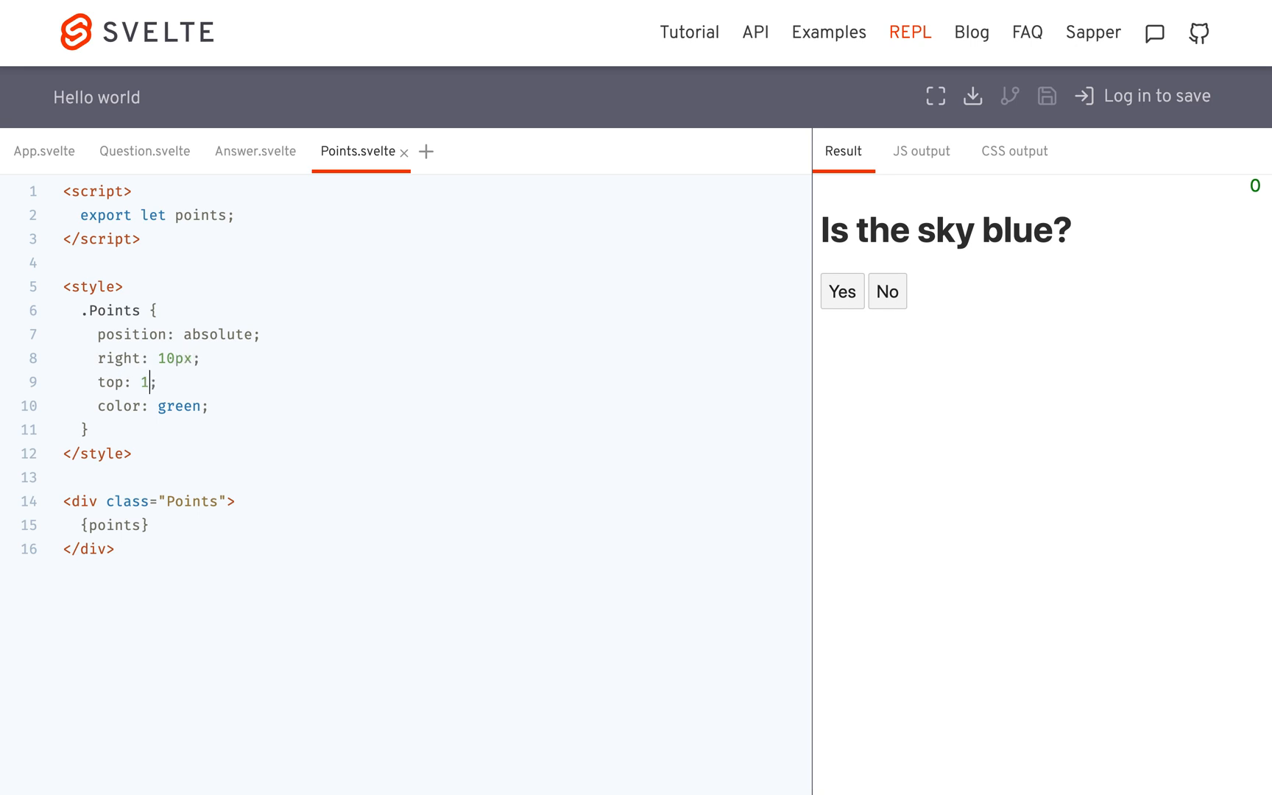
{"action": "type", "text": "0px"}
{"action": "left_click", "coordinate": [434, 358]}
{"action": "type", "text": "3"}
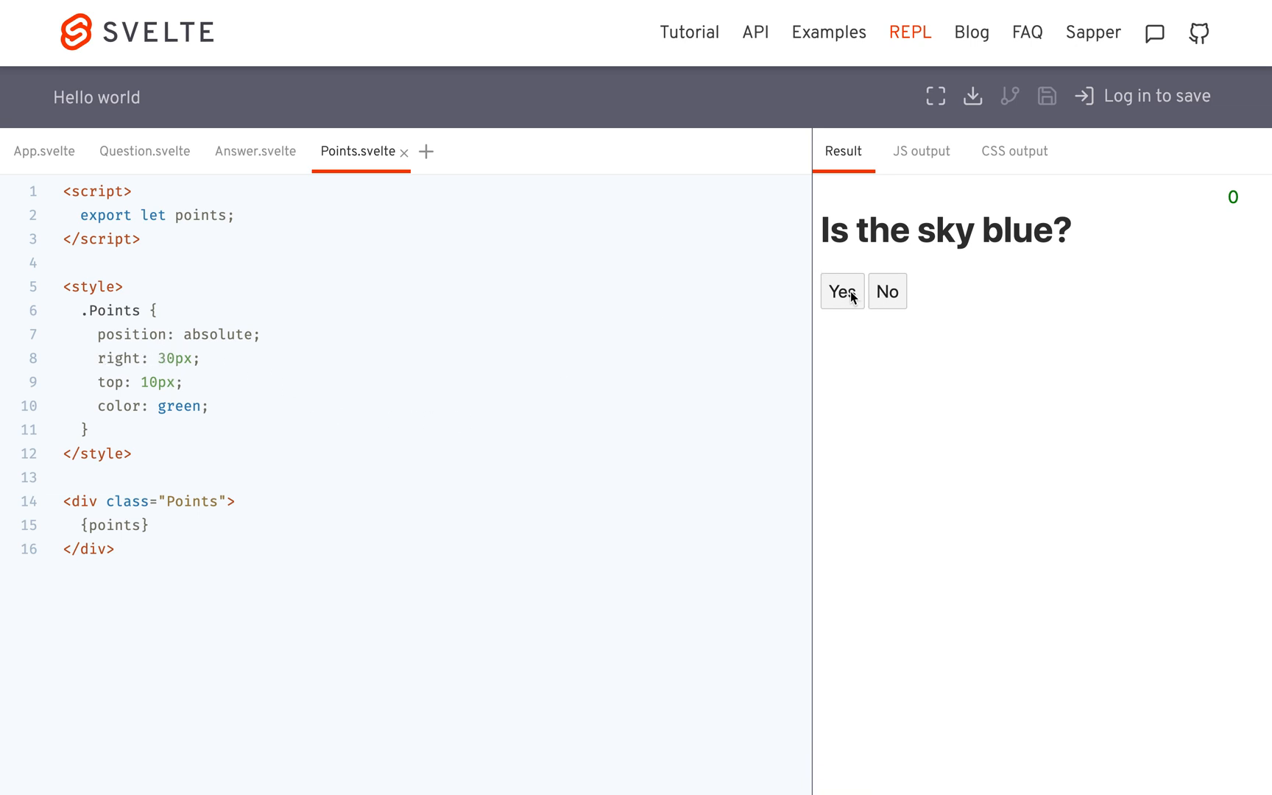
Answer Yes to both questions so the green counter reads 1, then move to Question.svelte
{"action": "left_click", "coordinate": [841, 292]}
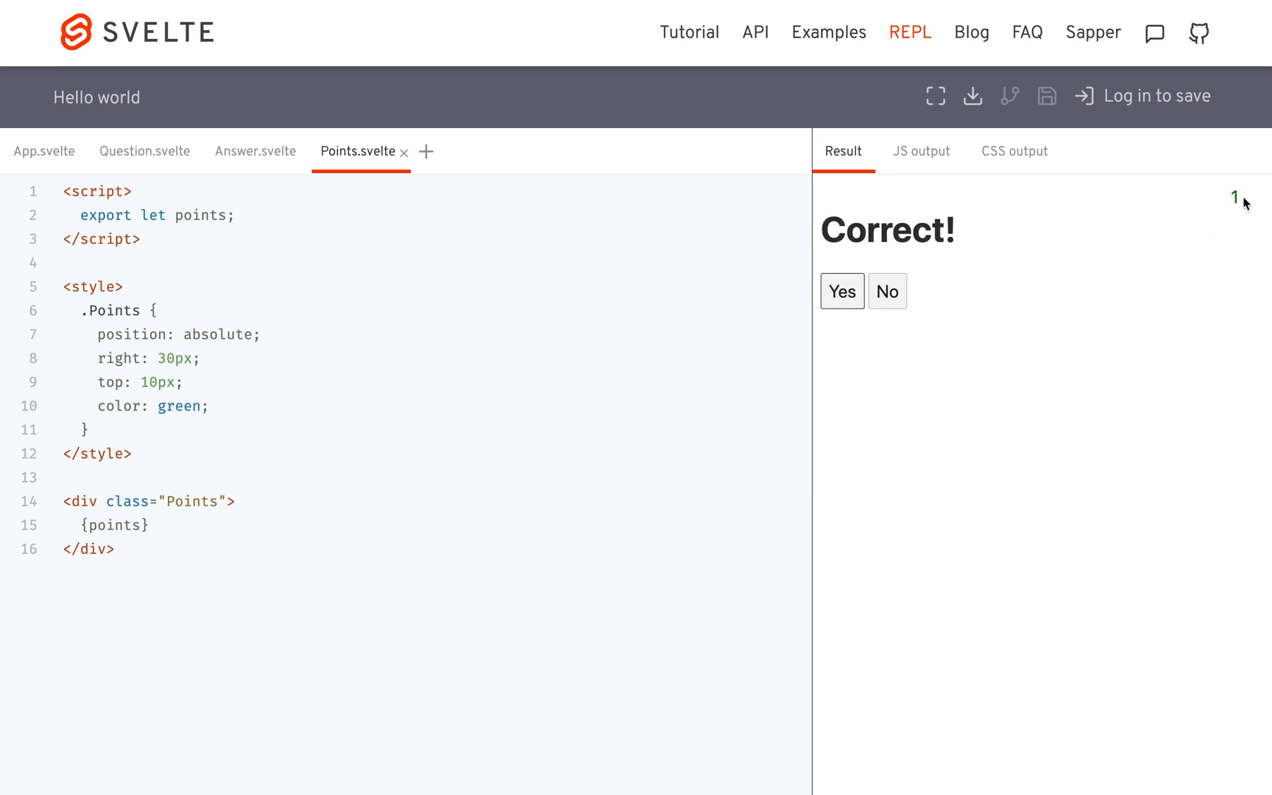
{"action": "left_click", "coordinate": [841, 291]}
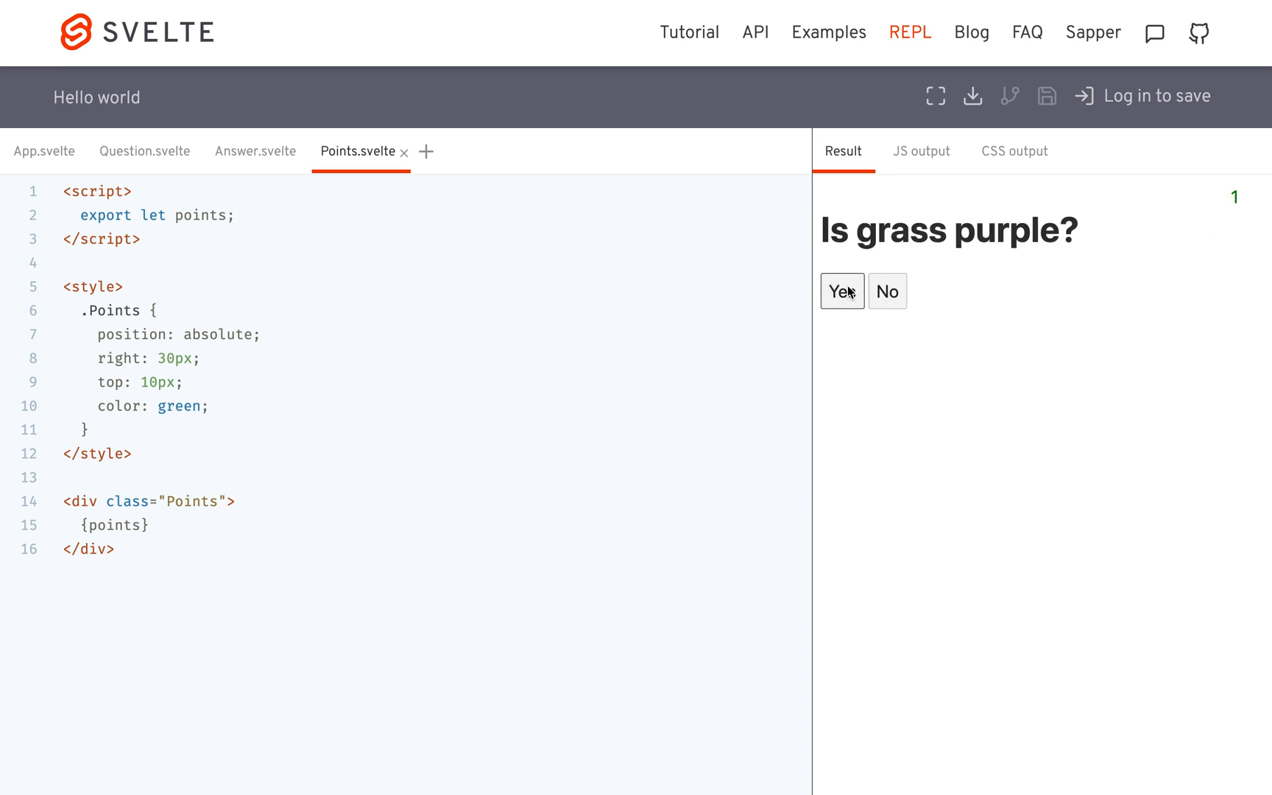
{"action": "left_click", "coordinate": [842, 290]}
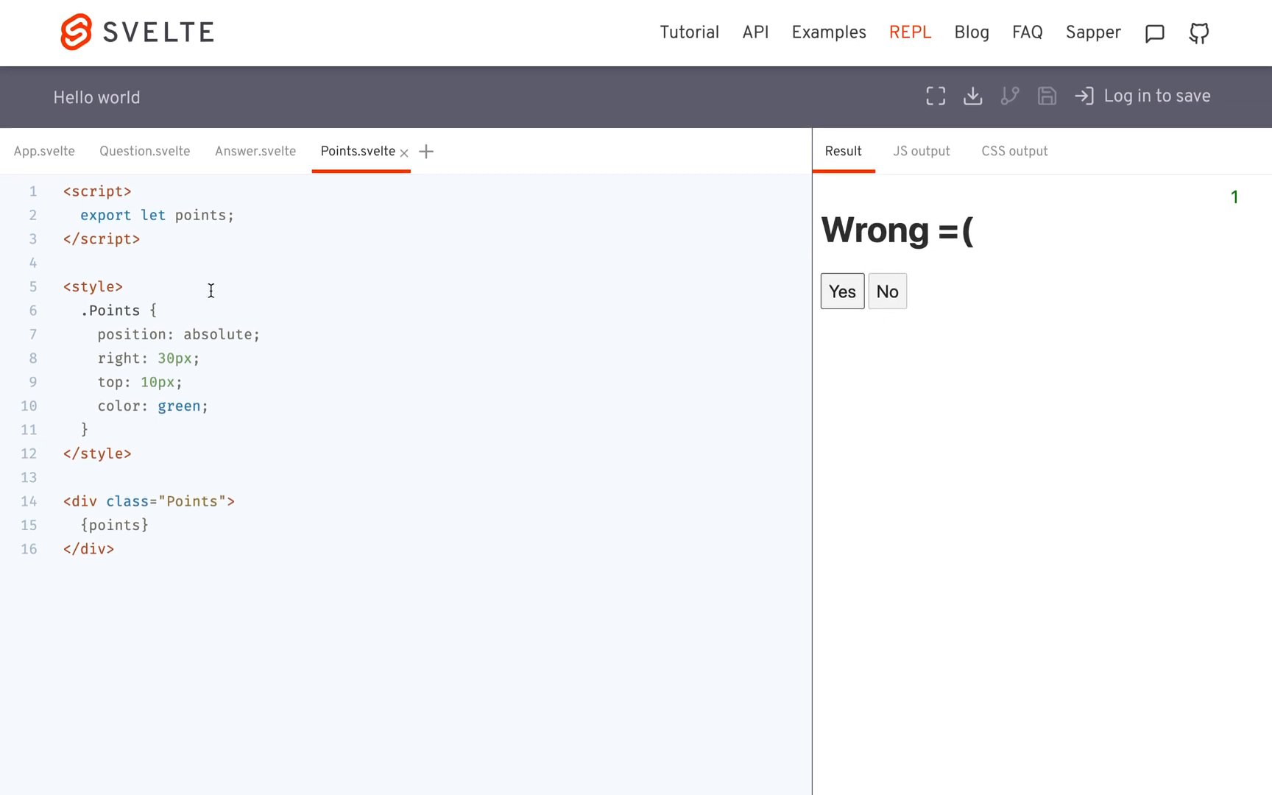
{"action": "left_click", "coordinate": [144, 150]}
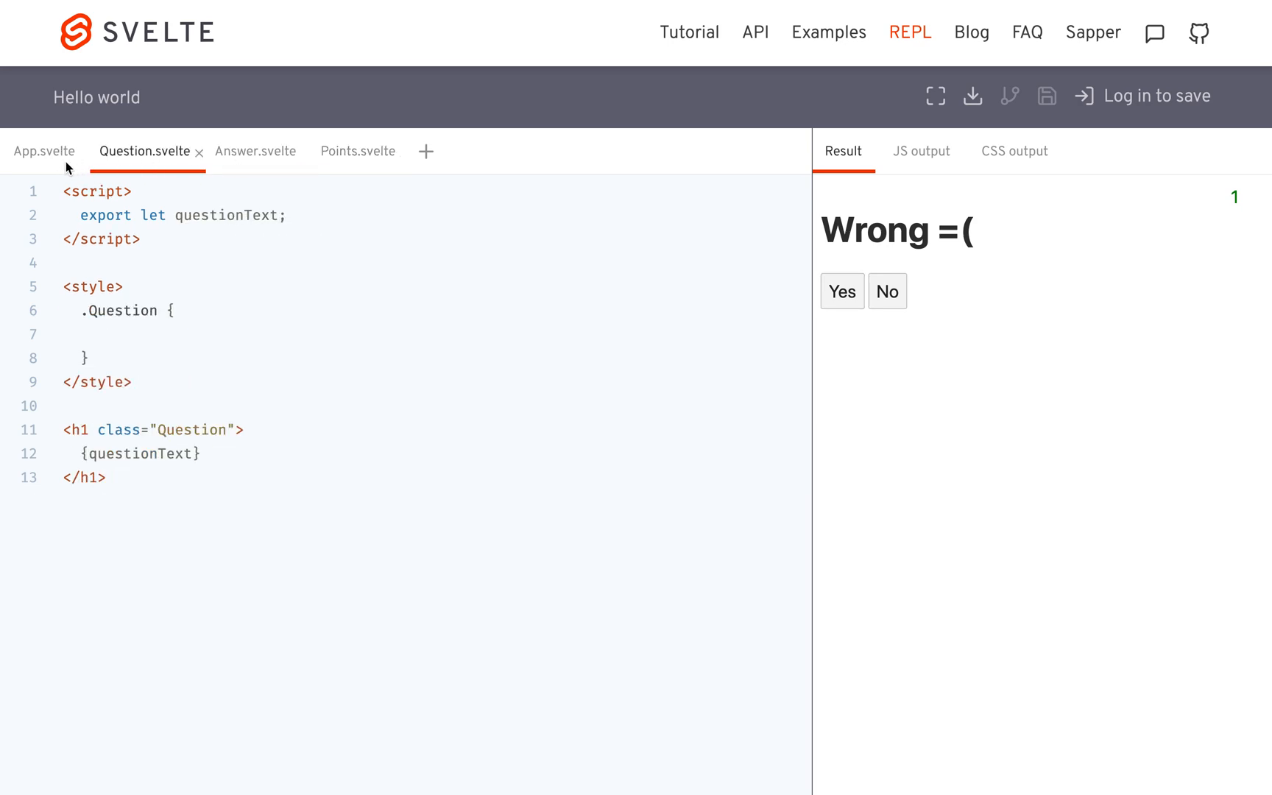
Replace points={points} with the {points} shorthand in App.svelte and confirm the counter reaches 1
{"action": "left_click", "coordinate": [44, 150]}
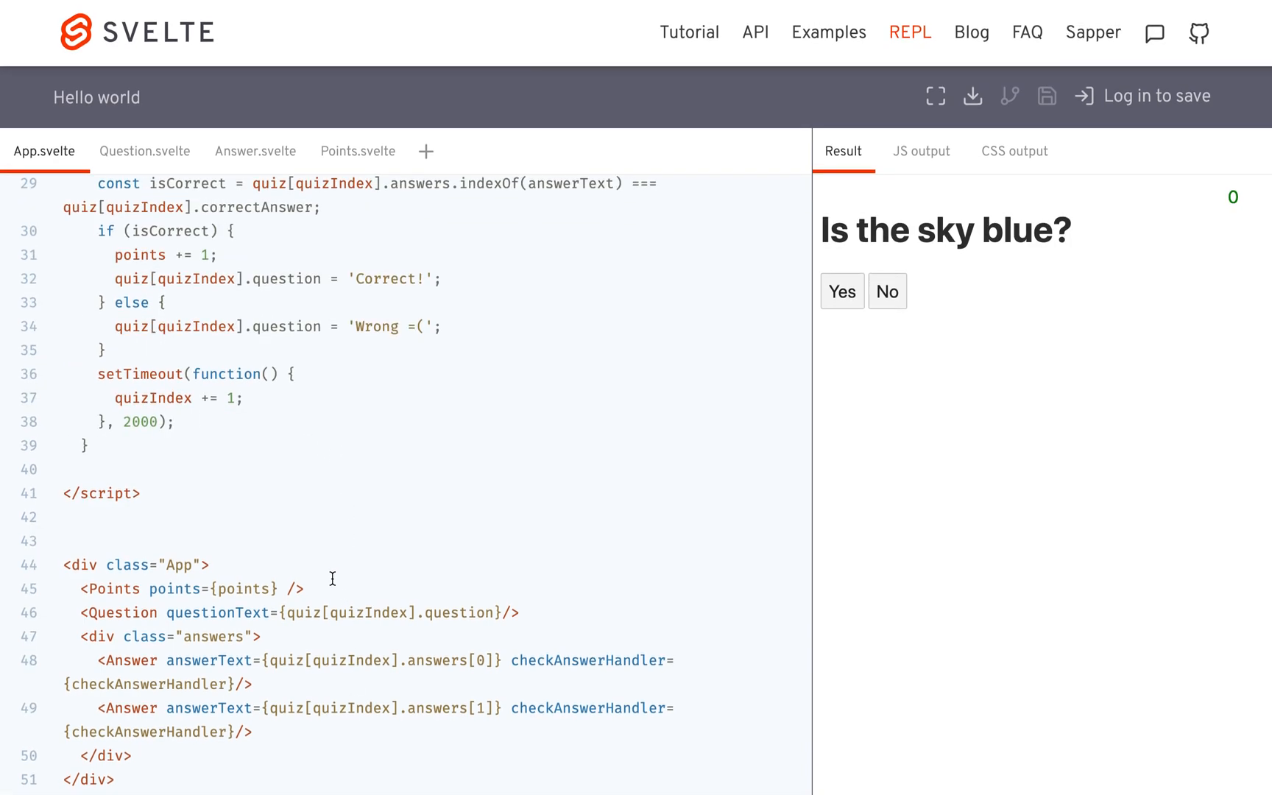
{"action": "double_click", "coordinate": [211, 588]}
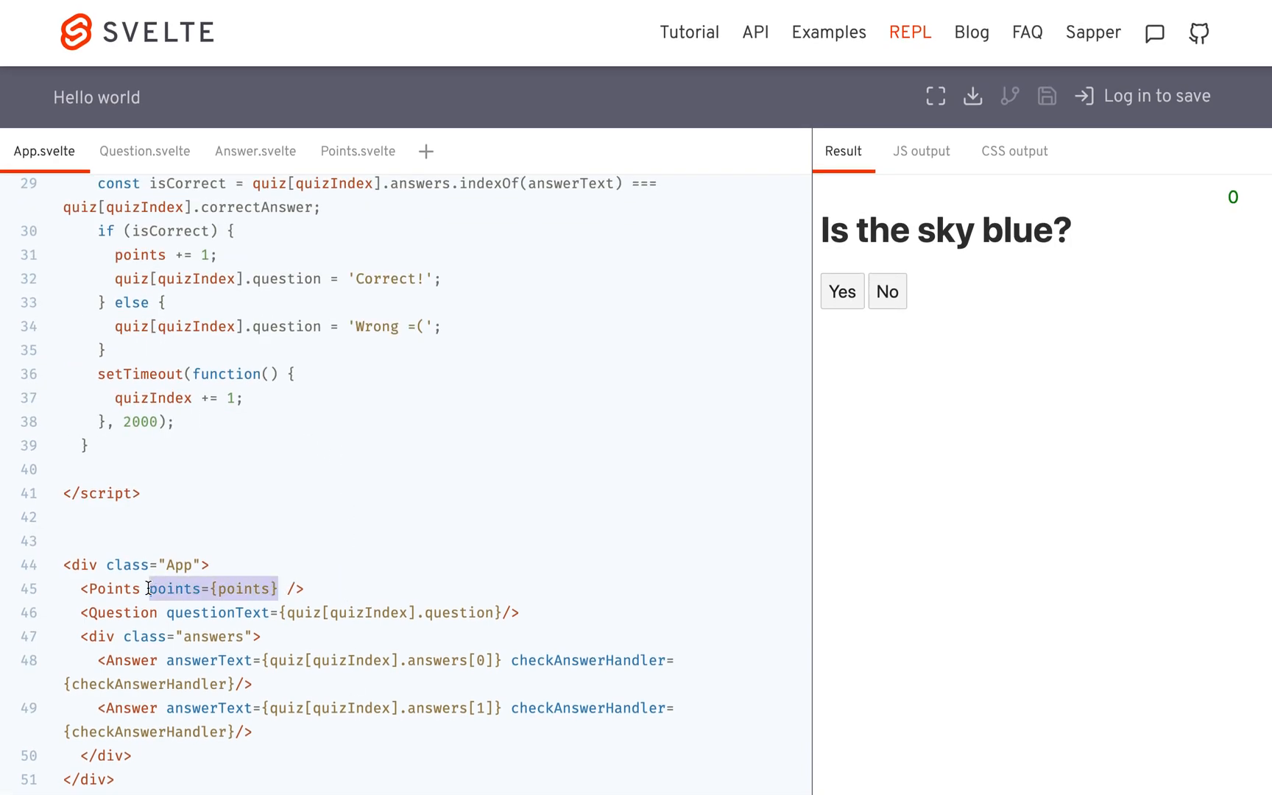
{"action": "type", "text": "poiont"}
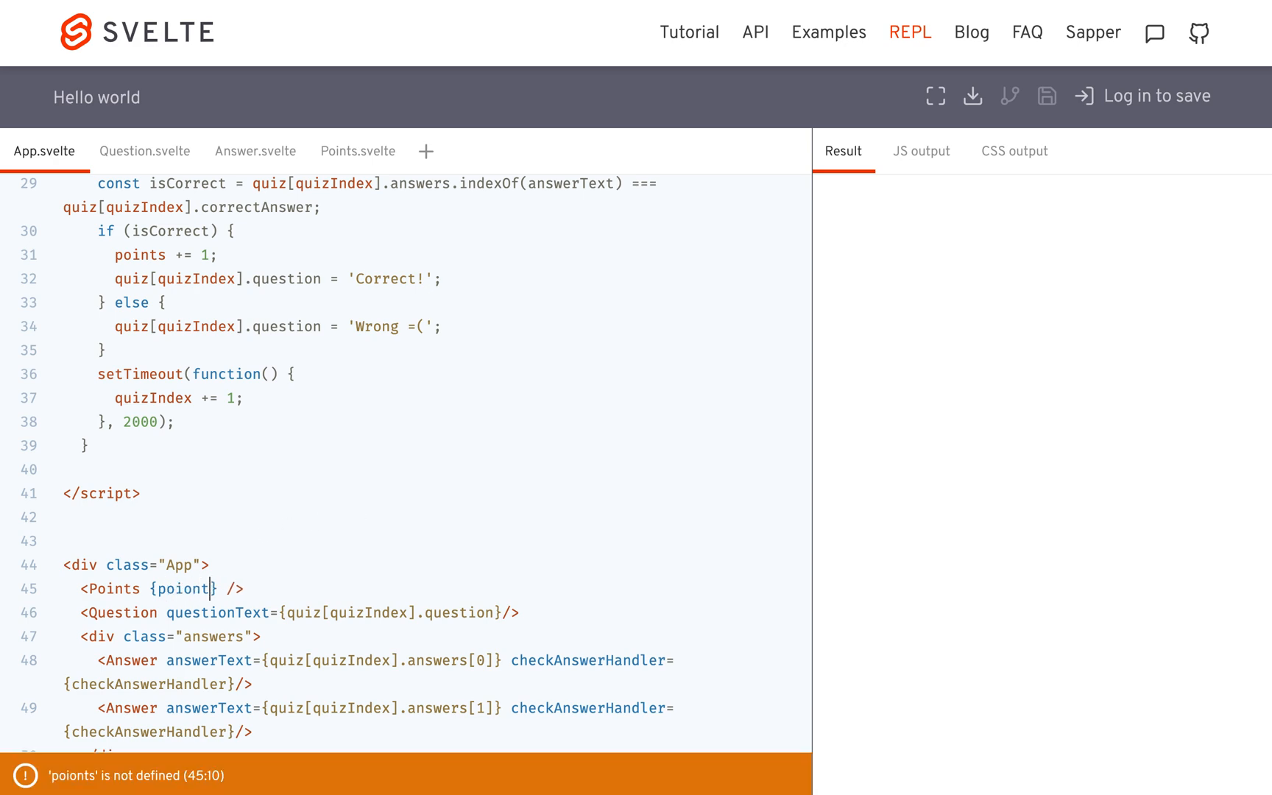
{"action": "type", "text": "points"}
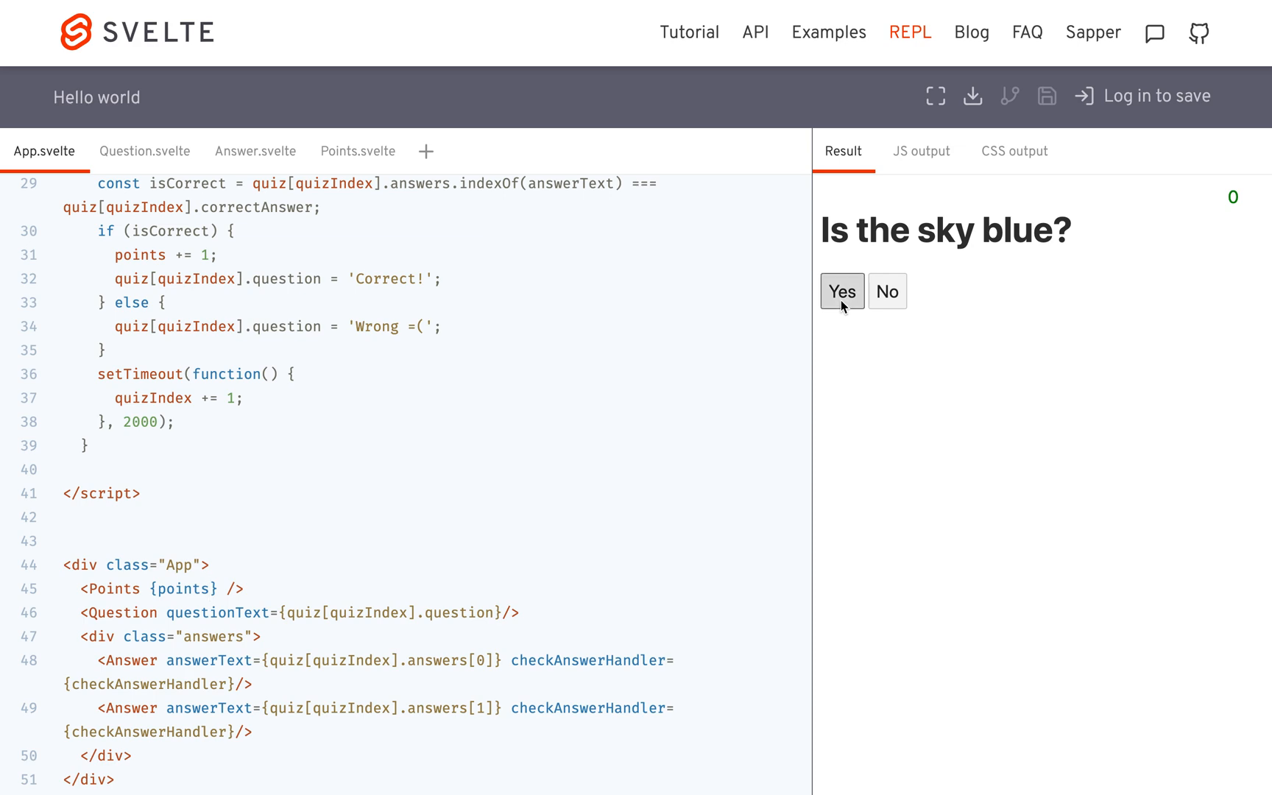
{"action": "left_click", "coordinate": [841, 291]}
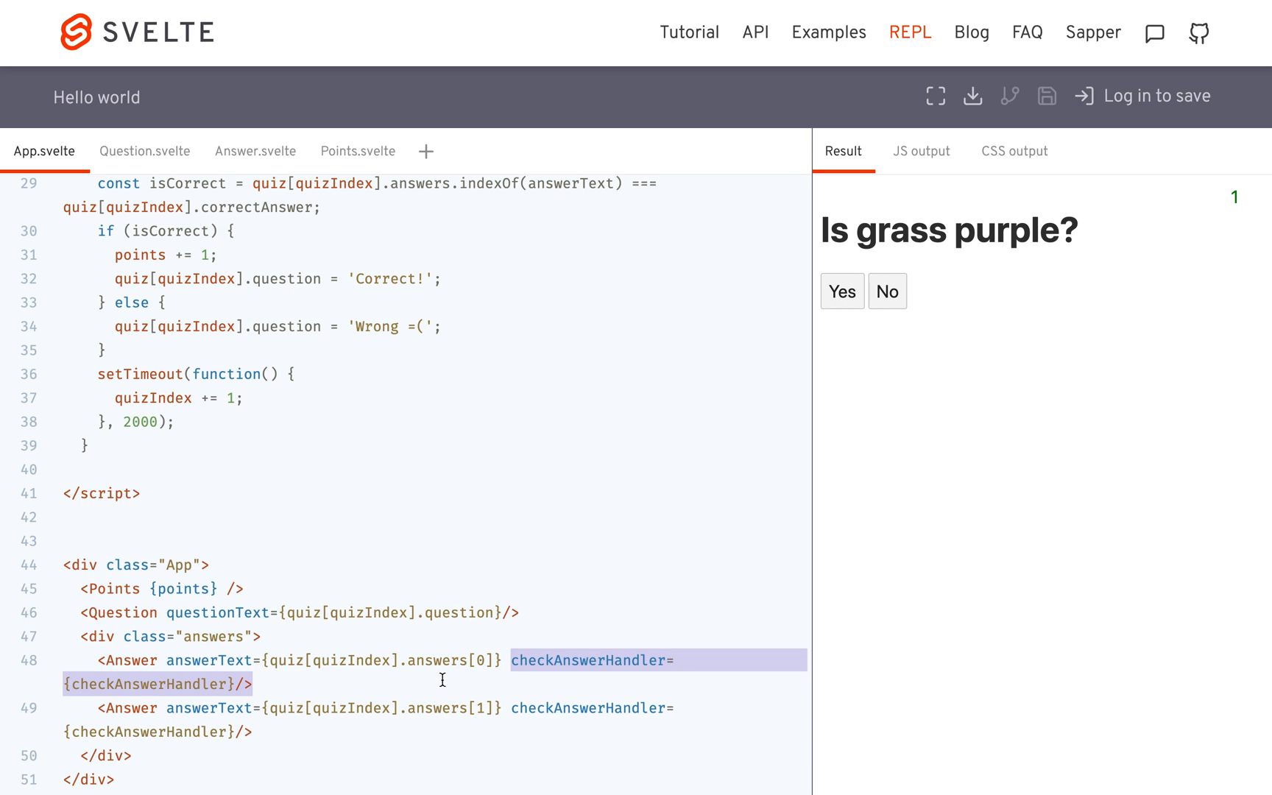
{"action": "mouse_move", "coordinate": [272, 701]}
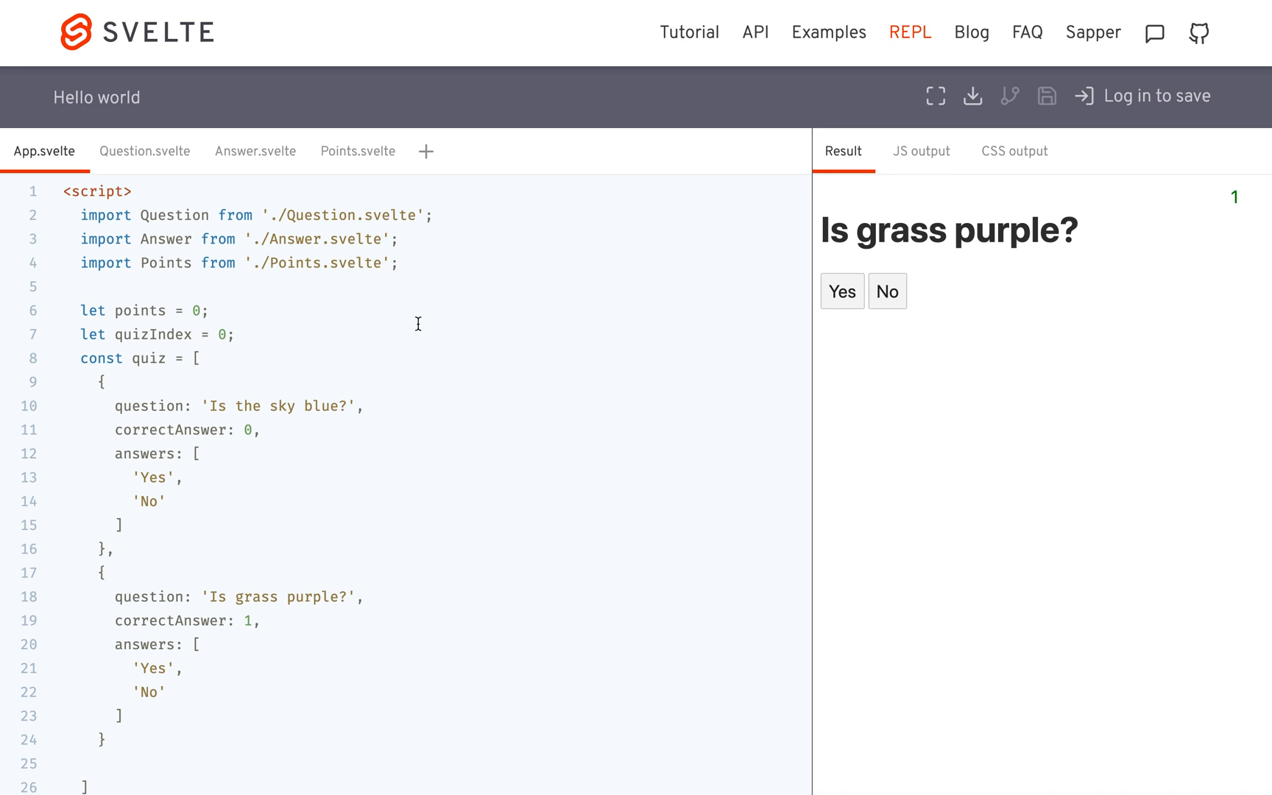
{"action": "mouse_move", "coordinate": [929, 206]}
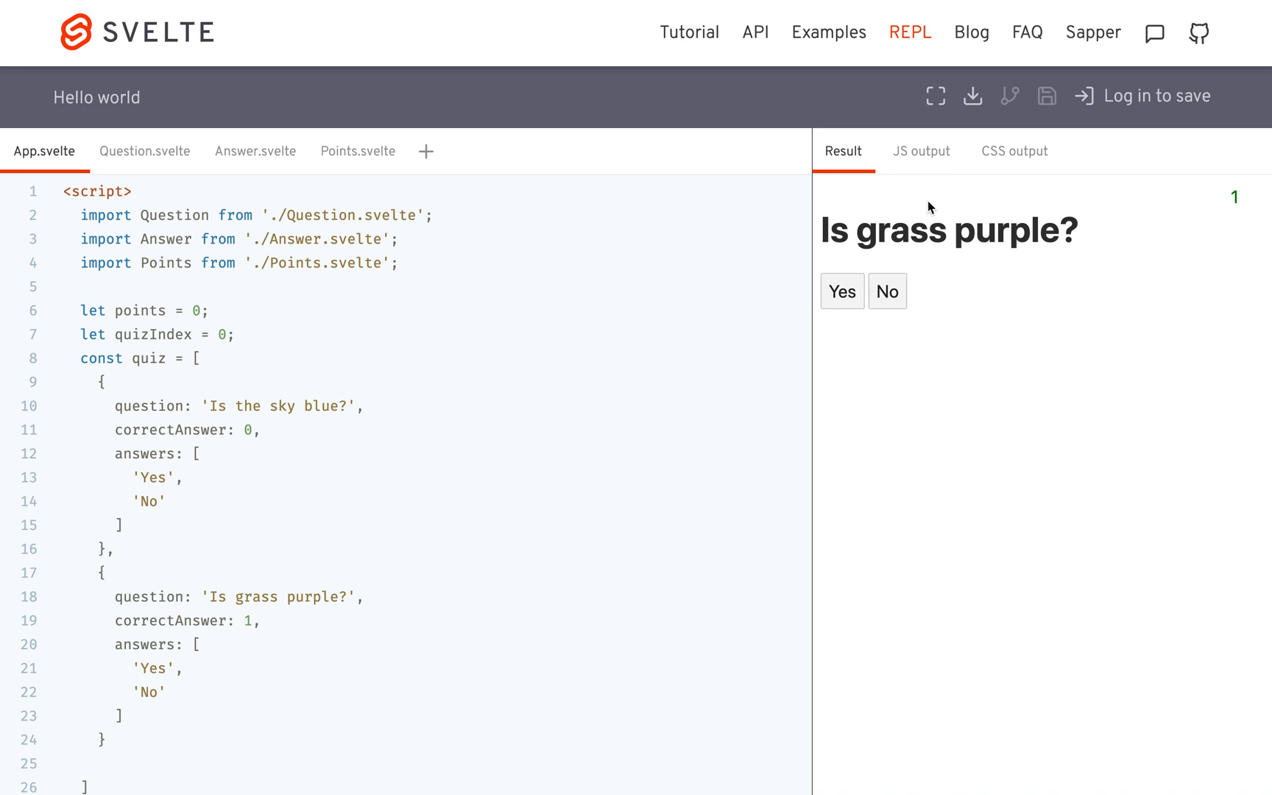